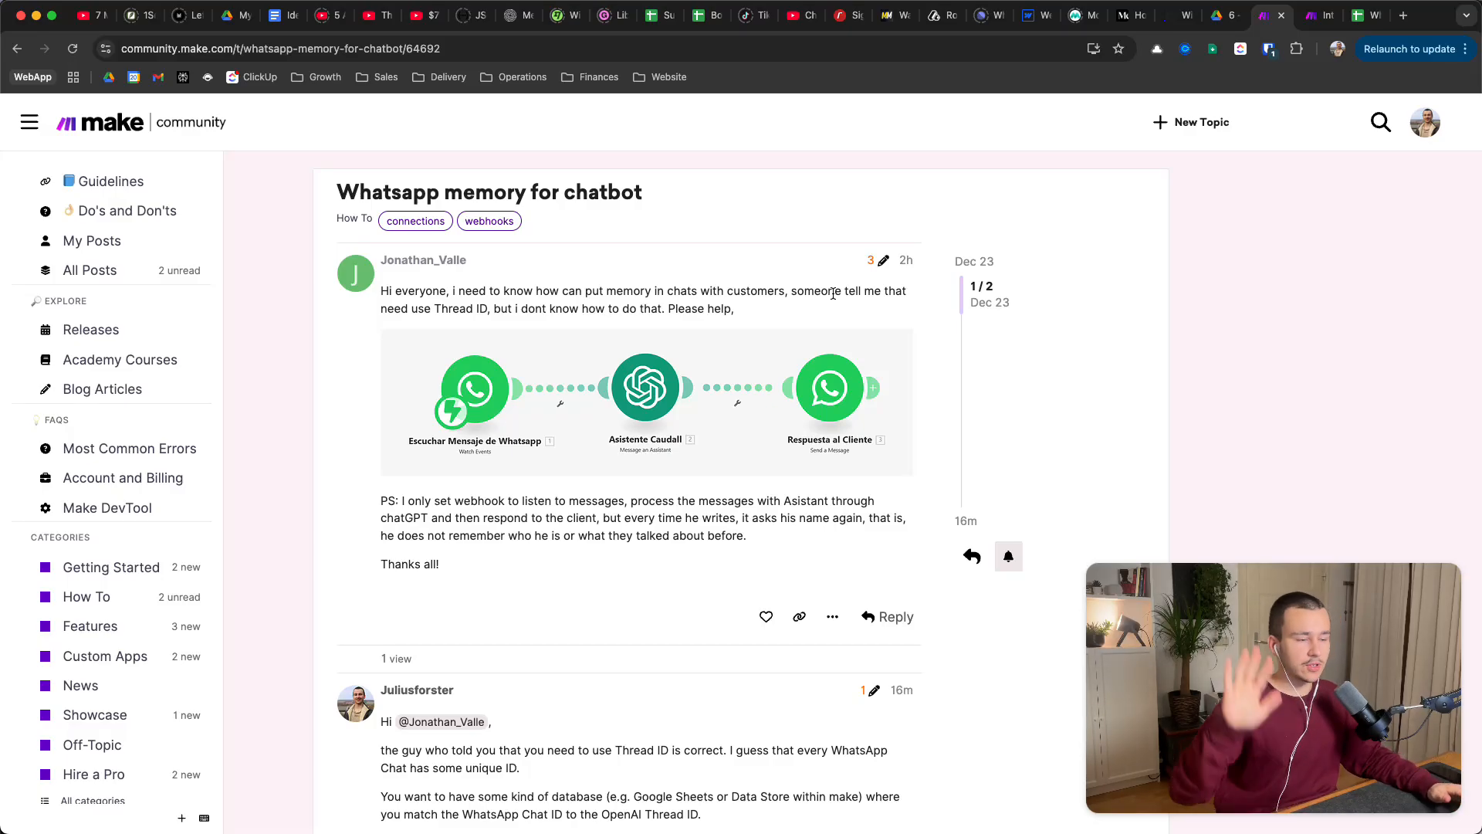
{"action": "mouse_move", "coordinate": [603, 416]}
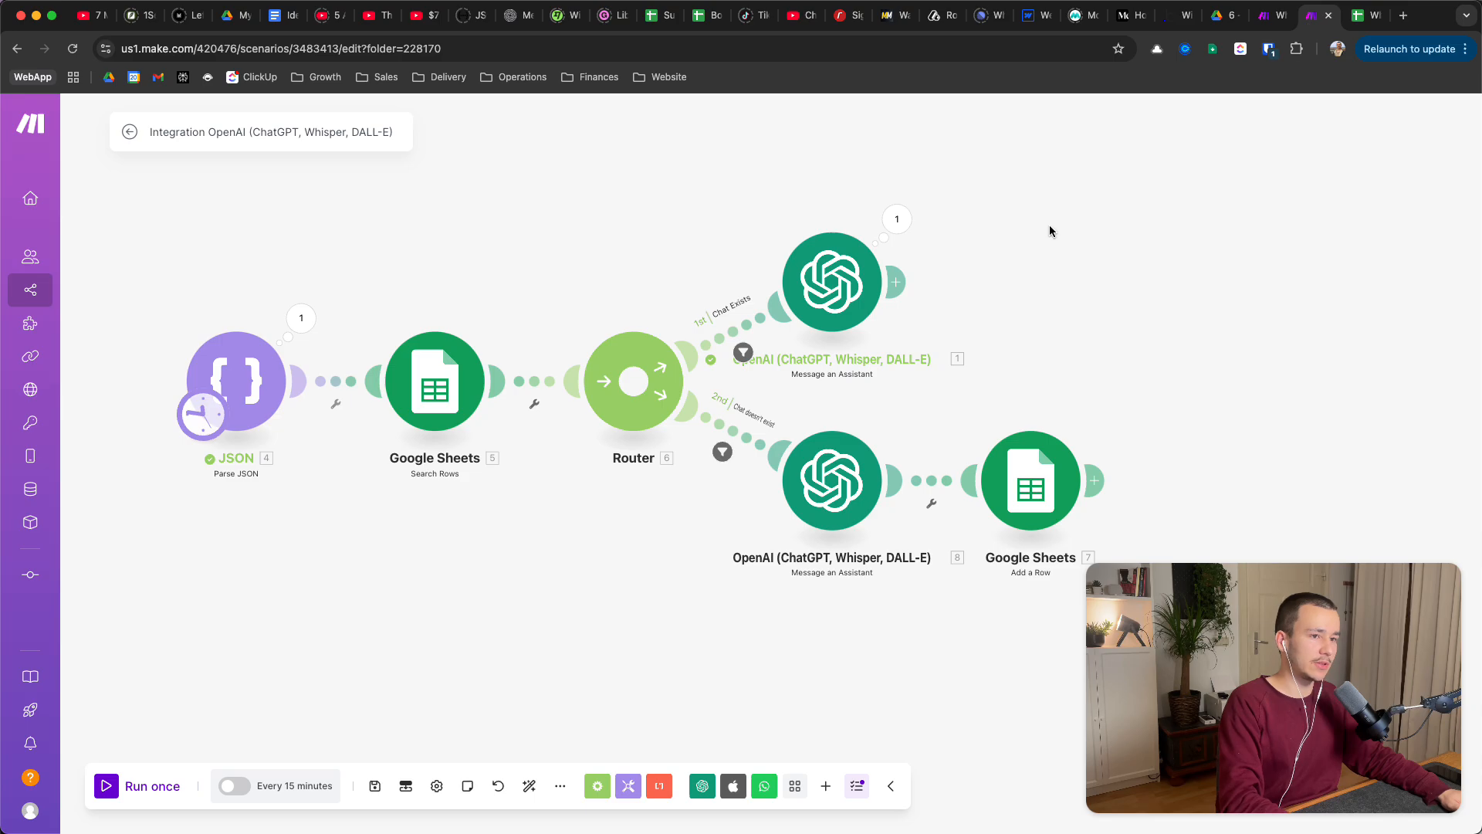
{"action": "mouse_move", "coordinate": [489, 585]}
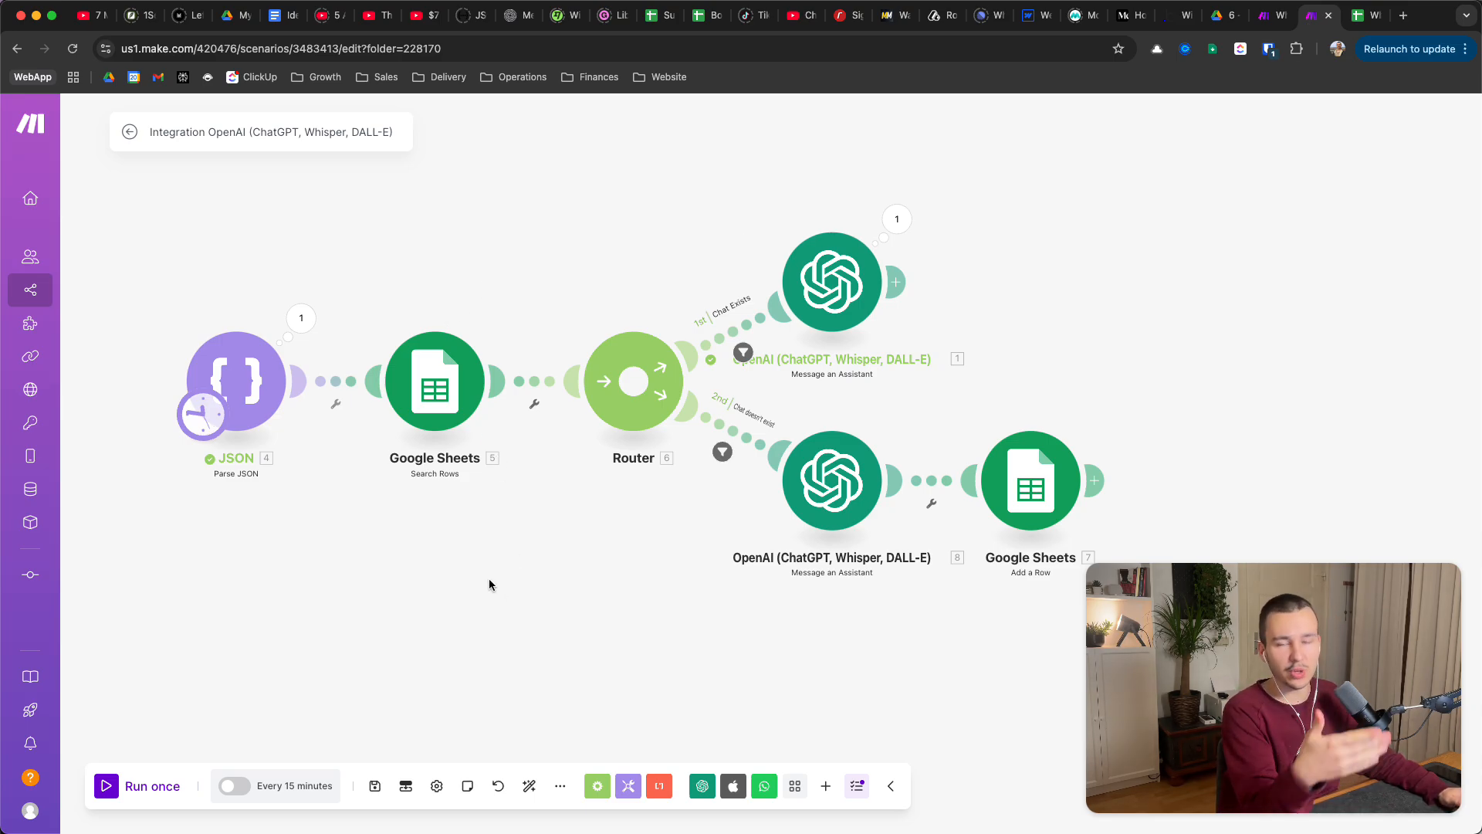
{"action": "mouse_move", "coordinate": [907, 173]}
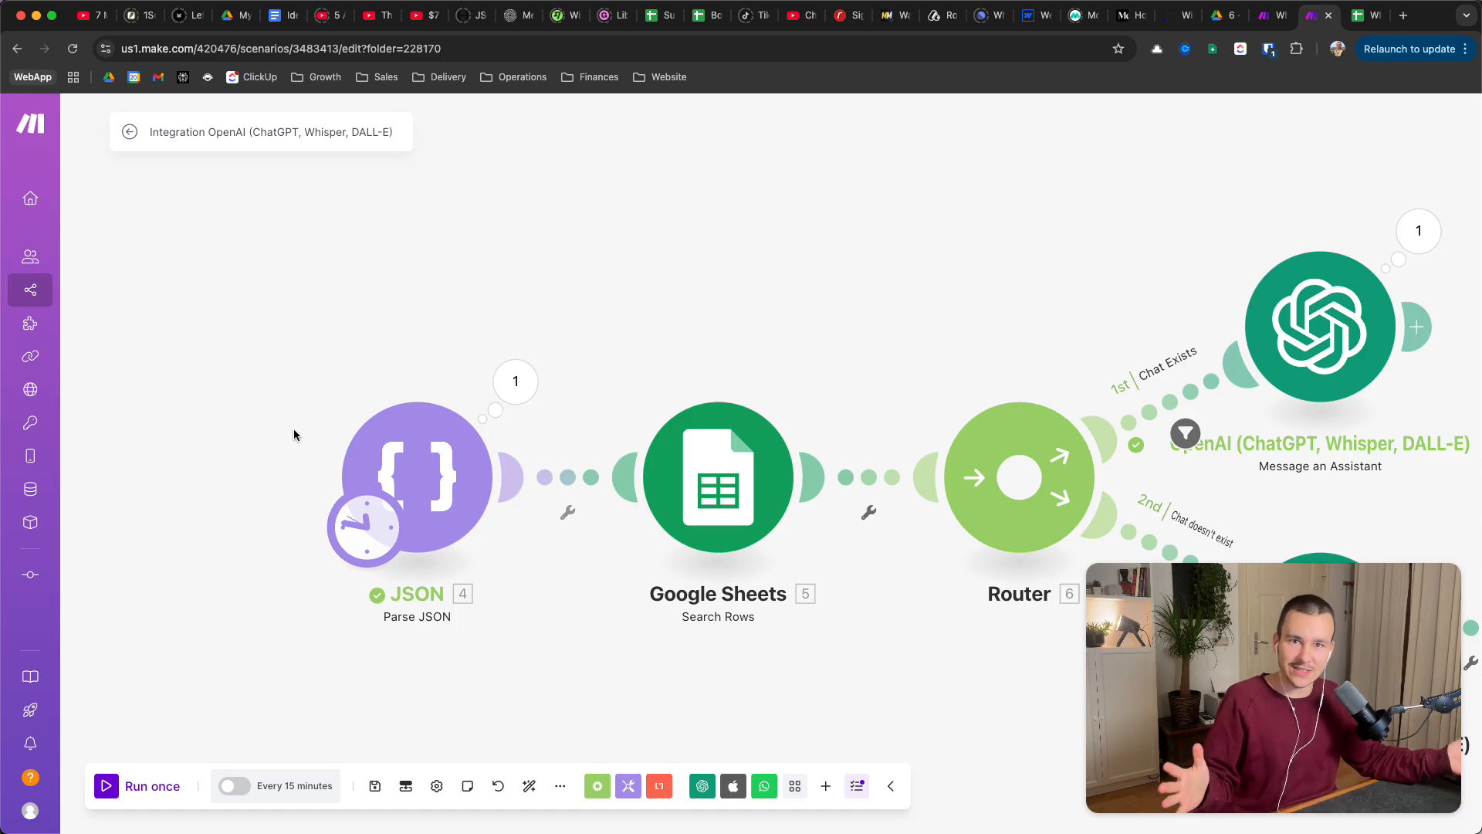
- Review the sample WhatsApp JSON string in the JSON parse module and cancel without saving
{"action": "left_click", "coordinate": [416, 475]}
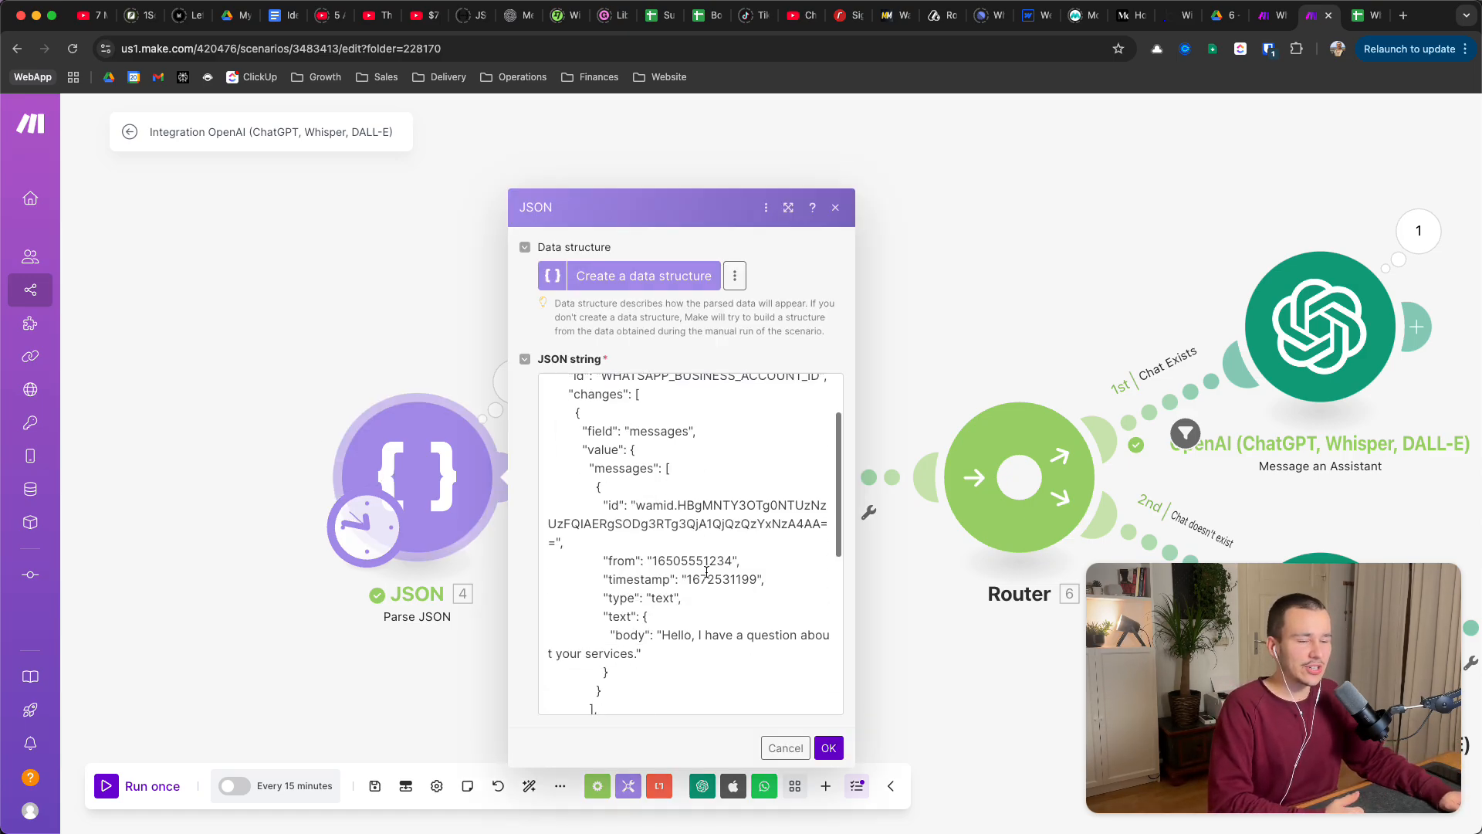
{"action": "scroll", "scroll_direction": "up", "scroll_amount": 3}
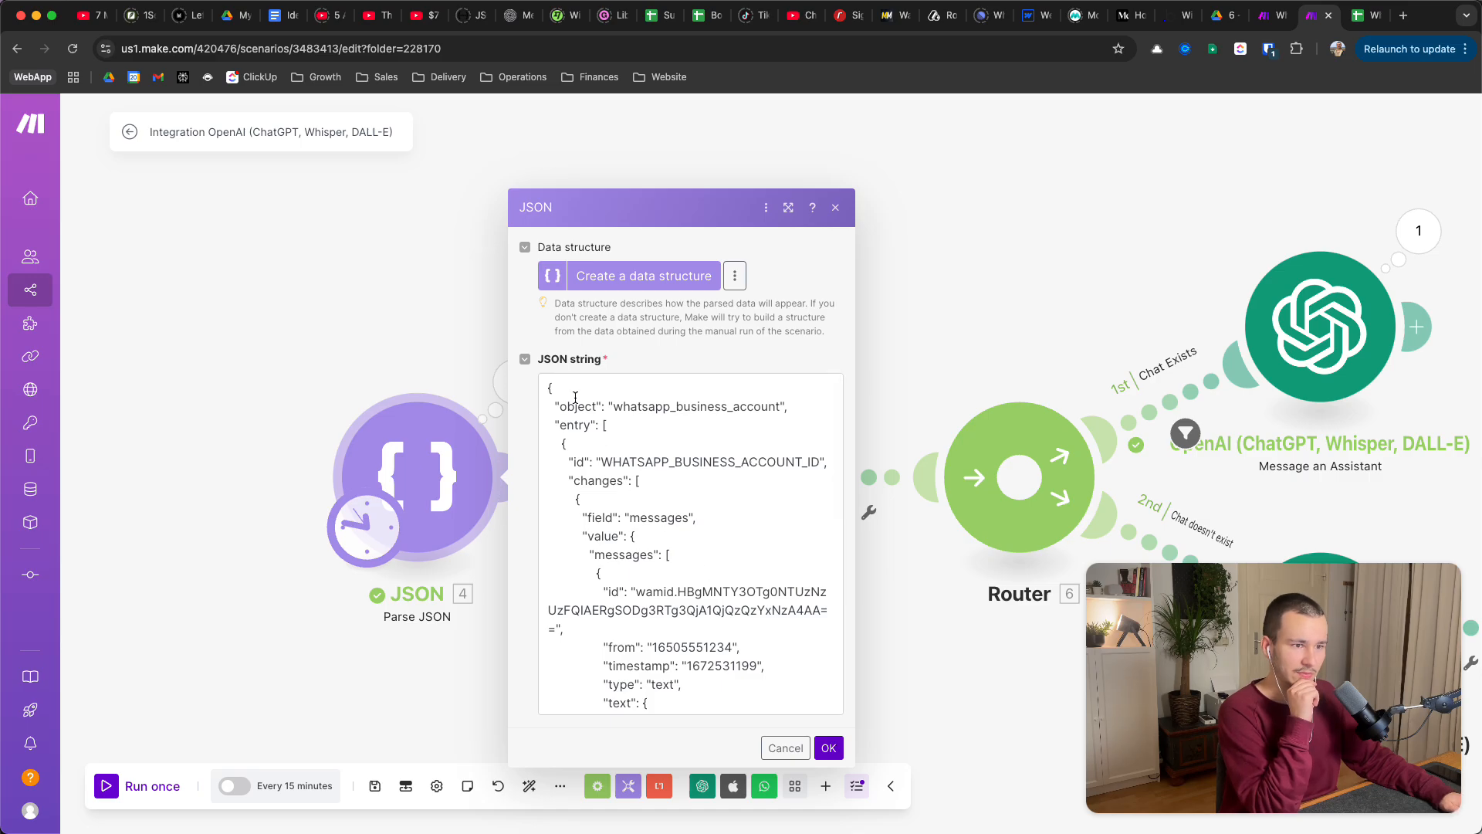
{"action": "left_click", "coordinate": [690, 538]}
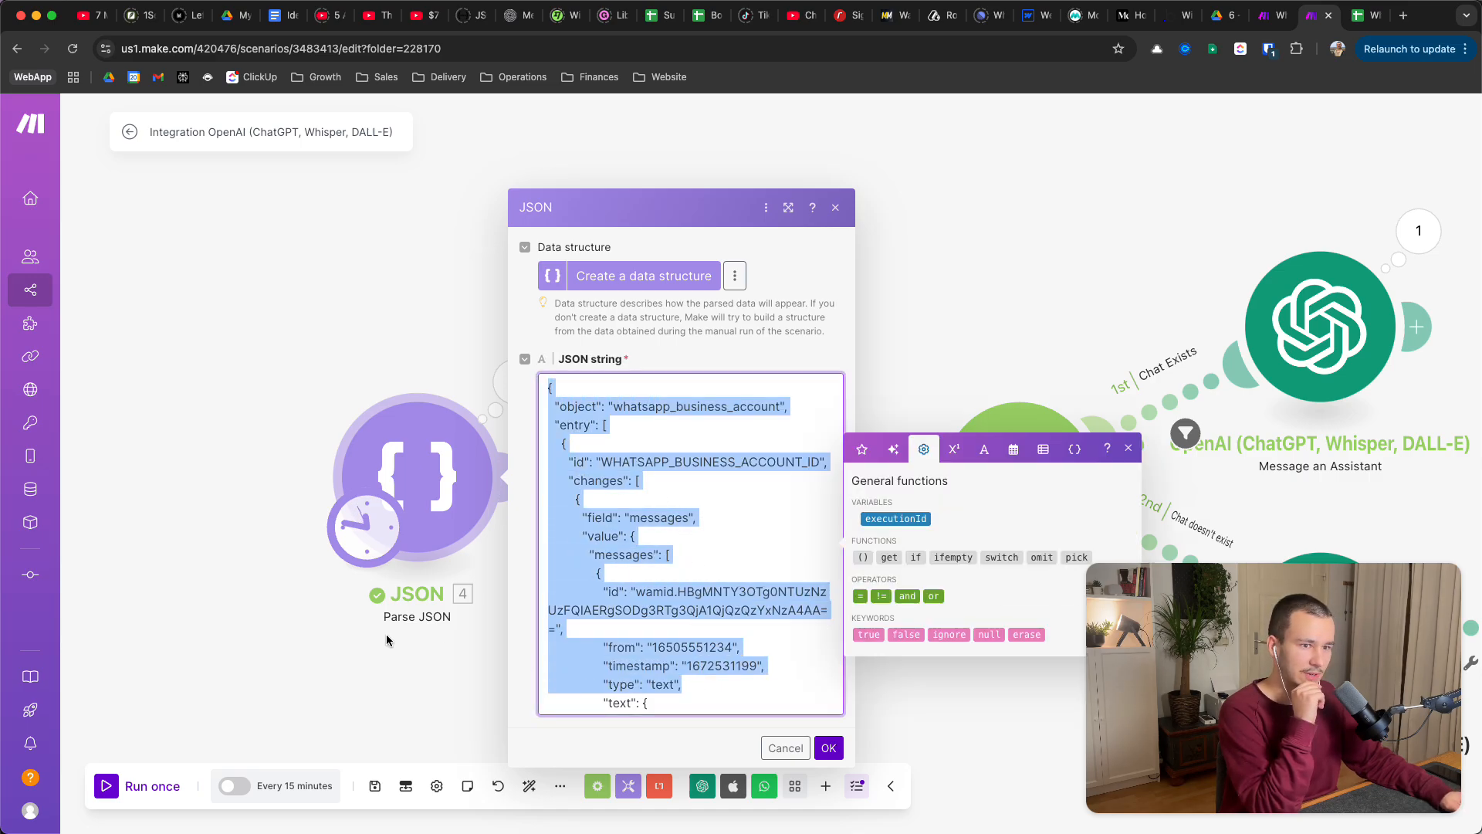
{"action": "left_click", "coordinate": [826, 747]}
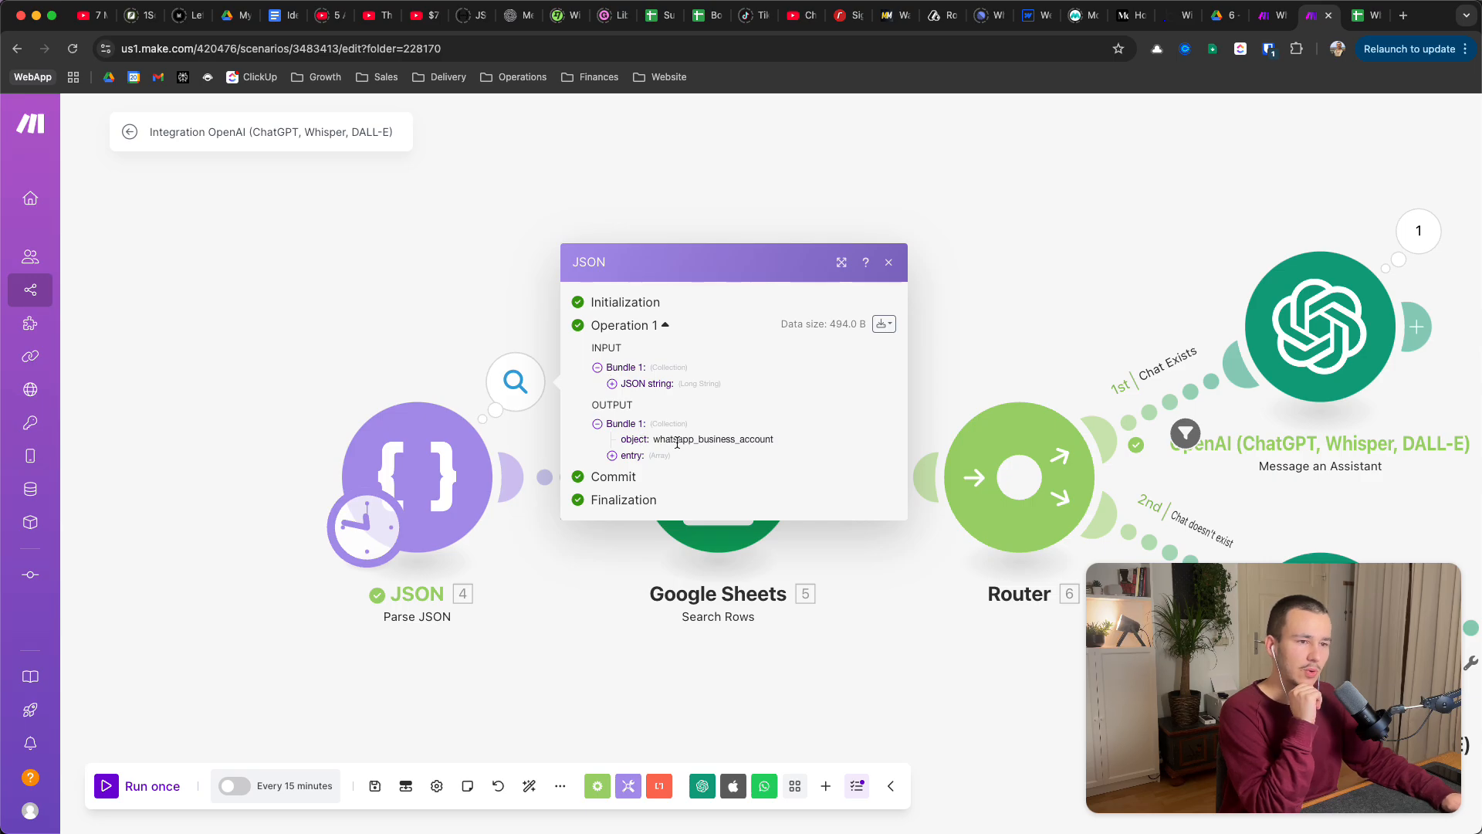
{"action": "mouse_move", "coordinate": [830, 445]}
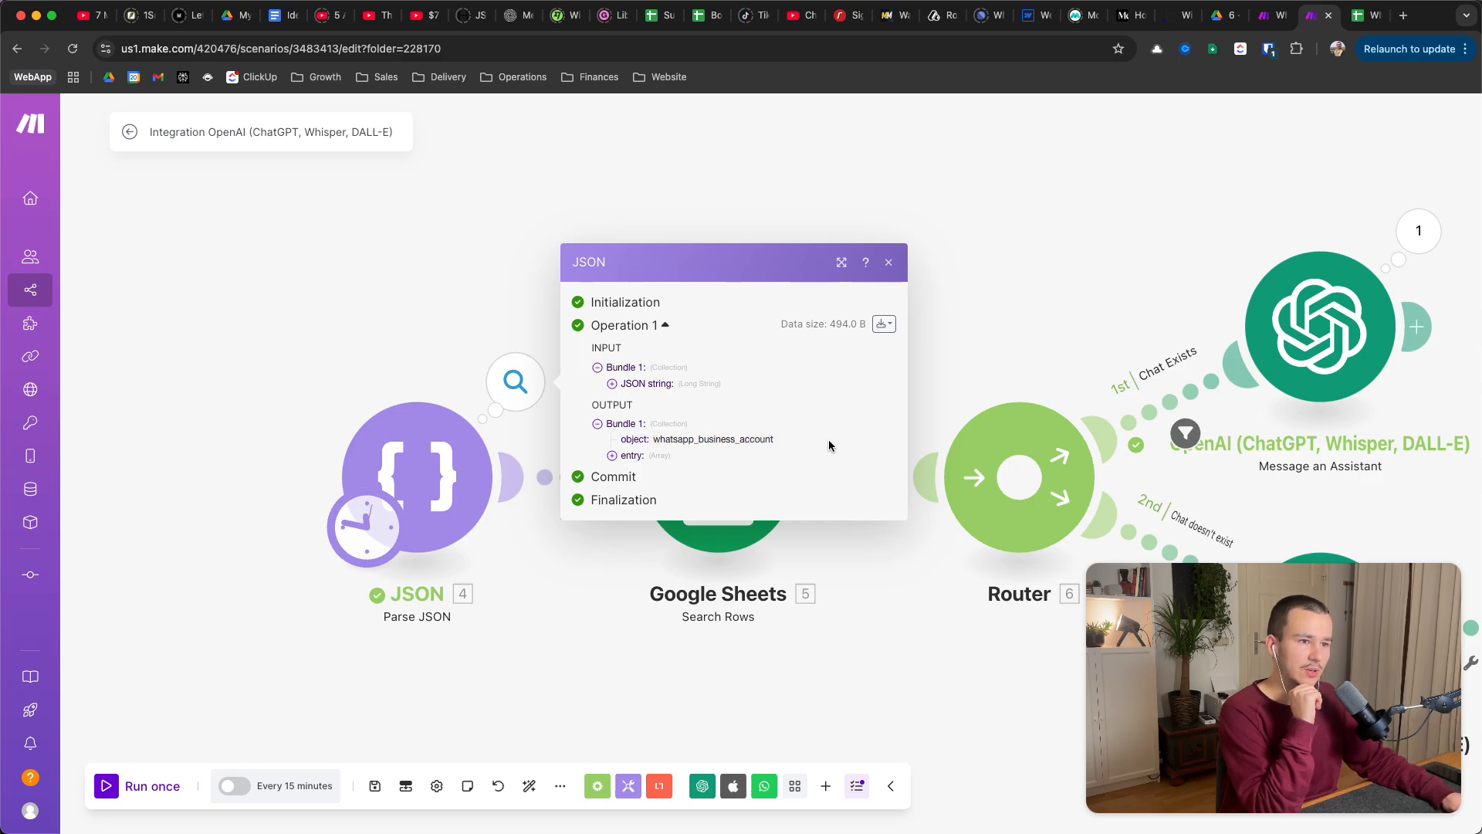
- Expand entry, changes, value, messages and contacts to show the message body and wa_id
{"action": "left_click", "coordinate": [611, 454]}
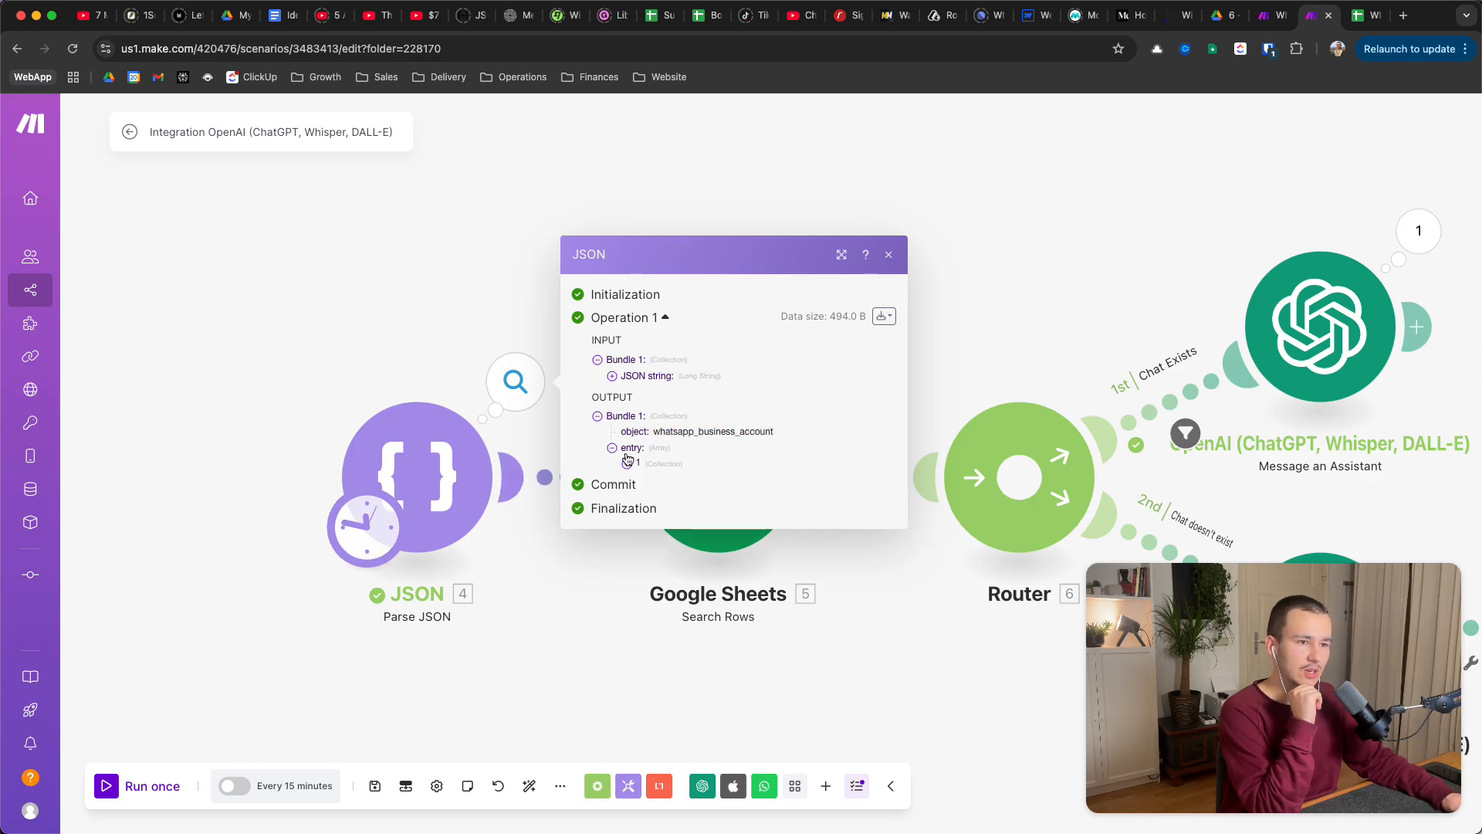
{"action": "left_click", "coordinate": [626, 463]}
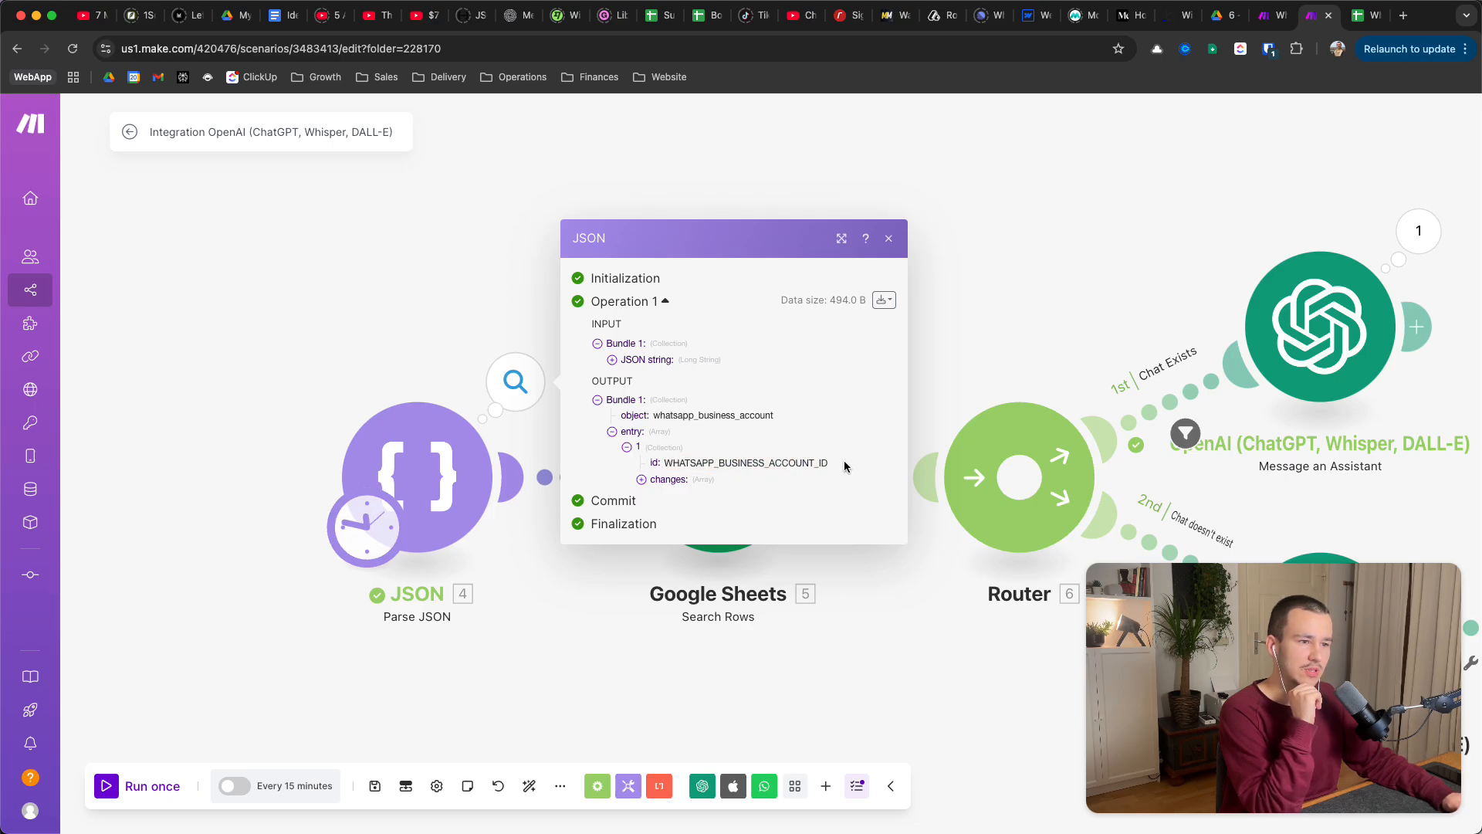
{"action": "left_click", "coordinate": [643, 479]}
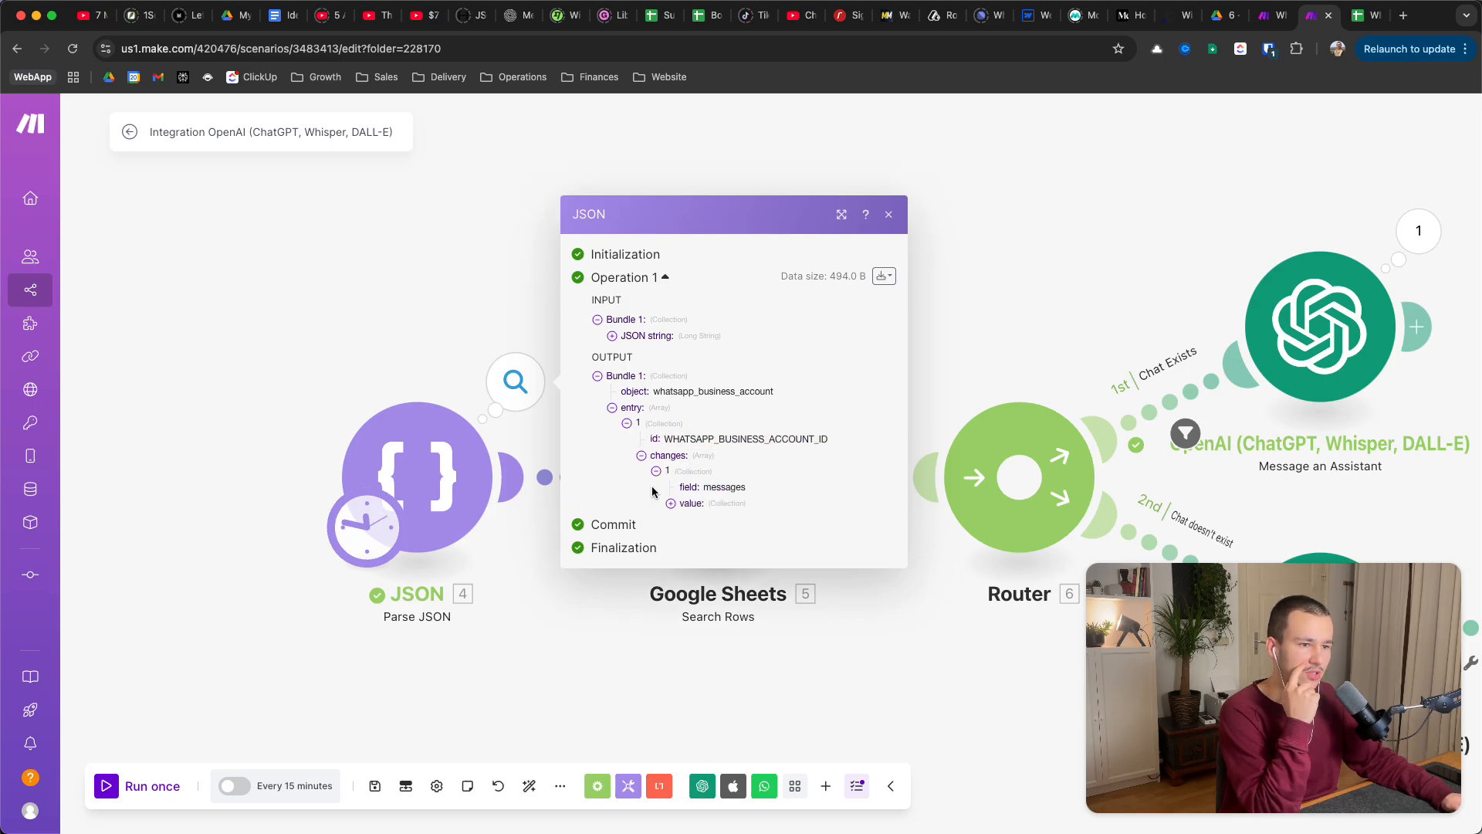
{"action": "left_click", "coordinate": [670, 503]}
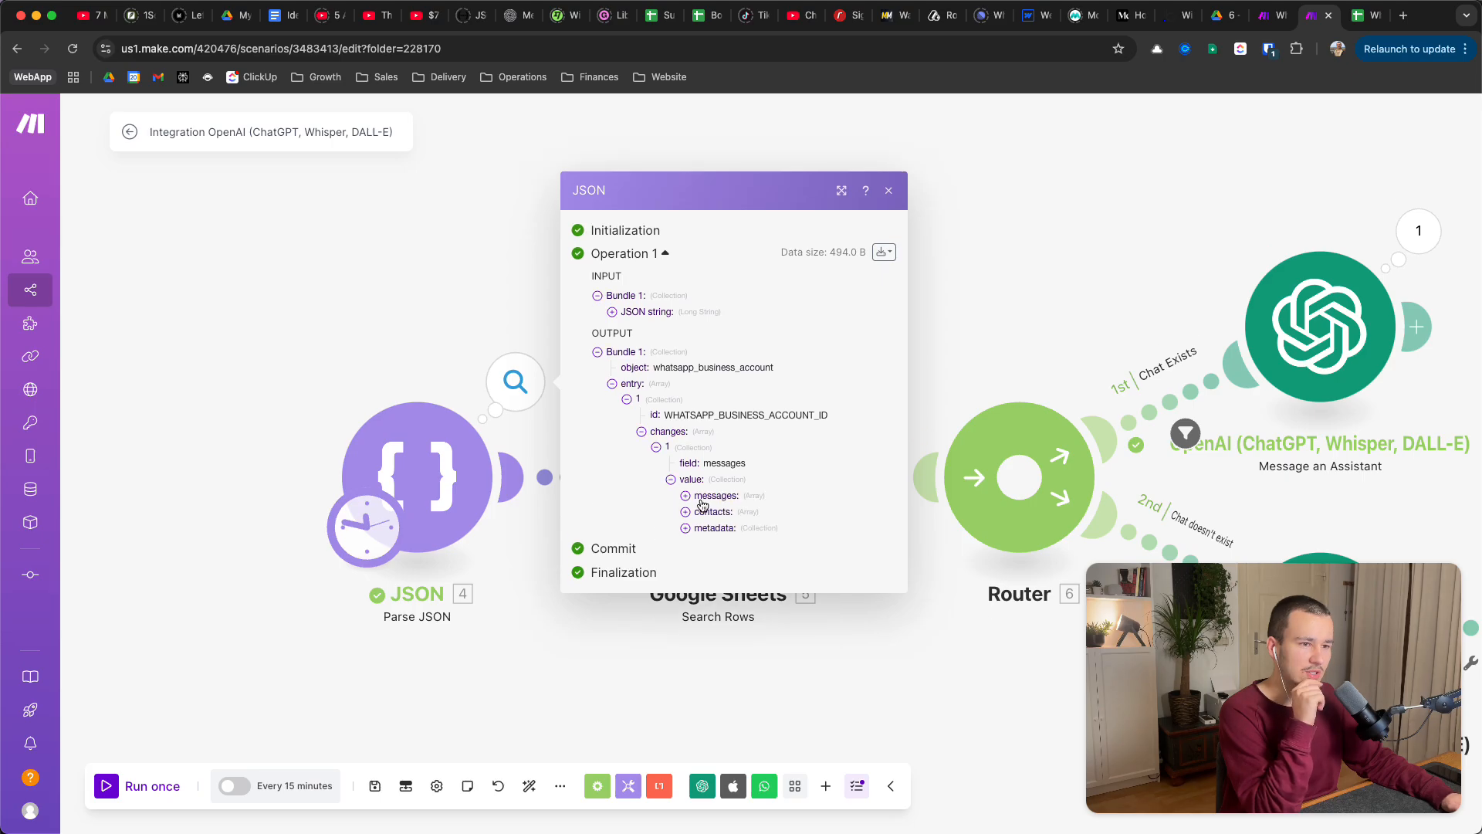
{"action": "left_click", "coordinate": [686, 494]}
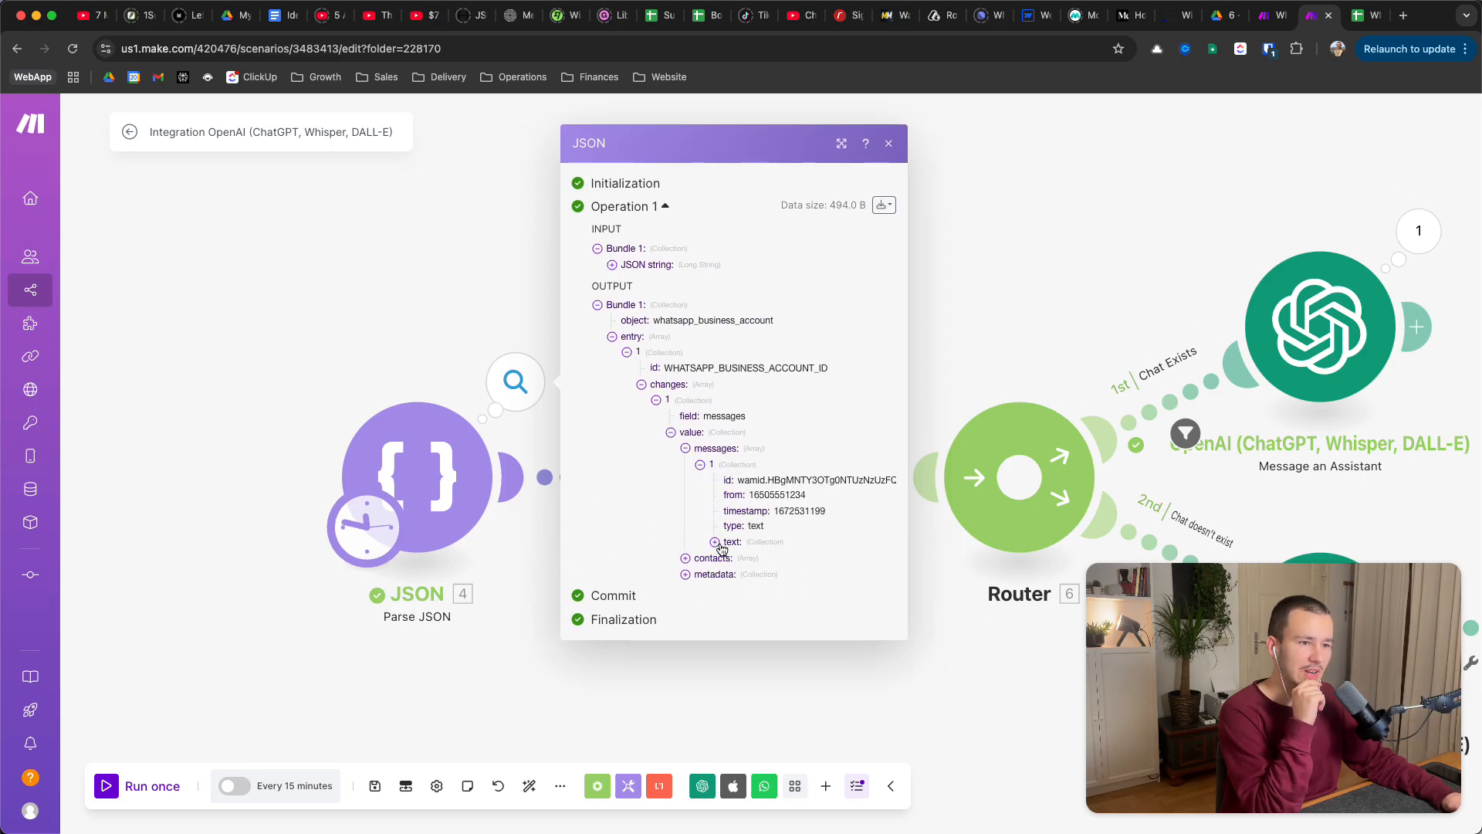
{"action": "left_click", "coordinate": [715, 541]}
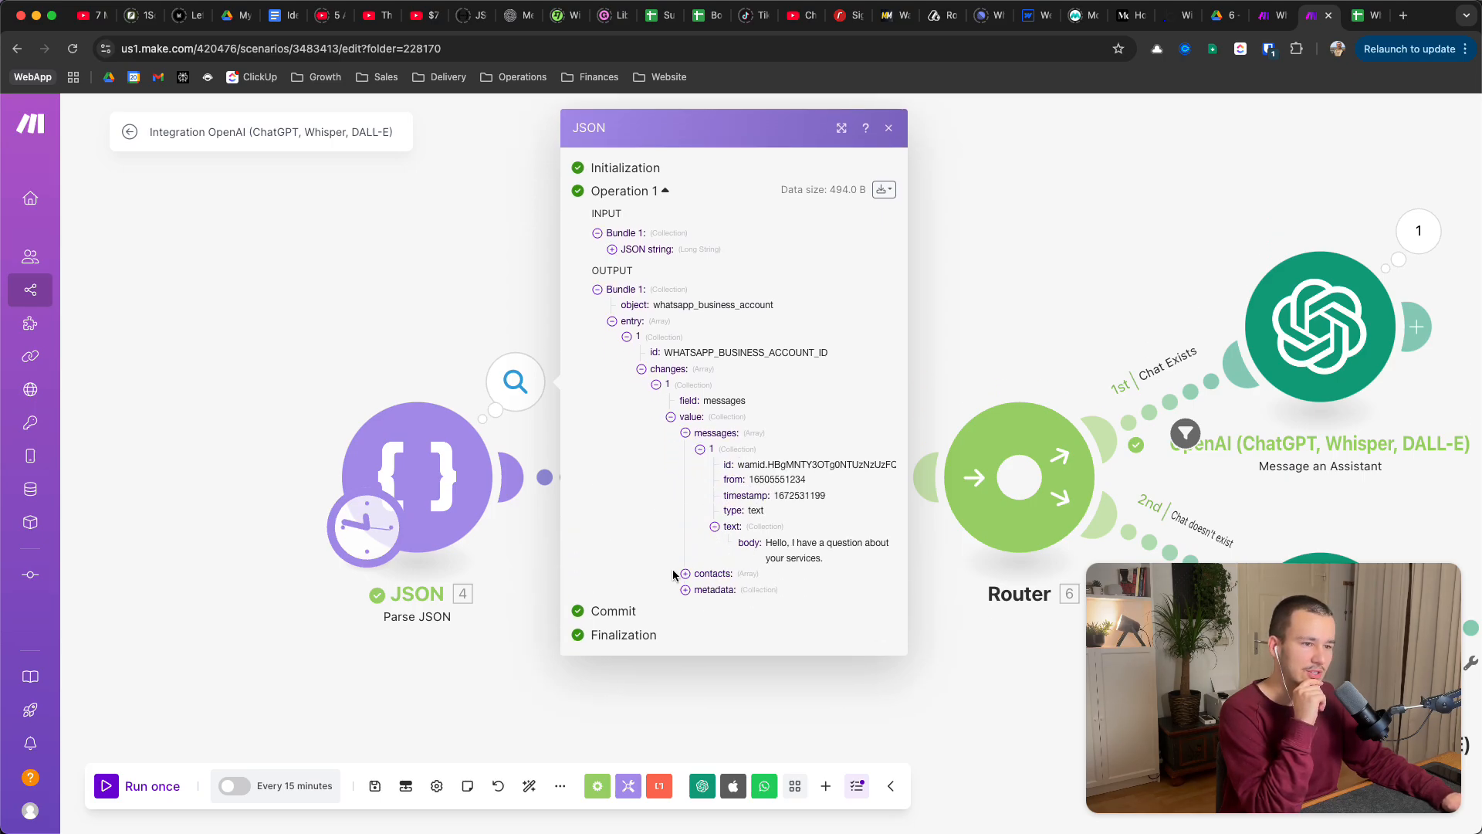
{"action": "left_click", "coordinate": [685, 565]}
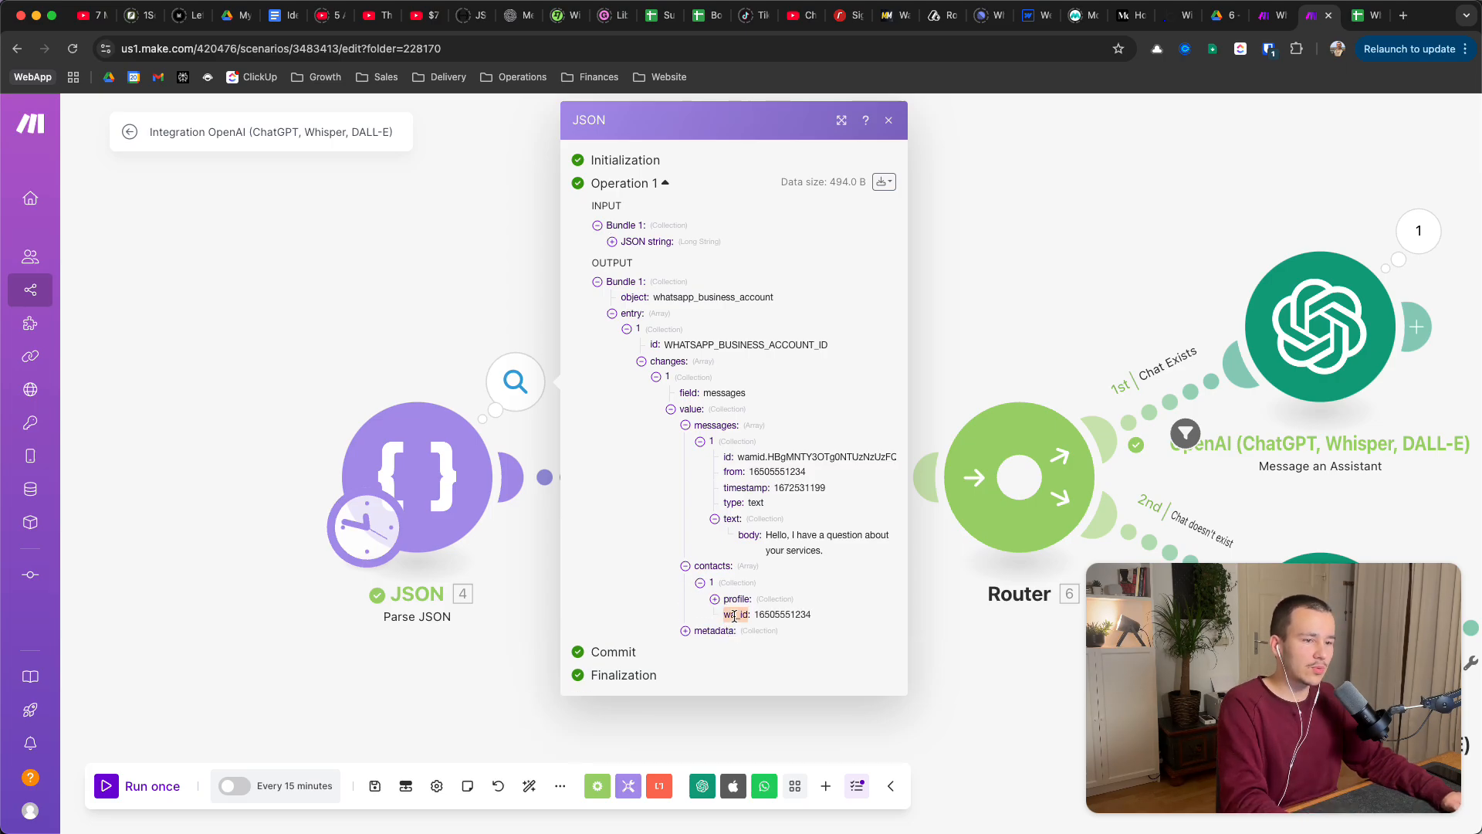
{"action": "left_click", "coordinate": [1360, 15]}
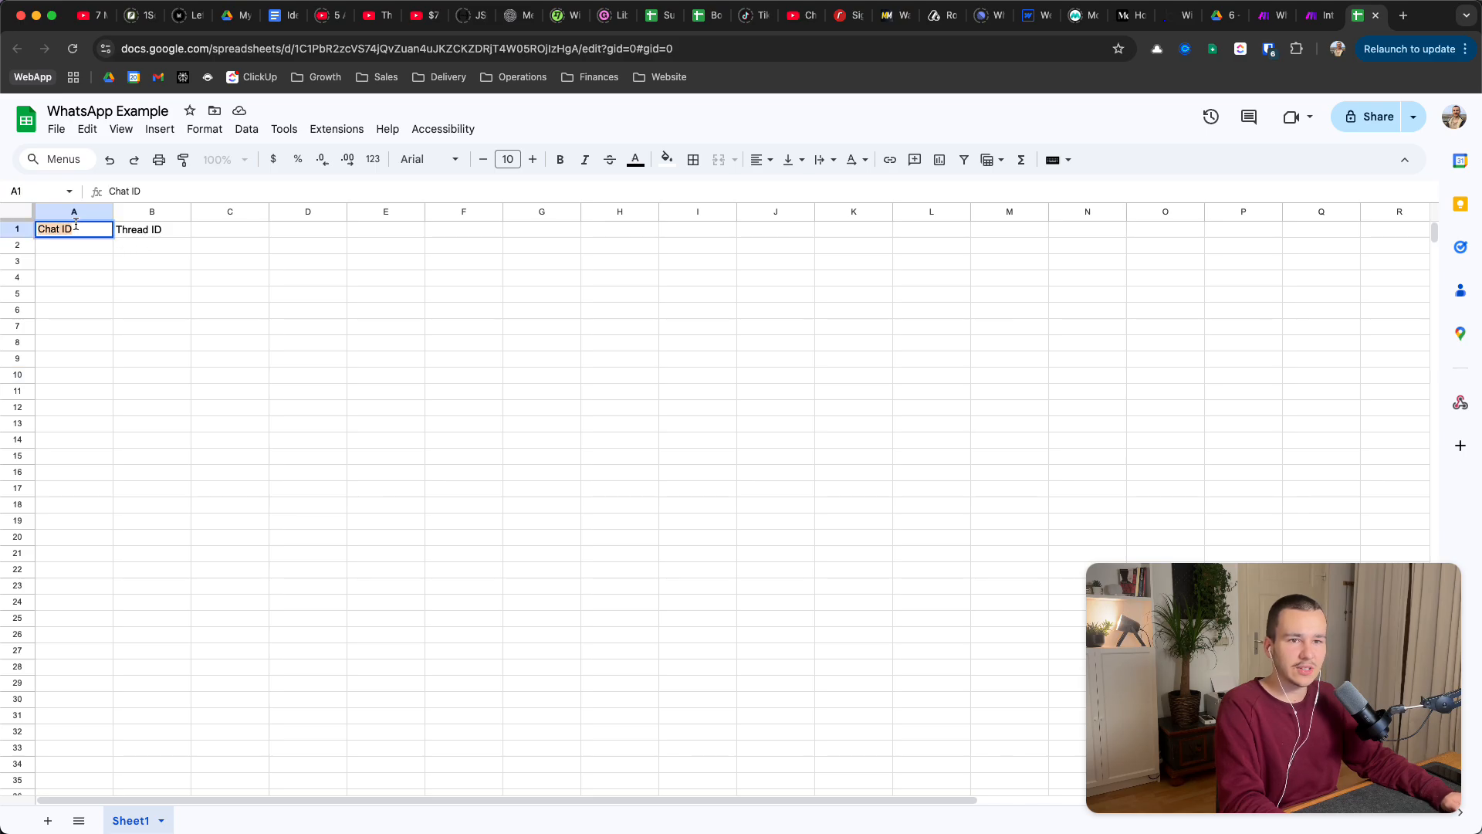
- Change the WhatsApp Example sheet's A1 header from 'Chat ID' to 'WA ID'
{"action": "type", "text": "WA"}
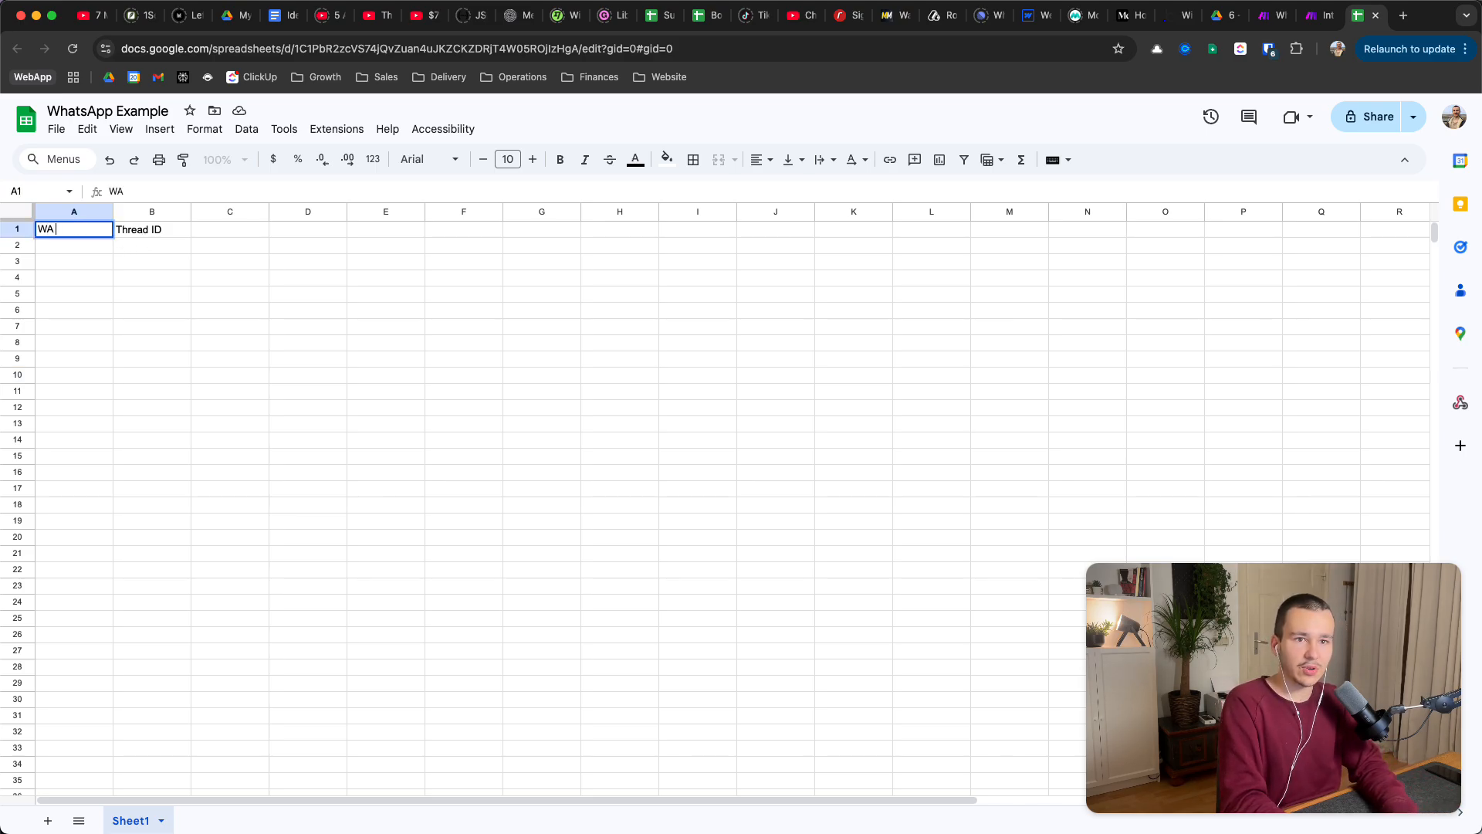
{"action": "key", "text": "Return"}
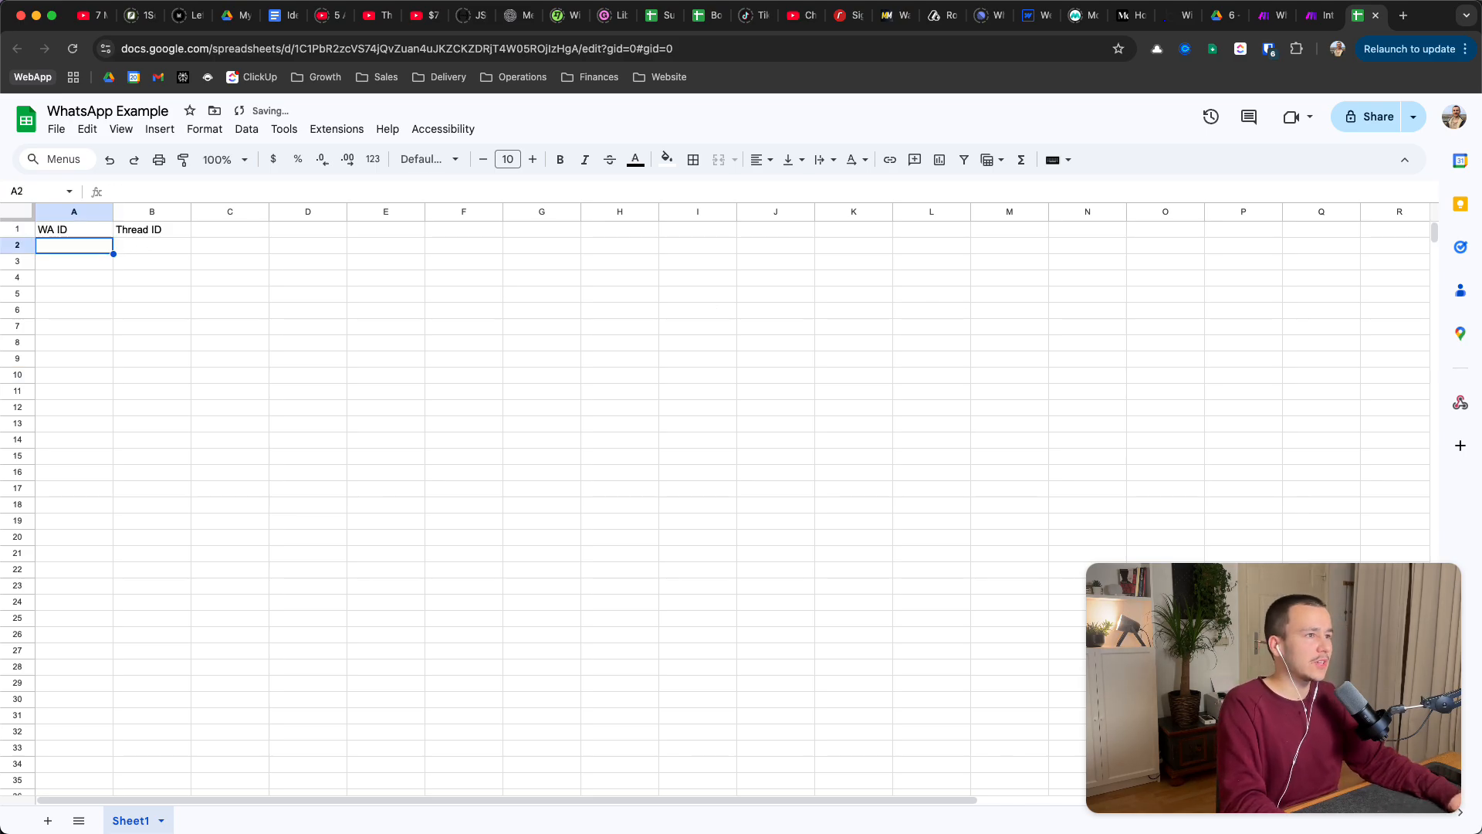
{"action": "left_click", "coordinate": [1317, 15]}
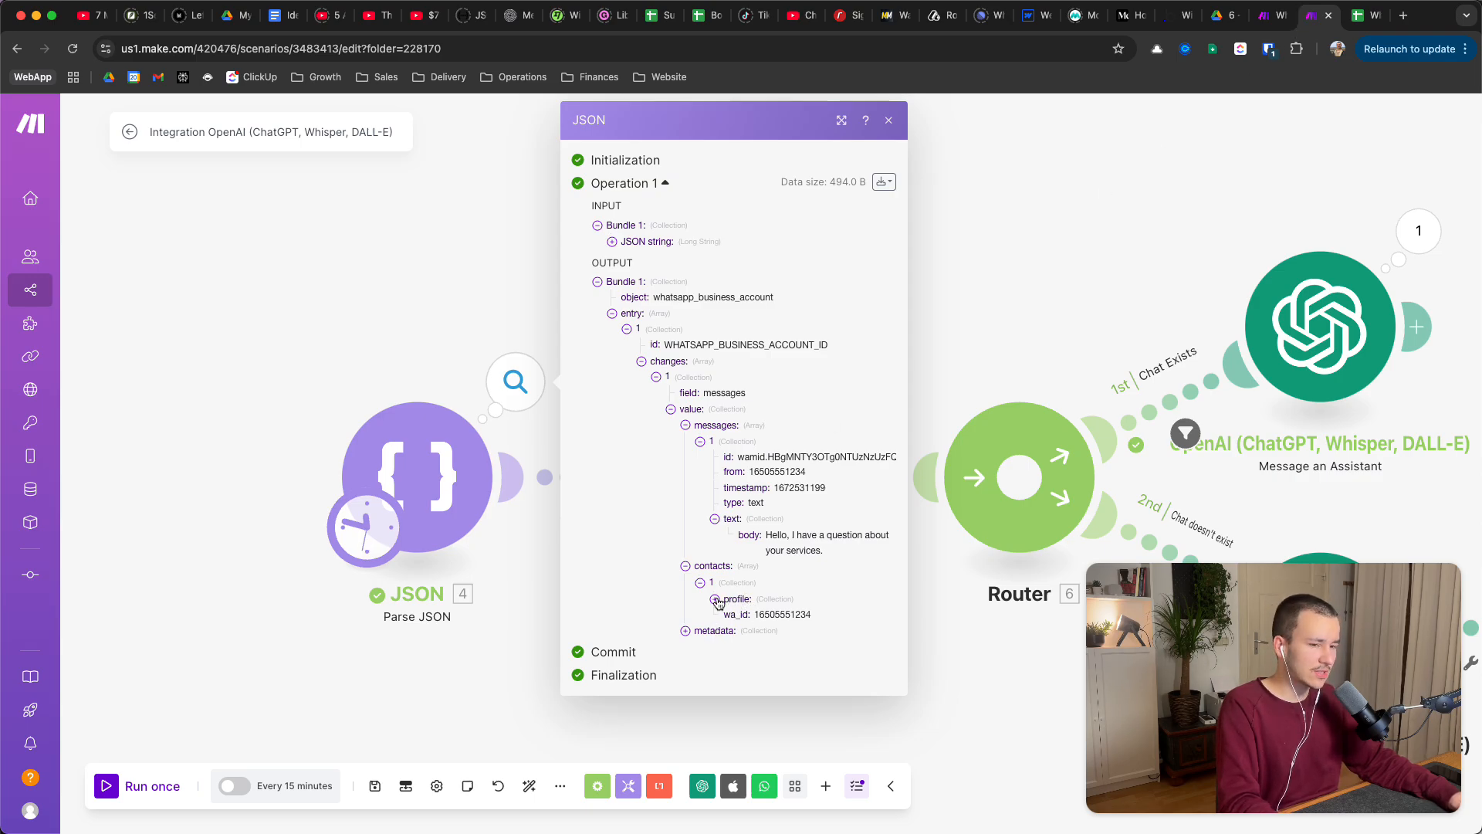
- Expand metadata to inspect phone_number_id and display_phone_number, then close the output inspector
{"action": "left_click", "coordinate": [686, 630]}
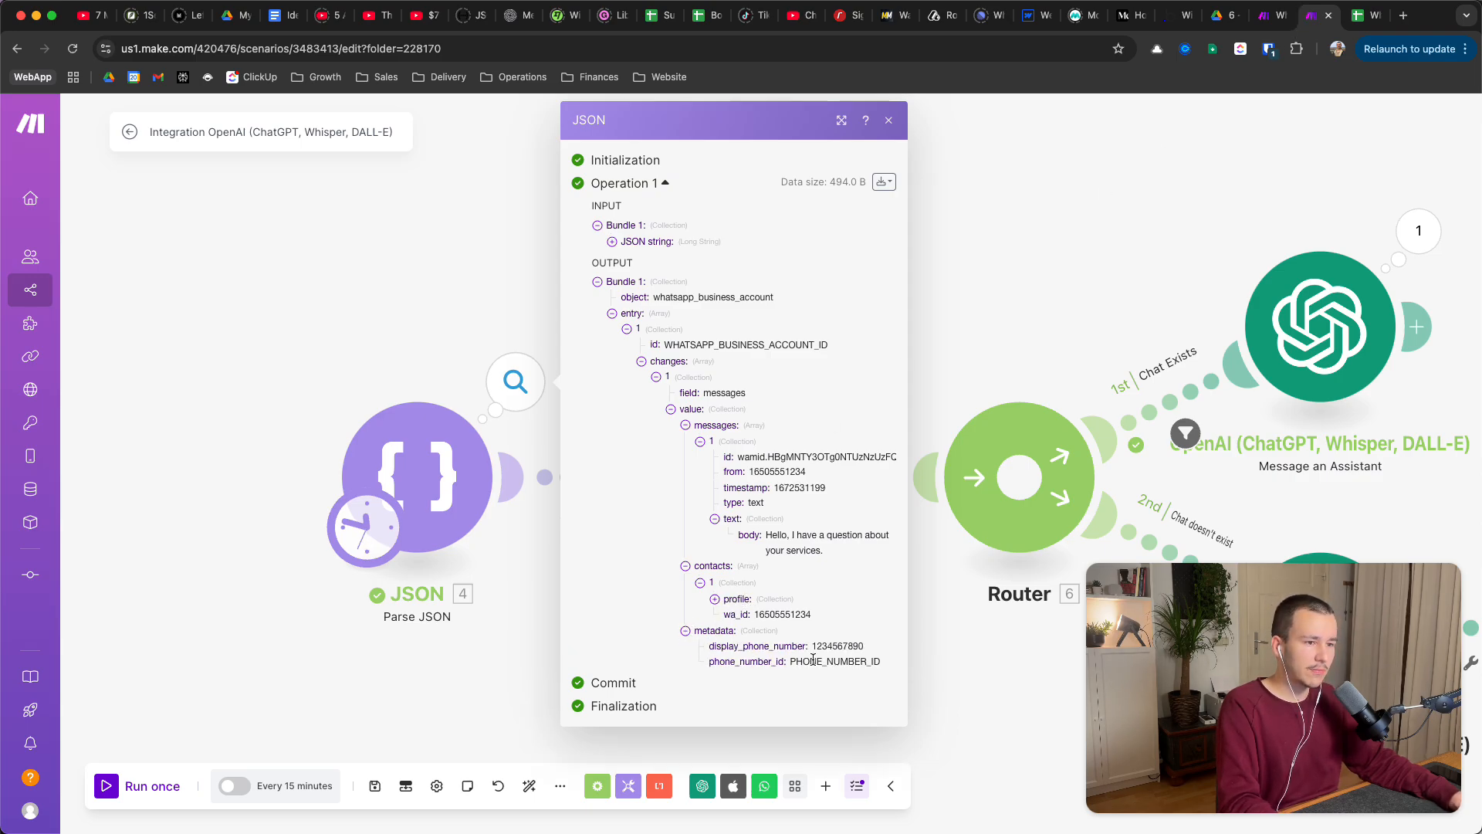
{"action": "double_click", "coordinate": [832, 661]}
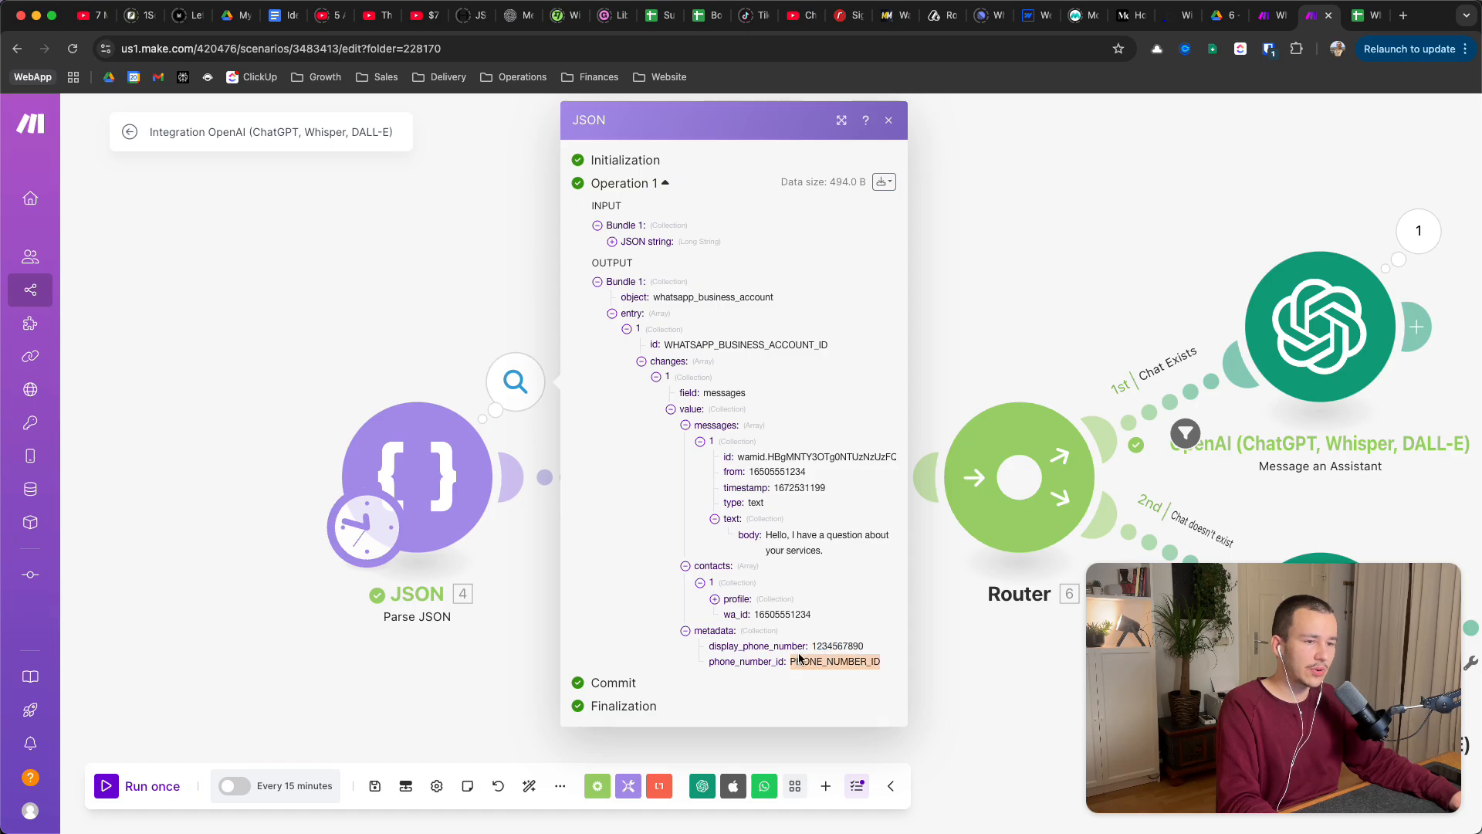
{"action": "left_click", "coordinate": [837, 646]}
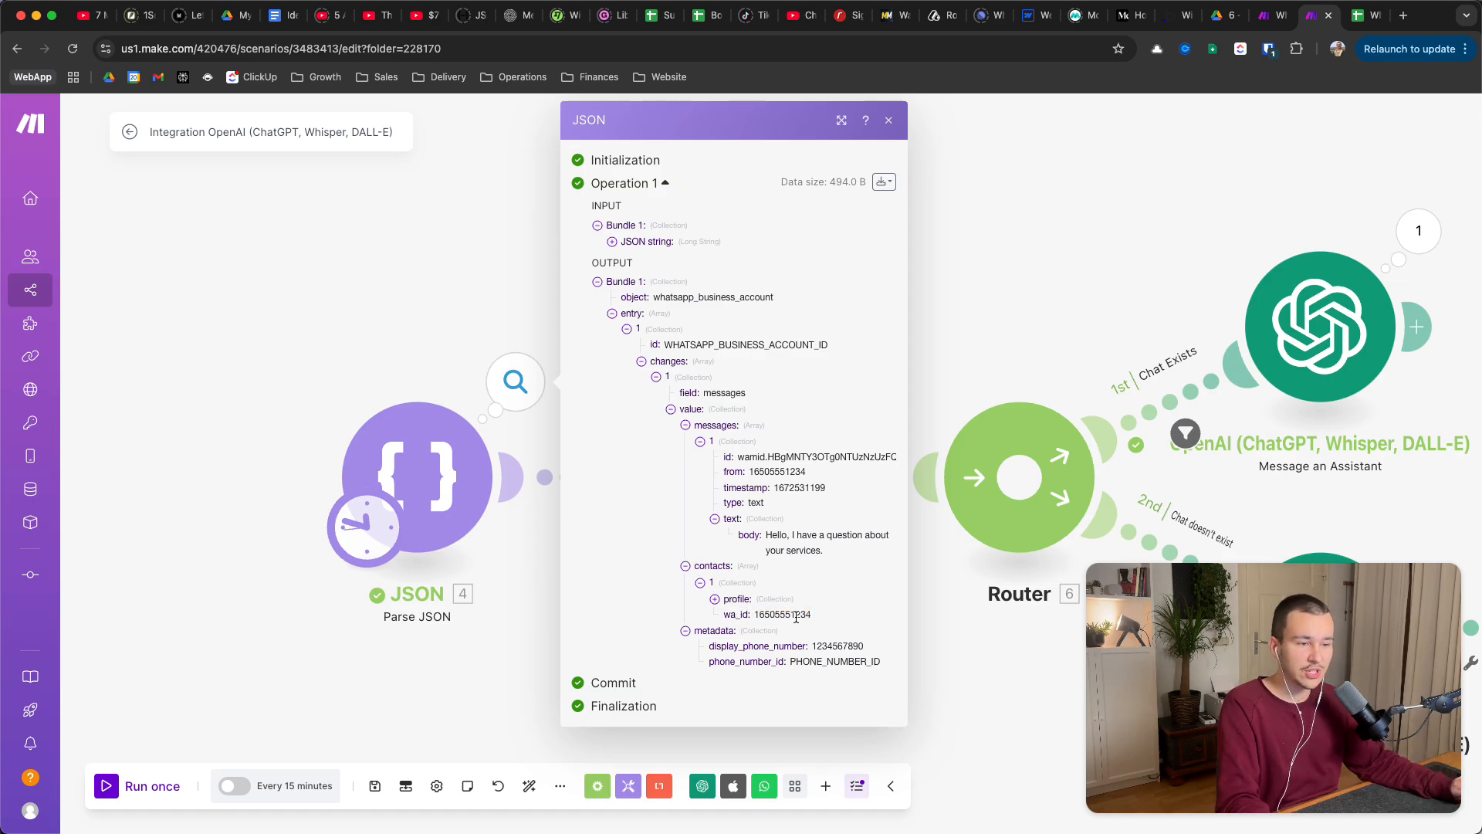
{"action": "double_click", "coordinate": [838, 645]}
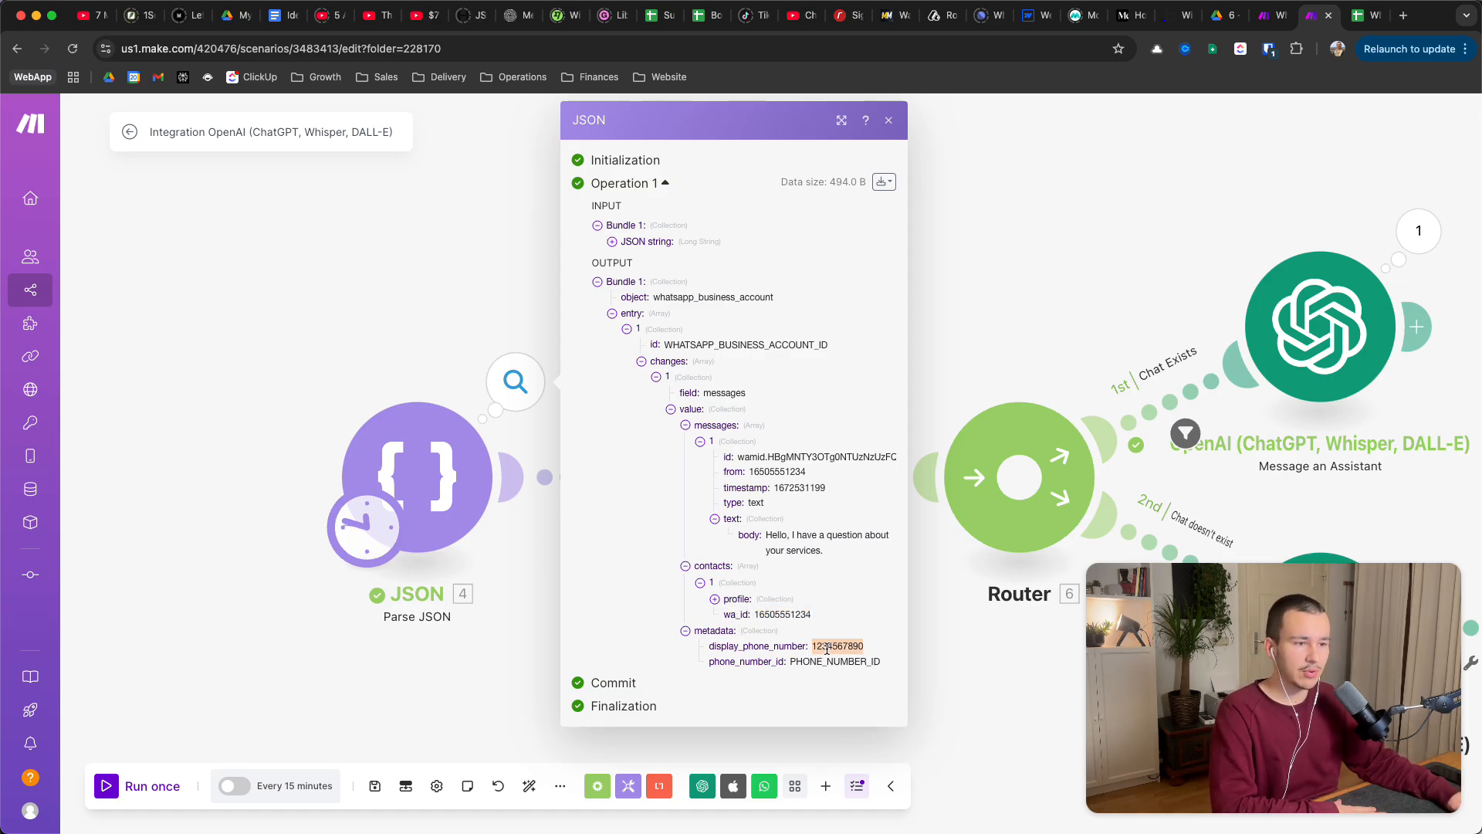
{"action": "left_click", "coordinate": [887, 121]}
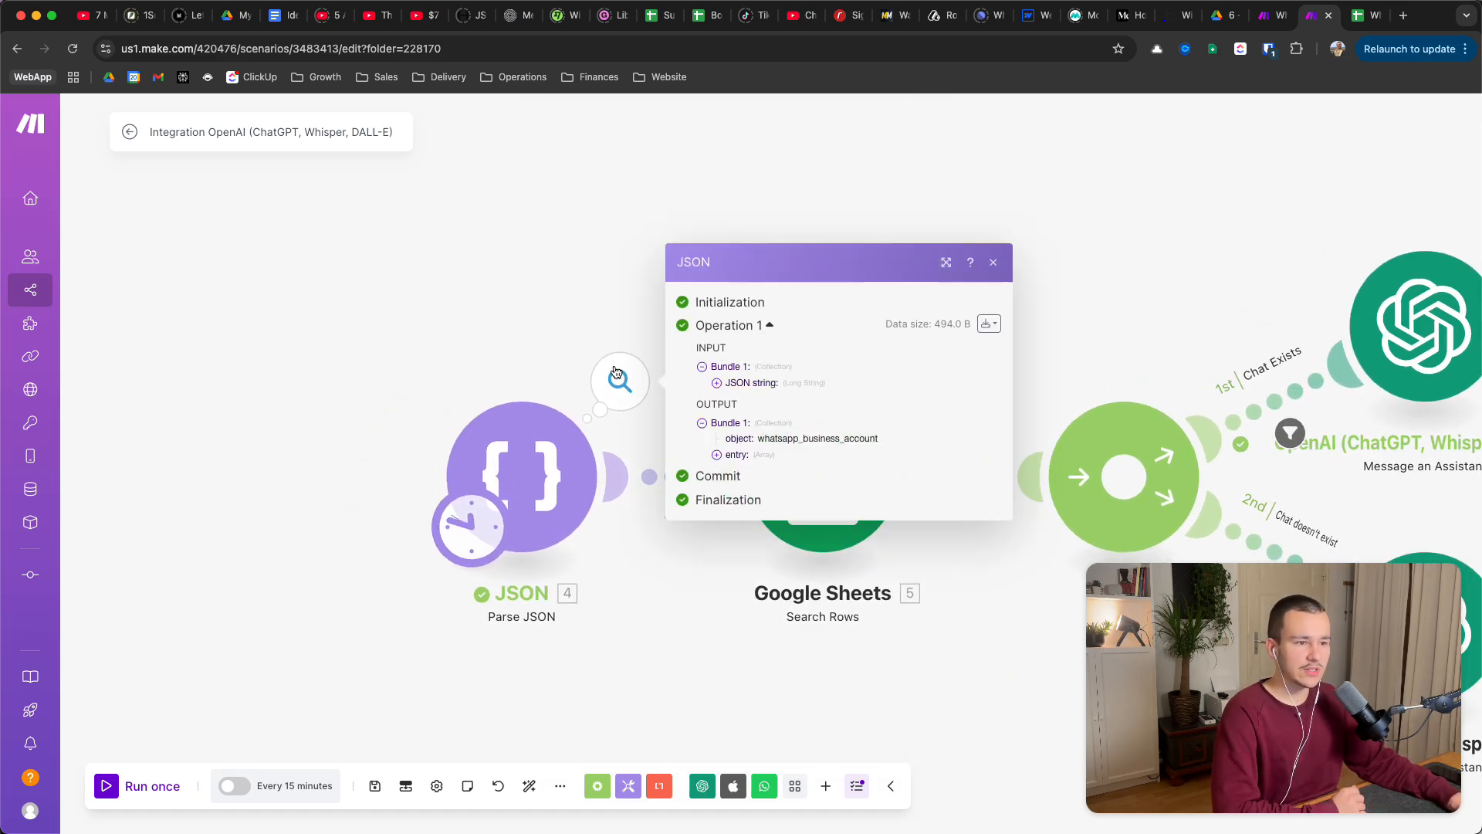
{"action": "left_click", "coordinate": [992, 262]}
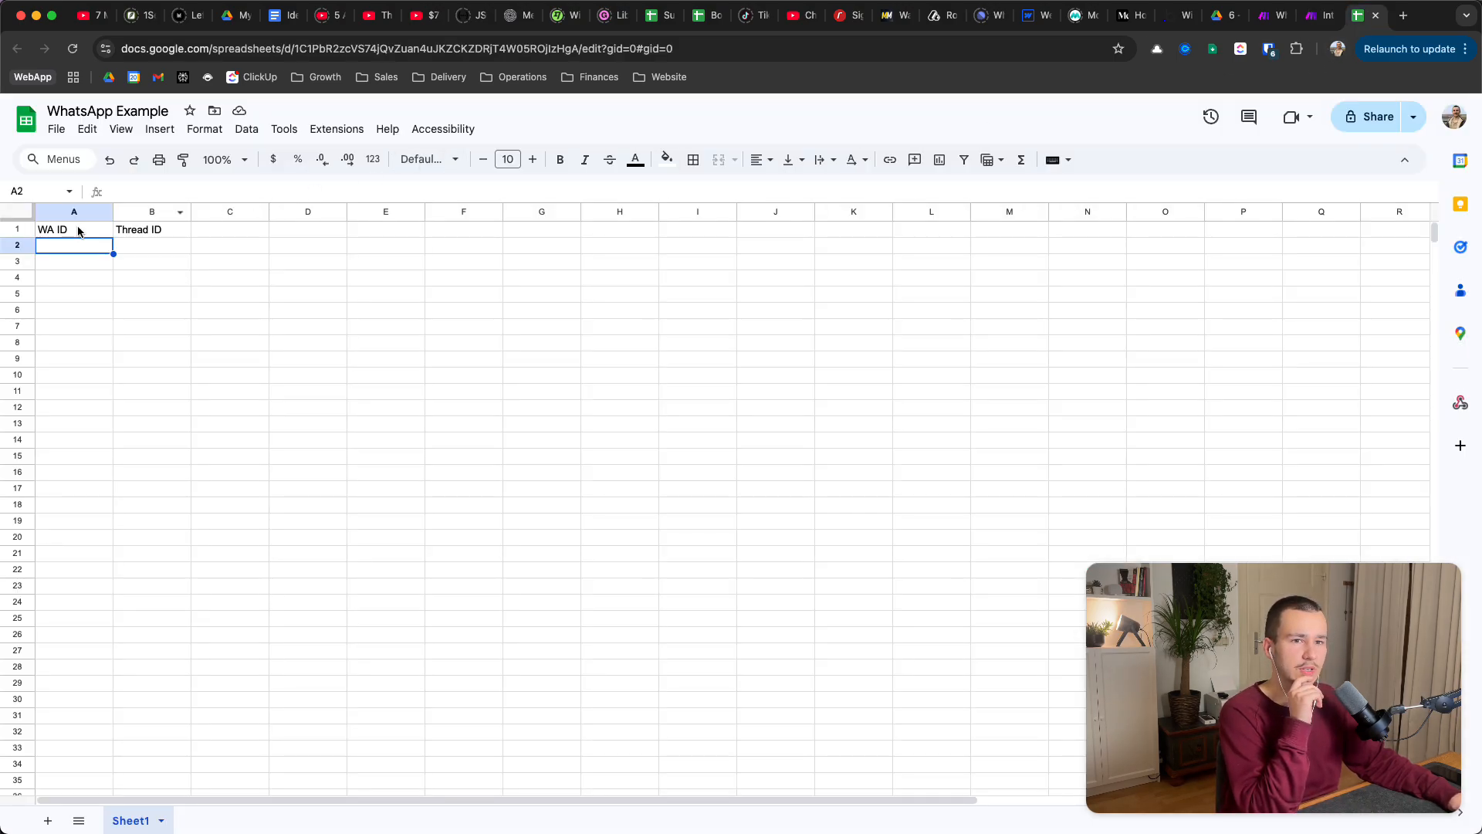
{"action": "left_click", "coordinate": [74, 228]}
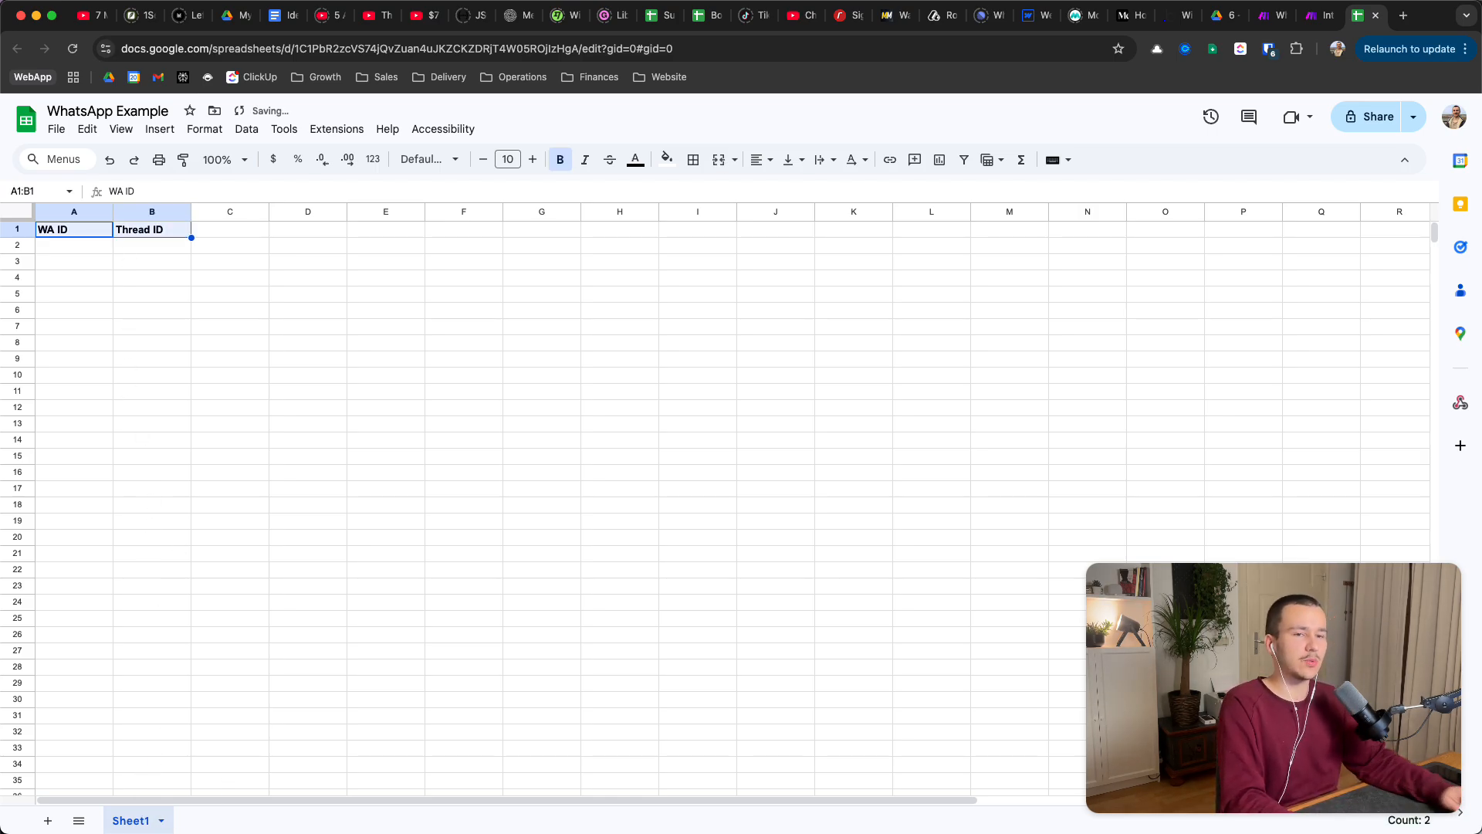
{"action": "left_click", "coordinate": [307, 277]}
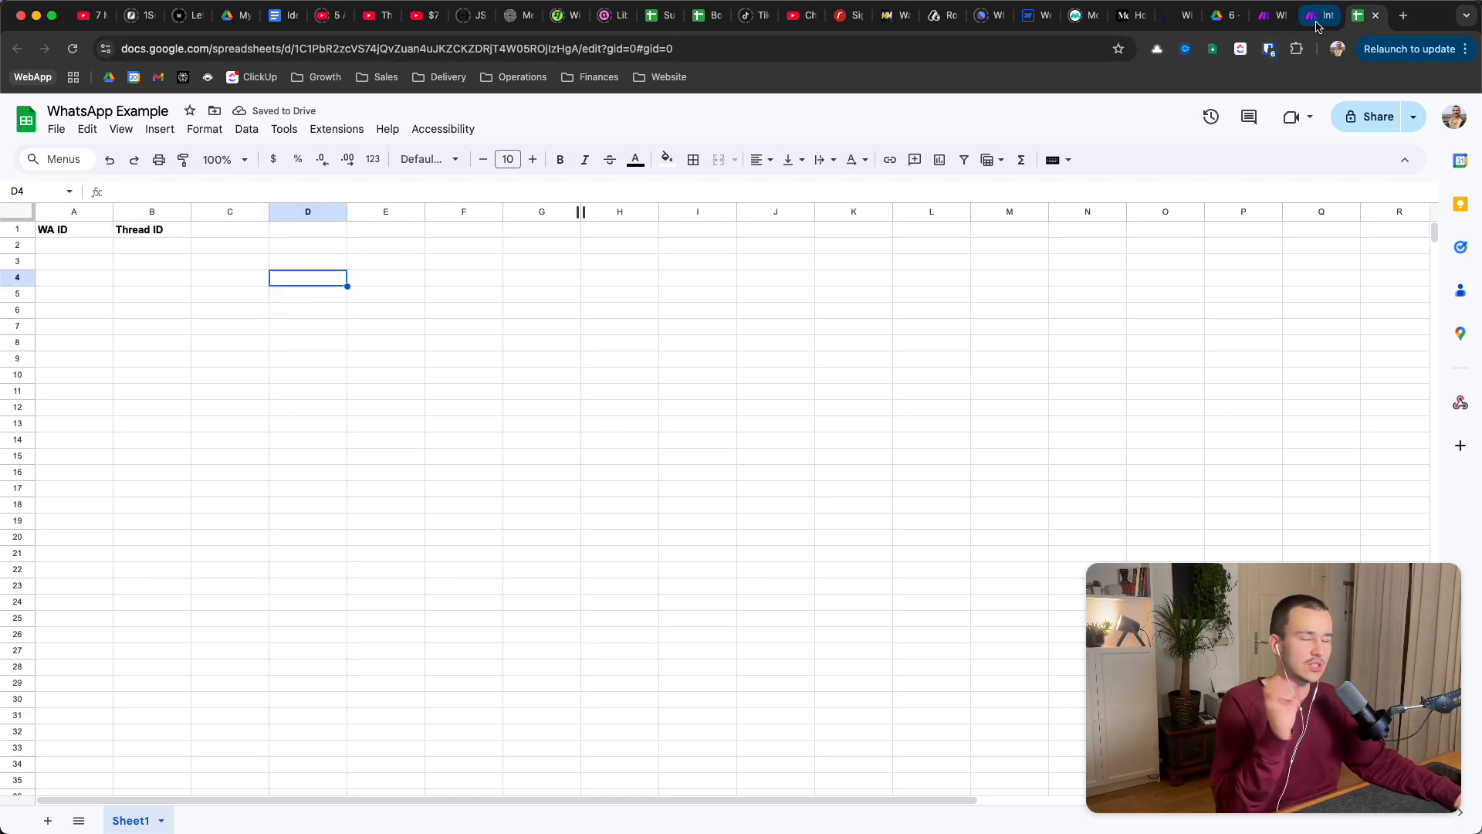
{"action": "left_click", "coordinate": [1317, 15]}
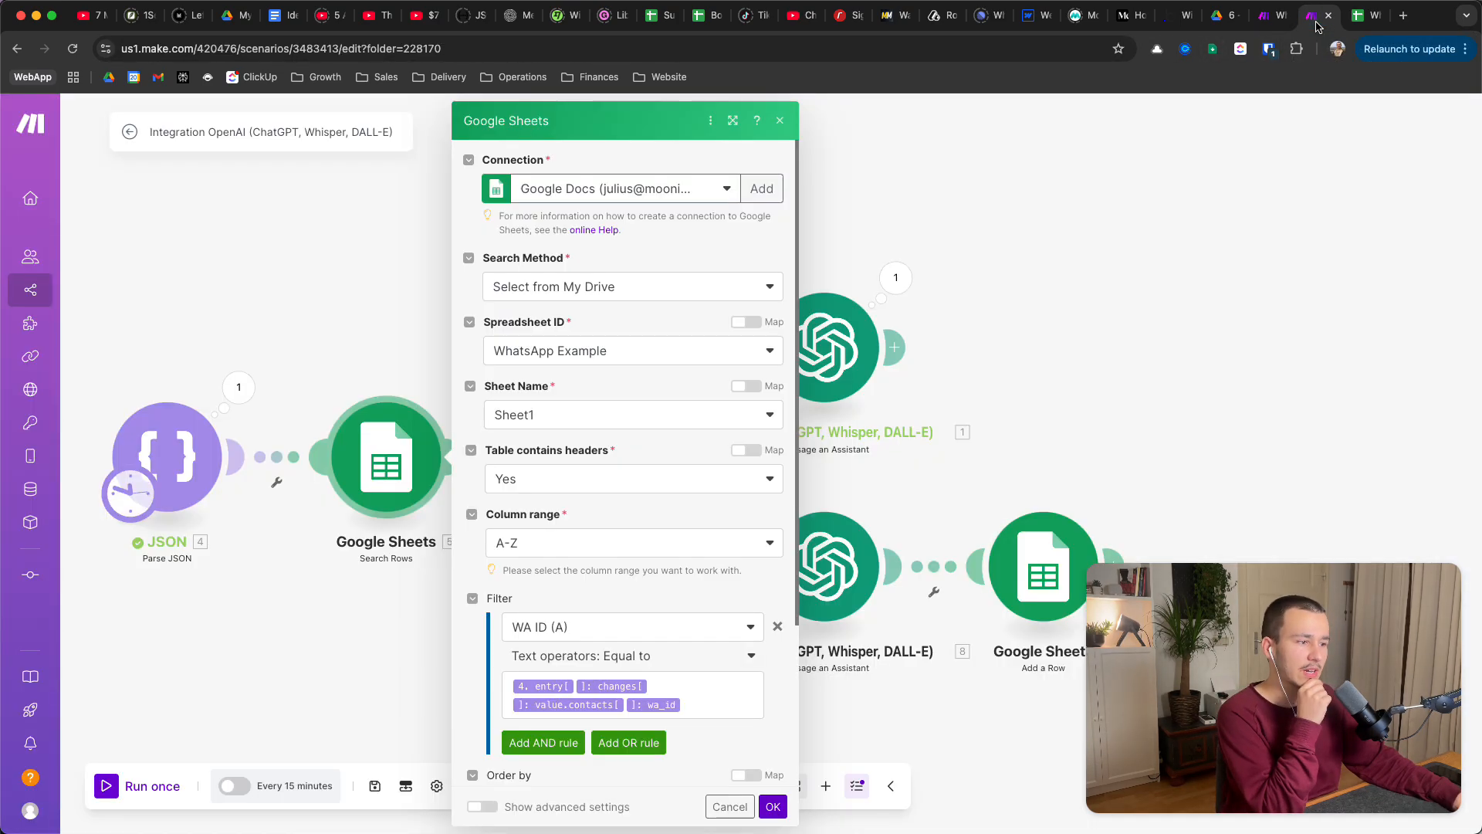
{"action": "left_click", "coordinate": [729, 806]}
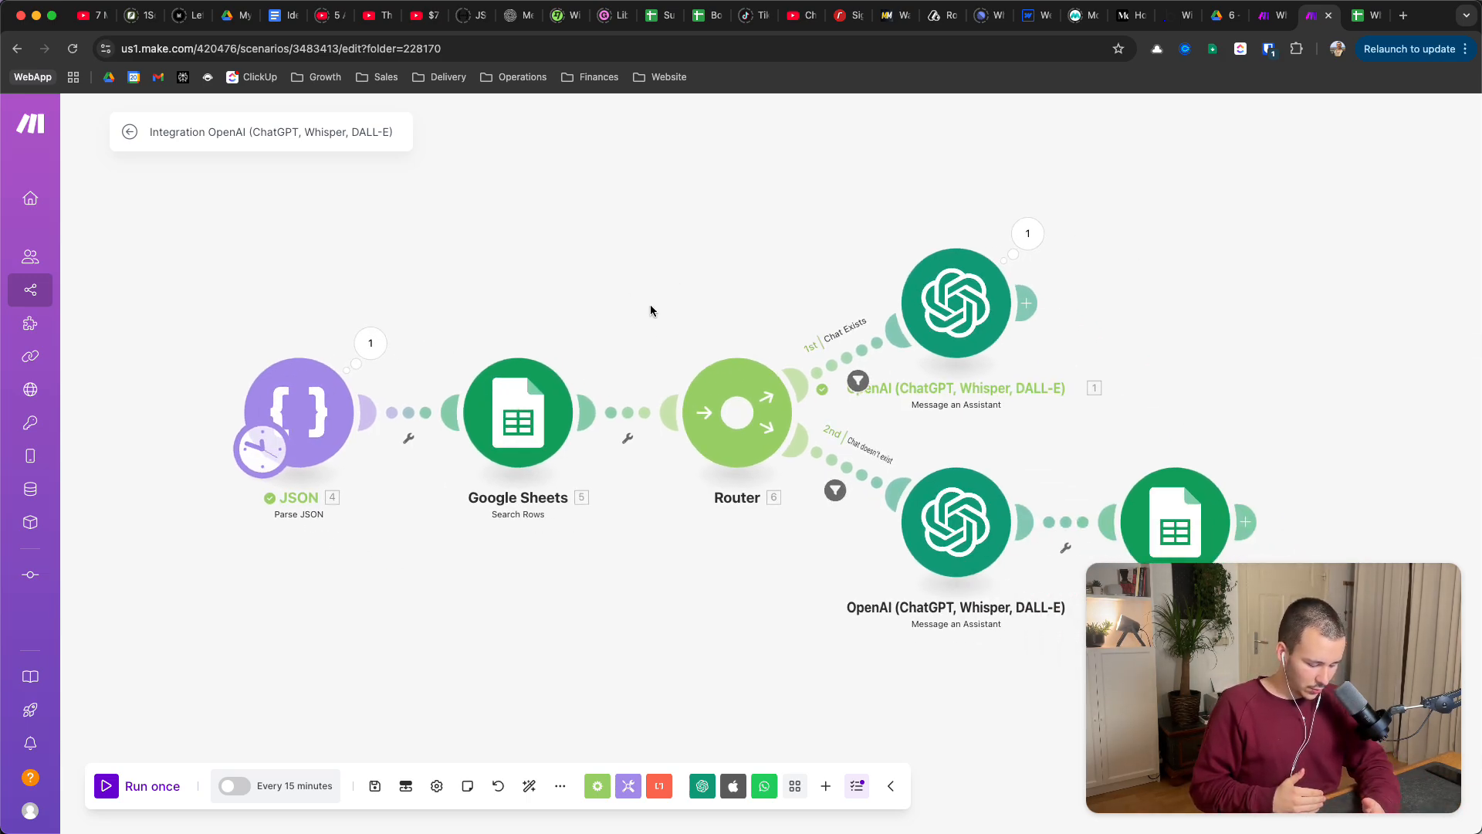
{"action": "mouse_move", "coordinate": [517, 412]}
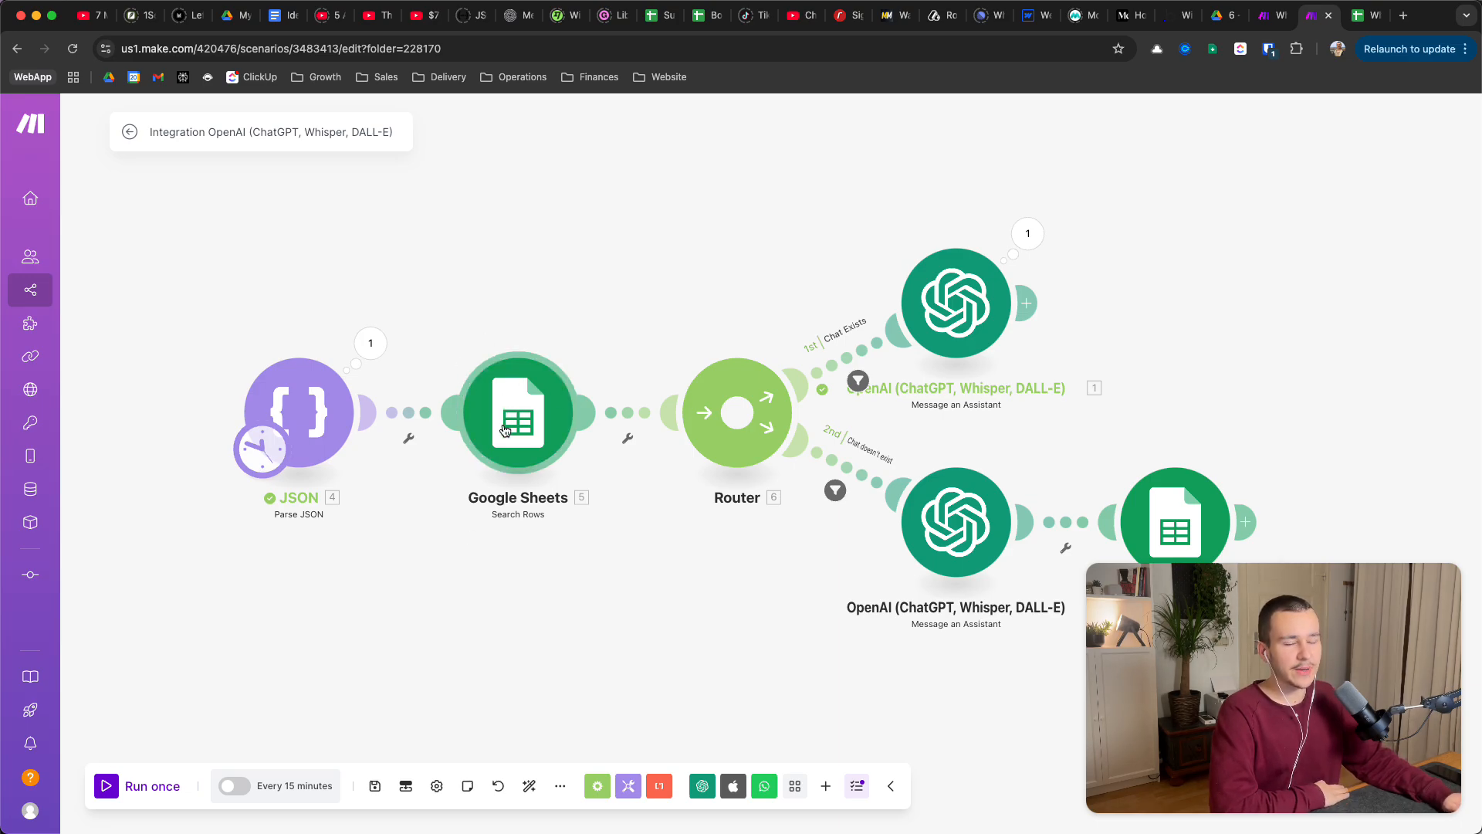
{"action": "mouse_move", "coordinate": [518, 405]}
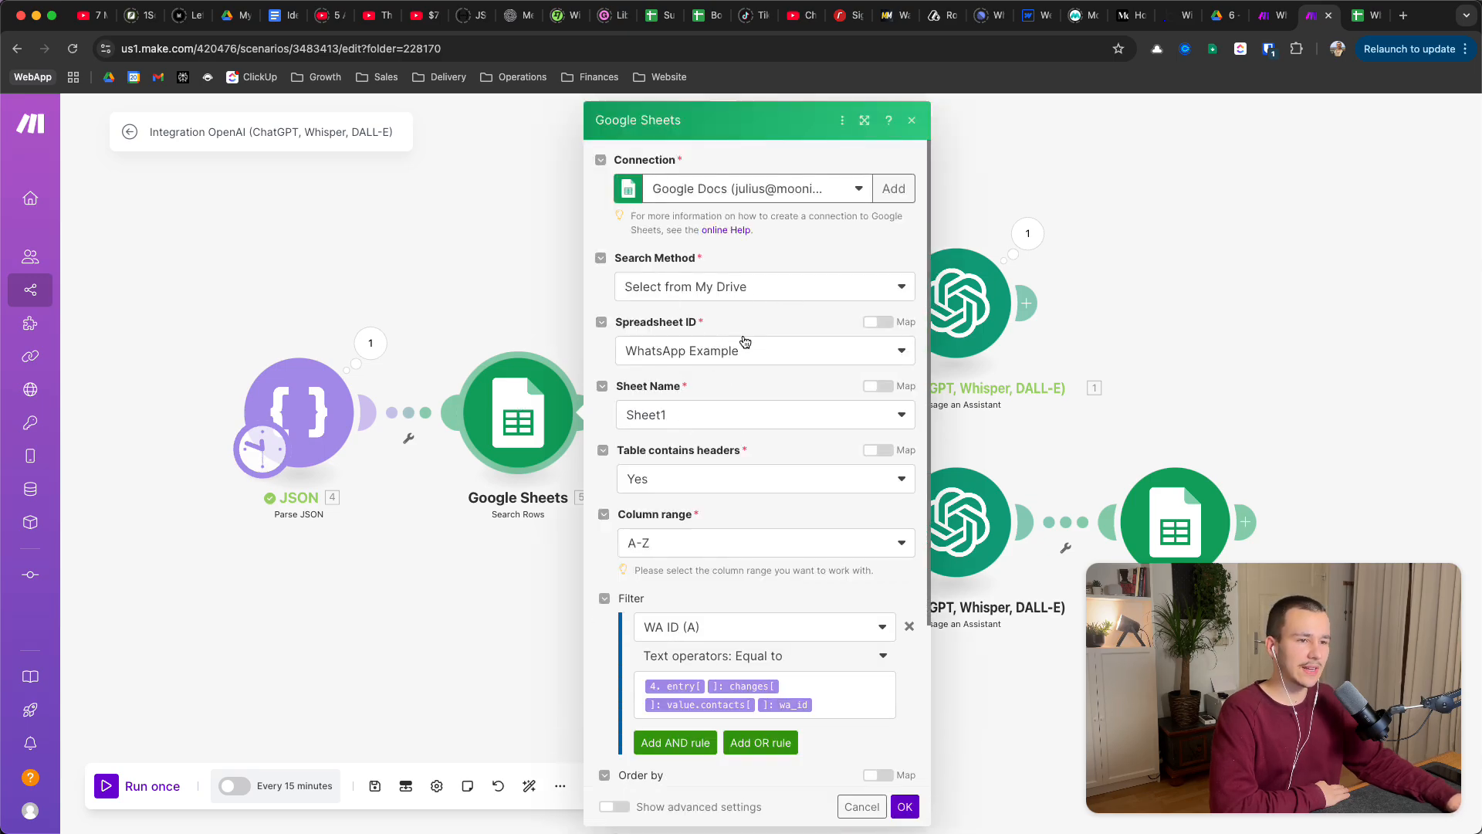
{"action": "left_click", "coordinate": [1322, 16]}
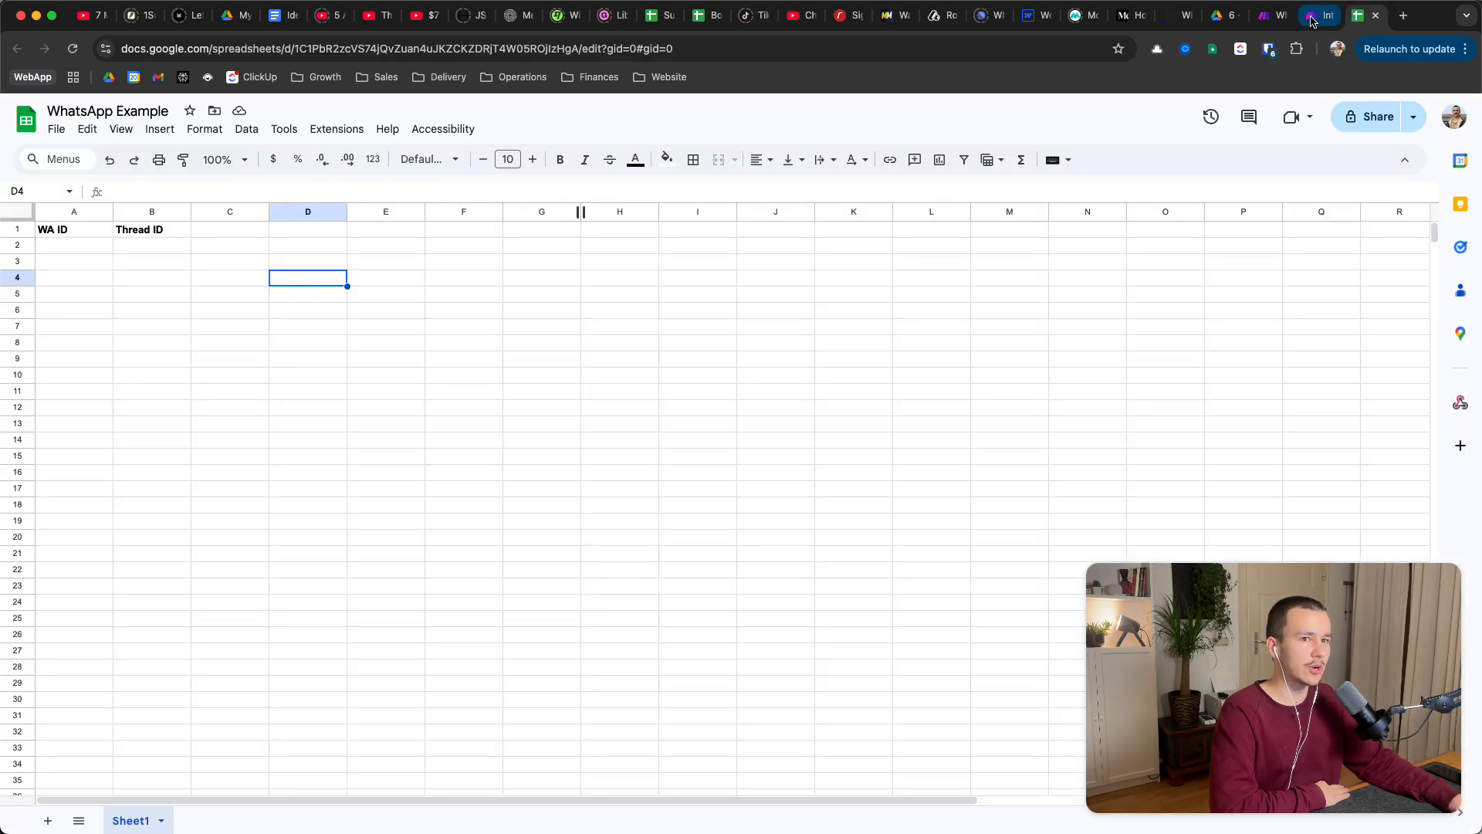
{"action": "left_click", "coordinate": [1316, 16]}
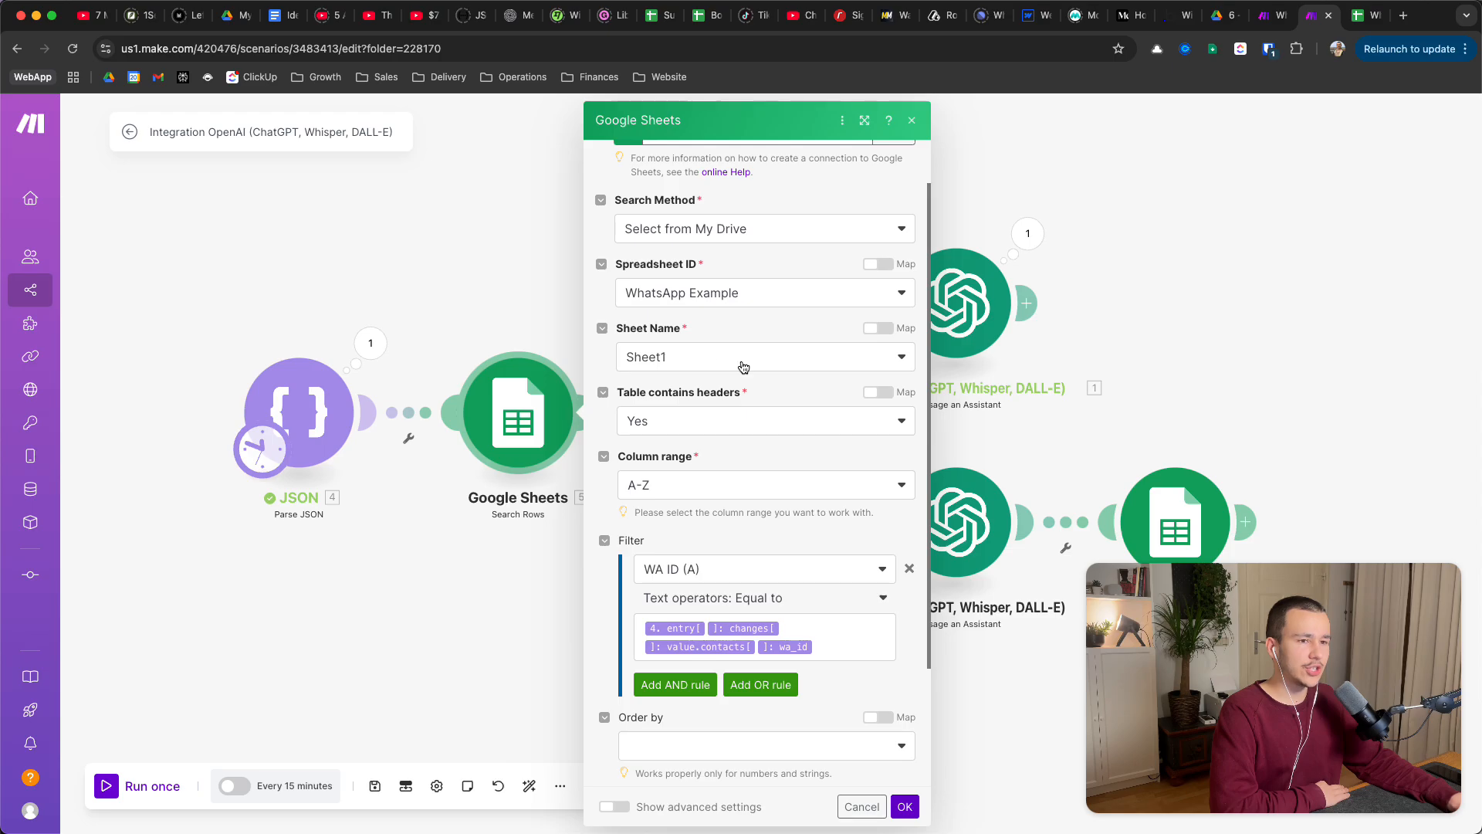
{"action": "scroll", "scroll_direction": "down", "scroll_amount": 3}
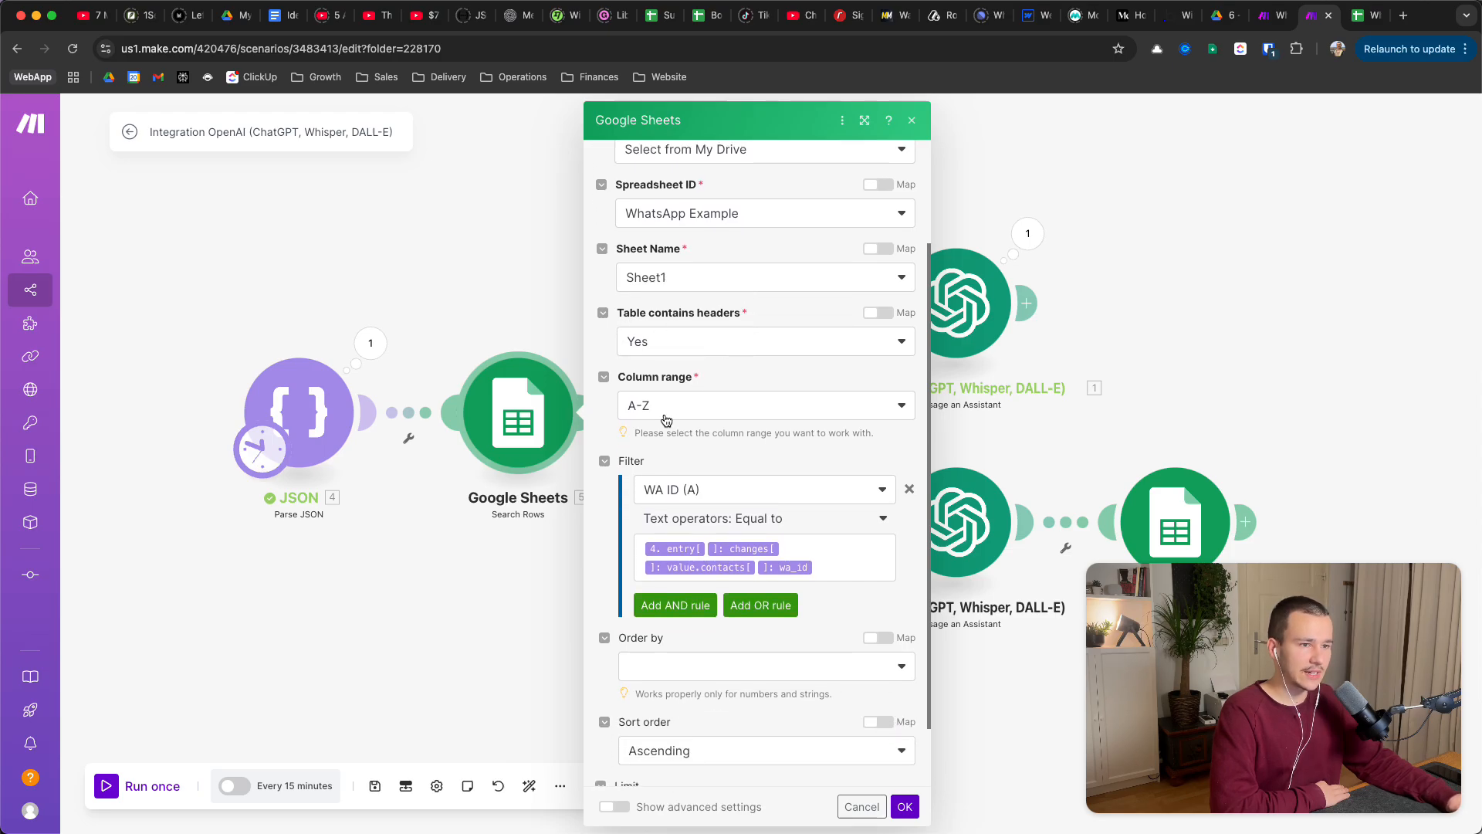
{"action": "left_click", "coordinate": [763, 404]}
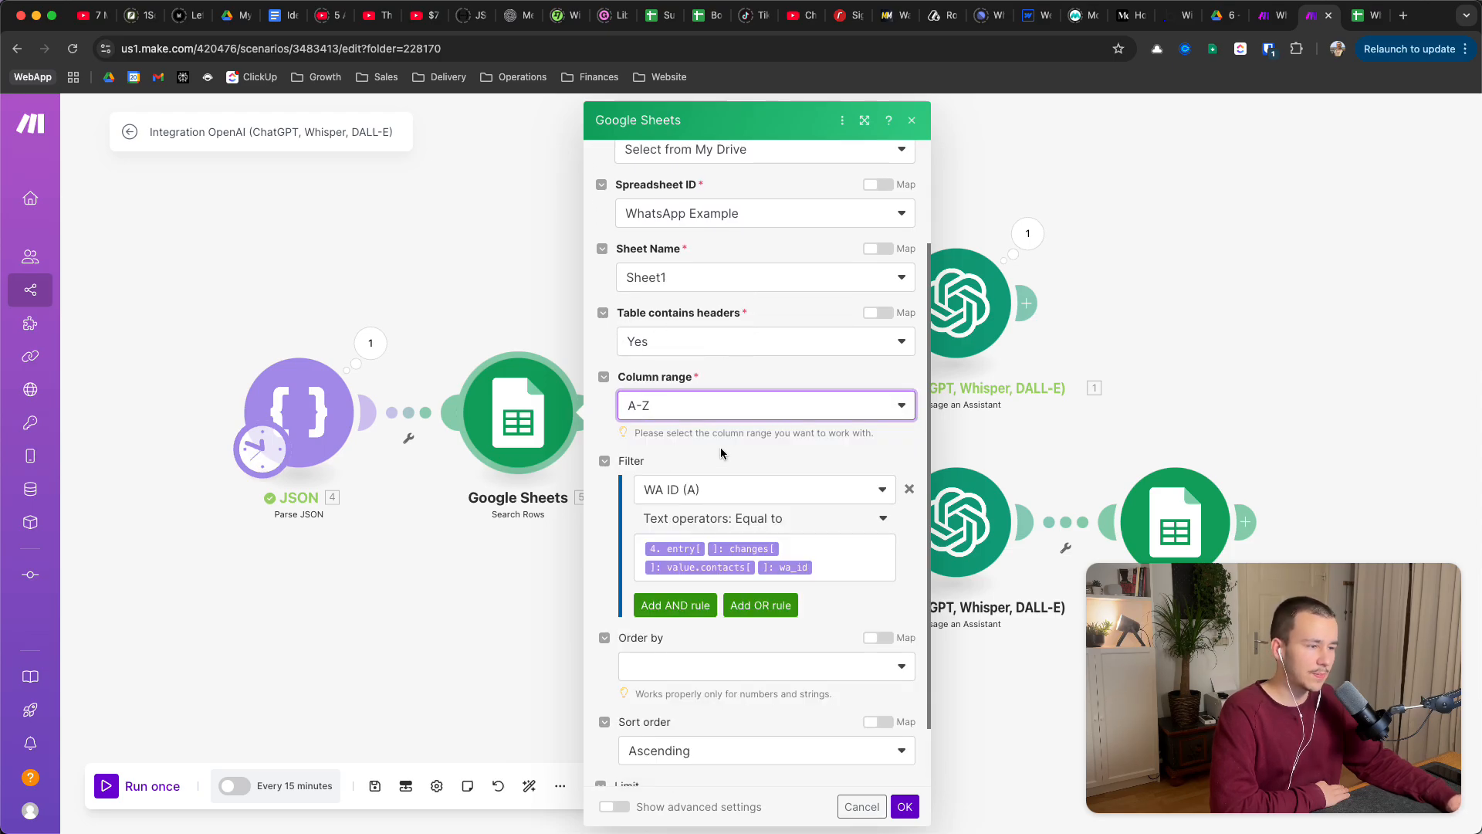
{"action": "scroll", "scroll_direction": "down", "scroll_amount": 3}
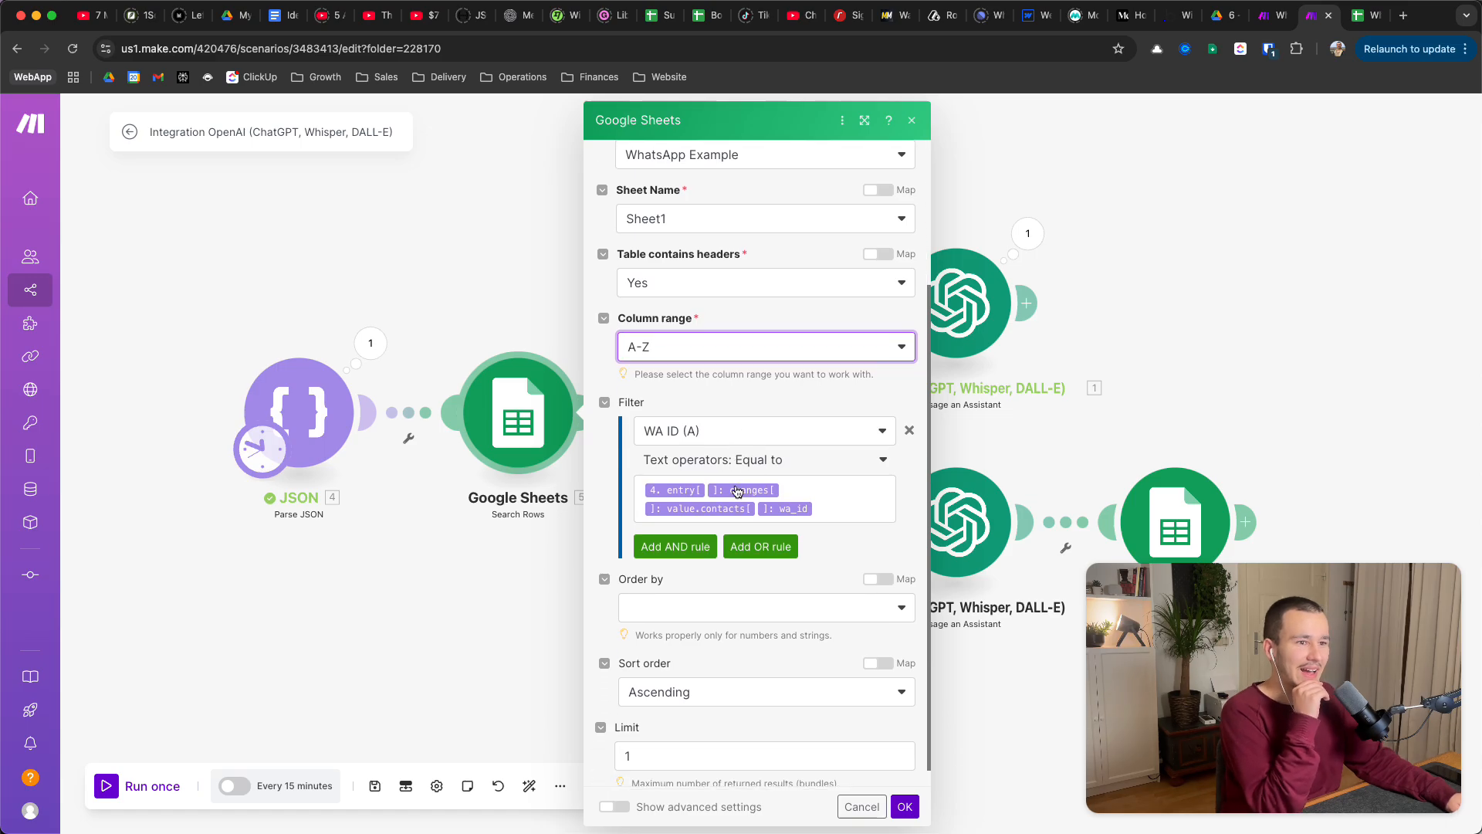
{"action": "left_click", "coordinate": [762, 430]}
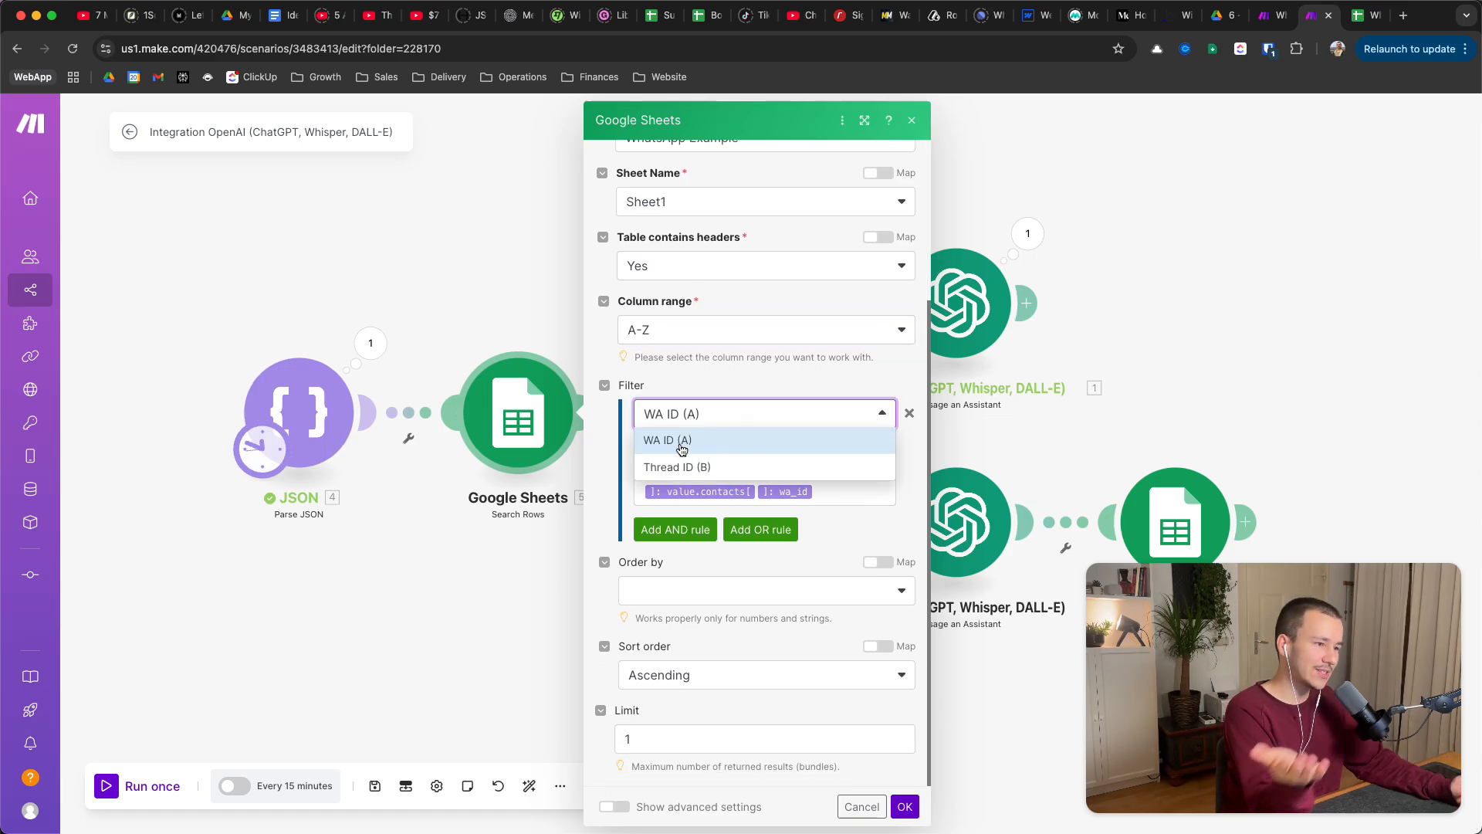
{"action": "left_click", "coordinate": [667, 439]}
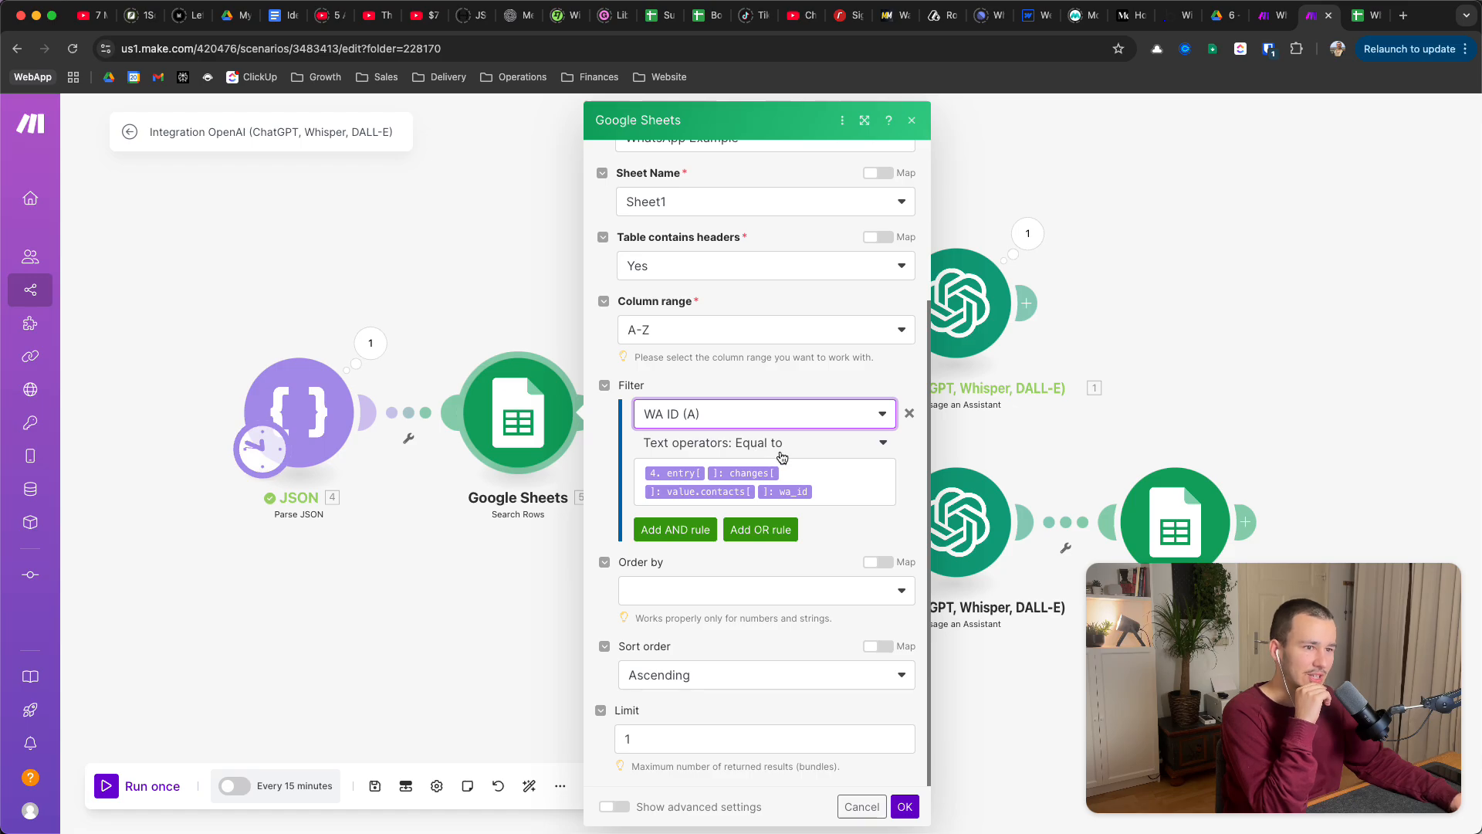
{"action": "left_click", "coordinate": [764, 481]}
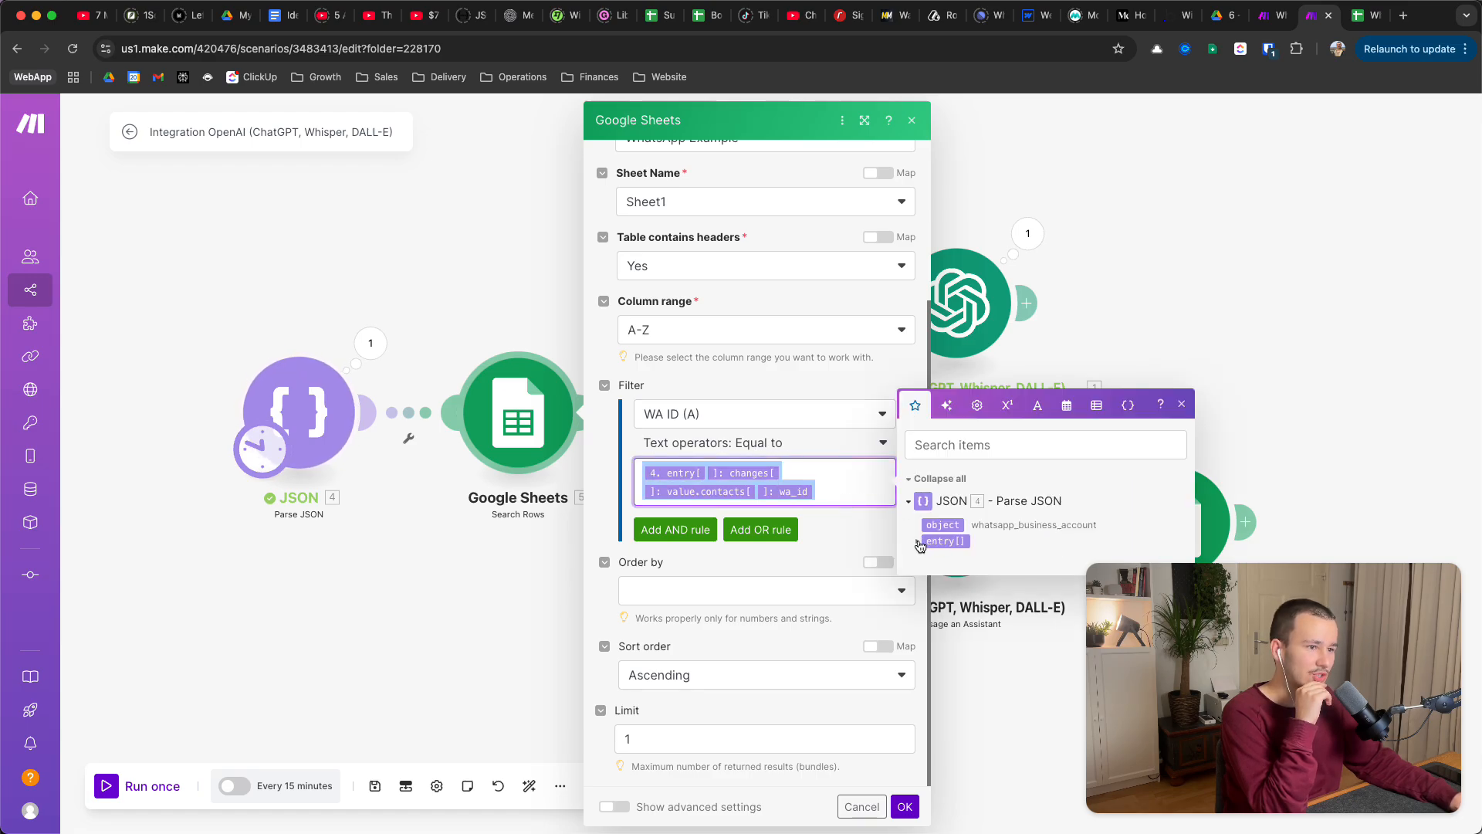
{"action": "left_click", "coordinate": [917, 540]}
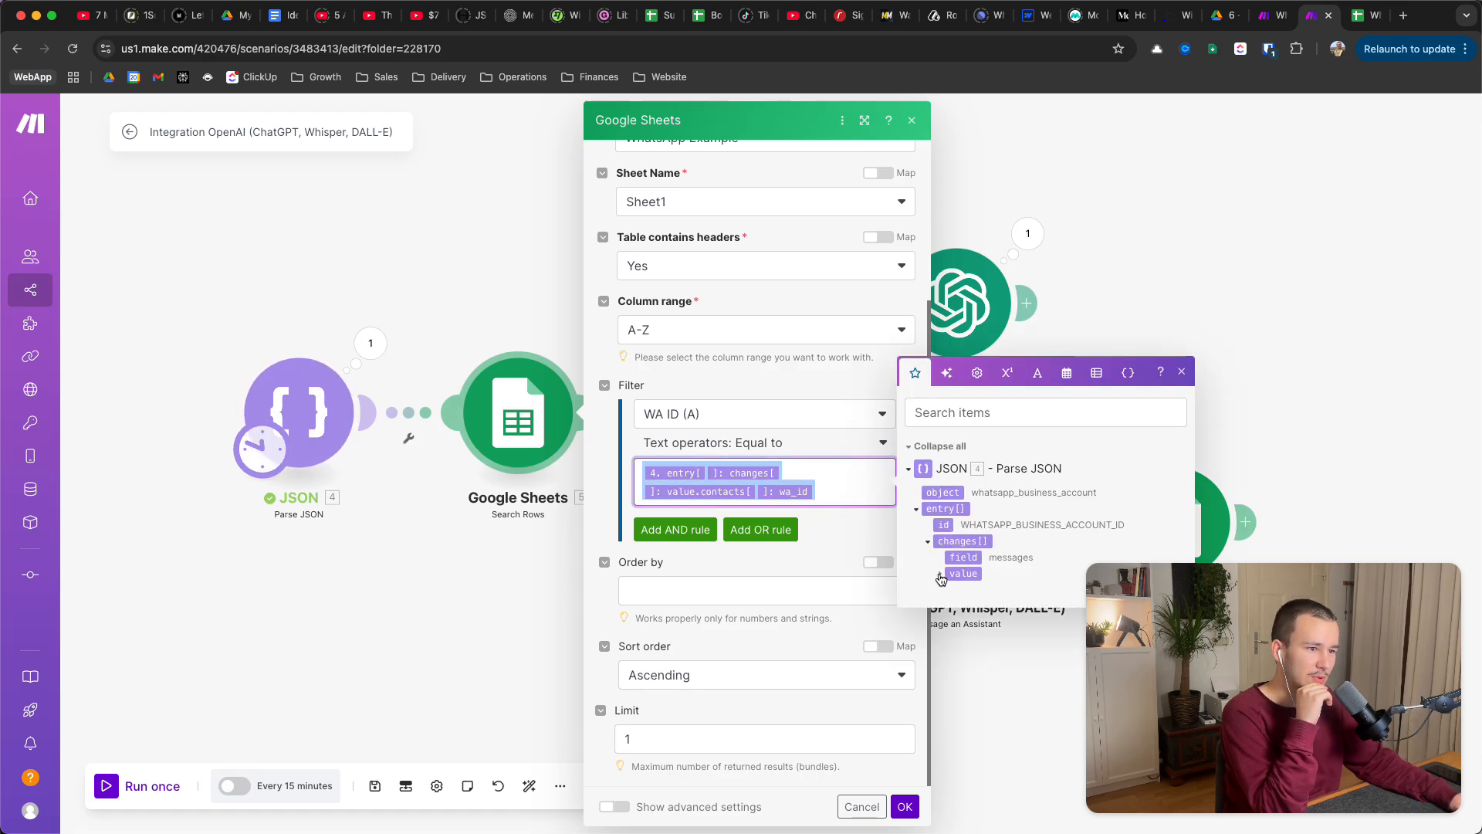
{"action": "left_click", "coordinate": [927, 572]}
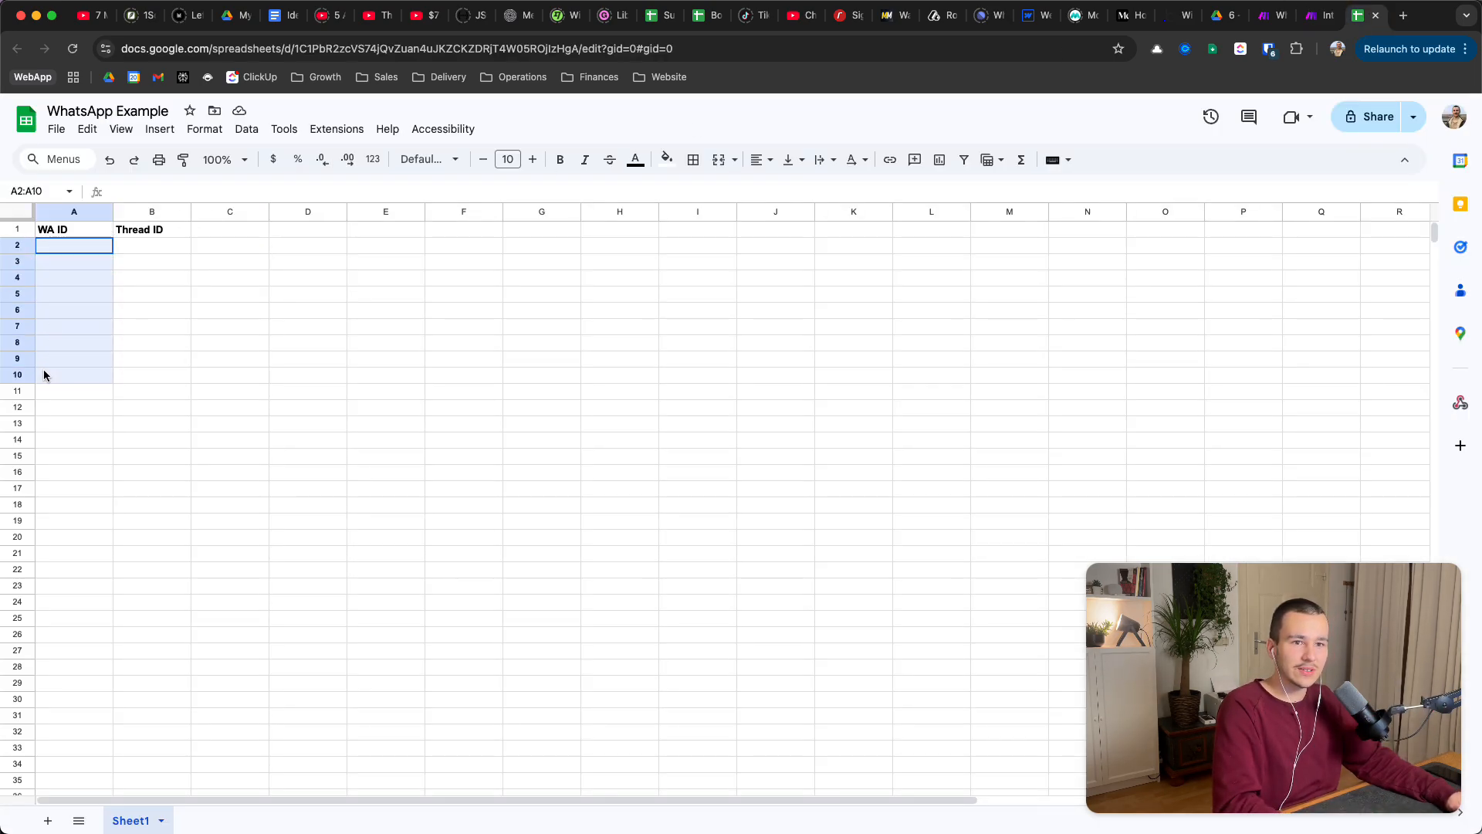
{"action": "left_click", "coordinate": [75, 260]}
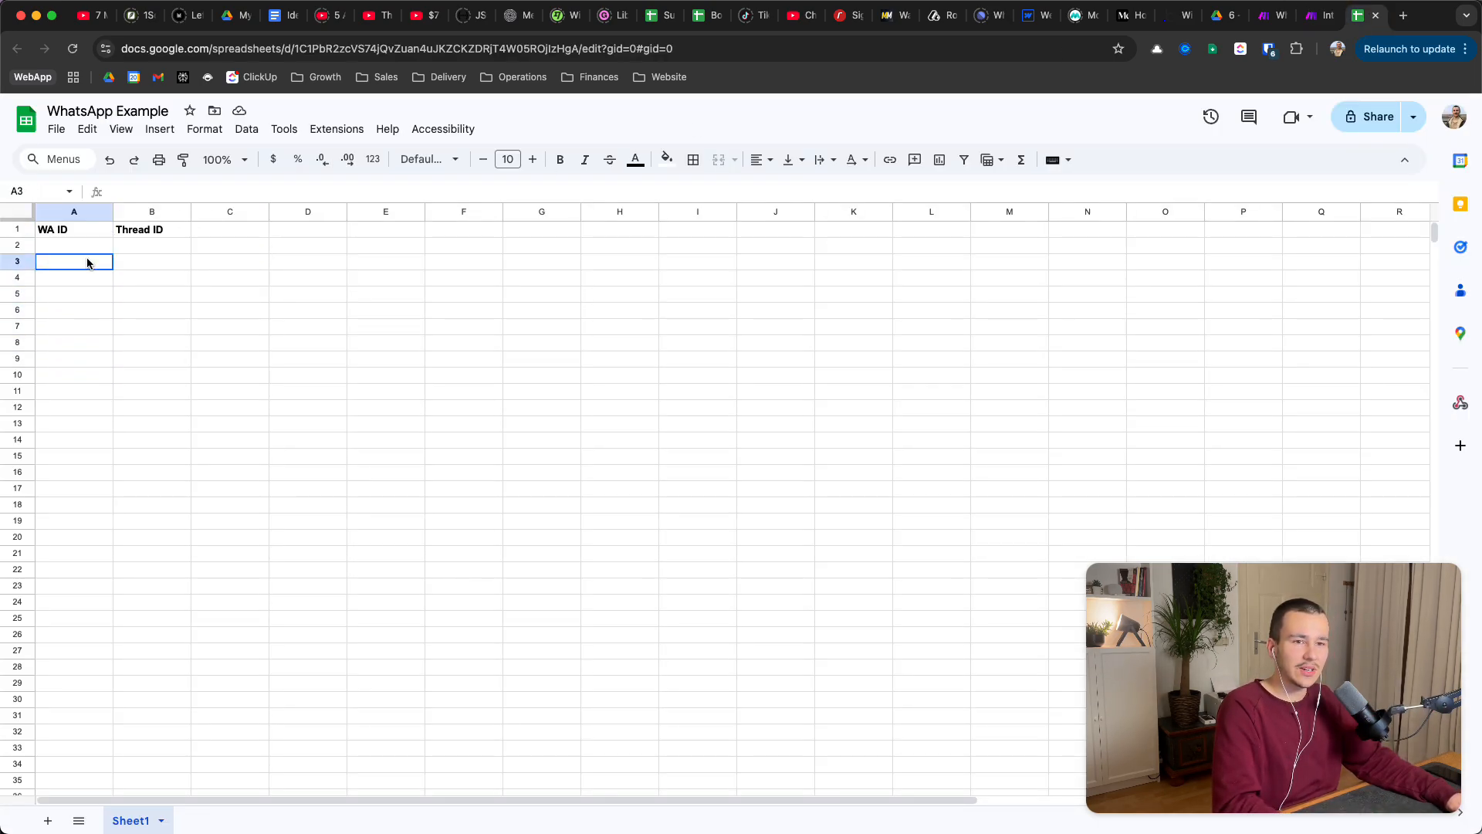
{"action": "left_click", "coordinate": [1317, 16]}
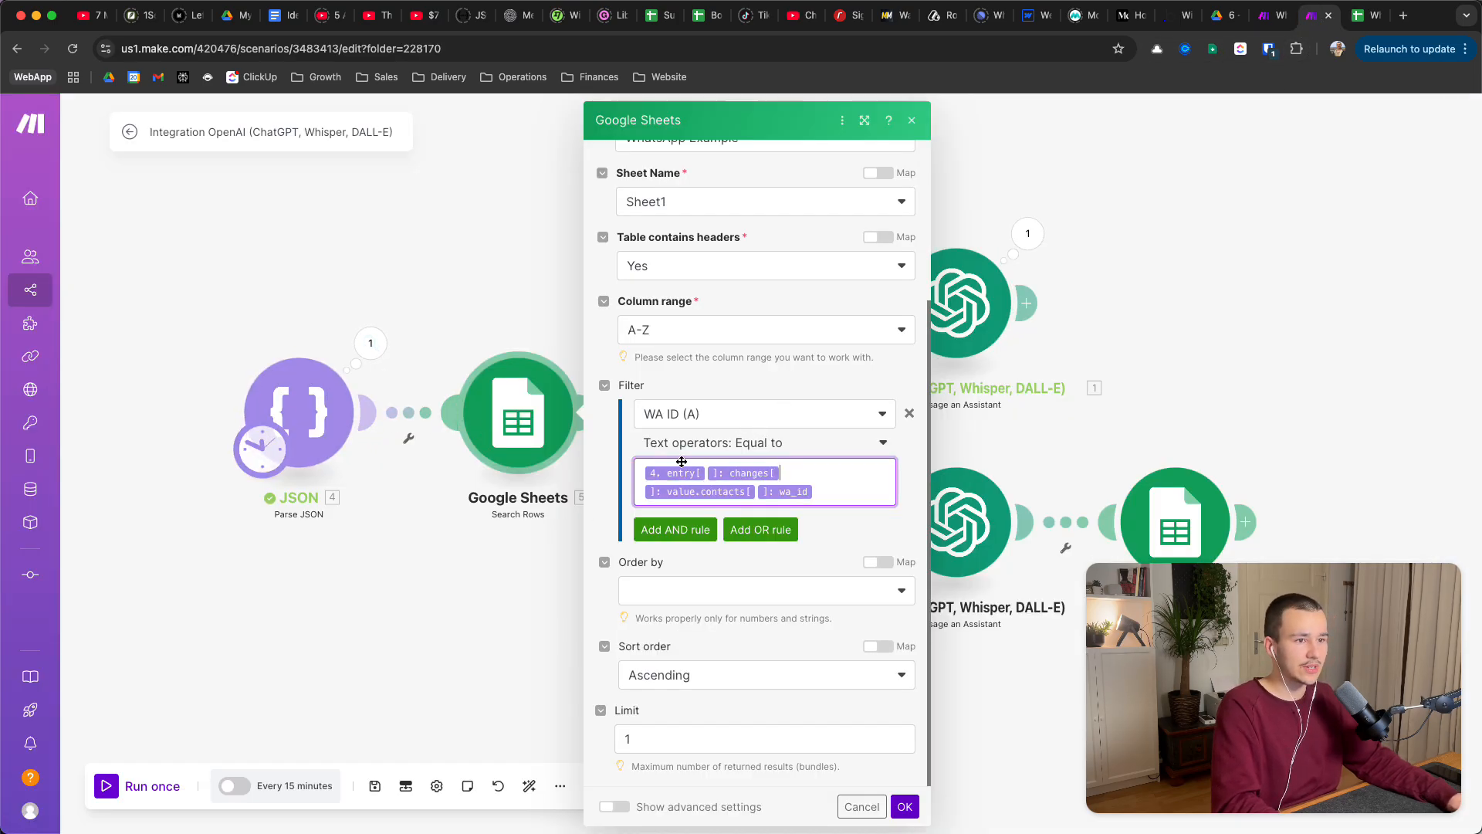
- Keep the Search Rows filter mapped to the contact's wa_id and confirm the module
{"action": "left_click", "coordinate": [764, 738]}
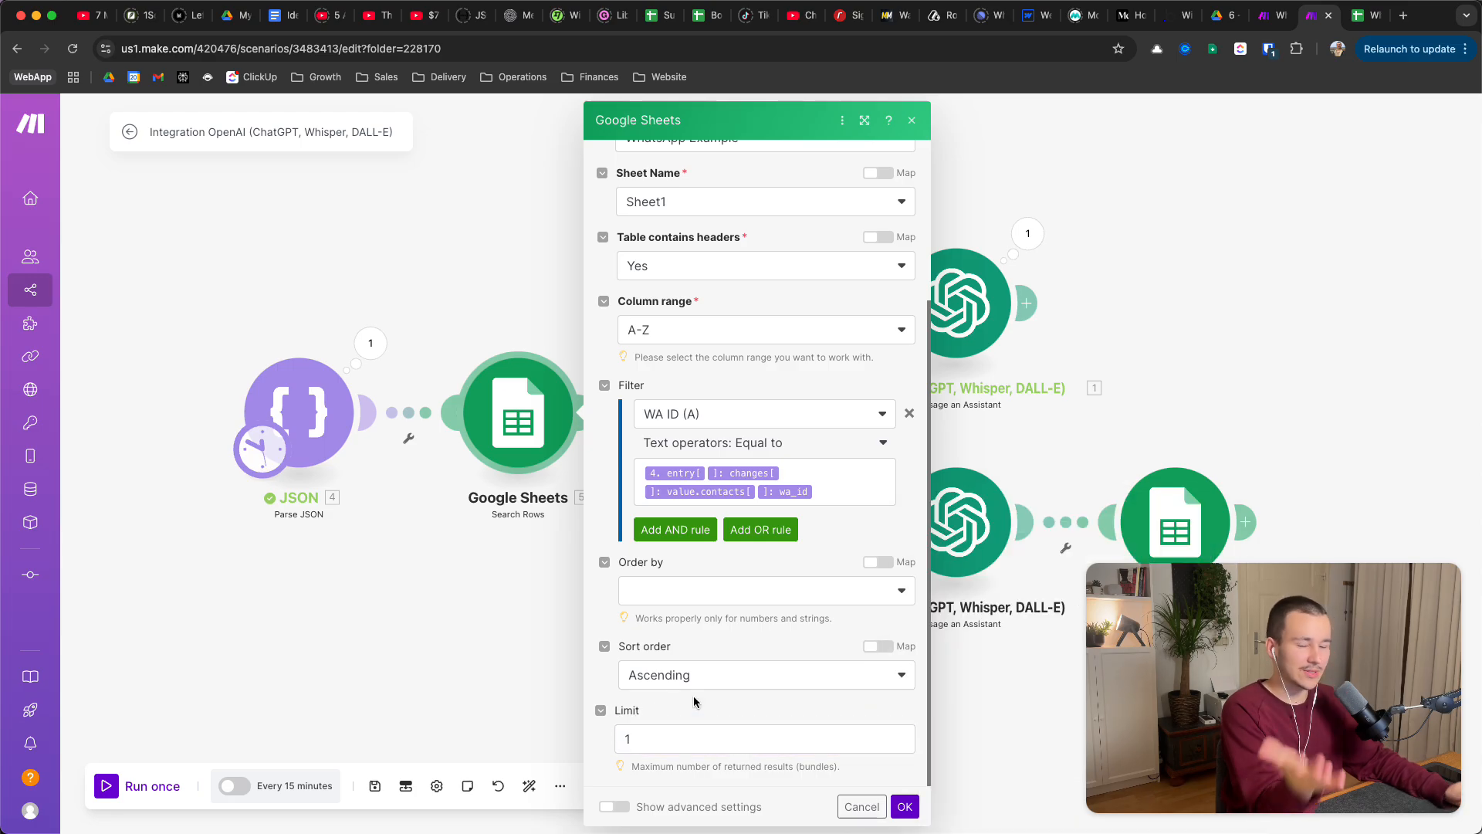
{"action": "mouse_move", "coordinate": [734, 594]}
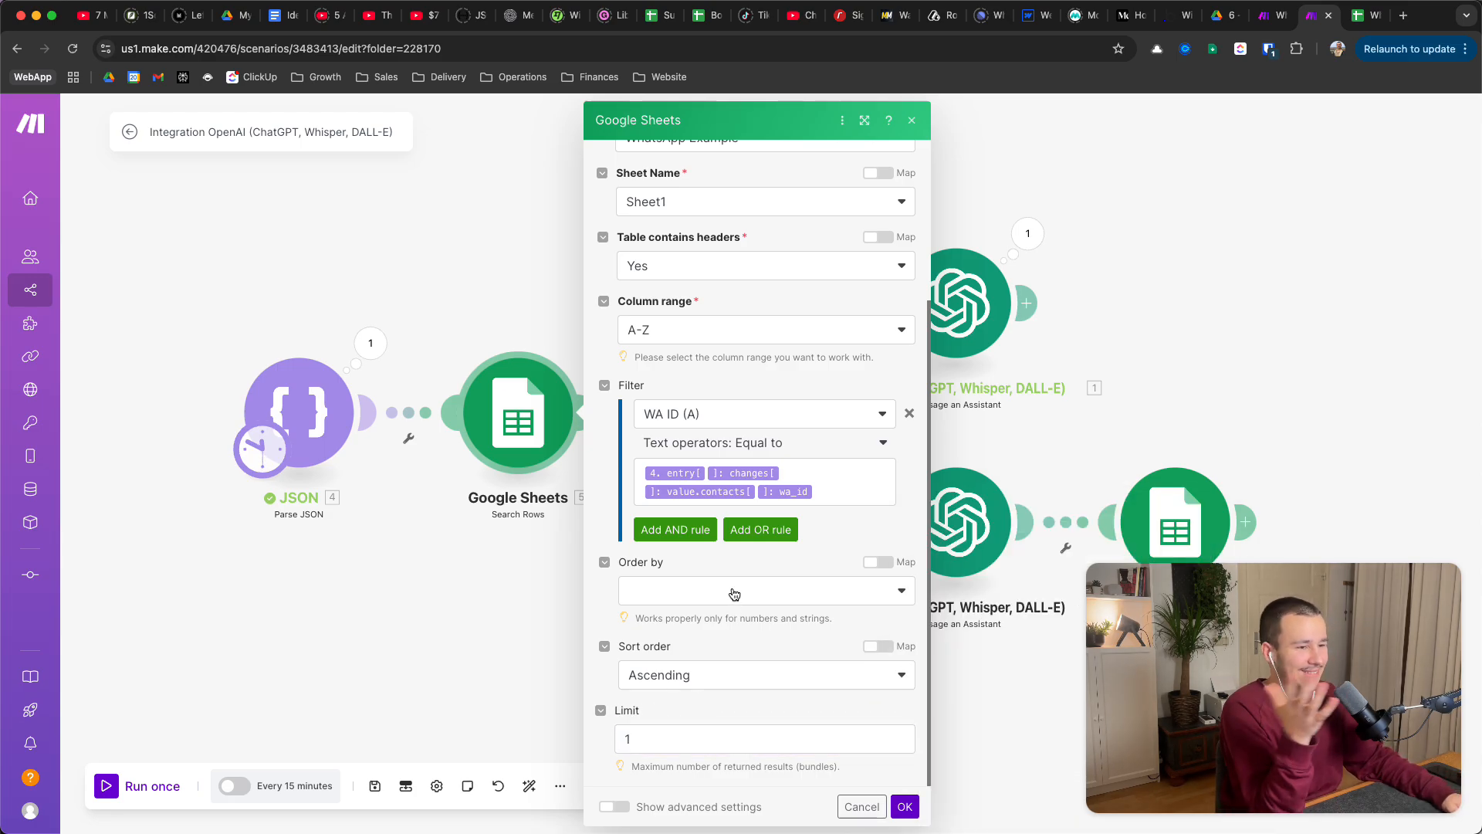
{"action": "mouse_move", "coordinate": [745, 659]}
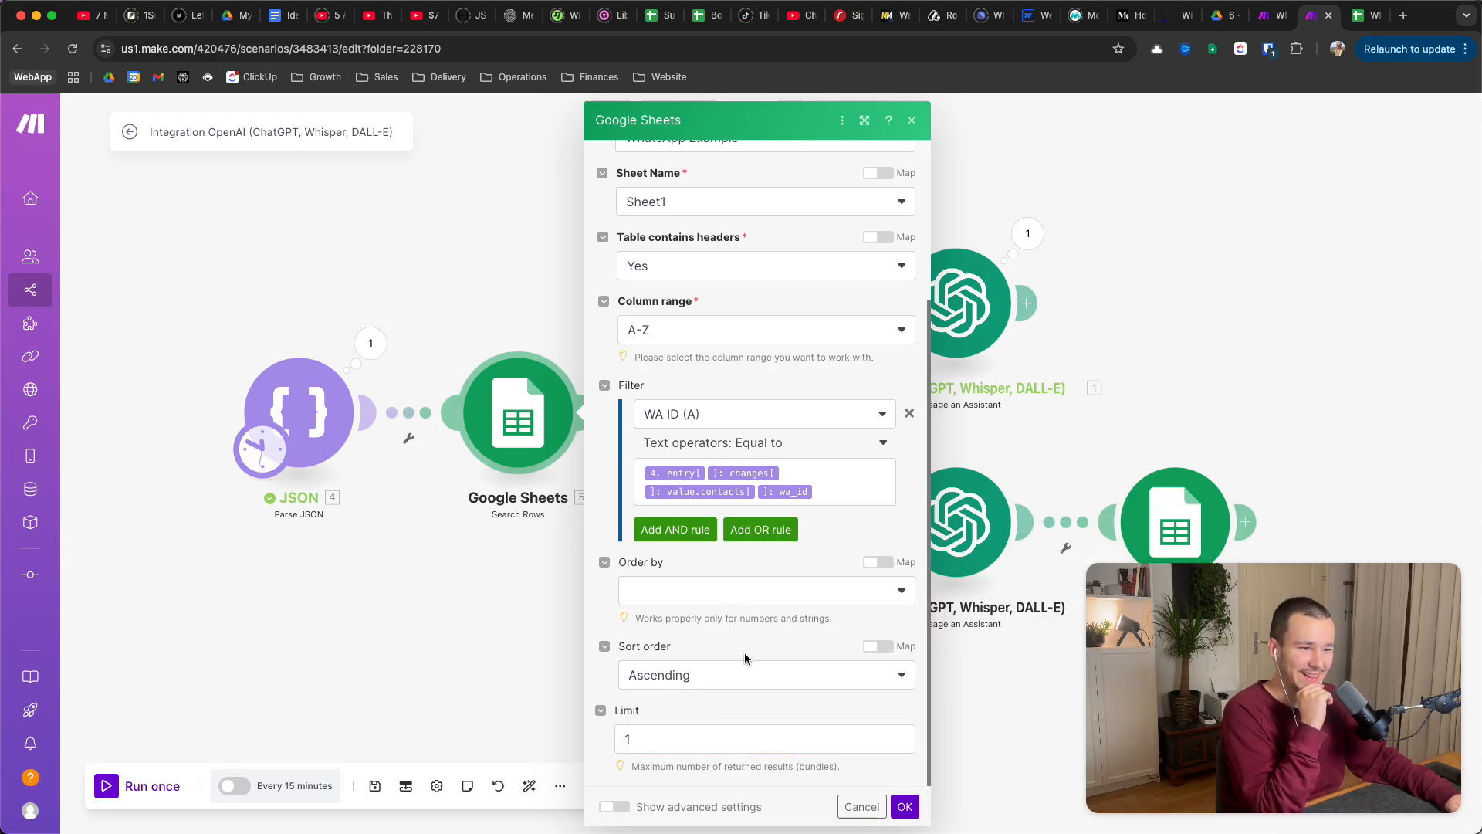
{"action": "left_click", "coordinate": [766, 674]}
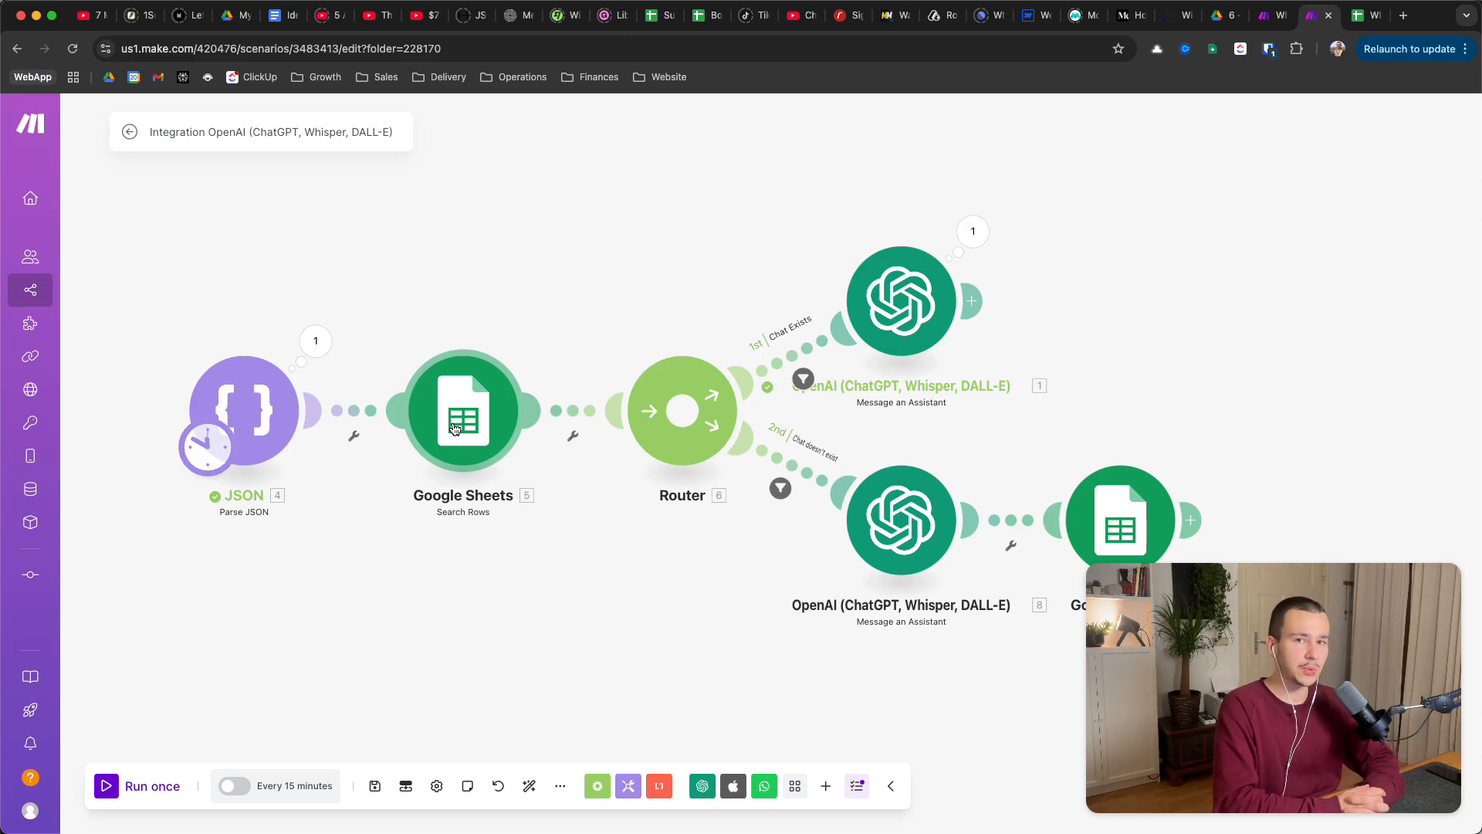
{"action": "mouse_move", "coordinate": [546, 462]}
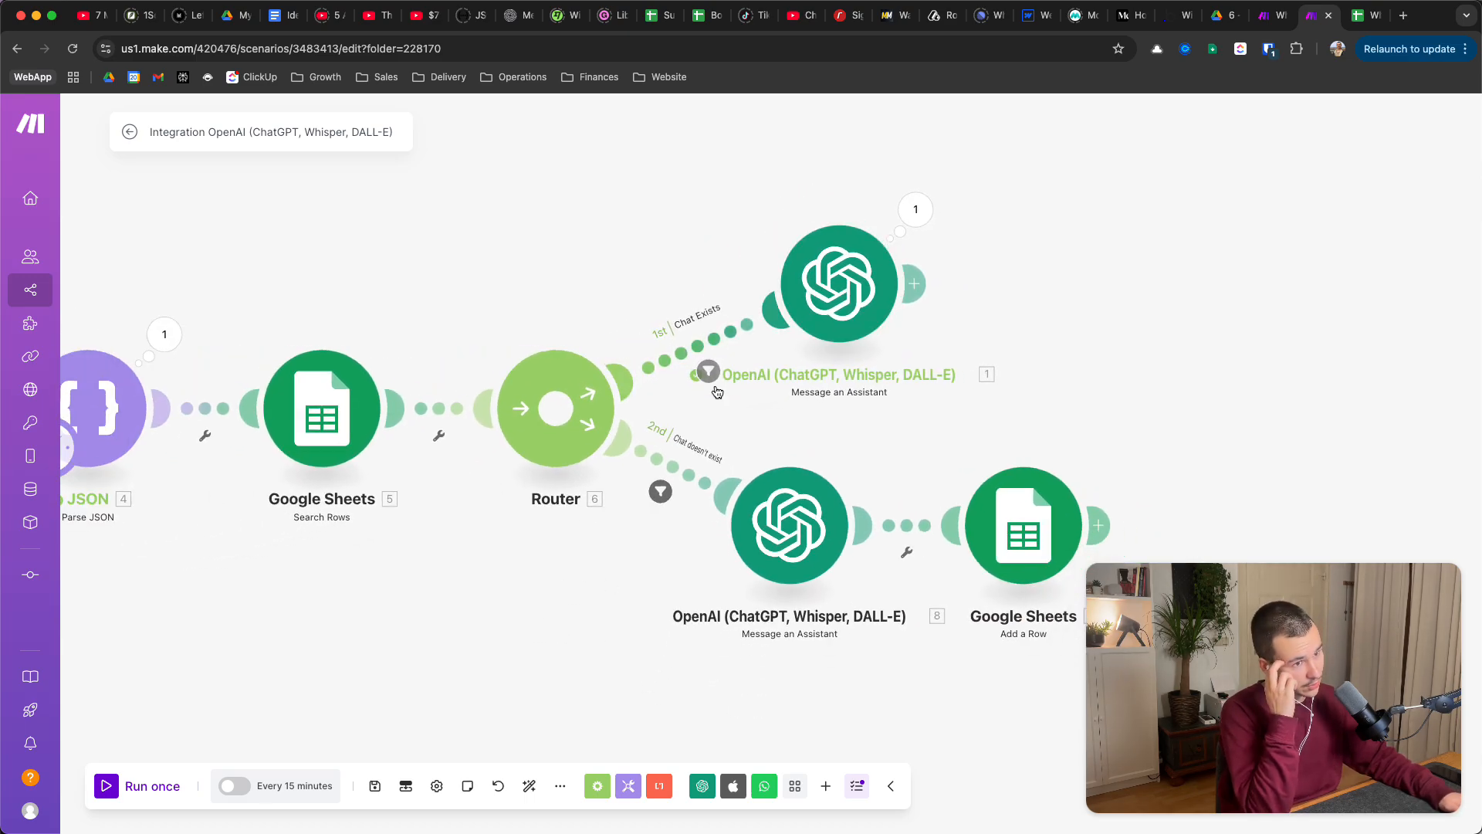
{"action": "mouse_move", "coordinate": [686, 331]}
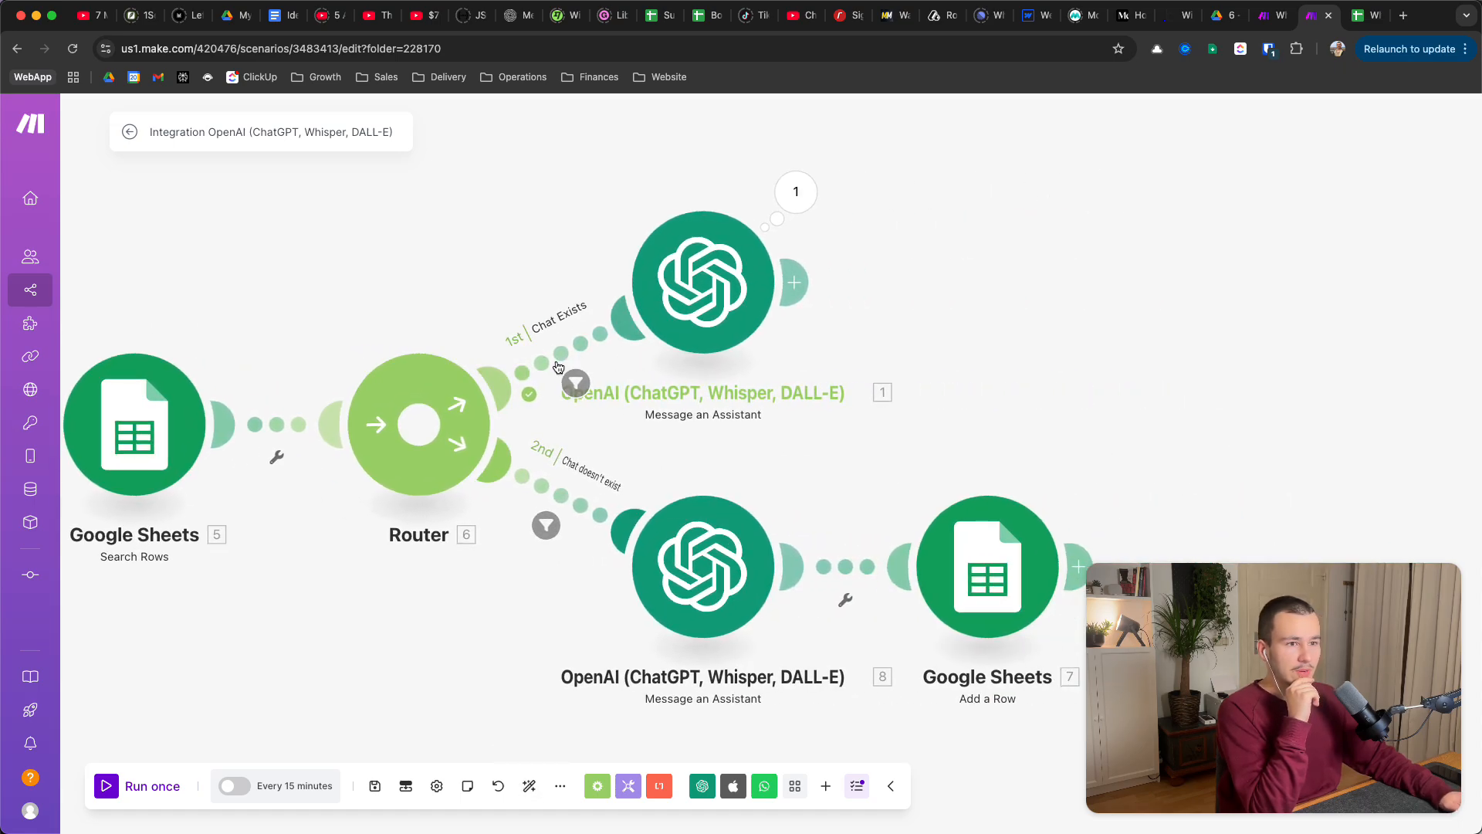
{"action": "left_click", "coordinate": [576, 382]}
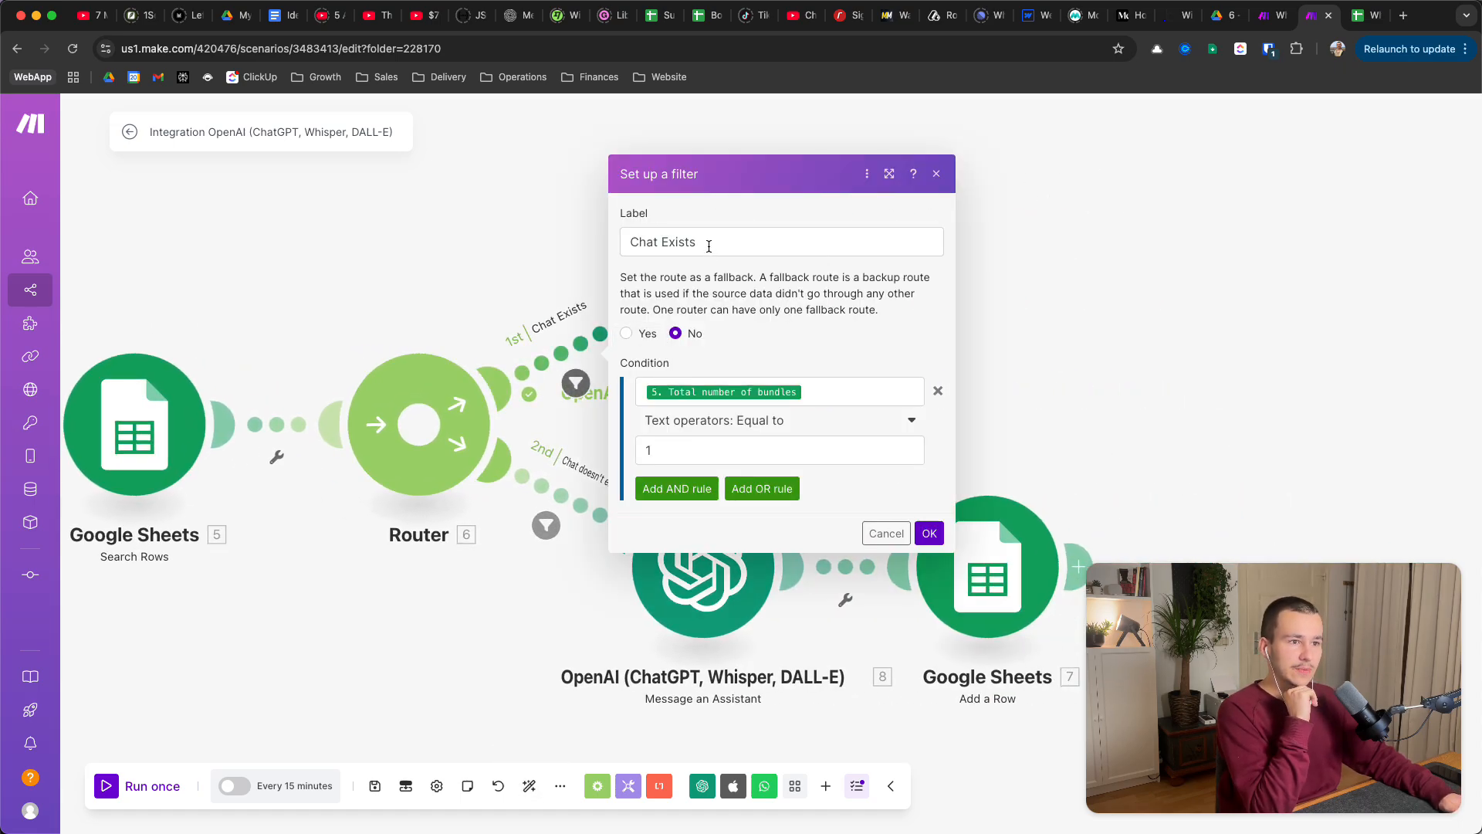
{"action": "mouse_move", "coordinate": [702, 296]}
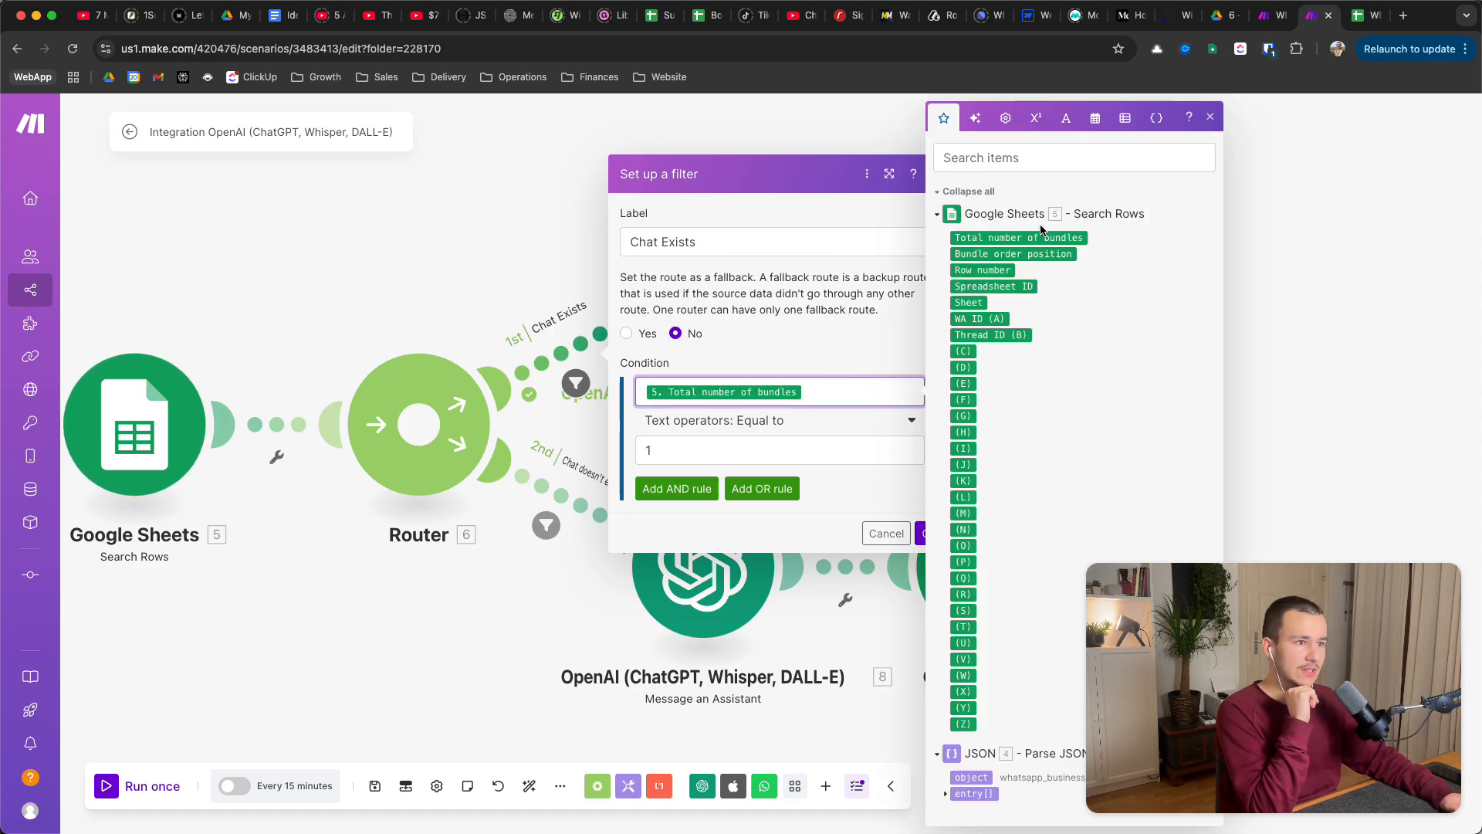
{"action": "mouse_move", "coordinate": [1018, 237]}
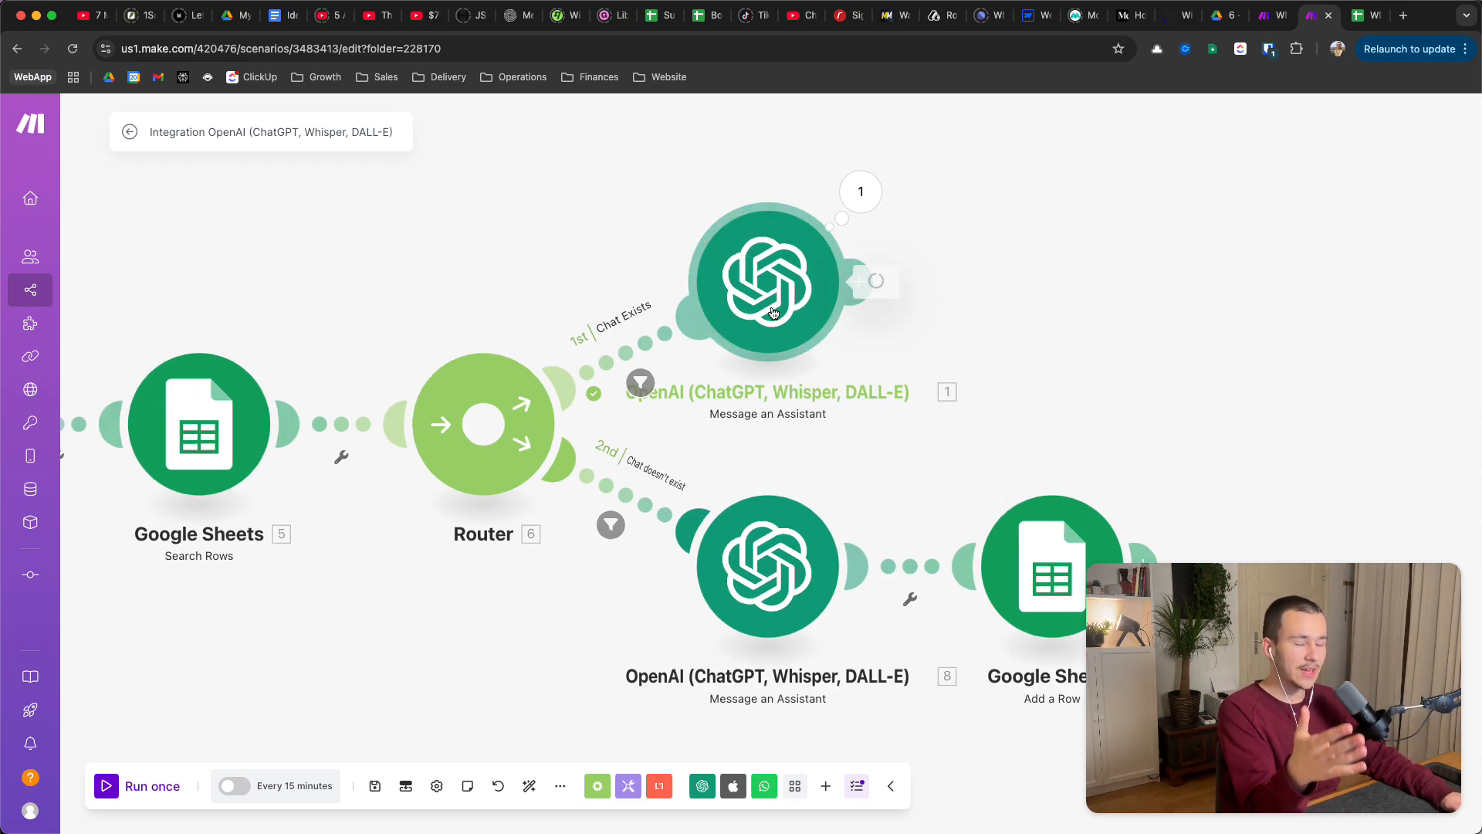
{"action": "left_click", "coordinate": [767, 279]}
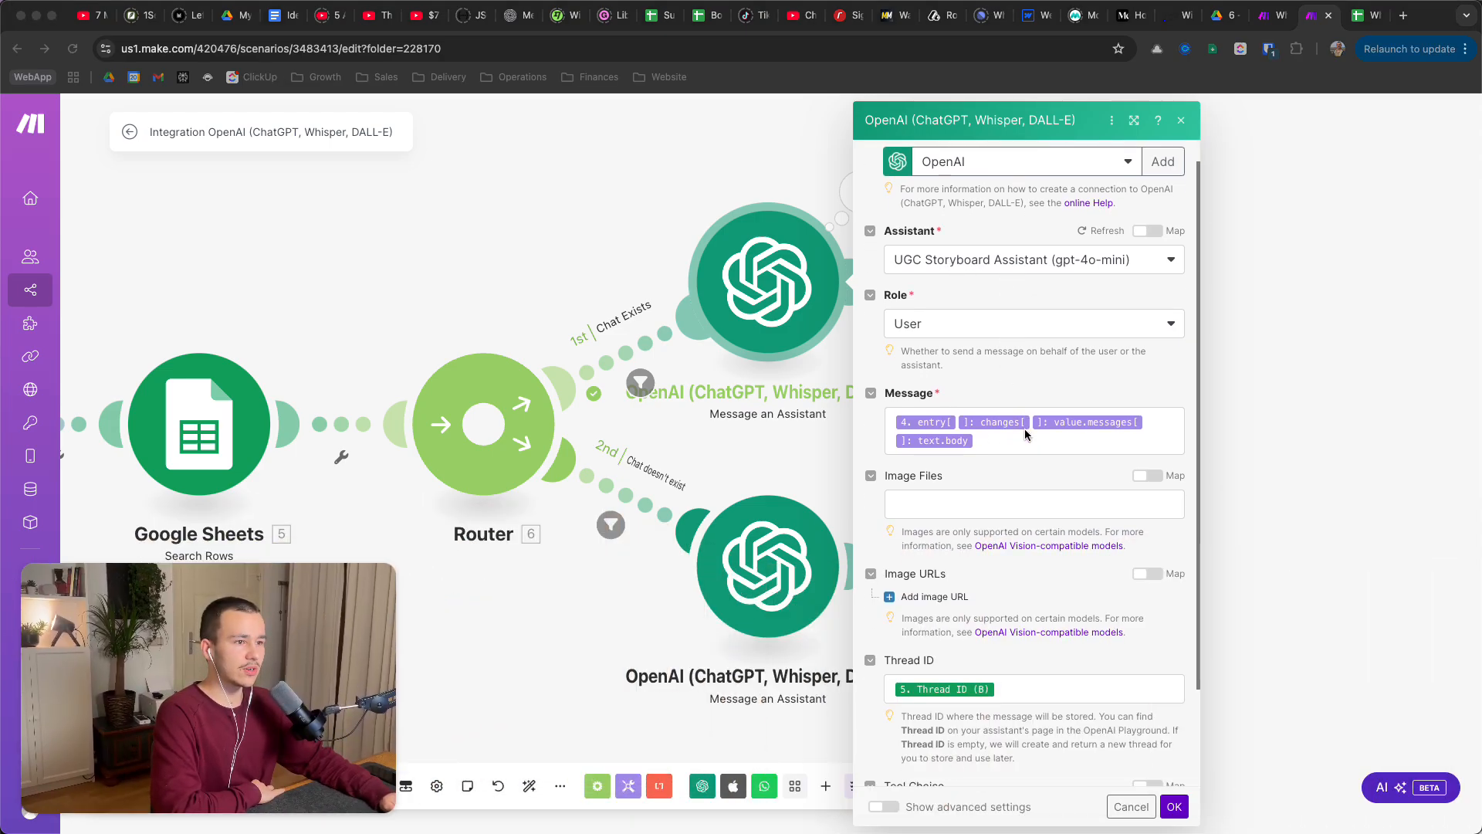
{"action": "left_click", "coordinate": [1031, 430]}
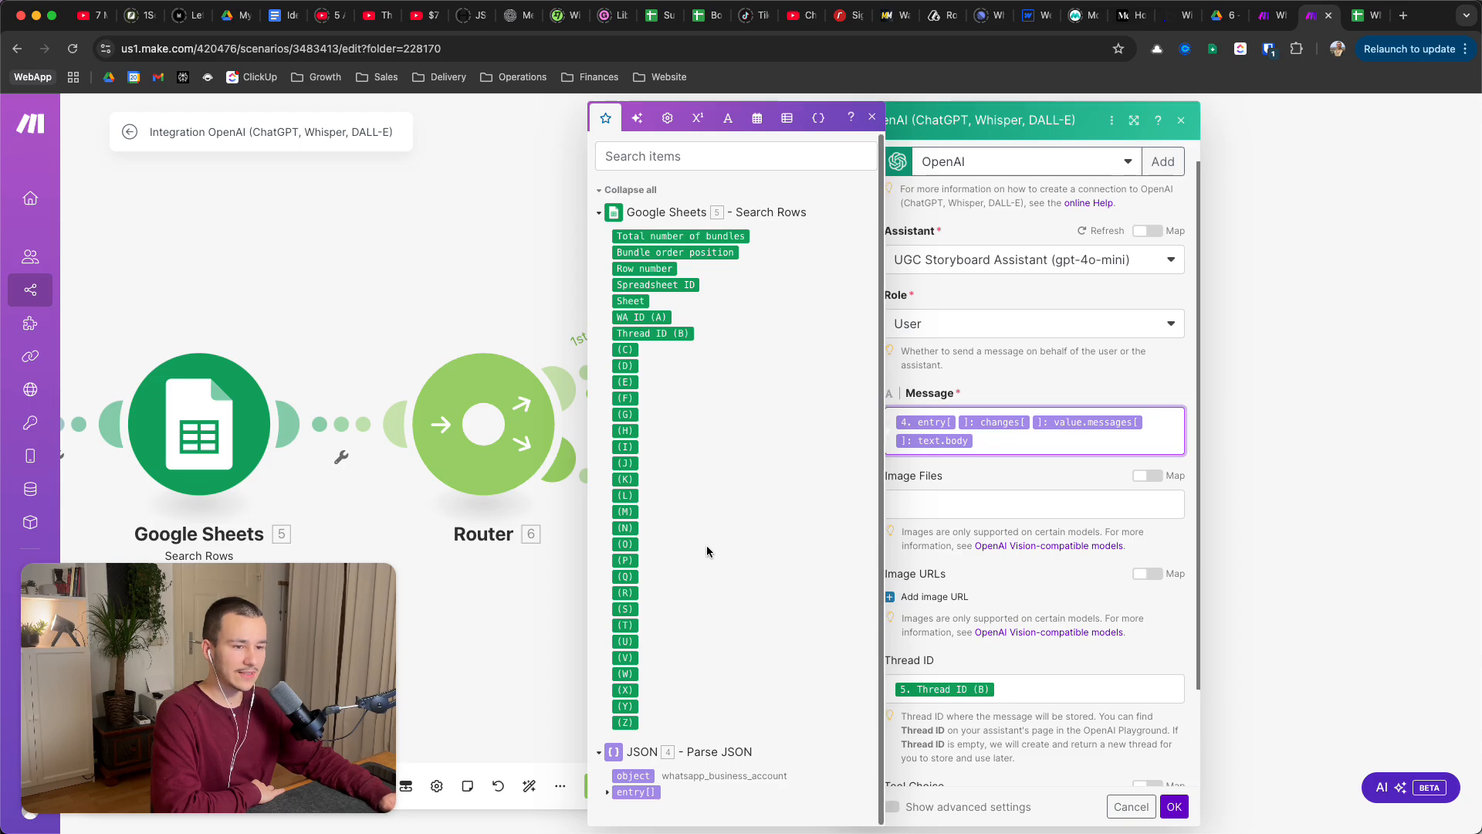
{"action": "left_click", "coordinate": [637, 791]}
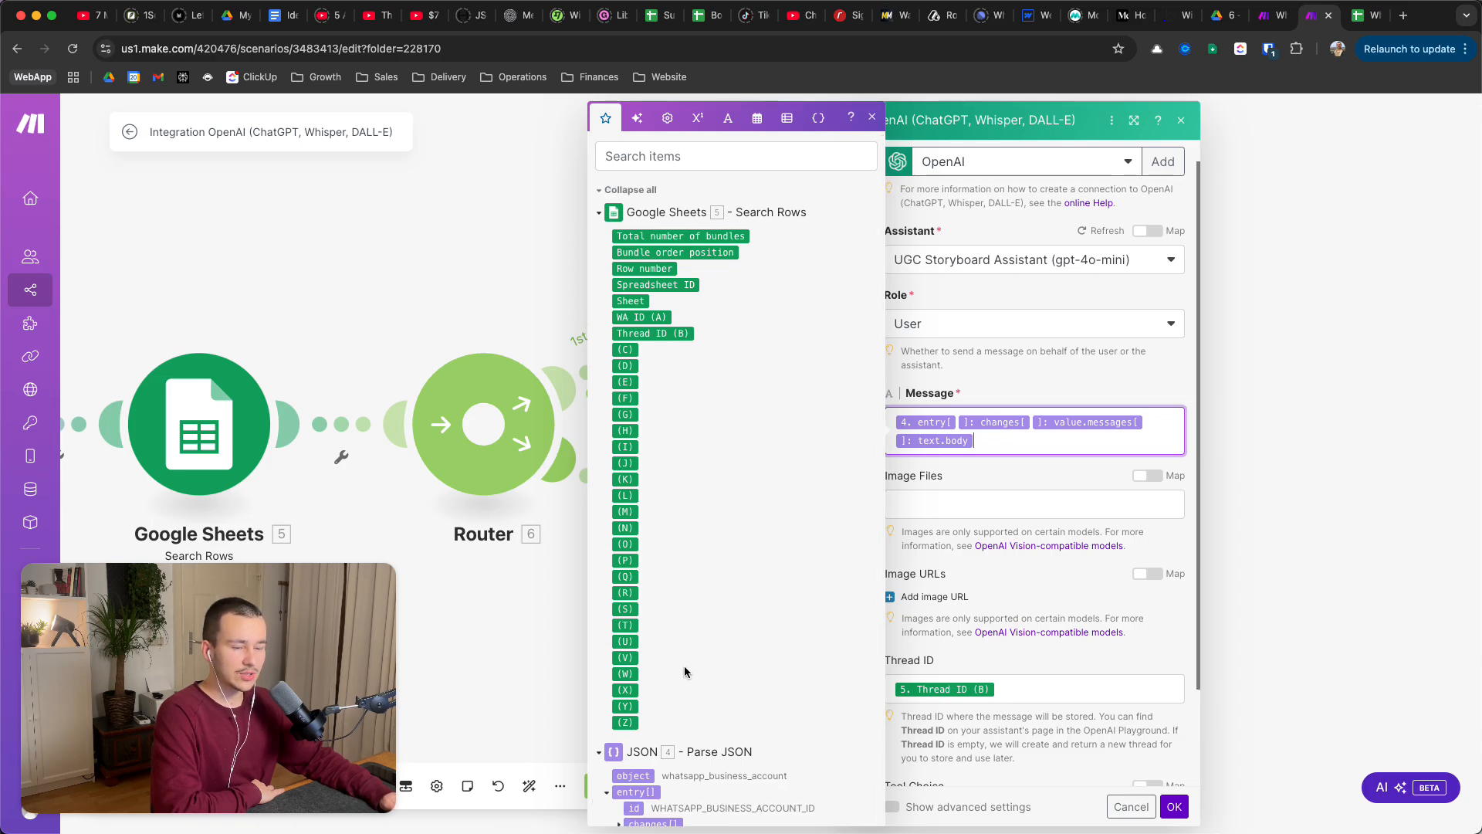
{"action": "scroll", "scroll_direction": "down", "scroll_amount": 3}
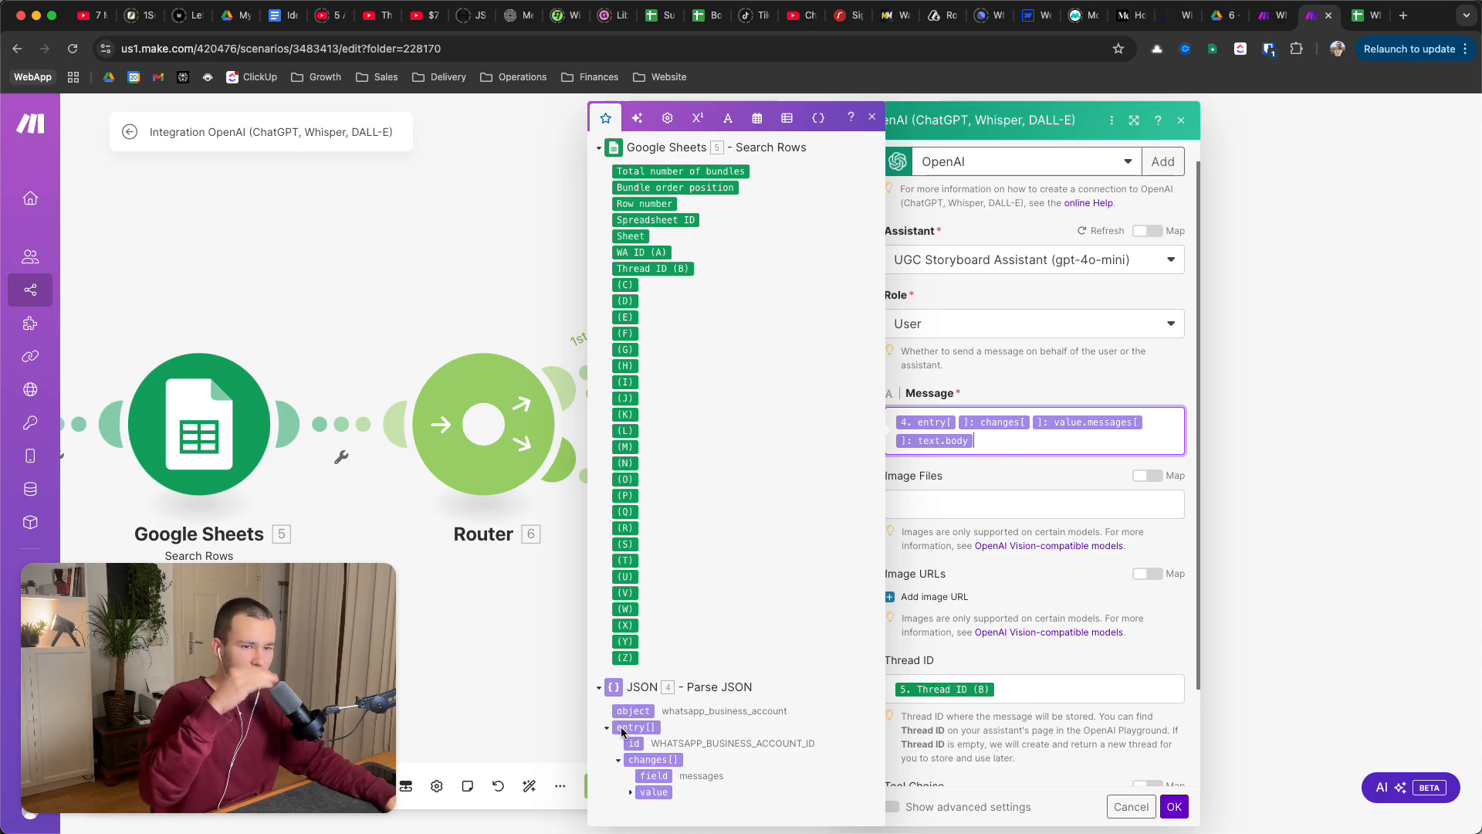
{"action": "left_click", "coordinate": [632, 791]}
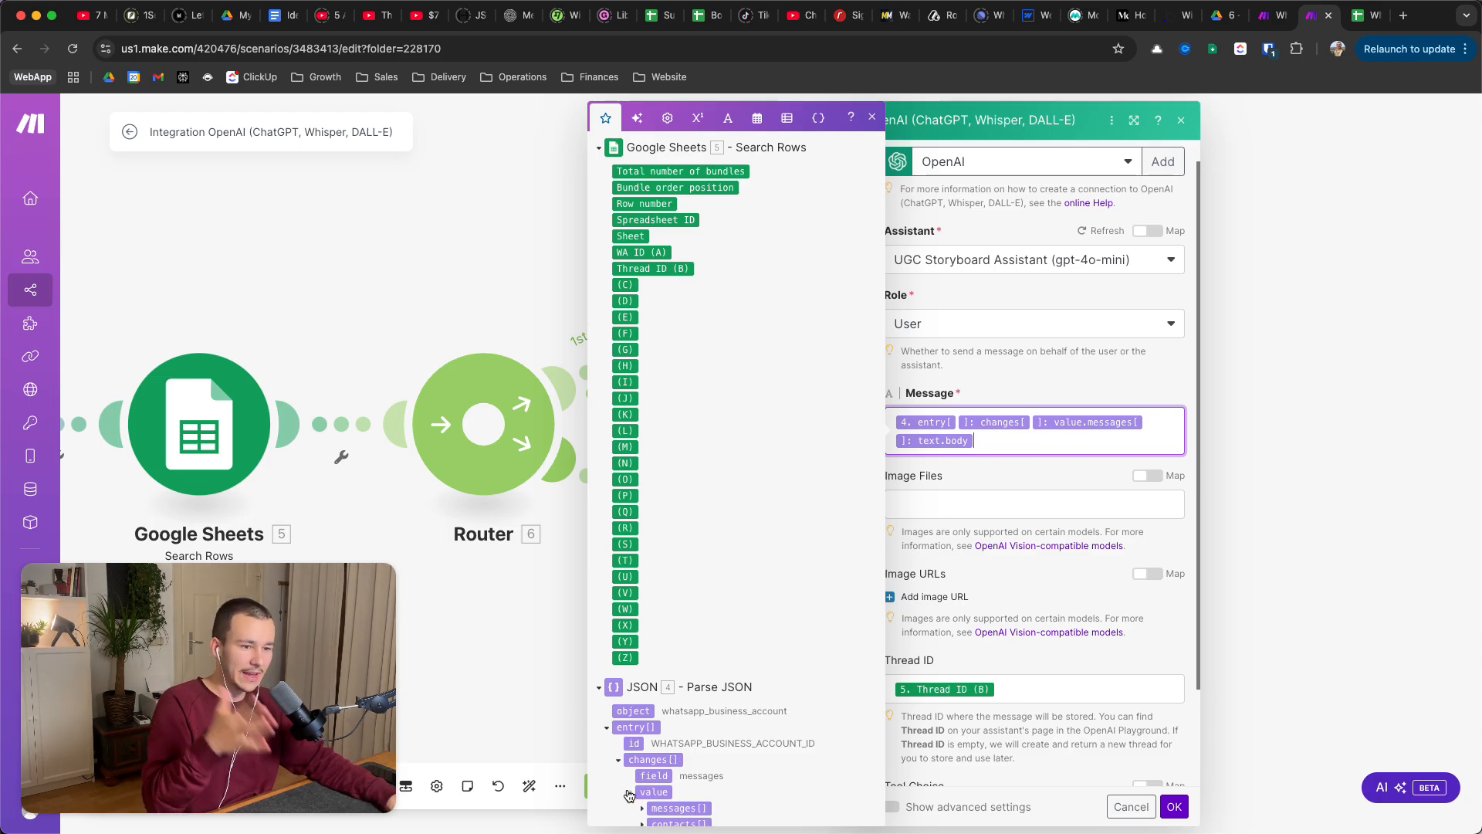
{"action": "scroll", "scroll_direction": "down", "scroll_amount": 3}
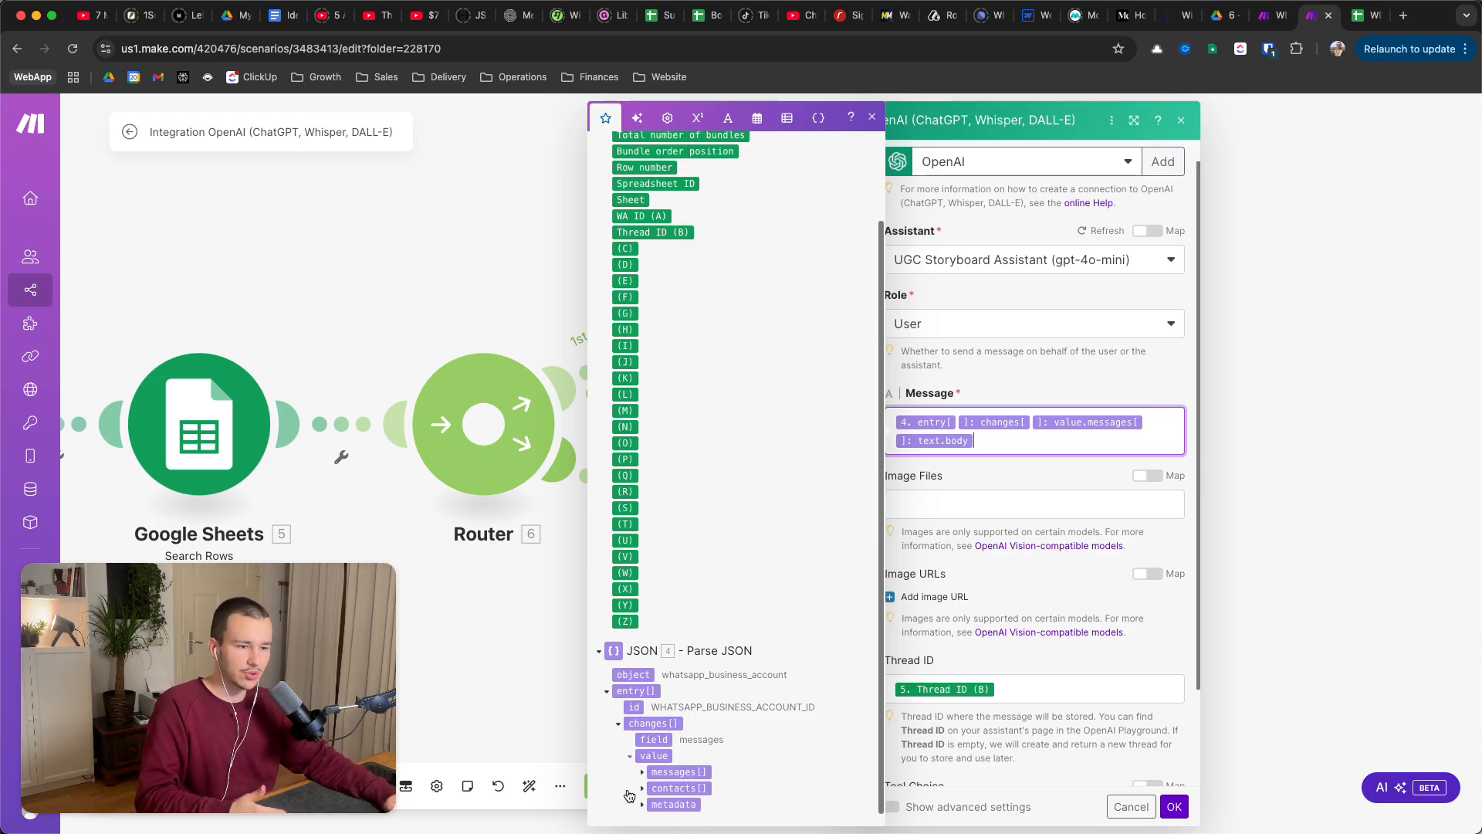
{"action": "left_click", "coordinate": [678, 771]}
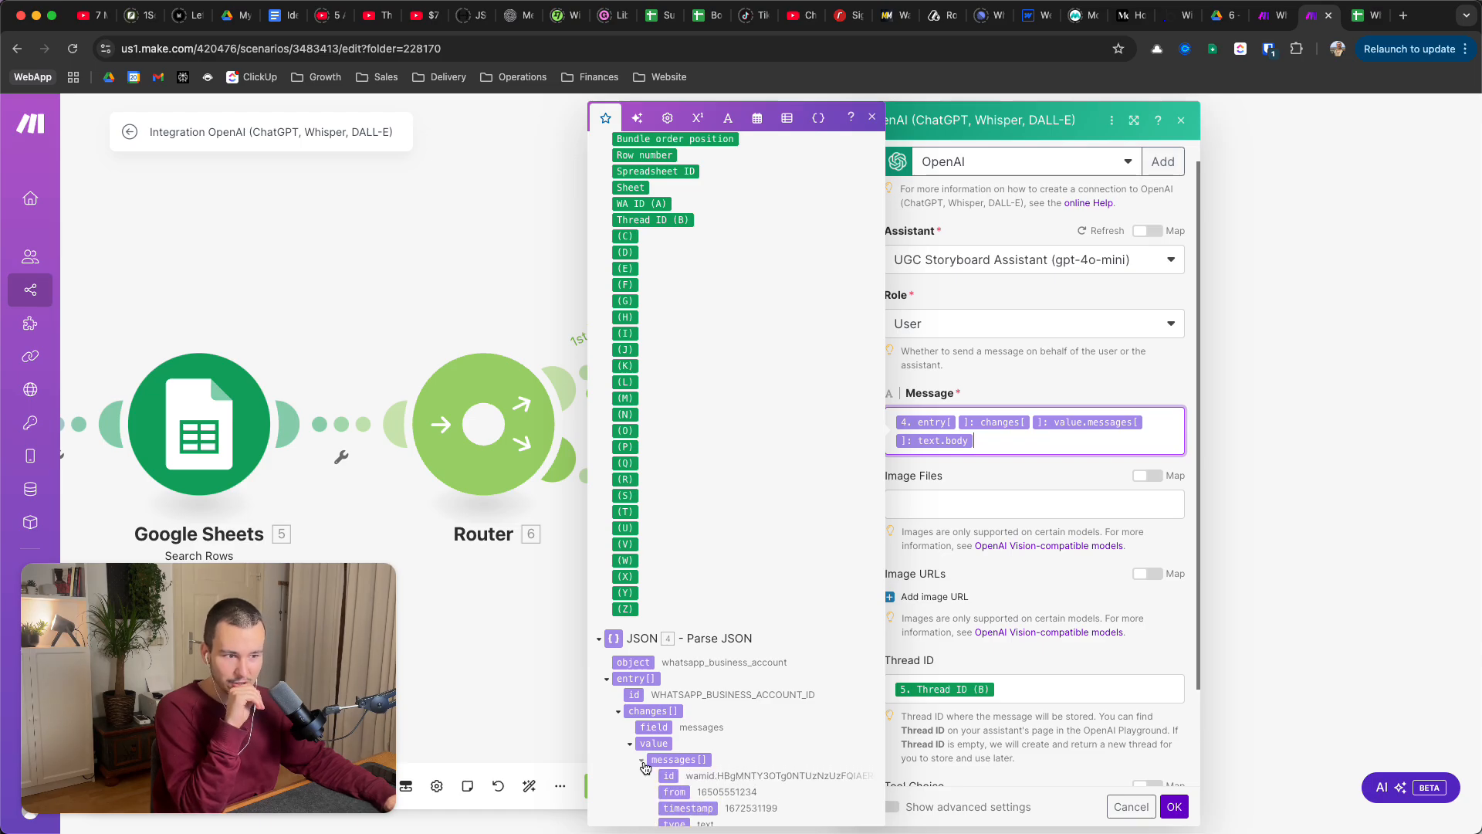
{"action": "scroll", "scroll_direction": "down", "scroll_amount": 3}
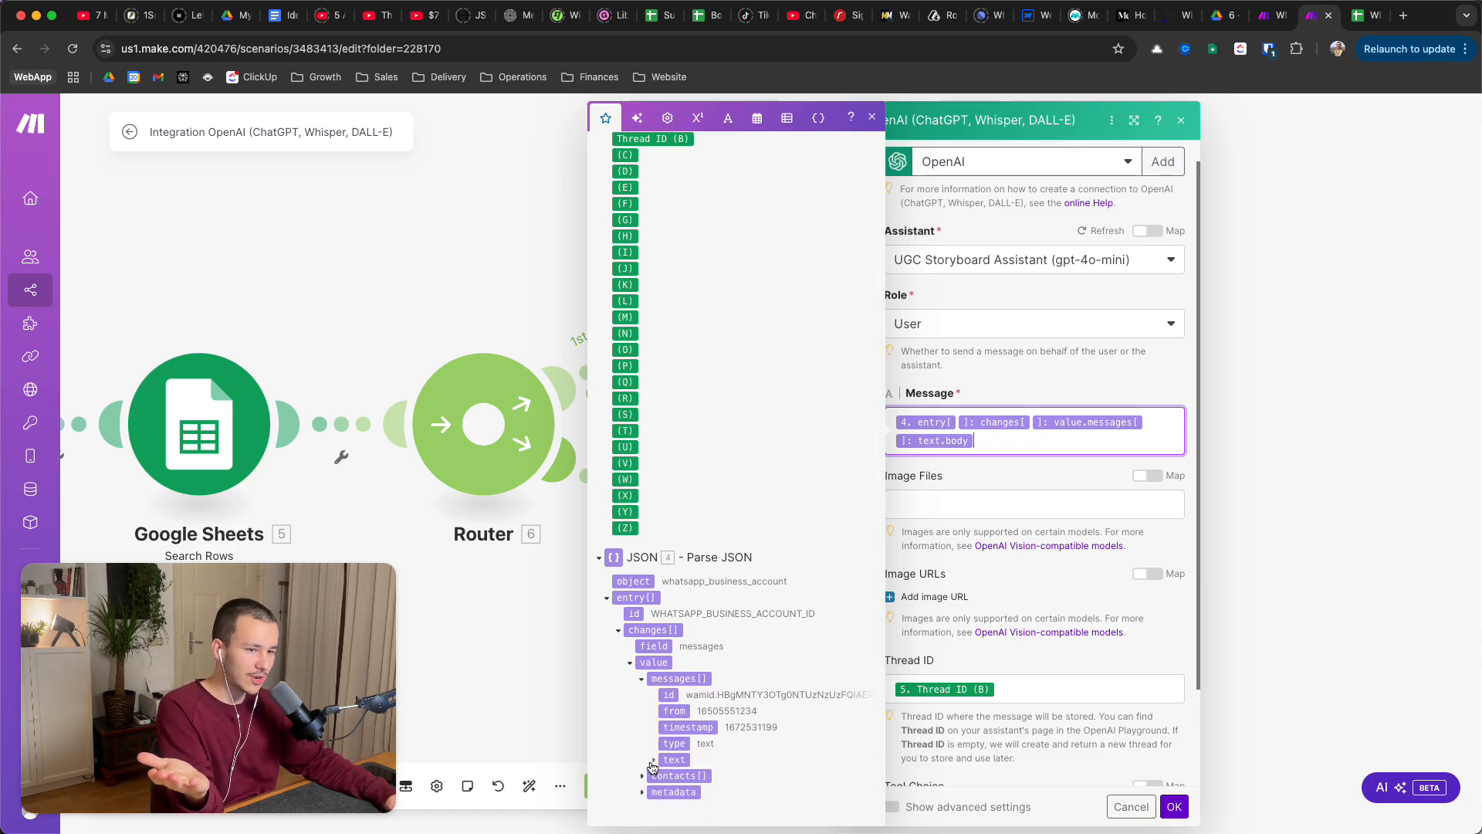
{"action": "mouse_move", "coordinate": [674, 759]}
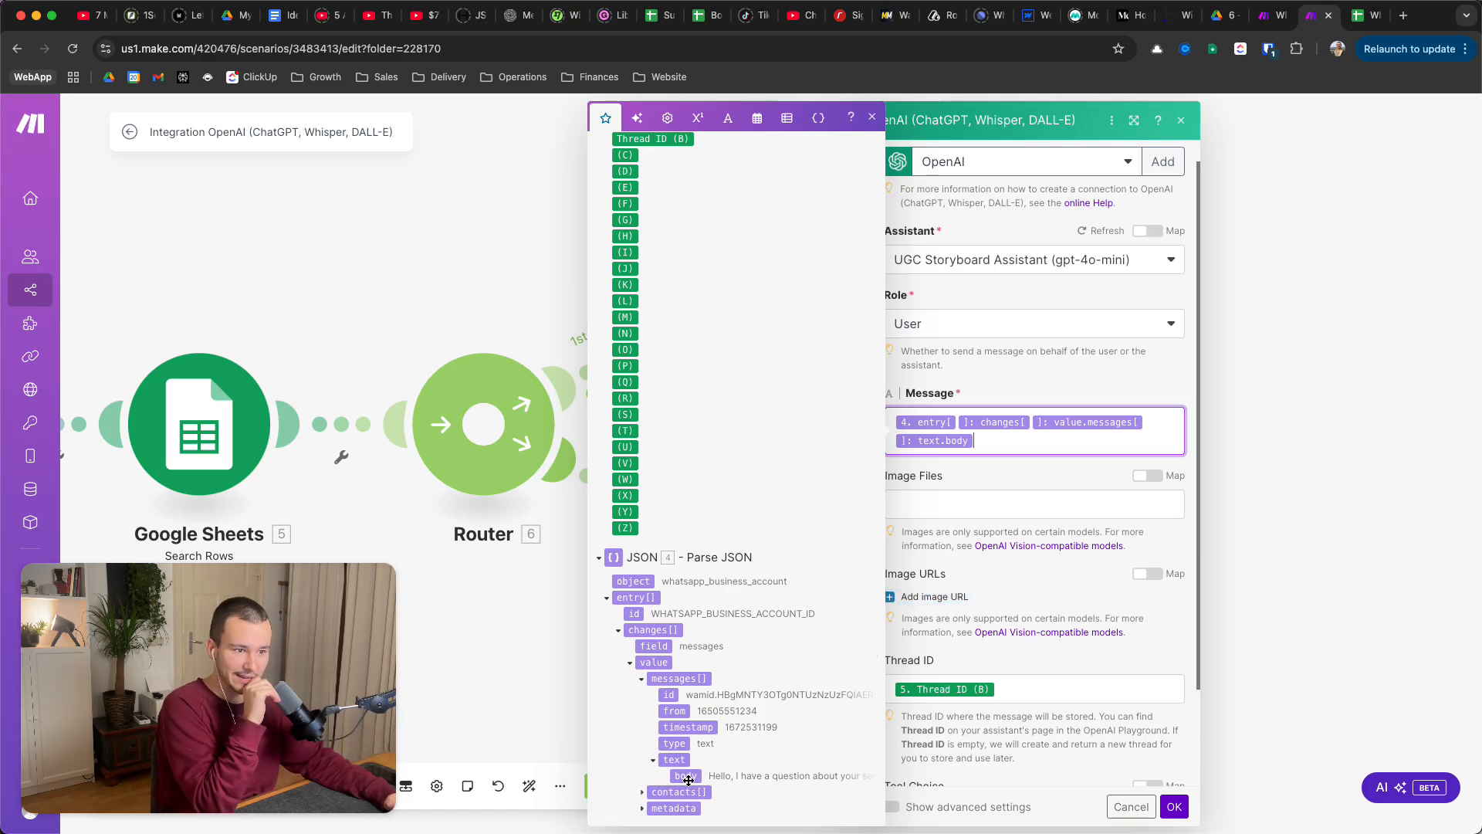
{"action": "mouse_move", "coordinate": [978, 485]}
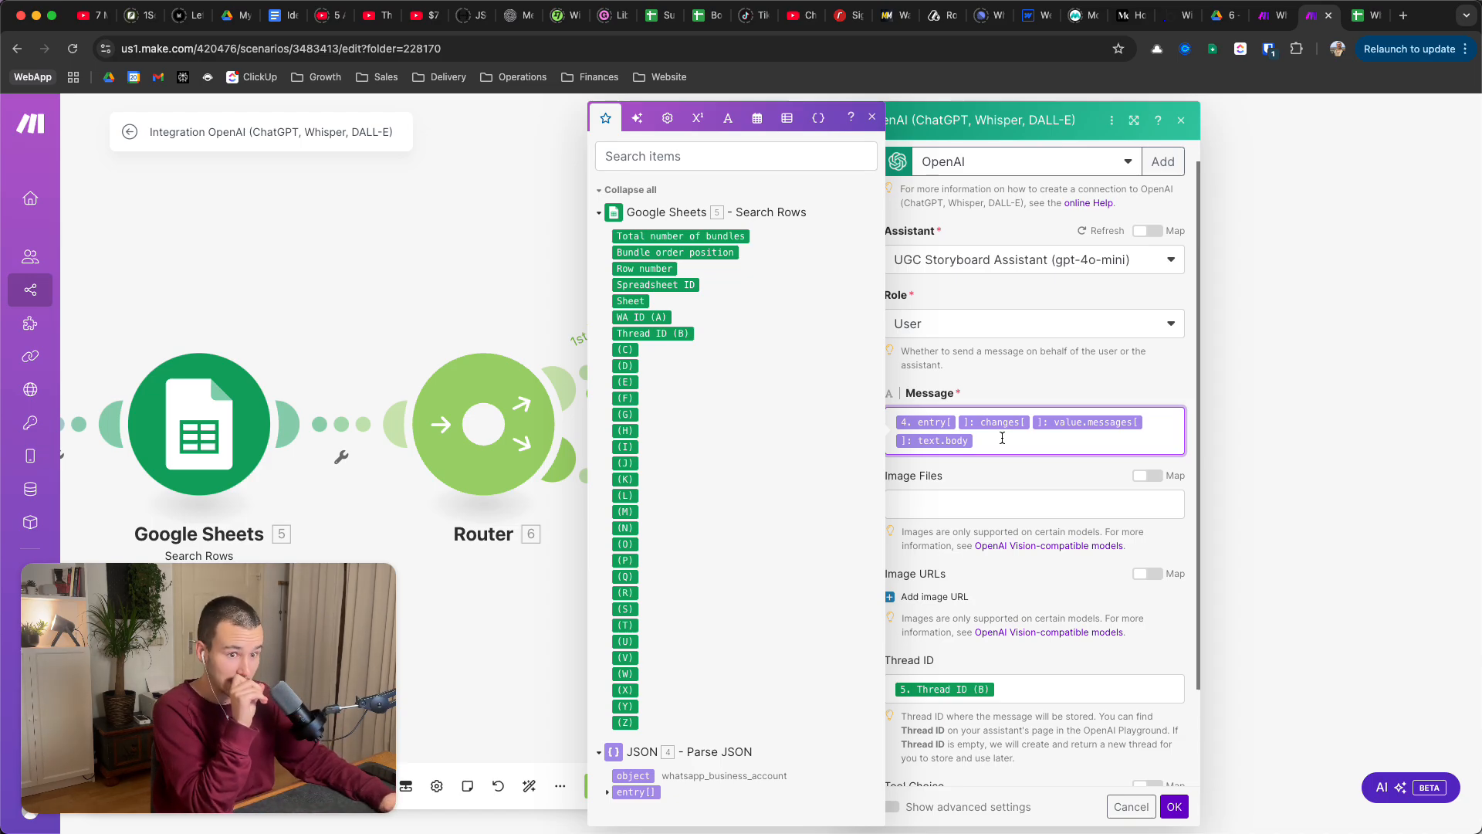
- Close the mapping panel and scroll the Message an Assistant settings to Thread ID and Tool Choice
{"action": "left_click", "coordinate": [870, 121]}
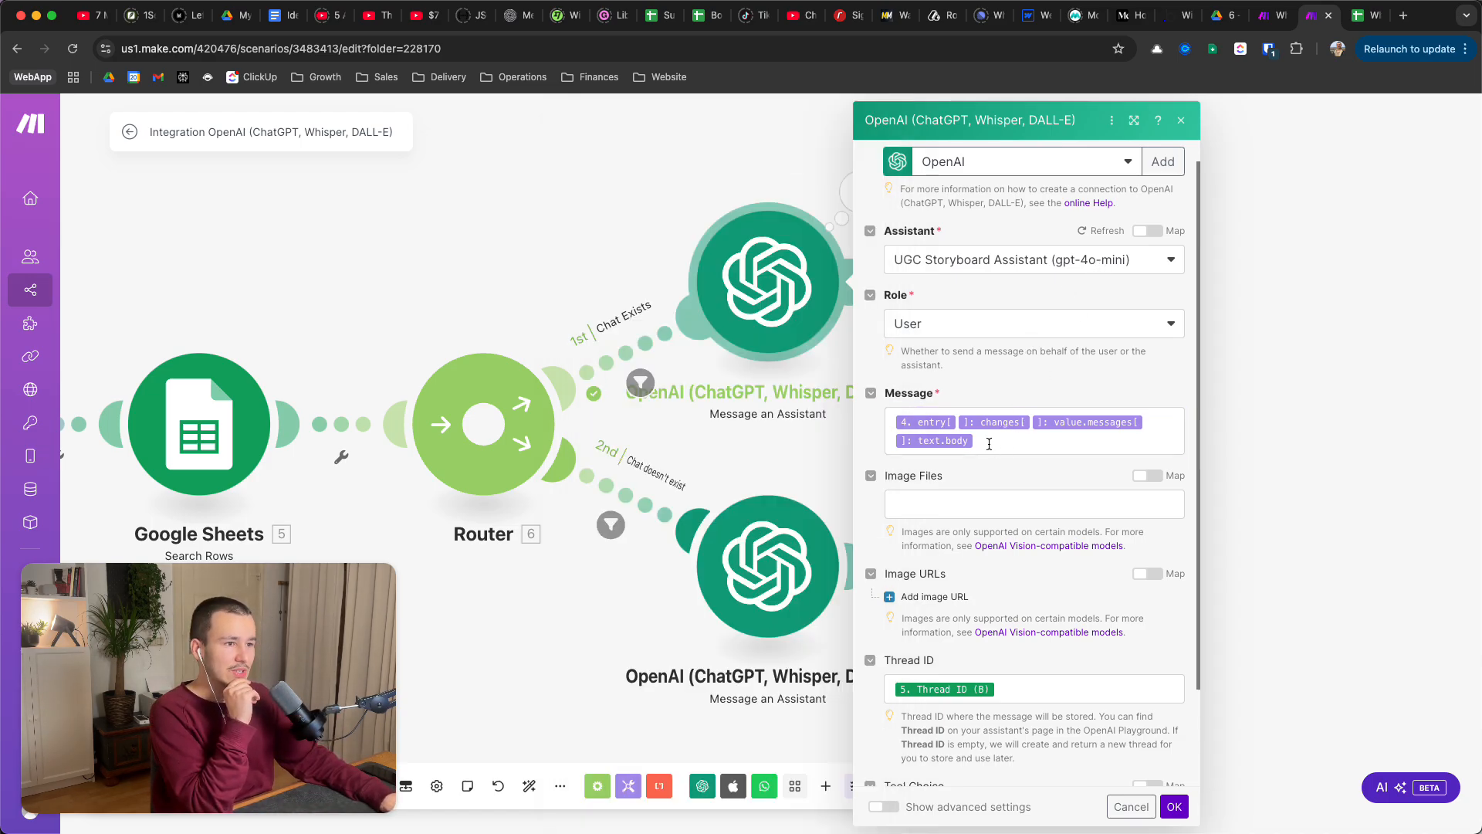
{"action": "left_click", "coordinate": [1034, 502]}
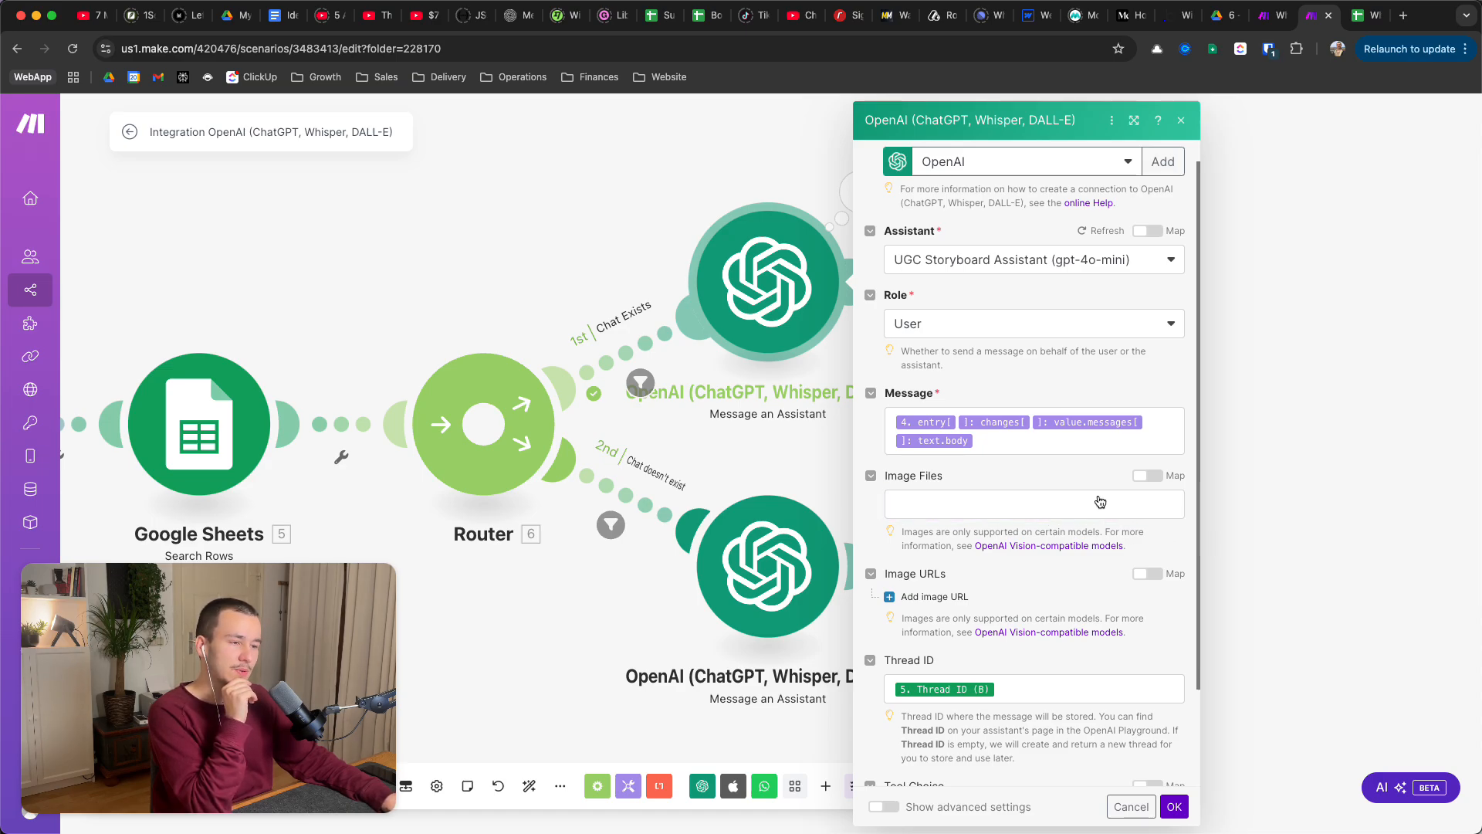
{"action": "mouse_move", "coordinate": [1083, 500]}
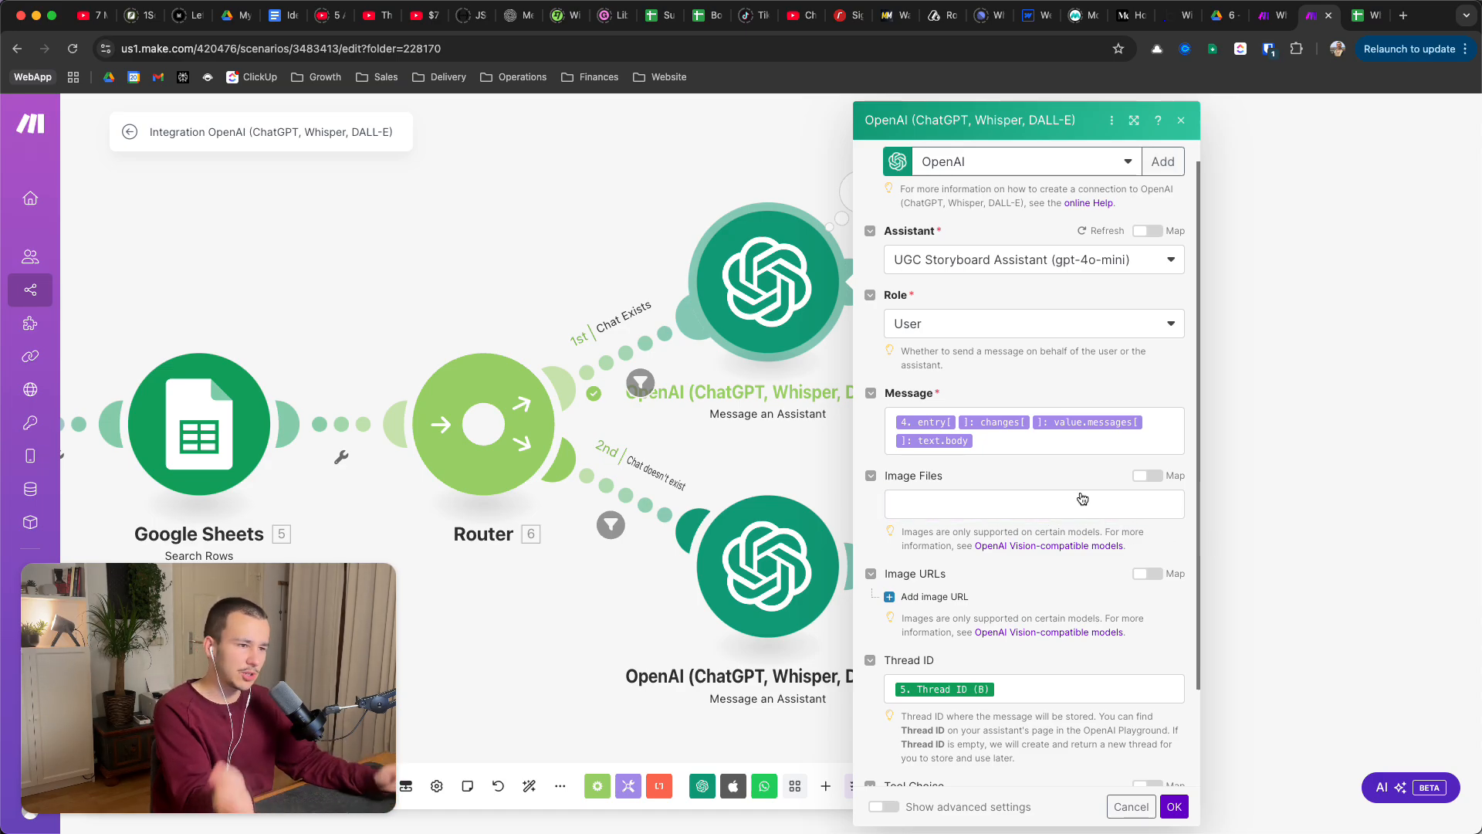
{"action": "mouse_move", "coordinate": [1038, 517]}
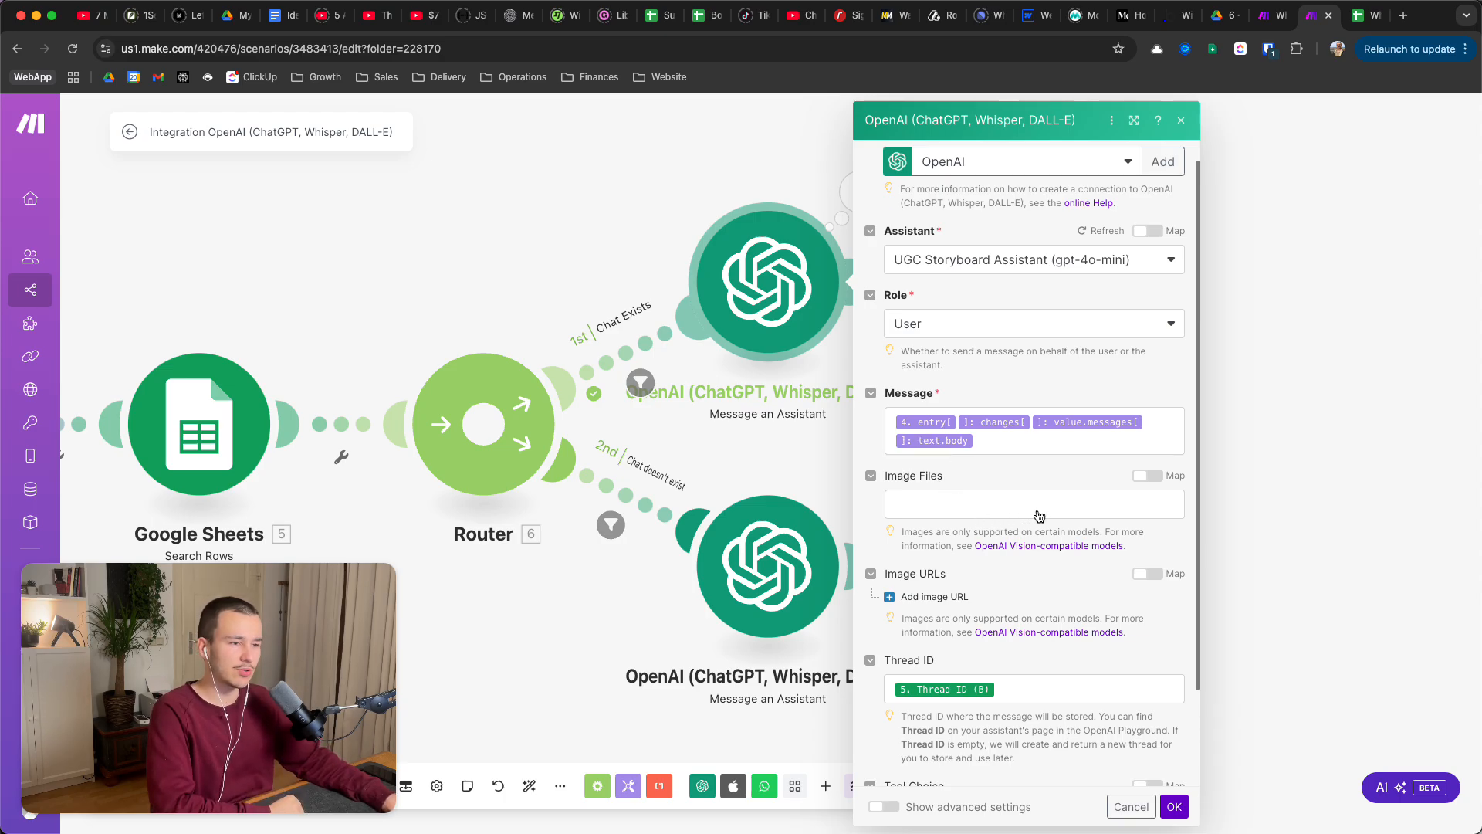
{"action": "scroll", "scroll_direction": "down", "scroll_amount": 3}
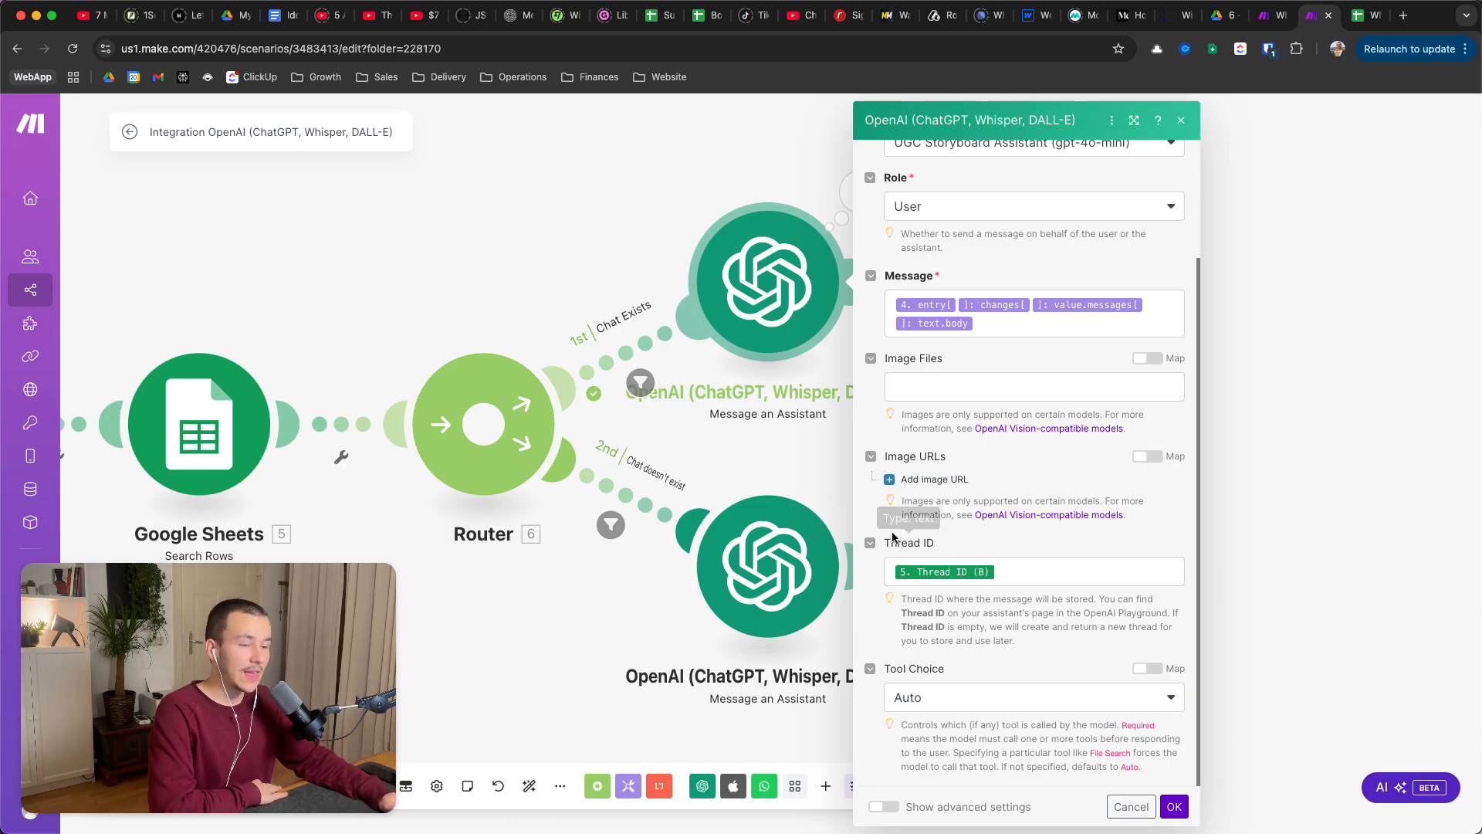
{"action": "mouse_move", "coordinate": [1102, 613]}
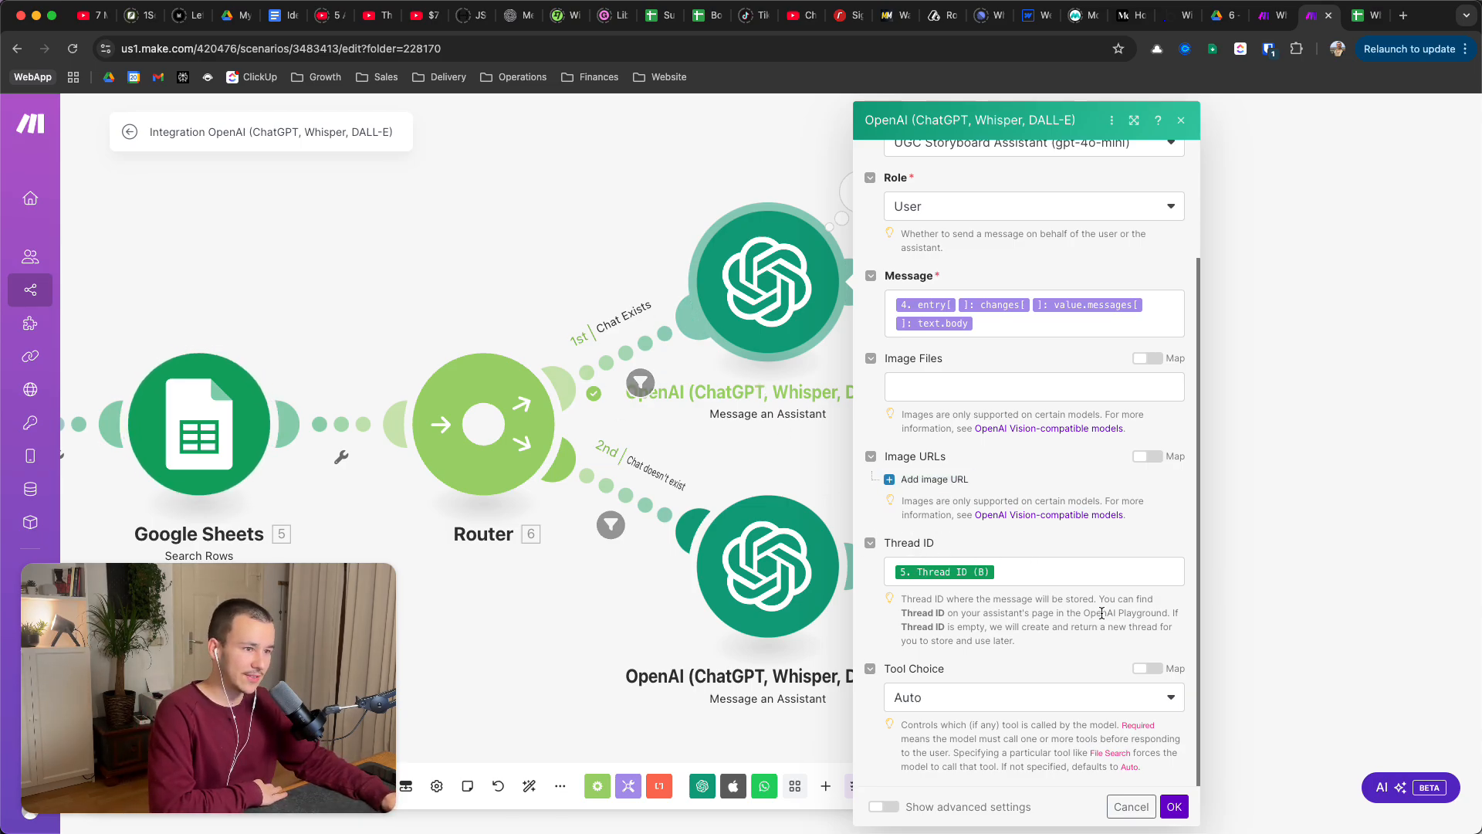
{"action": "left_click", "coordinate": [1030, 571]}
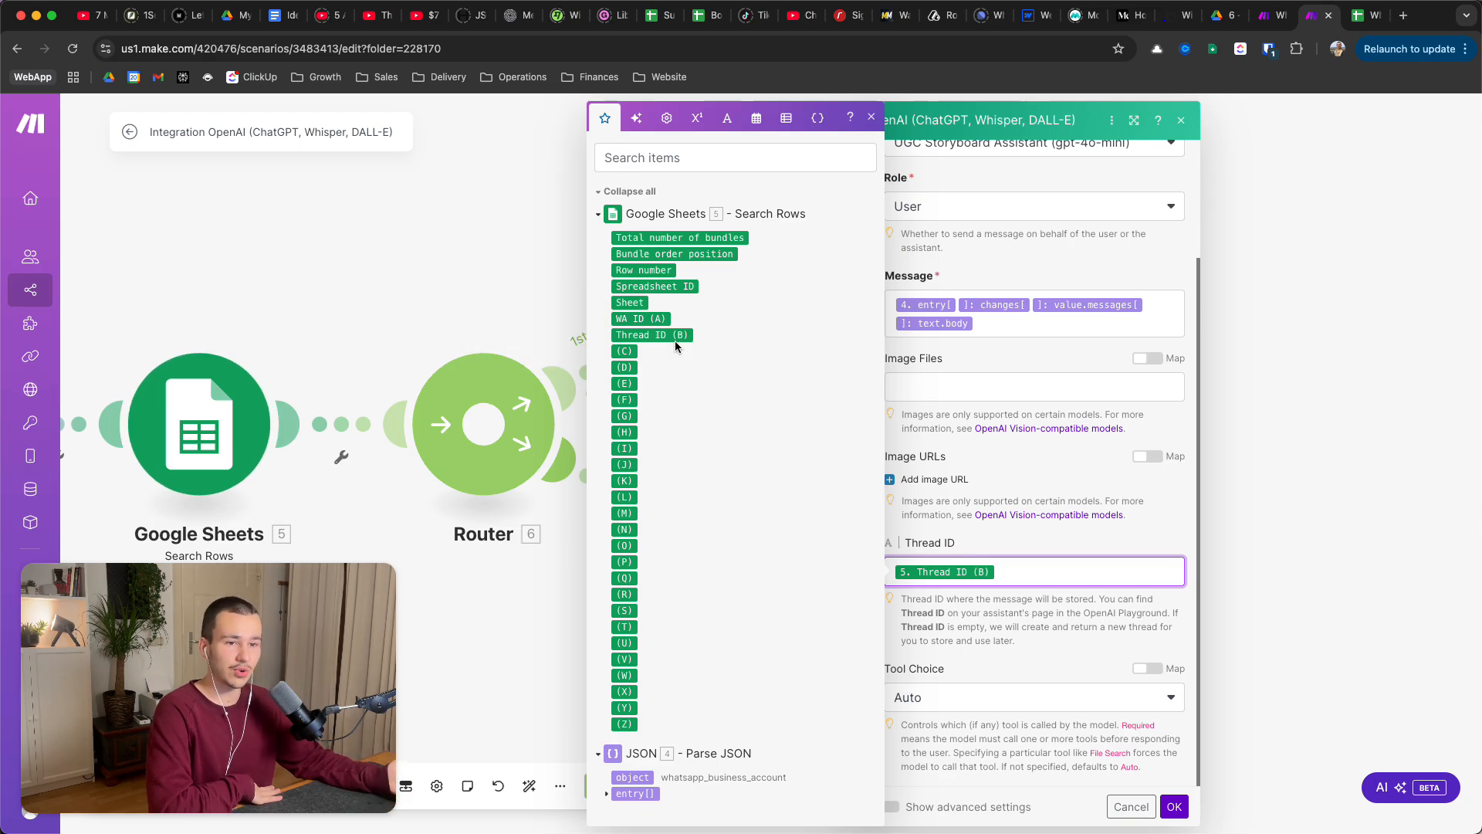
{"action": "mouse_move", "coordinate": [673, 334]}
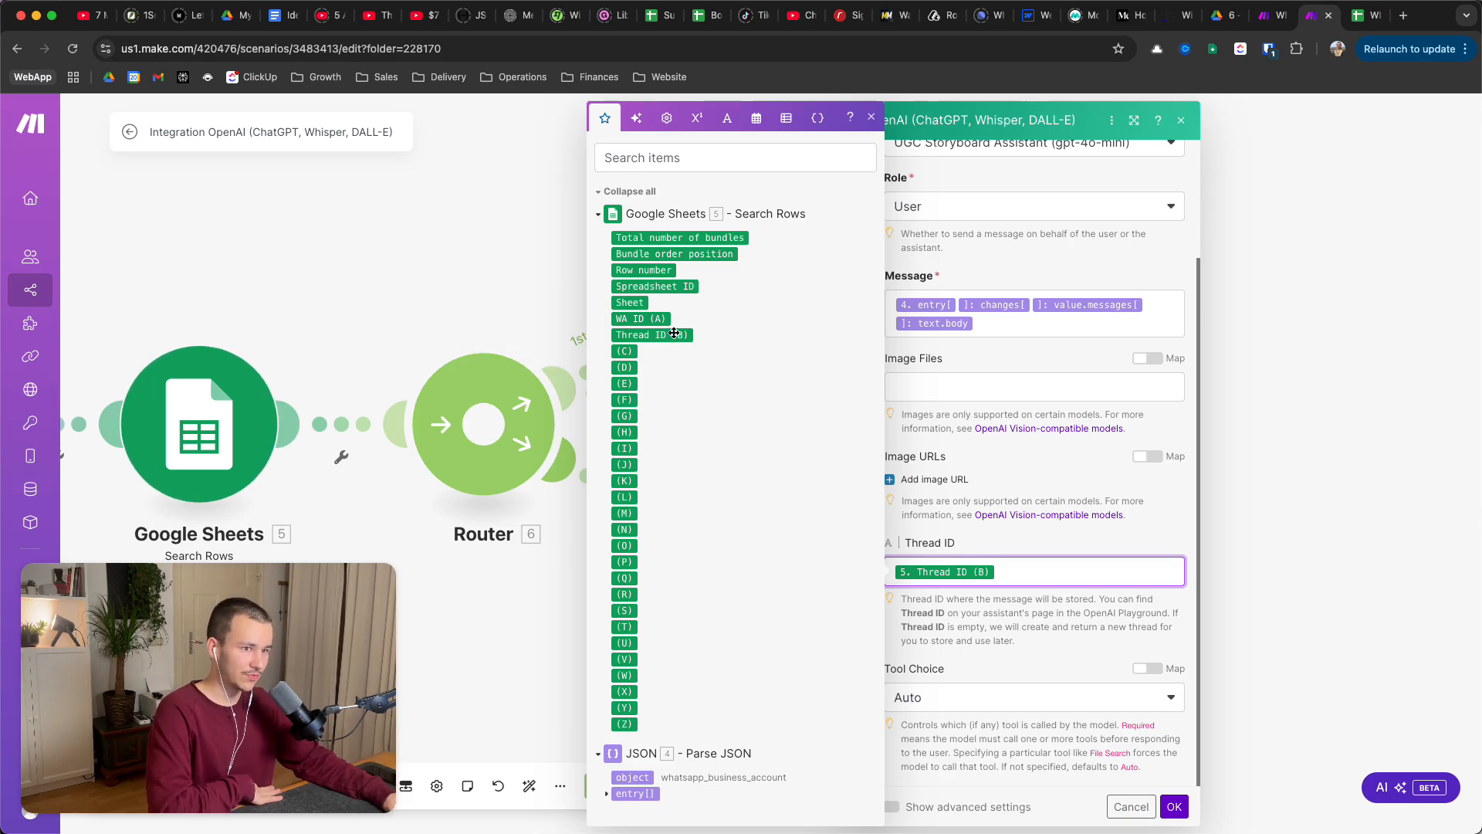
{"action": "left_click", "coordinate": [869, 118]}
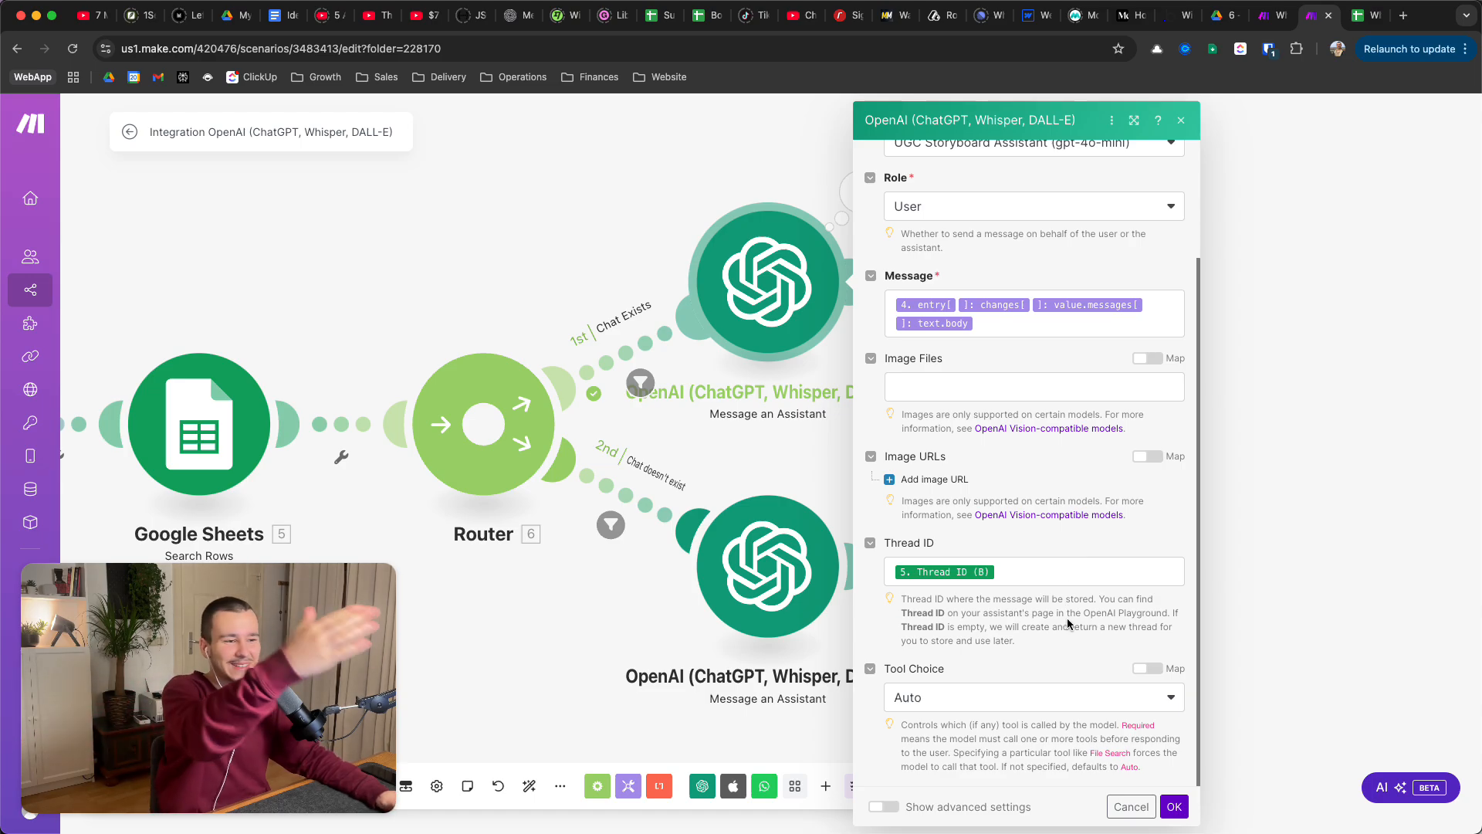
{"action": "mouse_move", "coordinate": [1086, 664]}
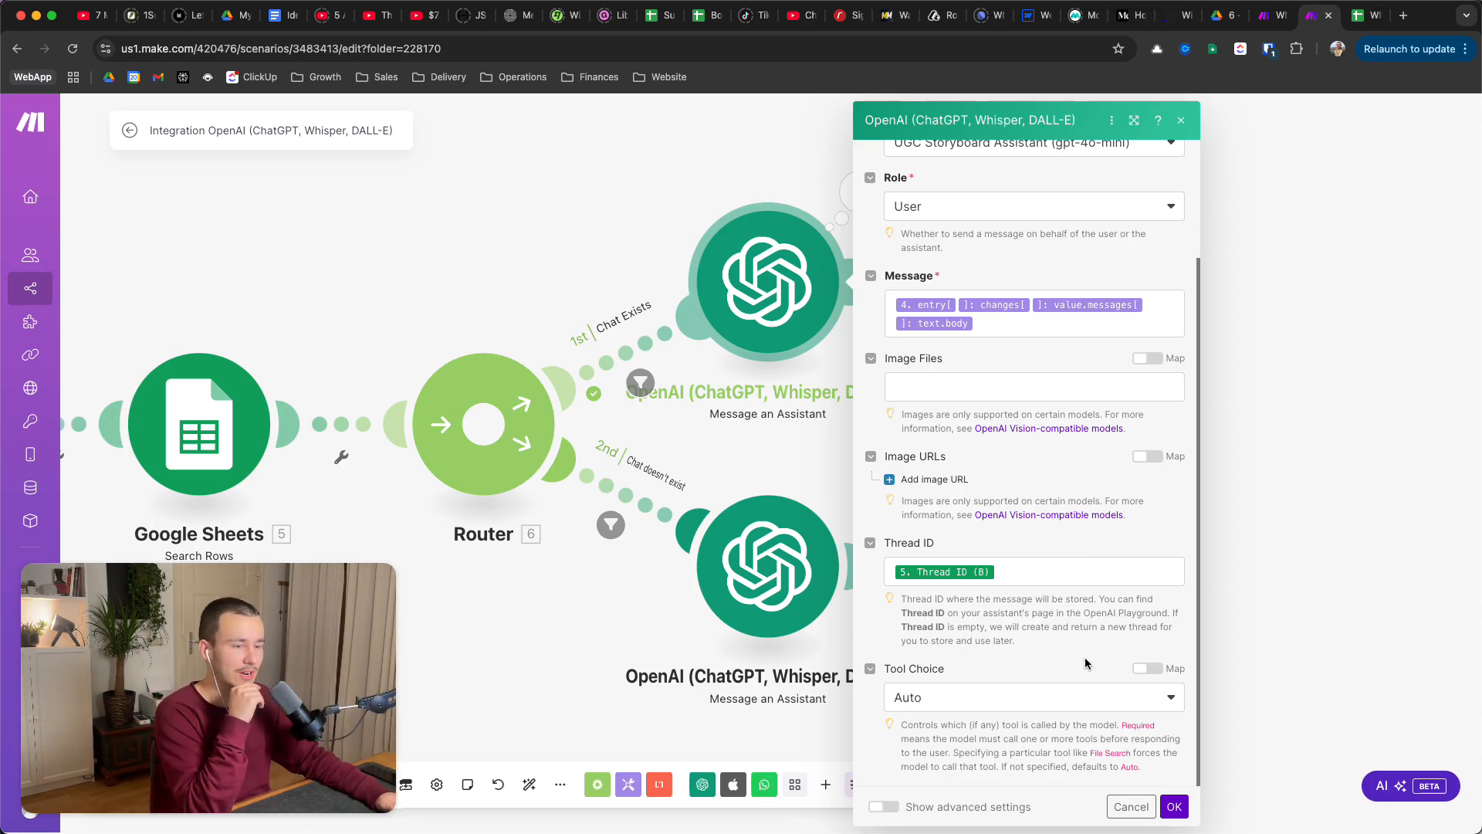
- Set Tool Choice to Auto, show advanced settings, and save the assistant message step
{"action": "left_click", "coordinate": [1033, 696]}
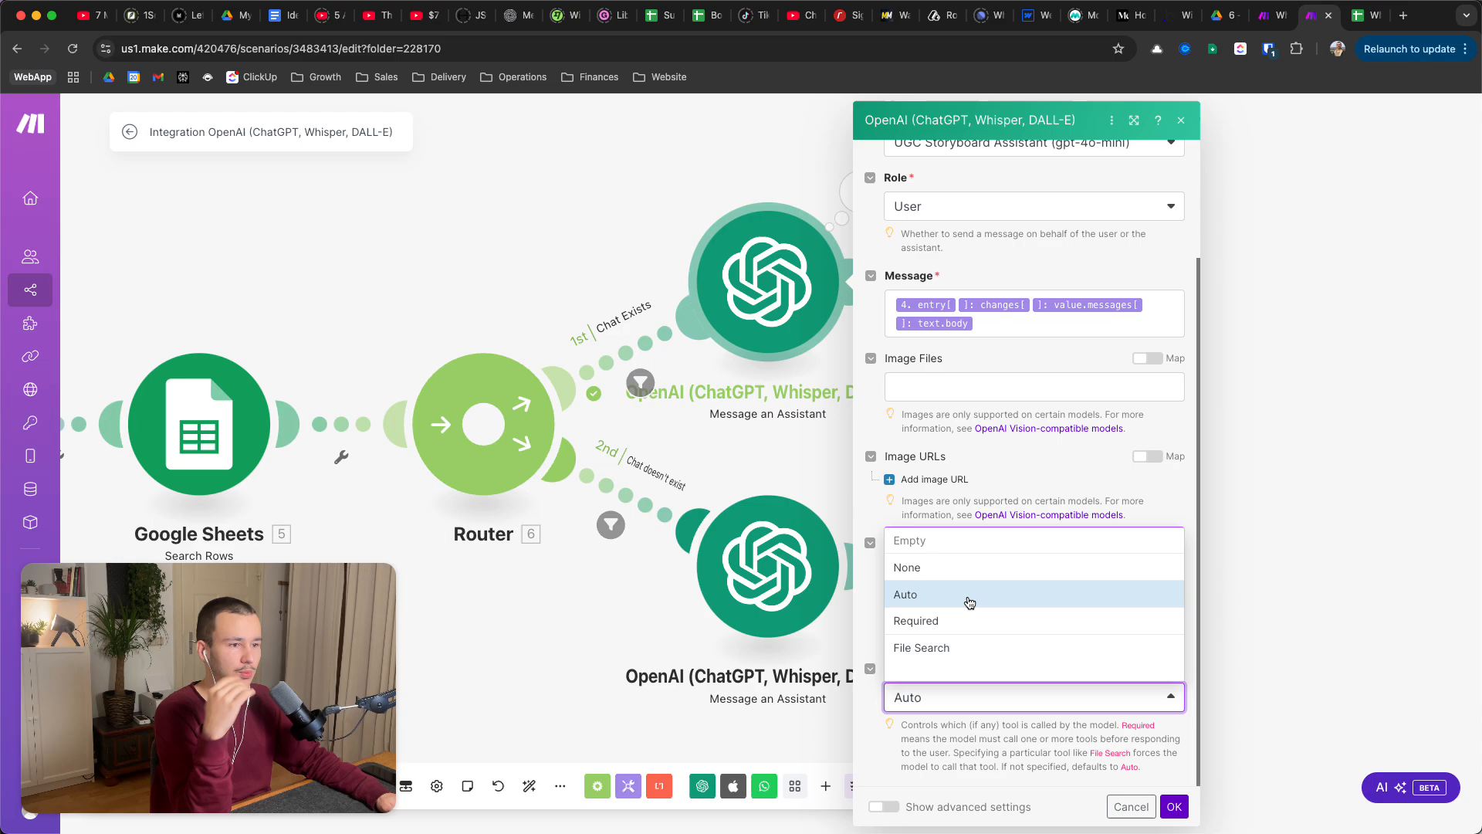
{"action": "left_click", "coordinate": [905, 594]}
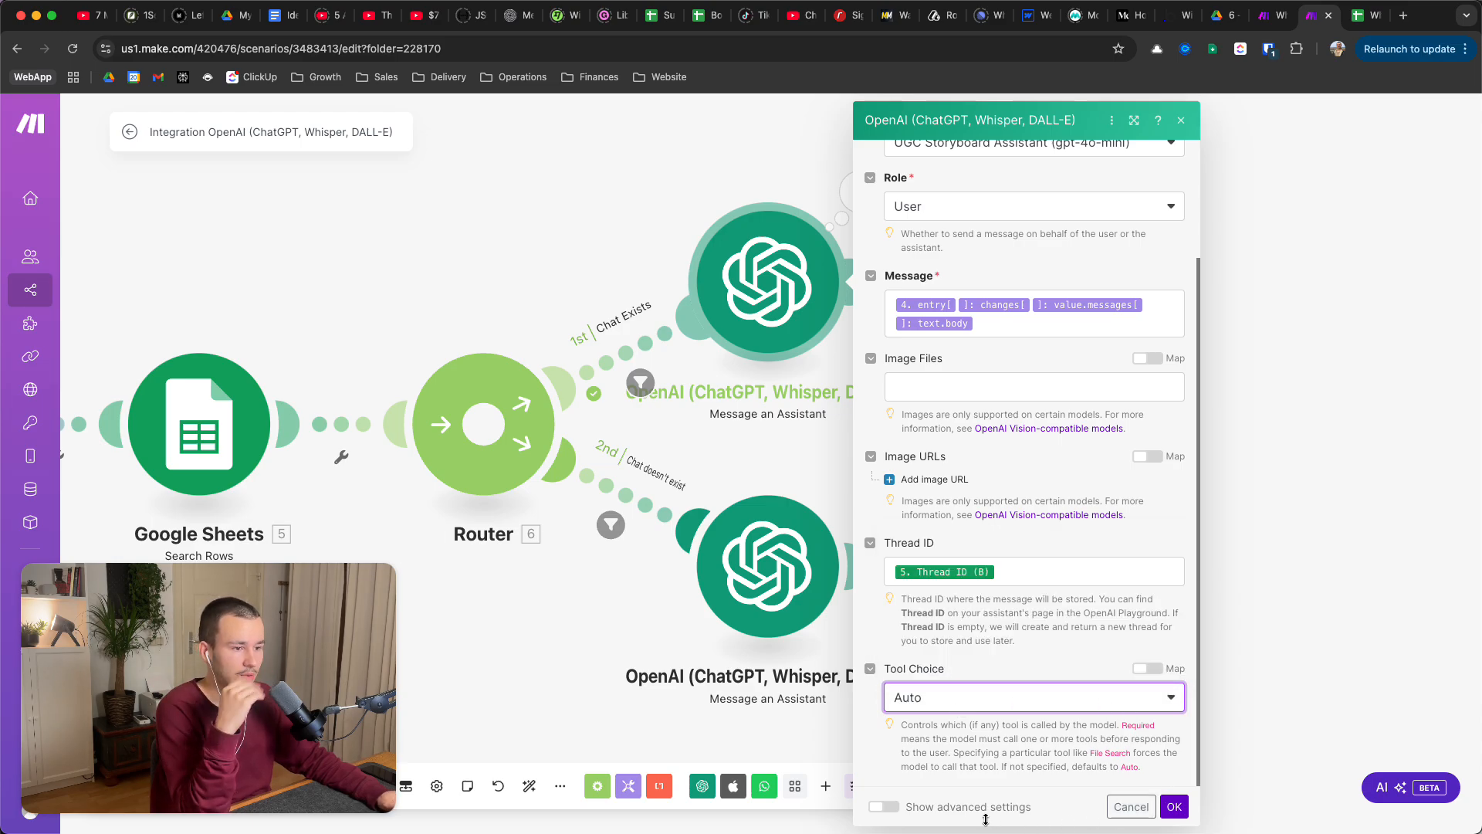
{"action": "left_click", "coordinate": [883, 806]}
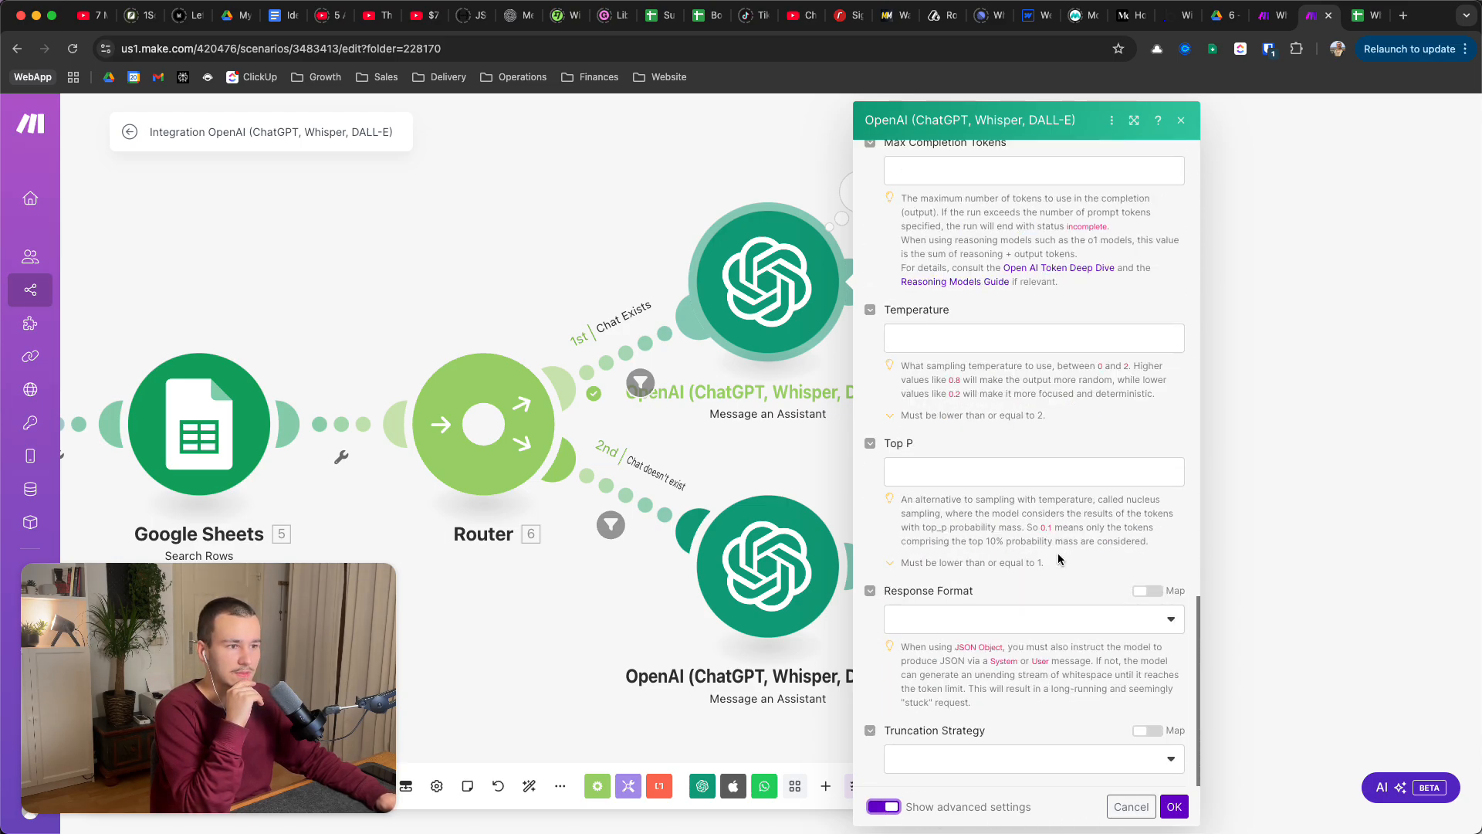
{"action": "left_click", "coordinate": [1173, 806]}
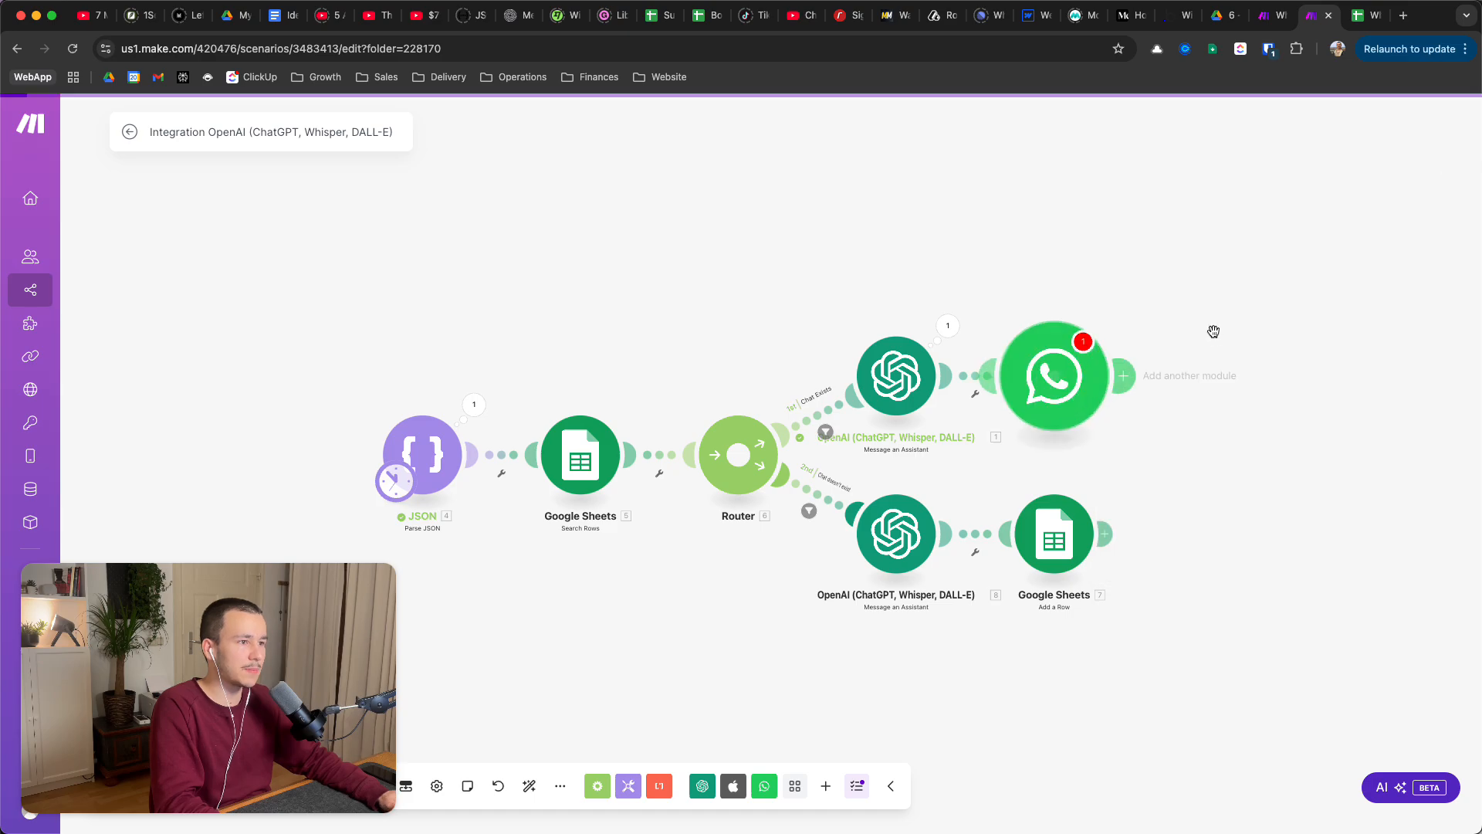
- Open the WhatsApp Business Cloud send-message module on the Chat Exists route
{"action": "left_click", "coordinate": [1052, 375]}
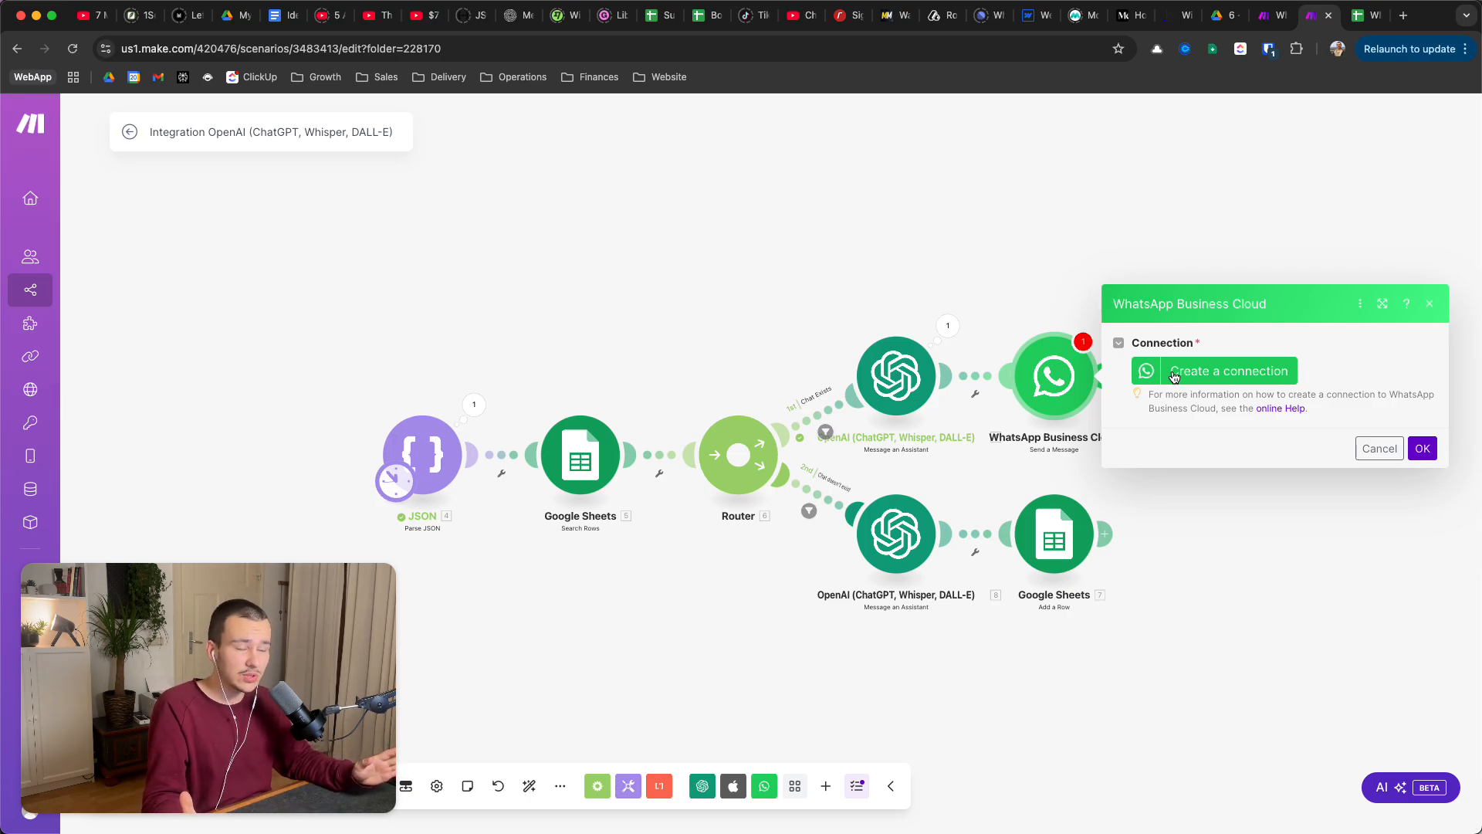
{"action": "mouse_move", "coordinate": [564, 390]}
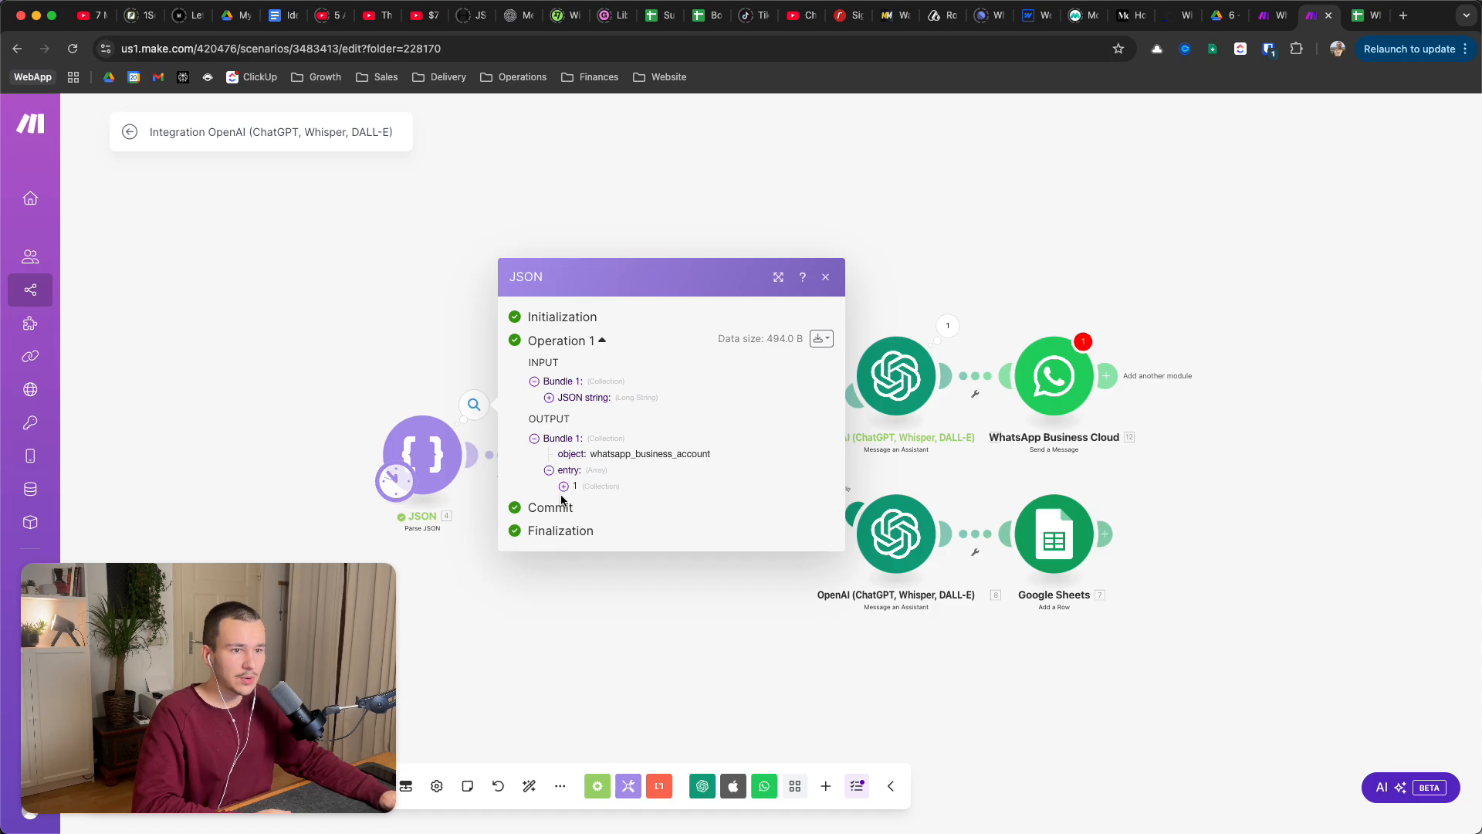
{"action": "left_click", "coordinate": [563, 485]}
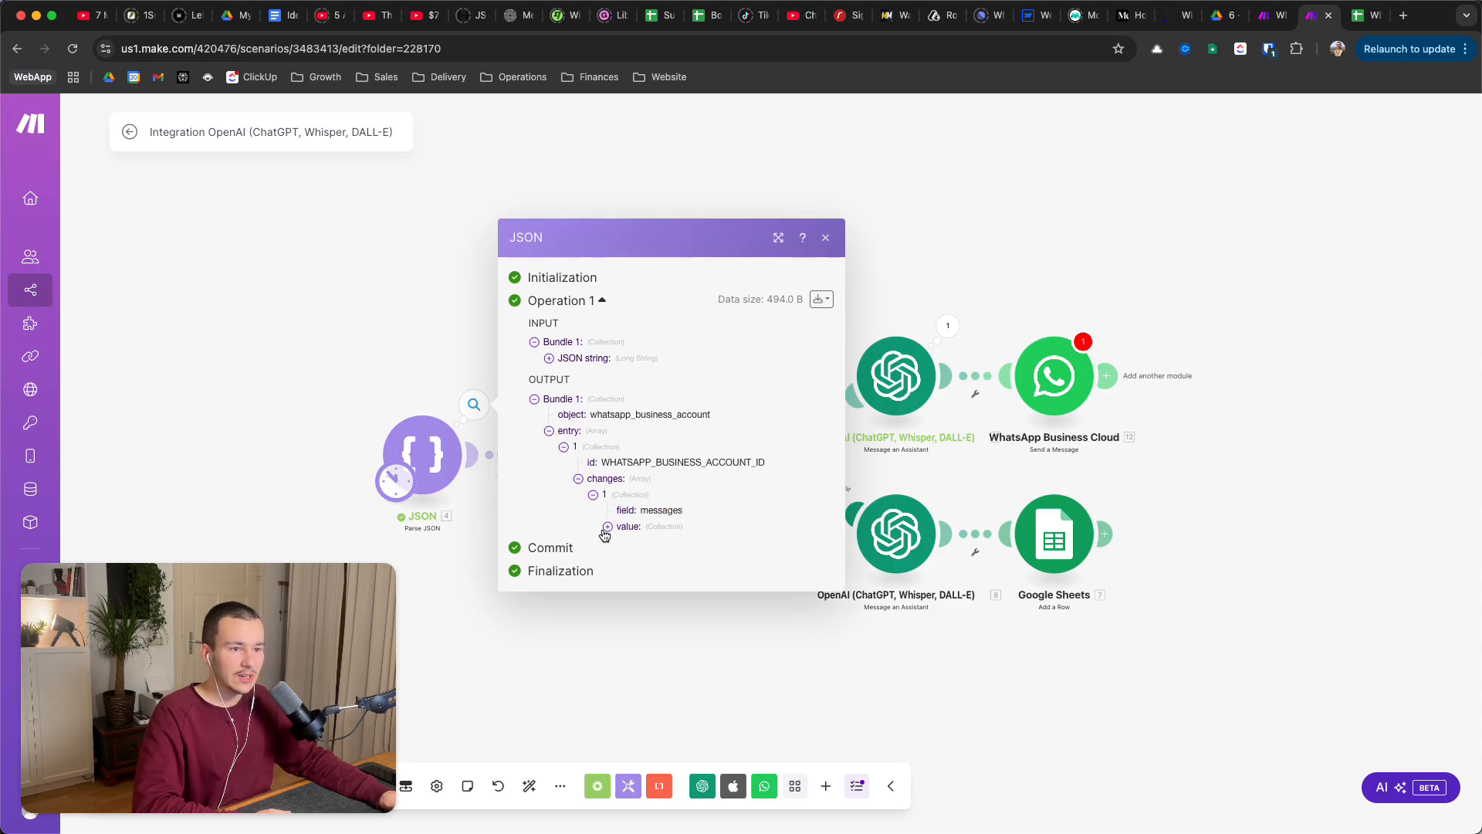
{"action": "left_click", "coordinate": [607, 527]}
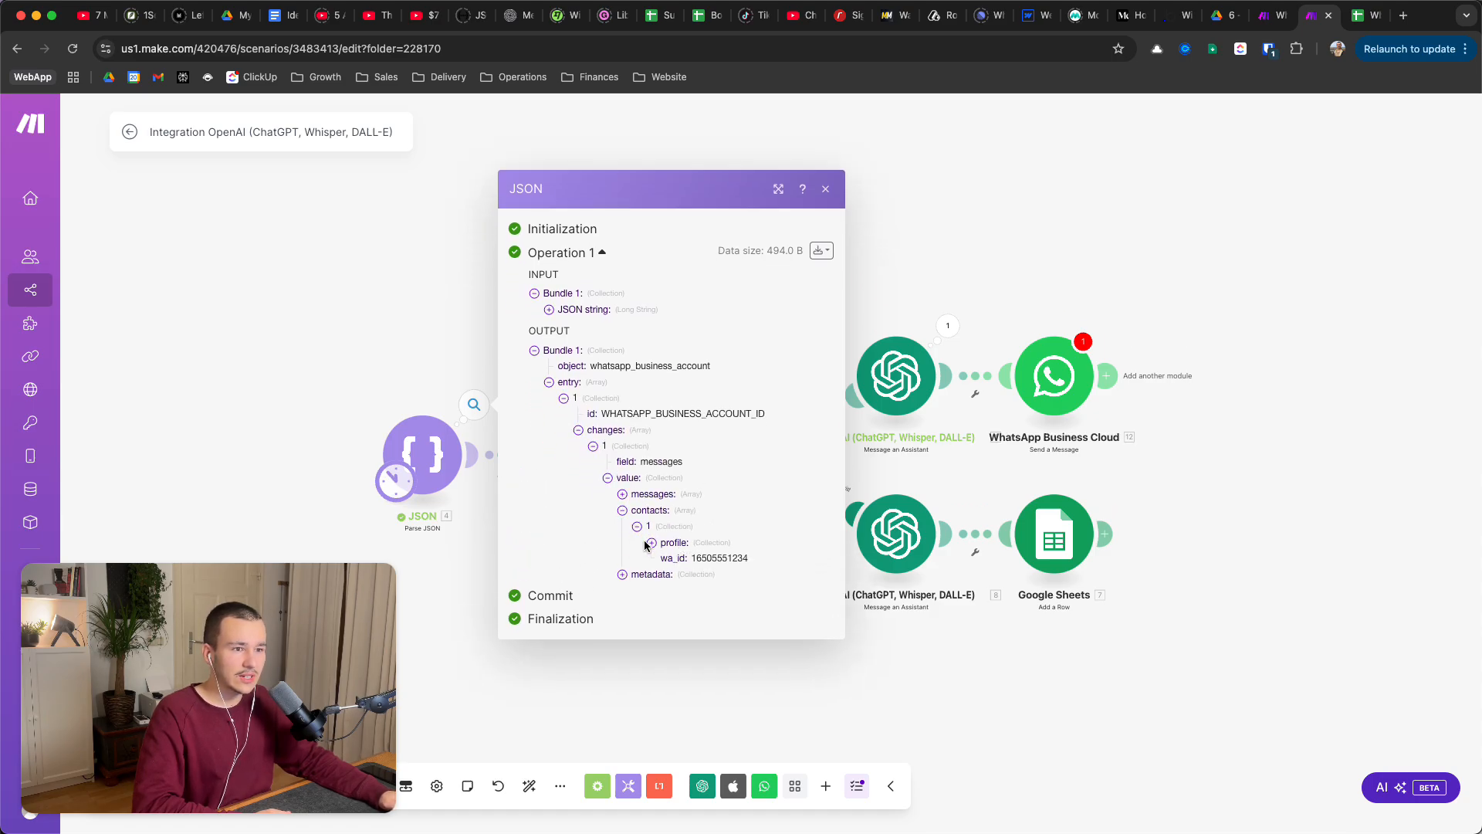
{"action": "double_click", "coordinate": [719, 557]}
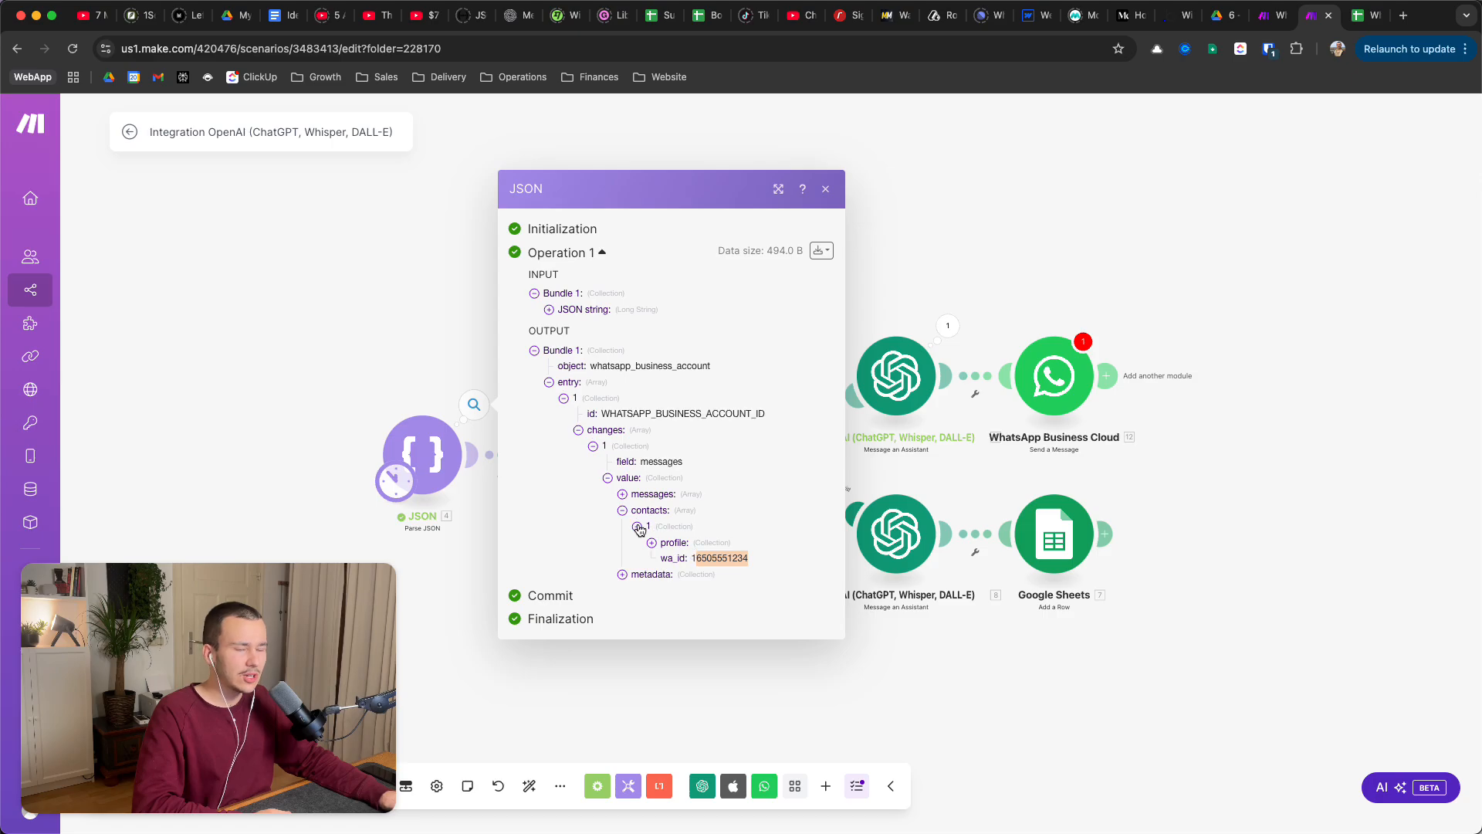
{"action": "left_click", "coordinate": [620, 493]}
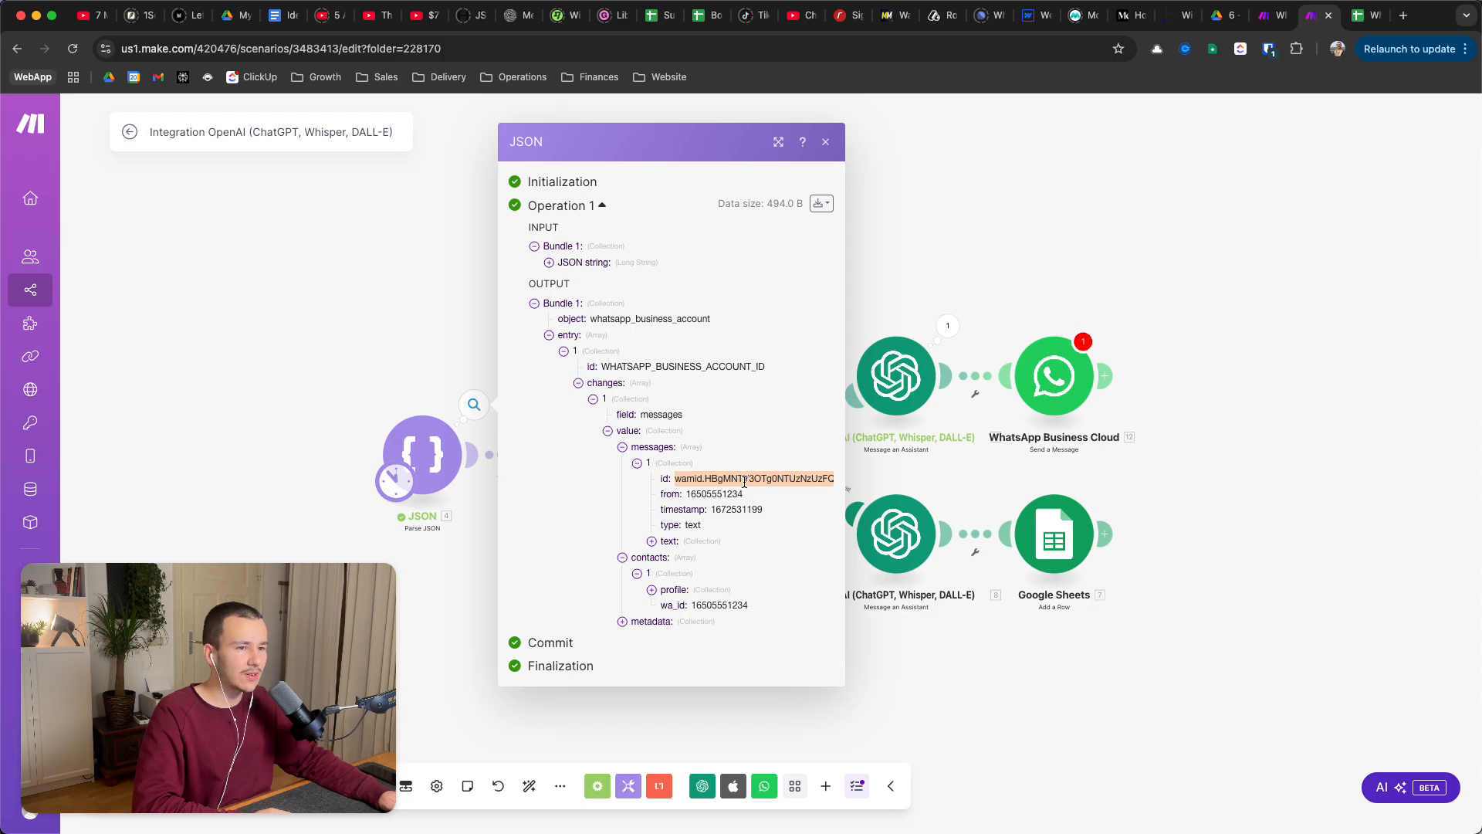
{"action": "double_click", "coordinate": [714, 493]}
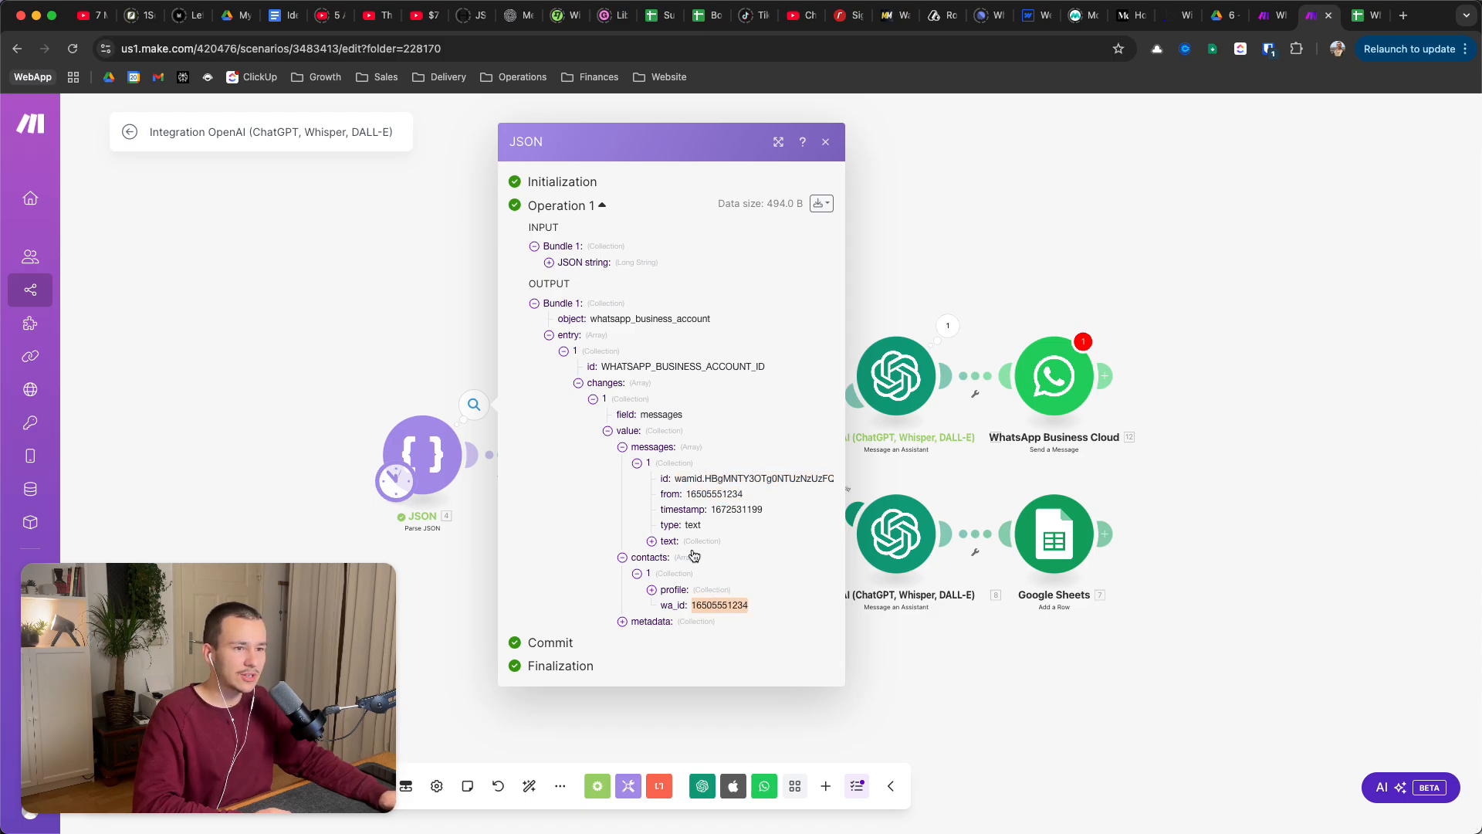
{"action": "left_click", "coordinate": [651, 541]}
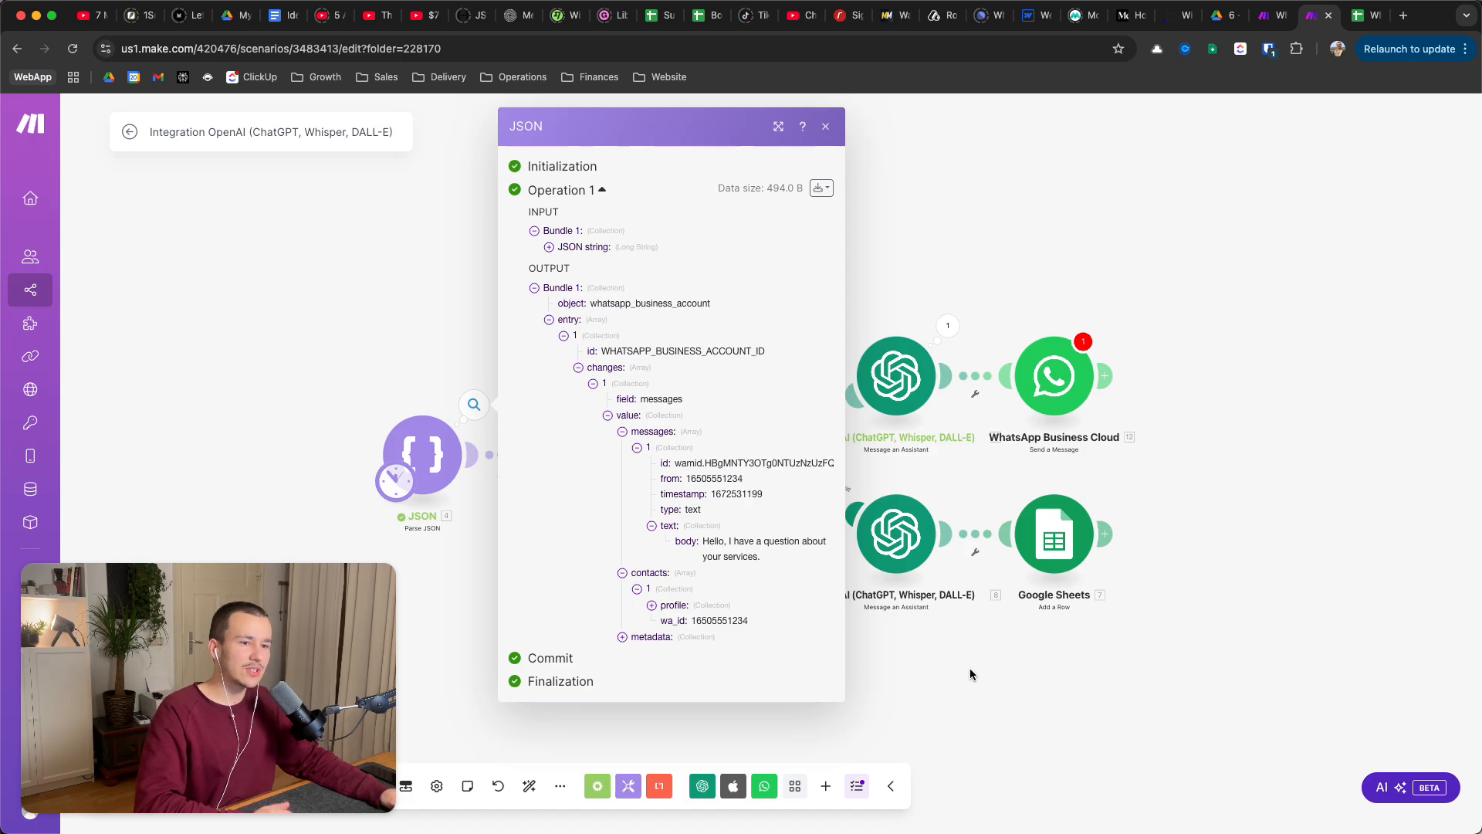
{"action": "left_click", "coordinate": [824, 126]}
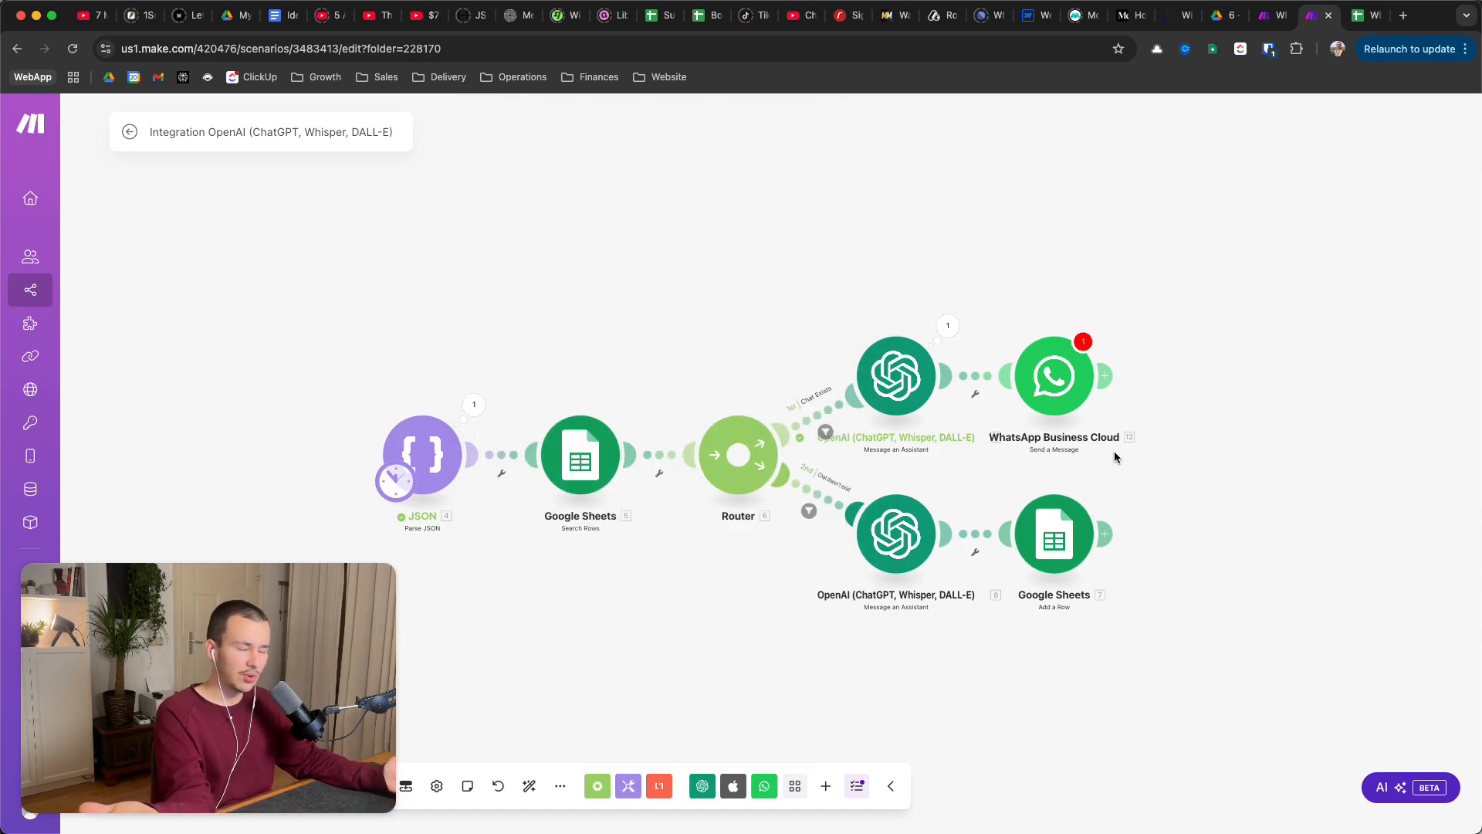
{"action": "mouse_move", "coordinate": [1053, 375]}
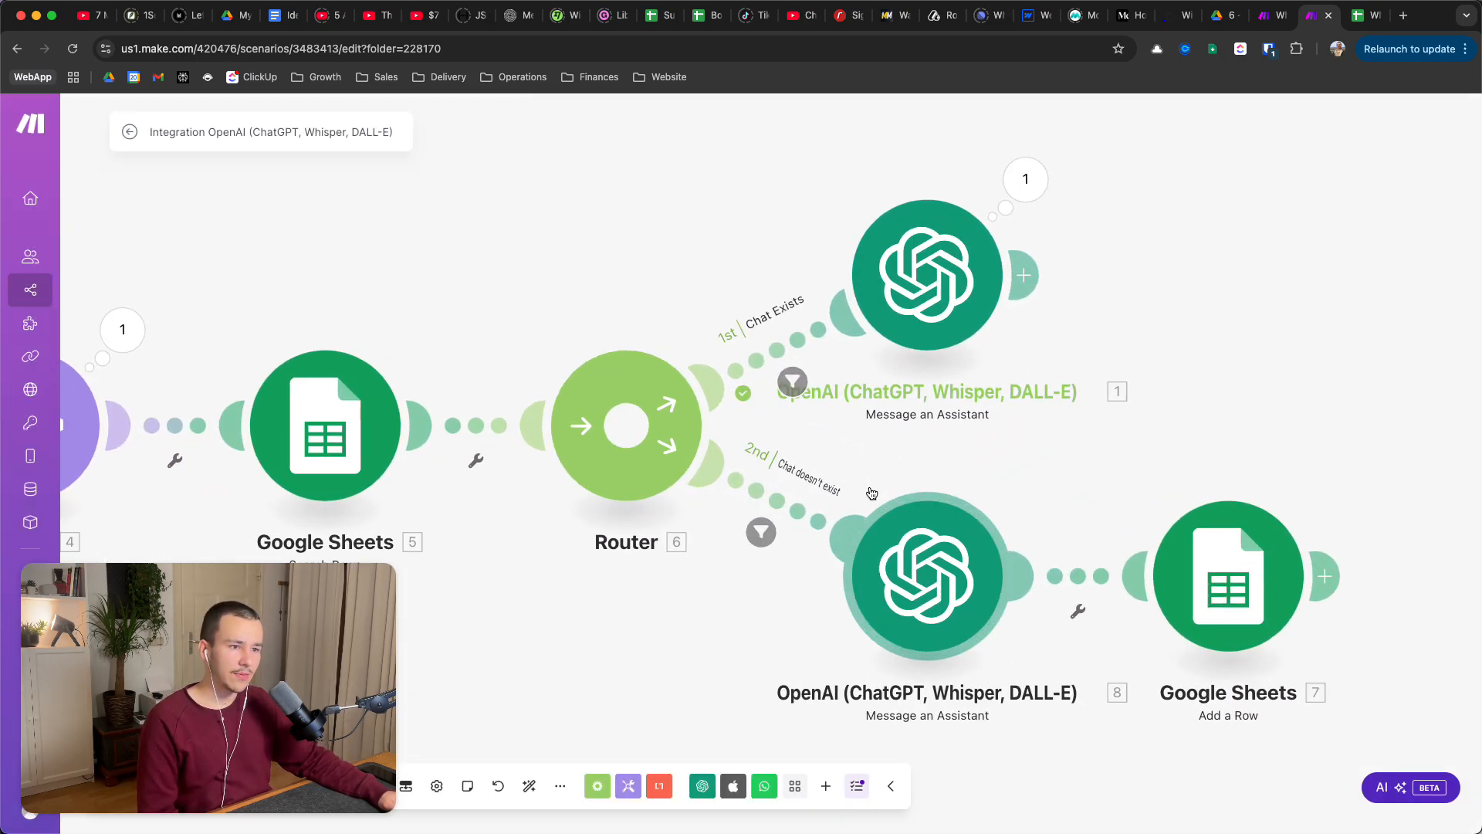
- Open the filter on the router's second route, Chat doesn't exist
{"action": "left_click", "coordinate": [761, 532]}
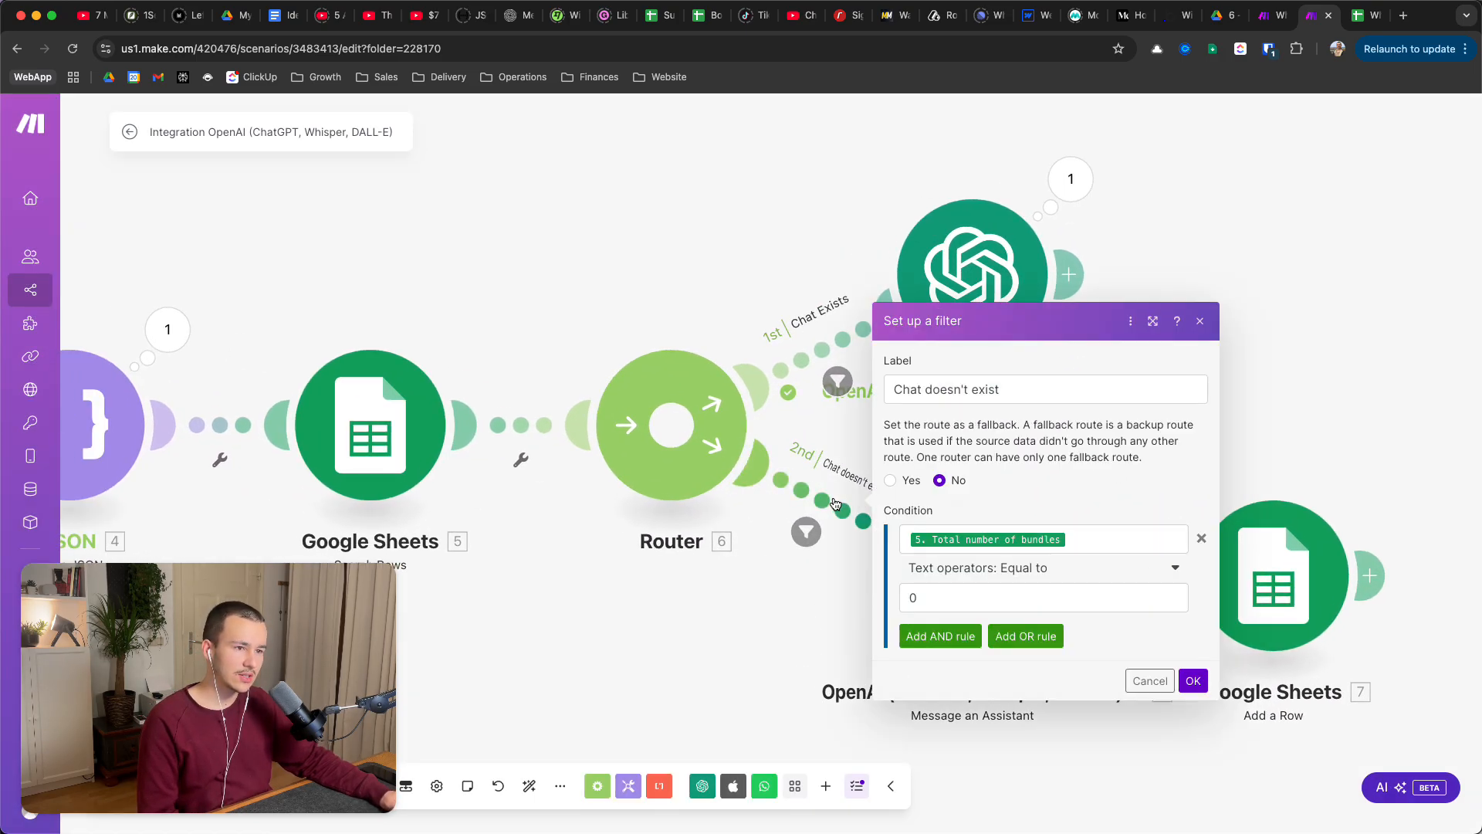
- Leave fallback off and keep the condition Total number of bundles equal to 0, then confirm
{"action": "left_click", "coordinate": [1044, 389]}
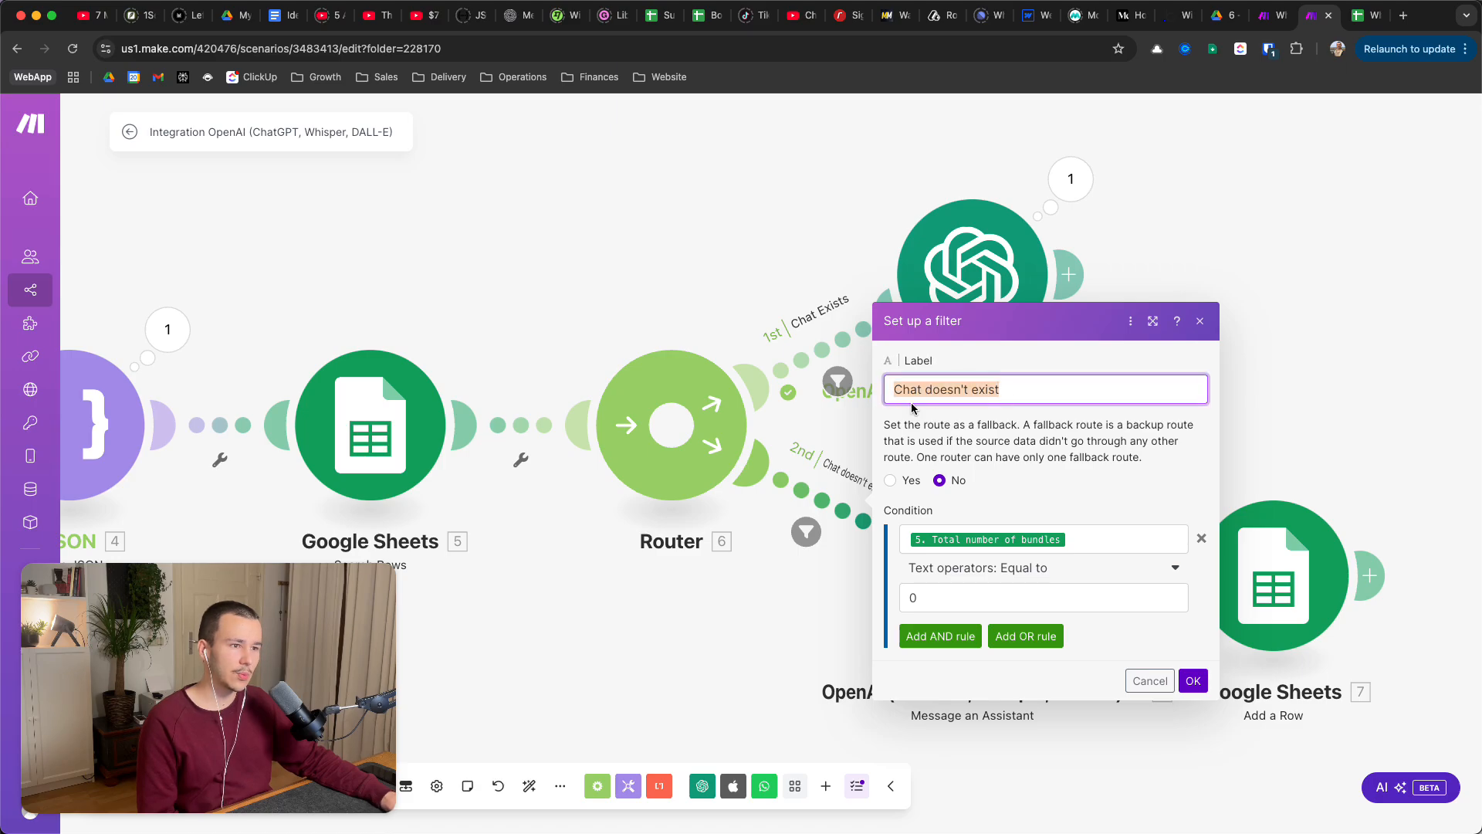
{"action": "left_click", "coordinate": [889, 480]}
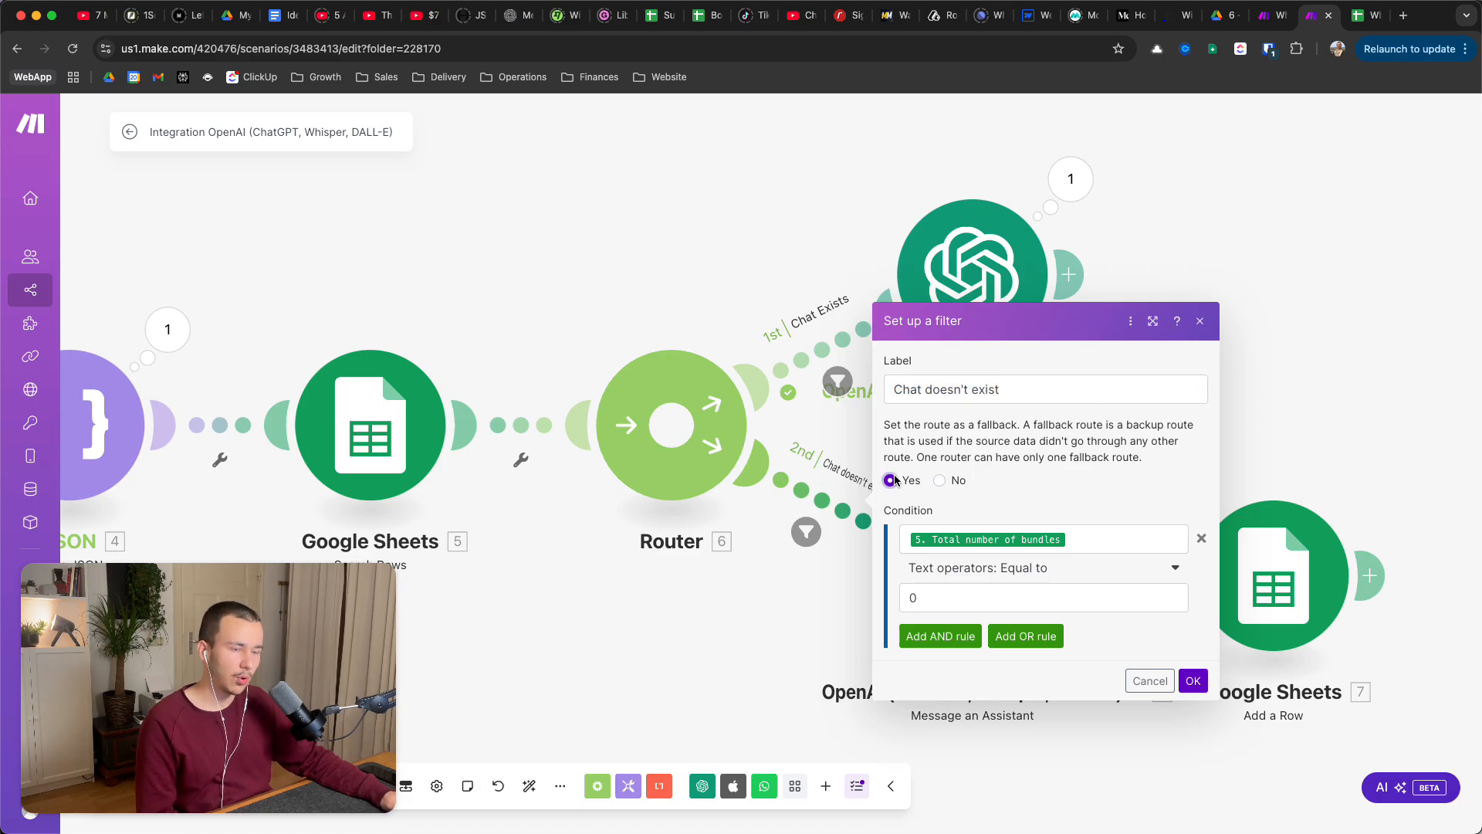
{"action": "mouse_move", "coordinate": [1054, 438]}
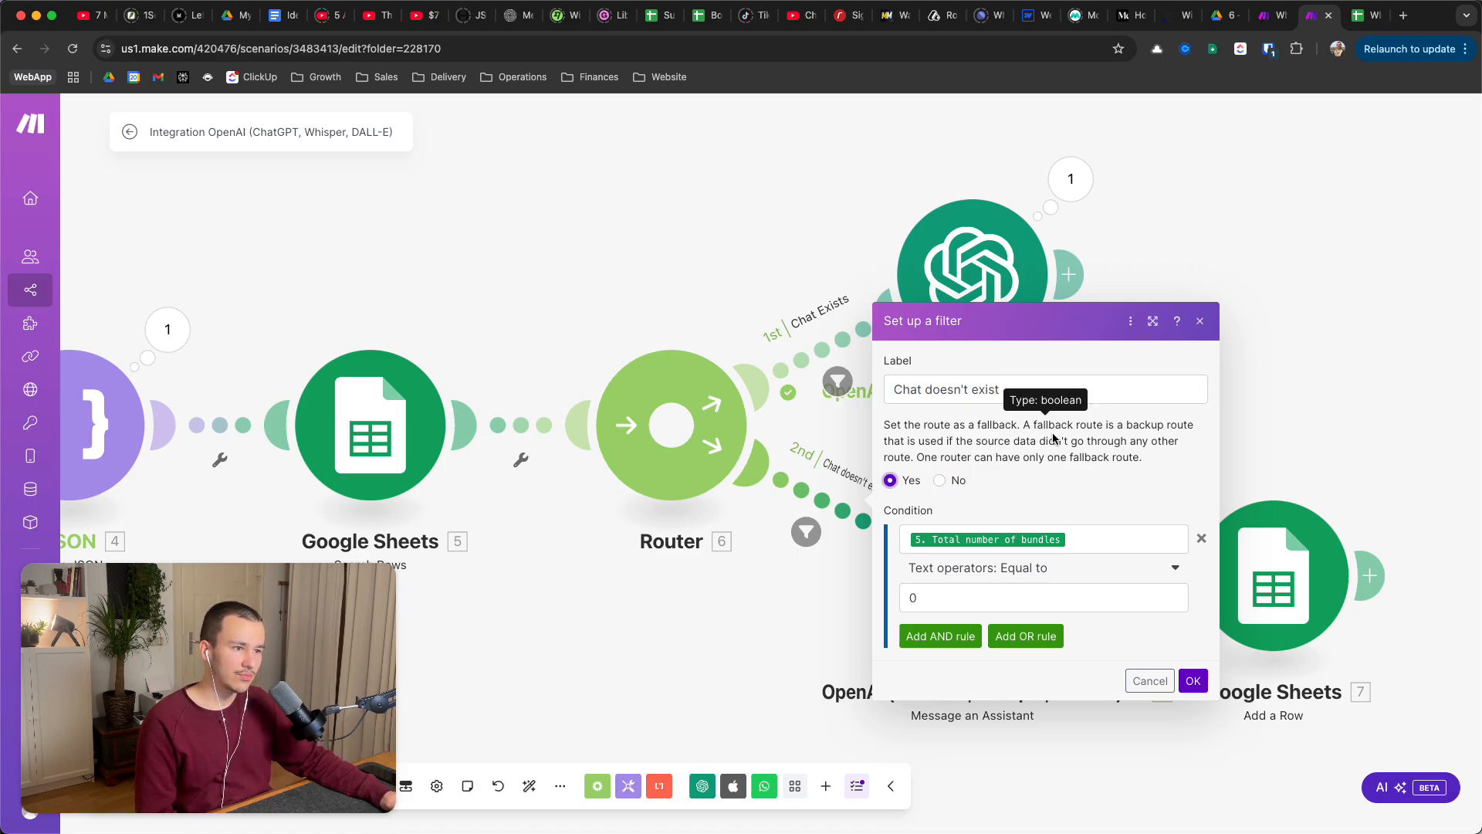
{"action": "left_click", "coordinate": [939, 480]}
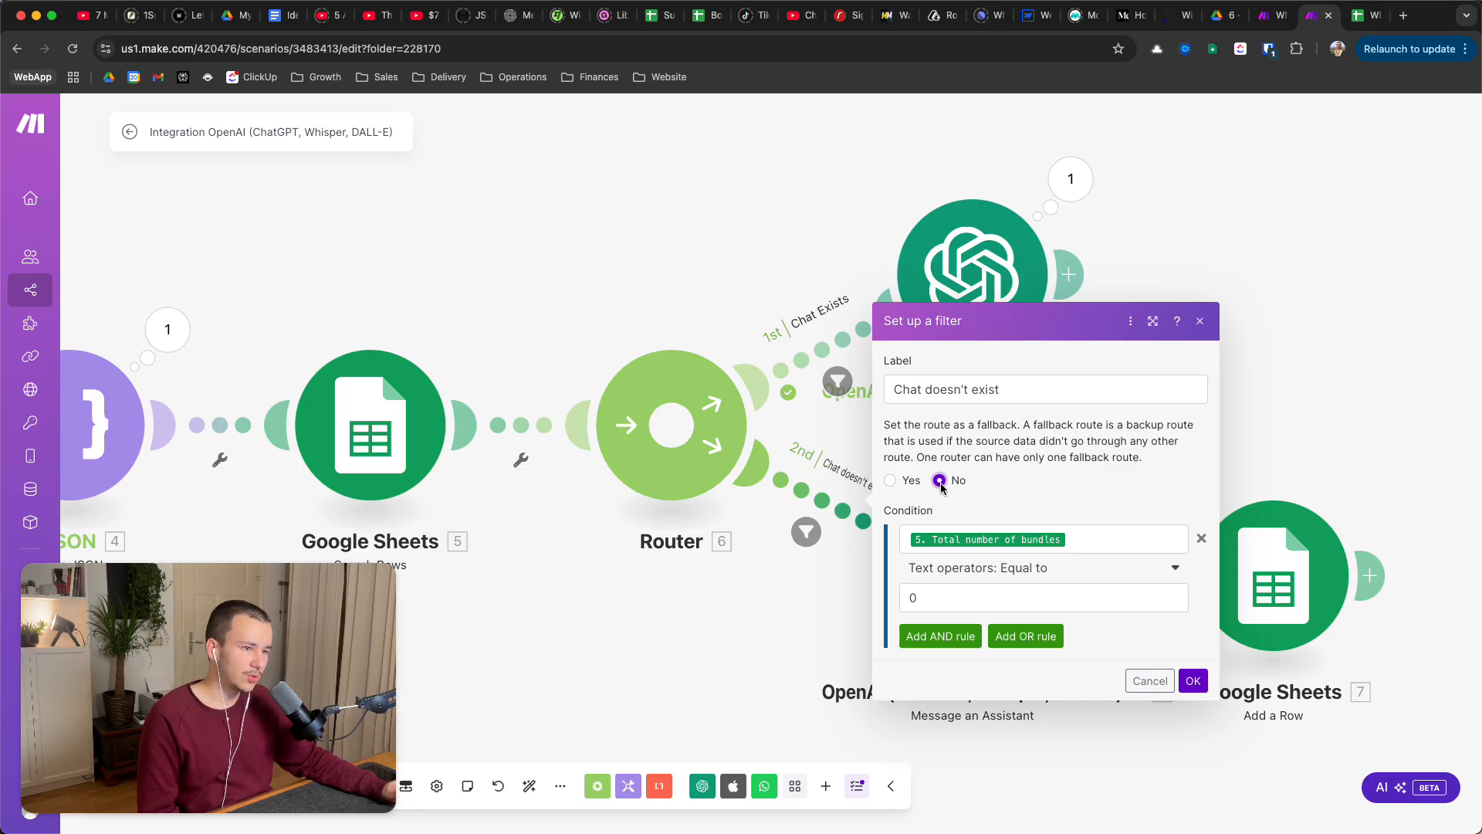
{"action": "left_click", "coordinate": [1040, 539]}
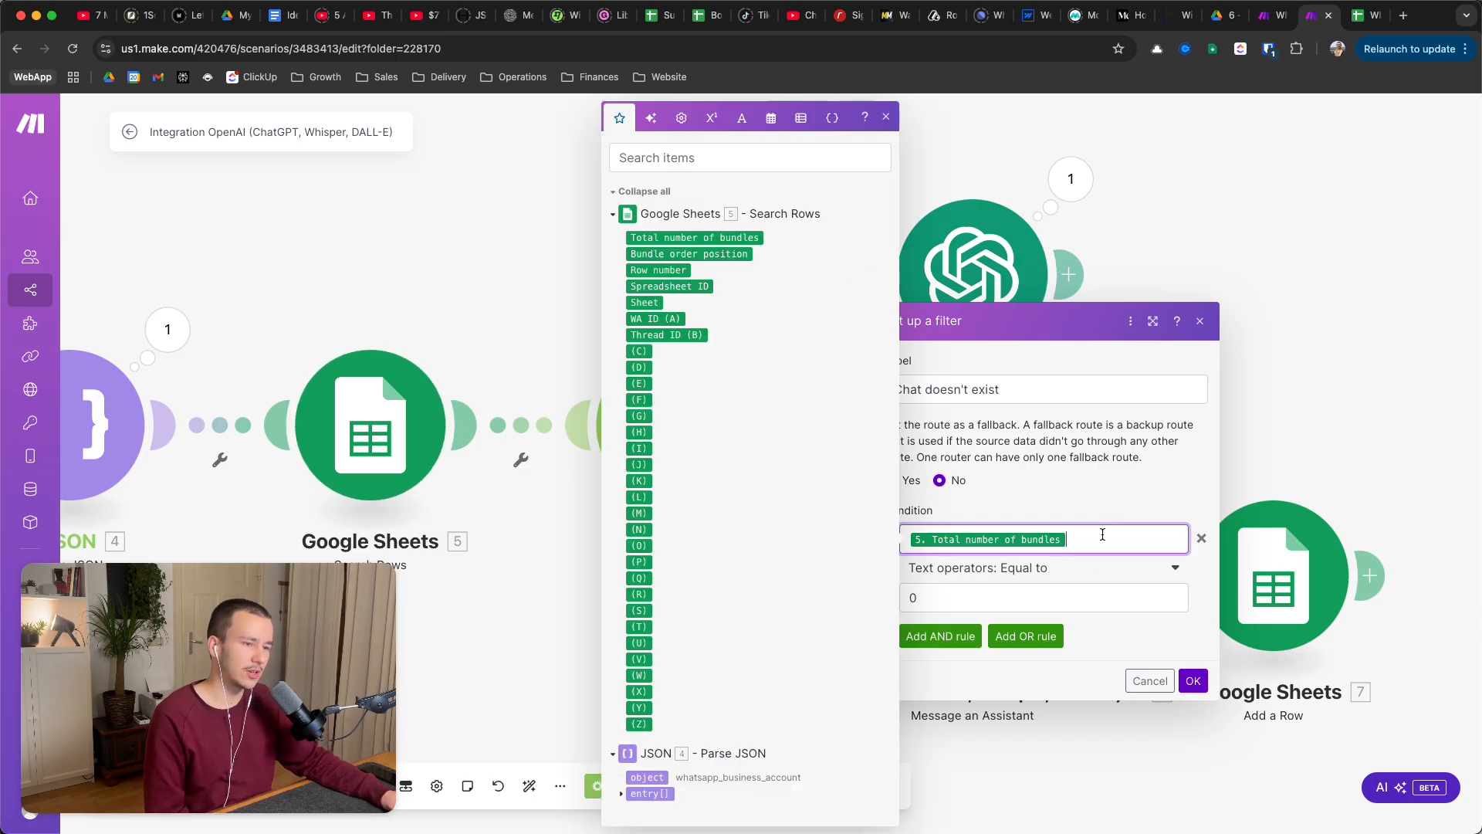
{"action": "left_click", "coordinate": [1043, 597]}
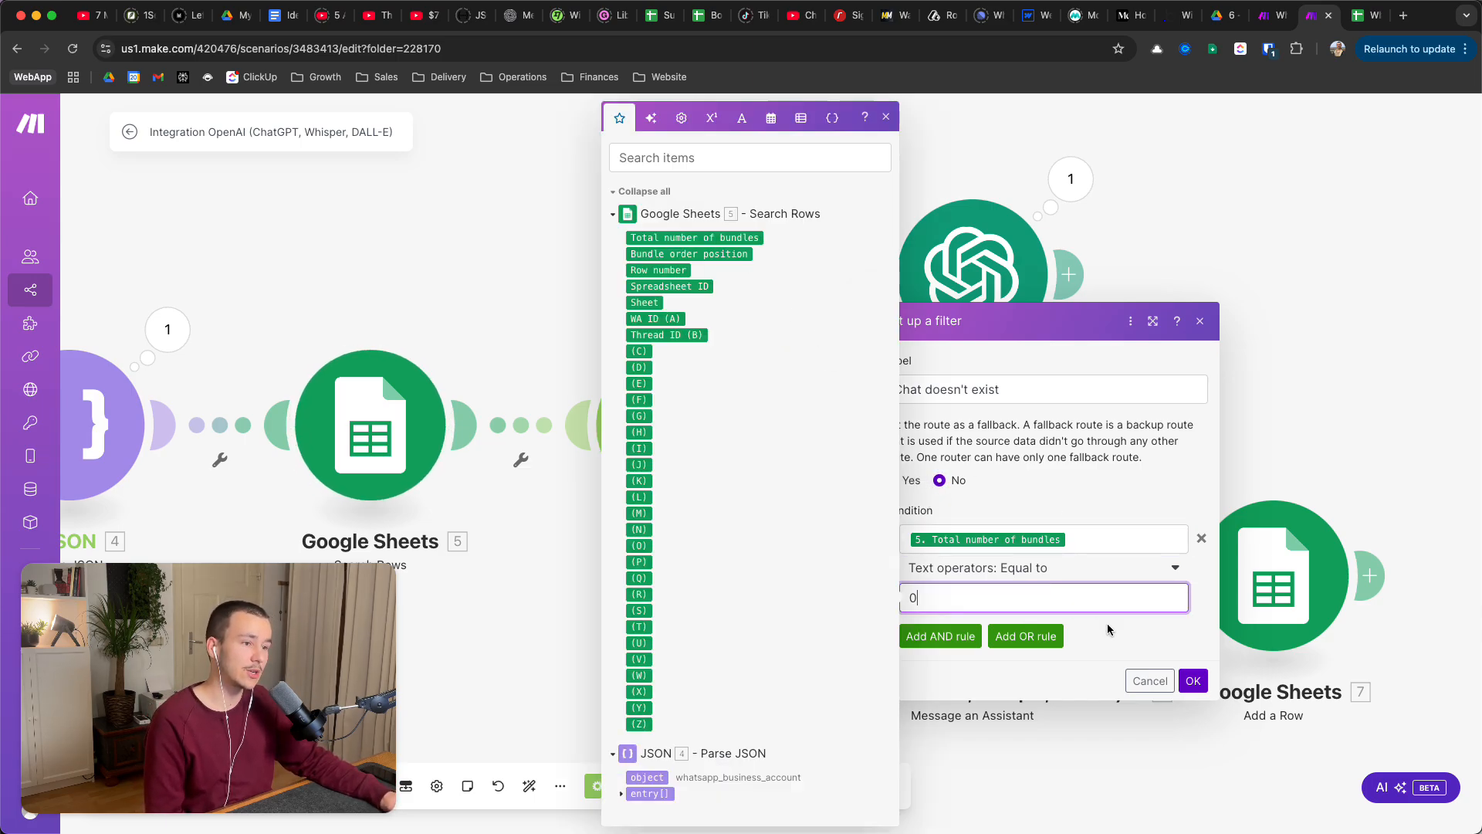
{"action": "left_click", "coordinate": [1192, 681]}
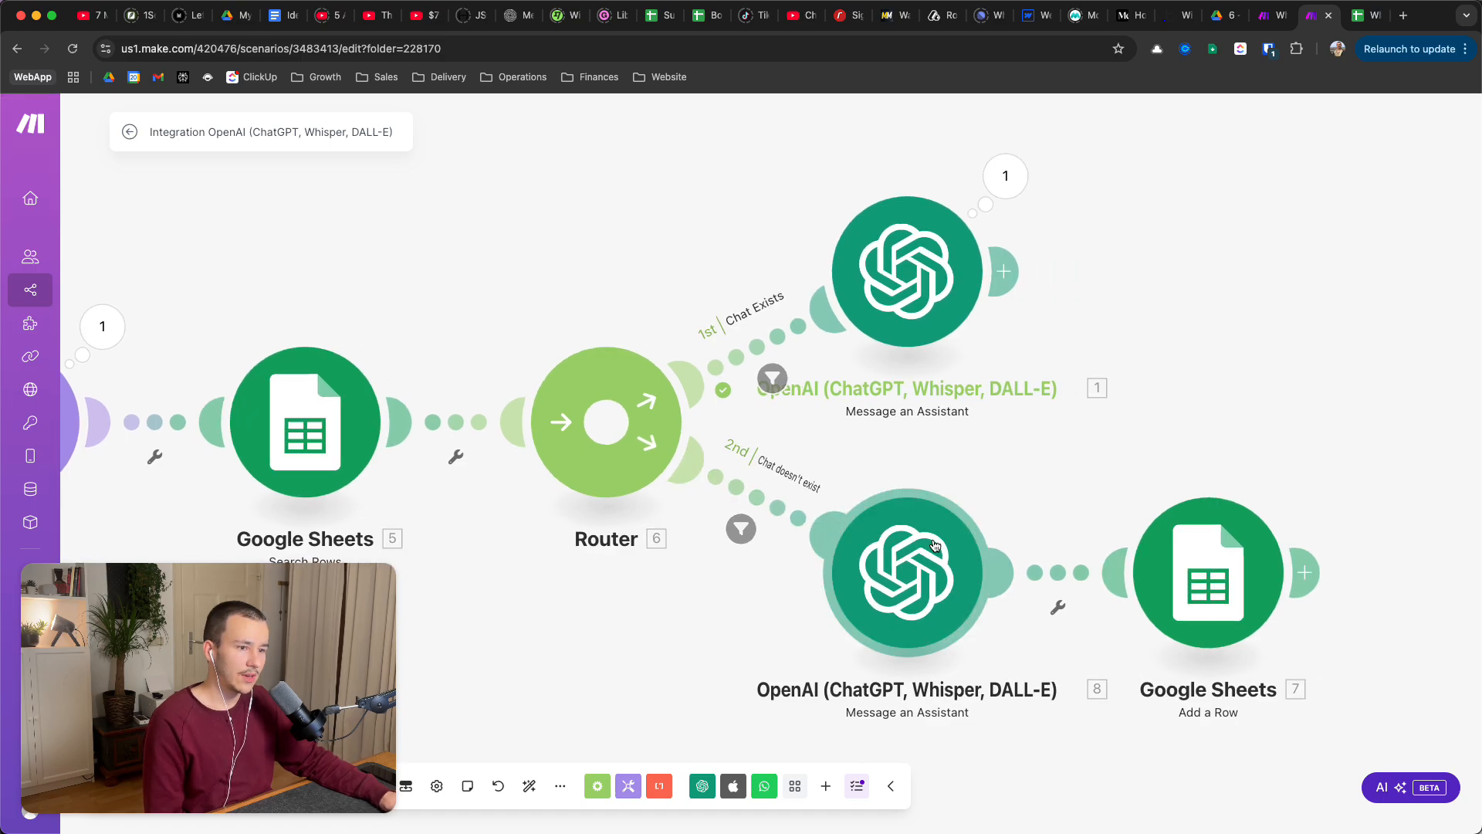
{"action": "left_click", "coordinate": [905, 572]}
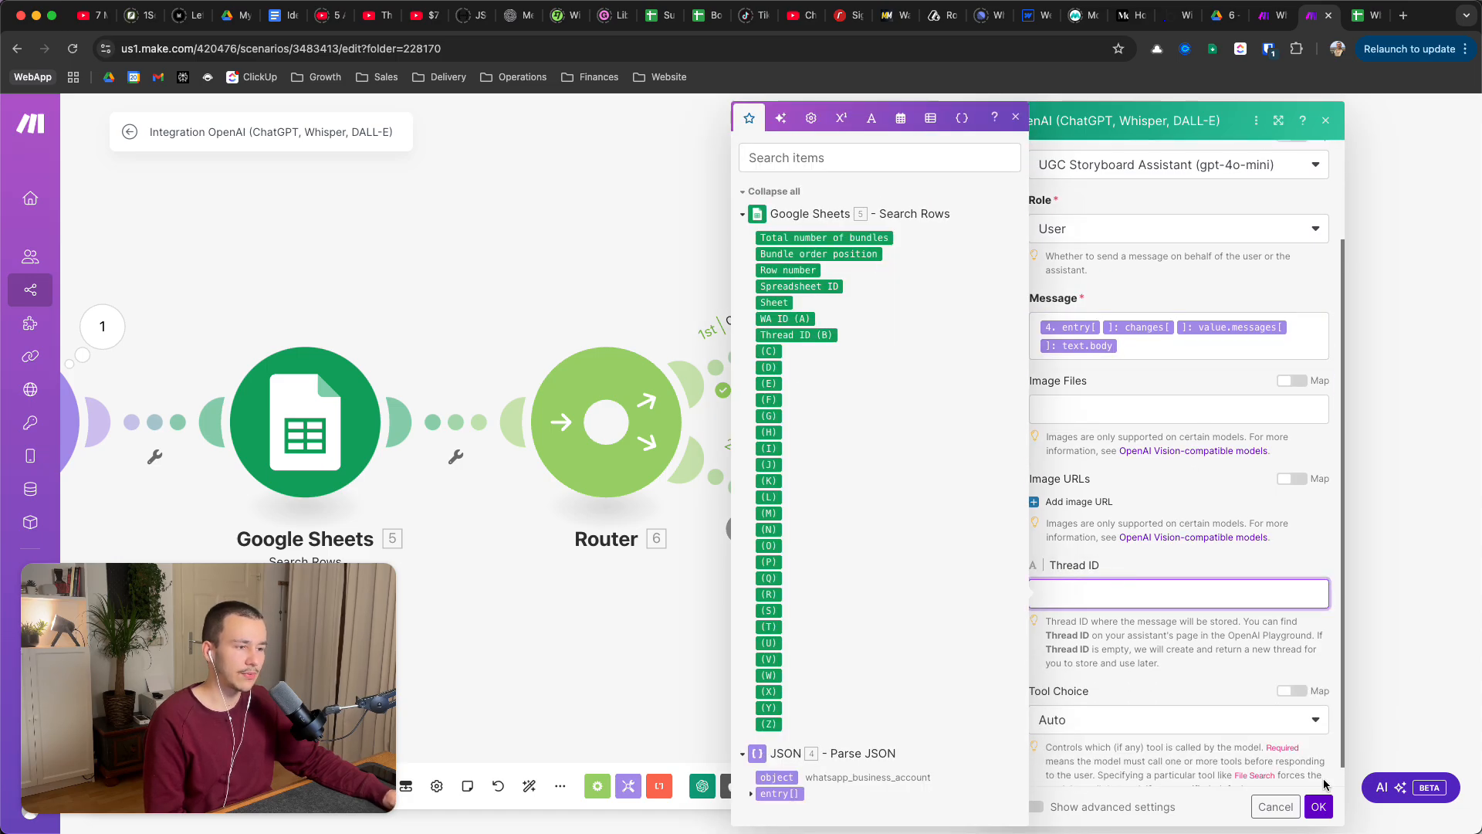
{"action": "left_click", "coordinate": [1274, 806]}
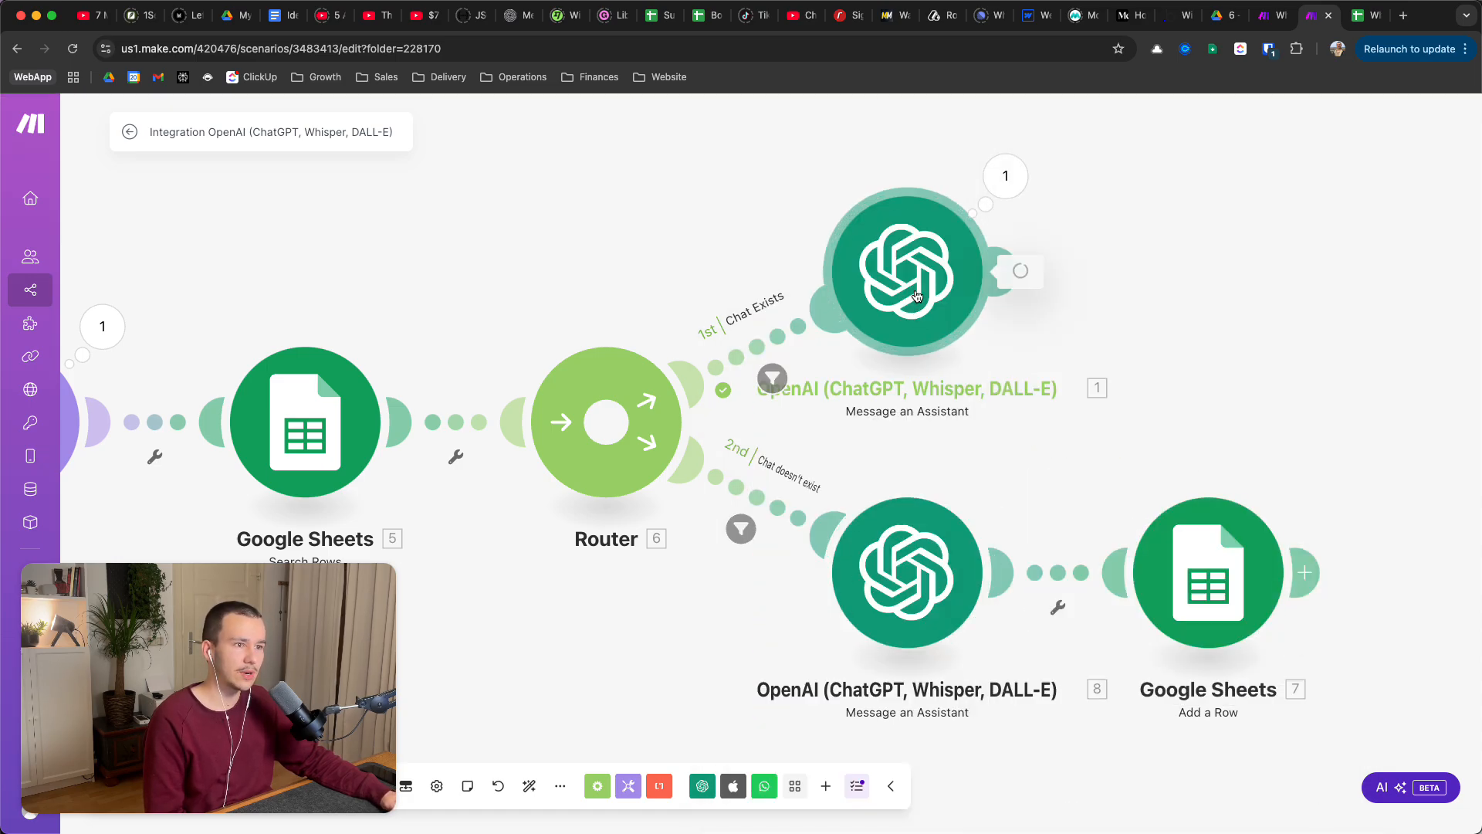
{"action": "left_click", "coordinate": [905, 270]}
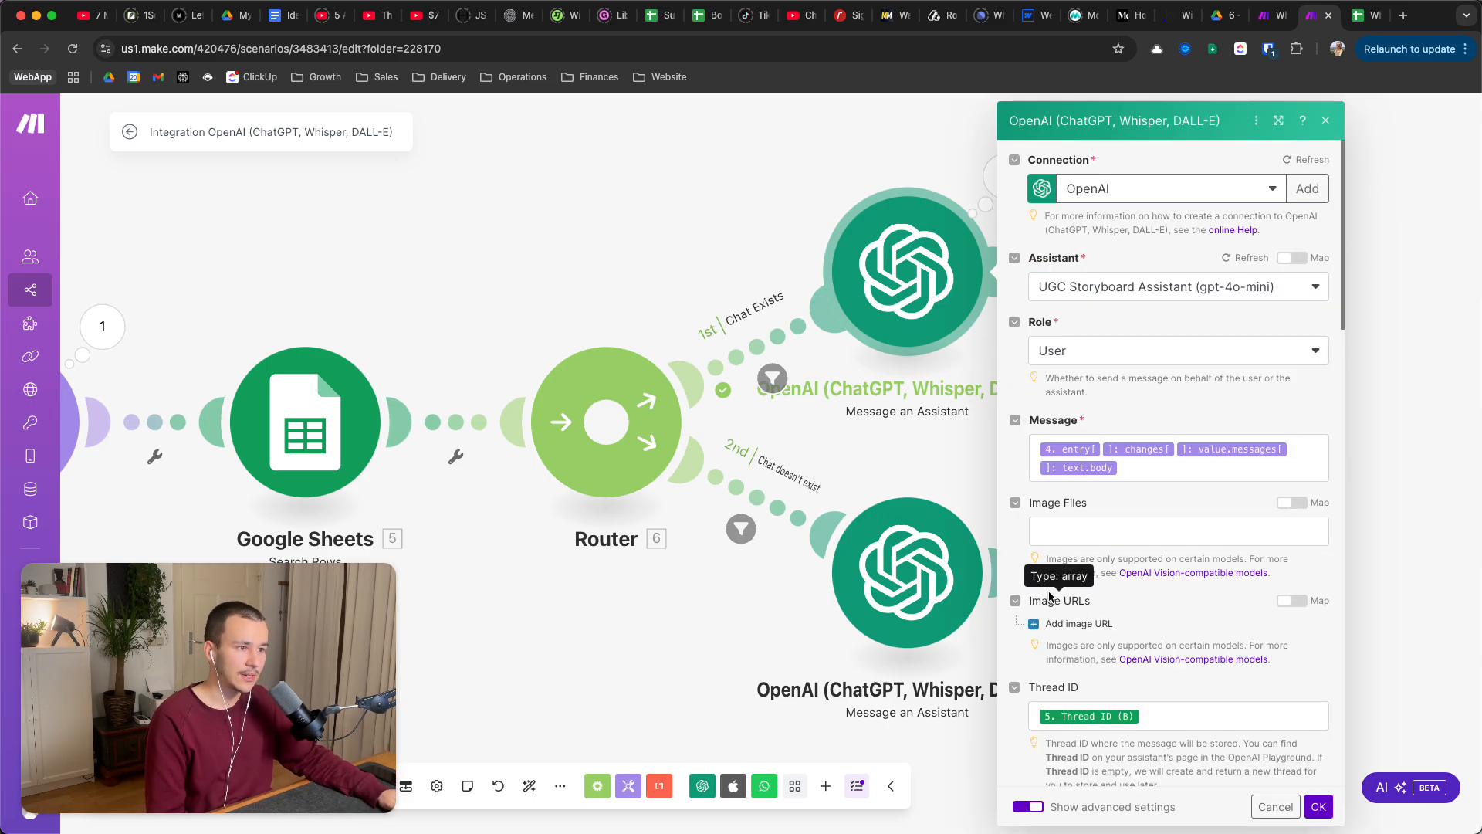
{"action": "left_click", "coordinate": [1176, 716]}
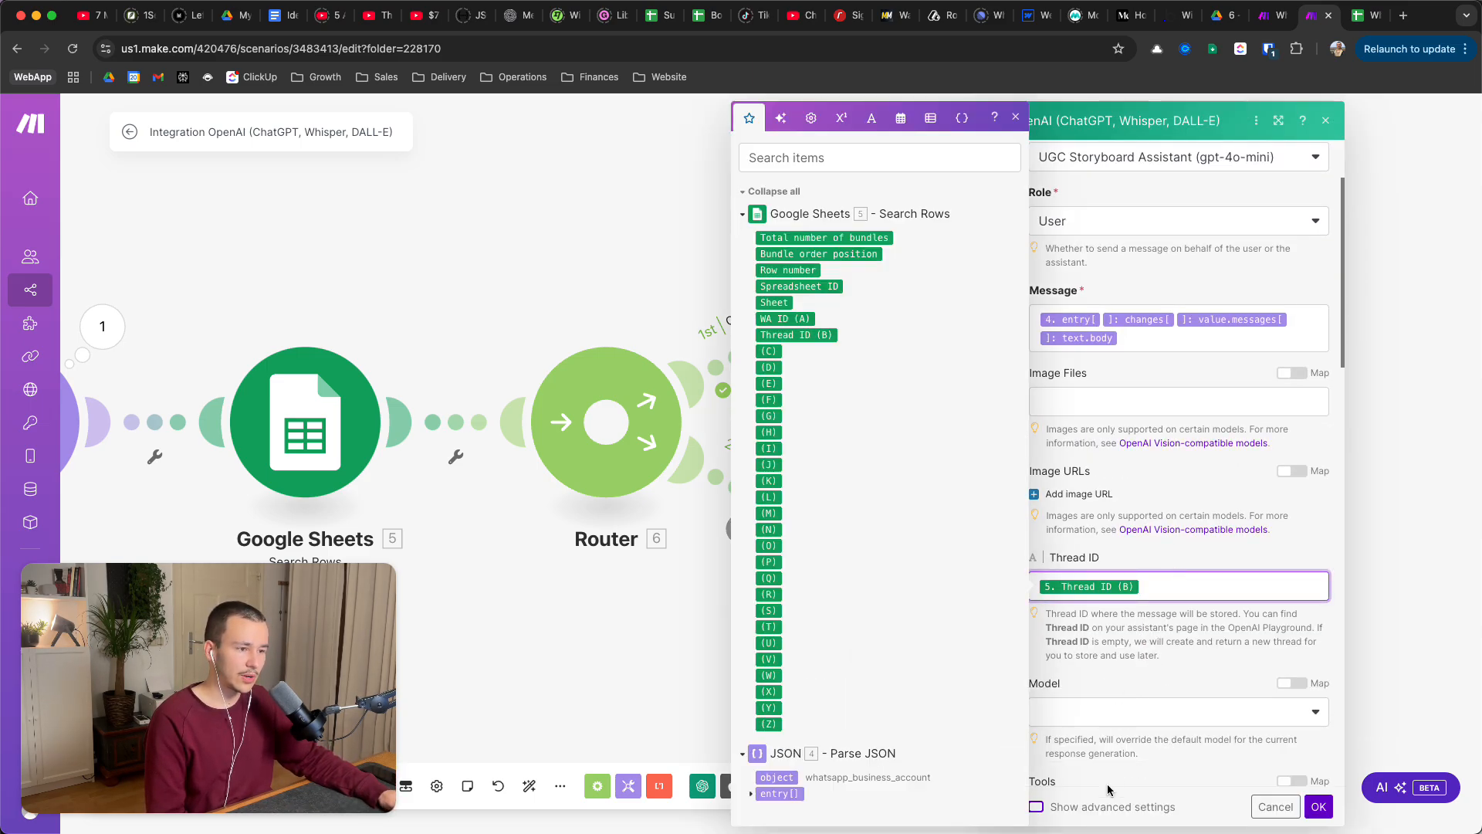
{"action": "left_click", "coordinate": [1027, 806]}
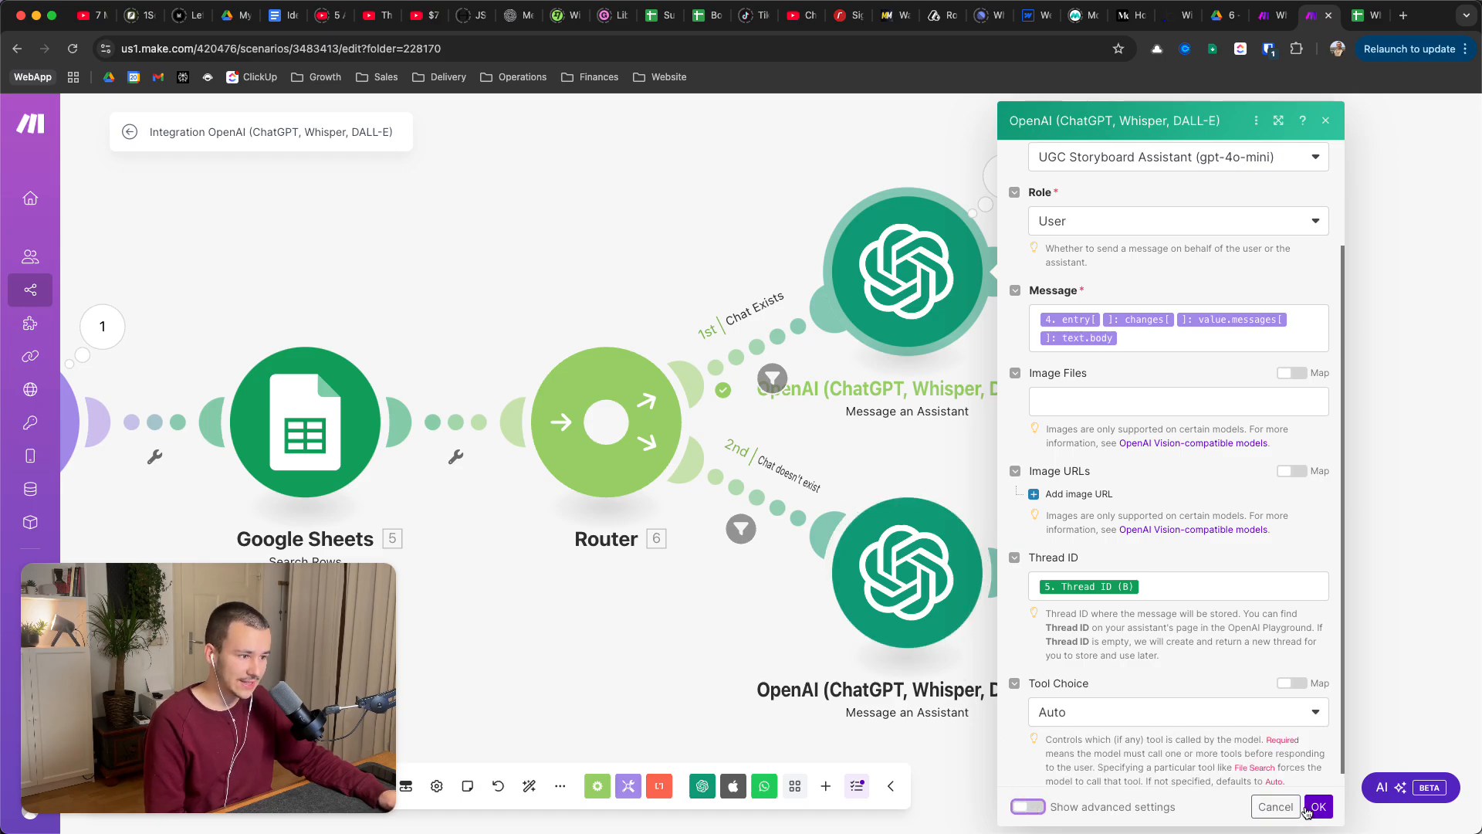
{"action": "left_click", "coordinate": [1318, 806]}
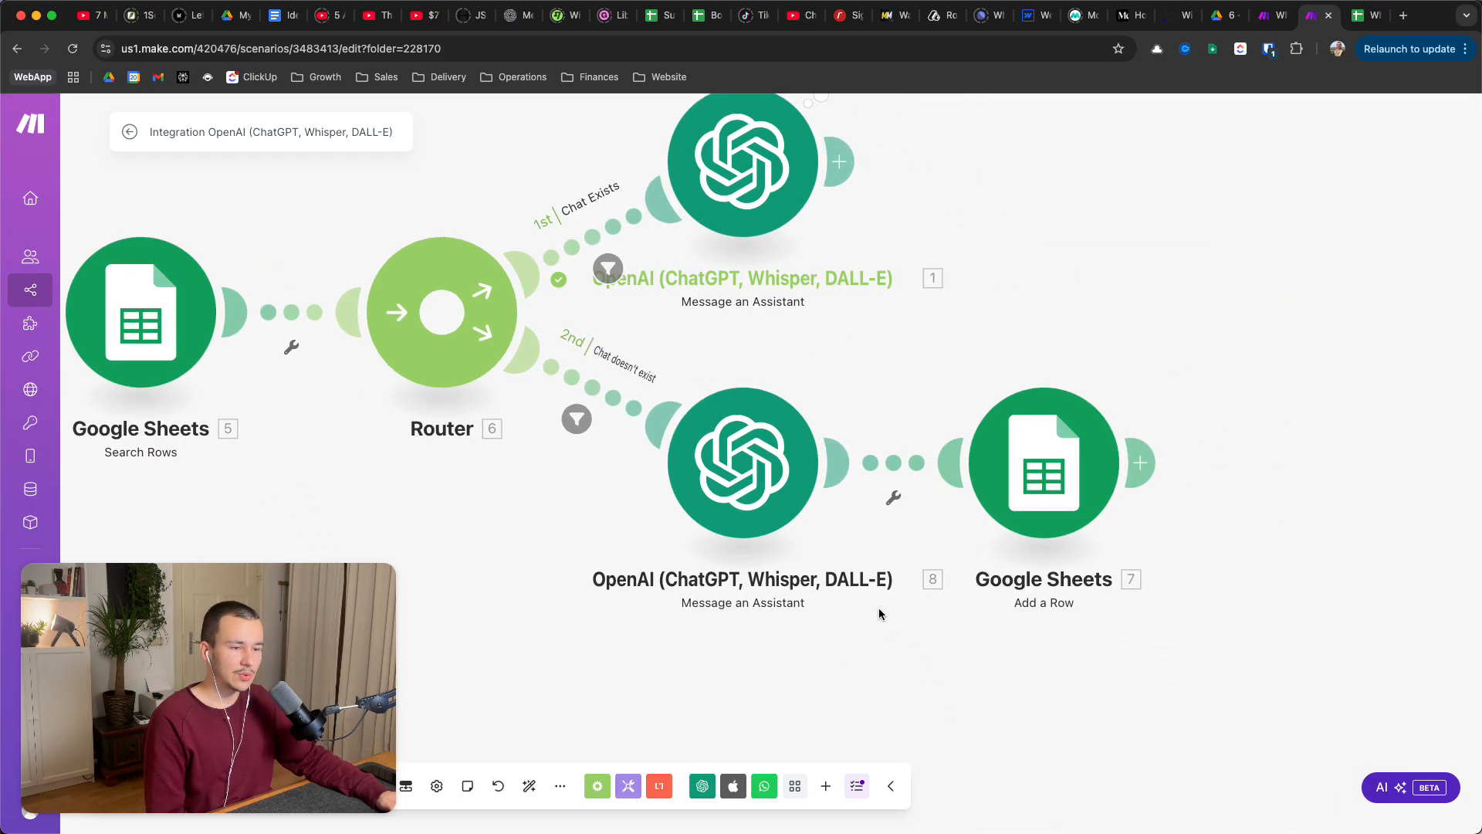
{"action": "mouse_move", "coordinate": [1043, 463]}
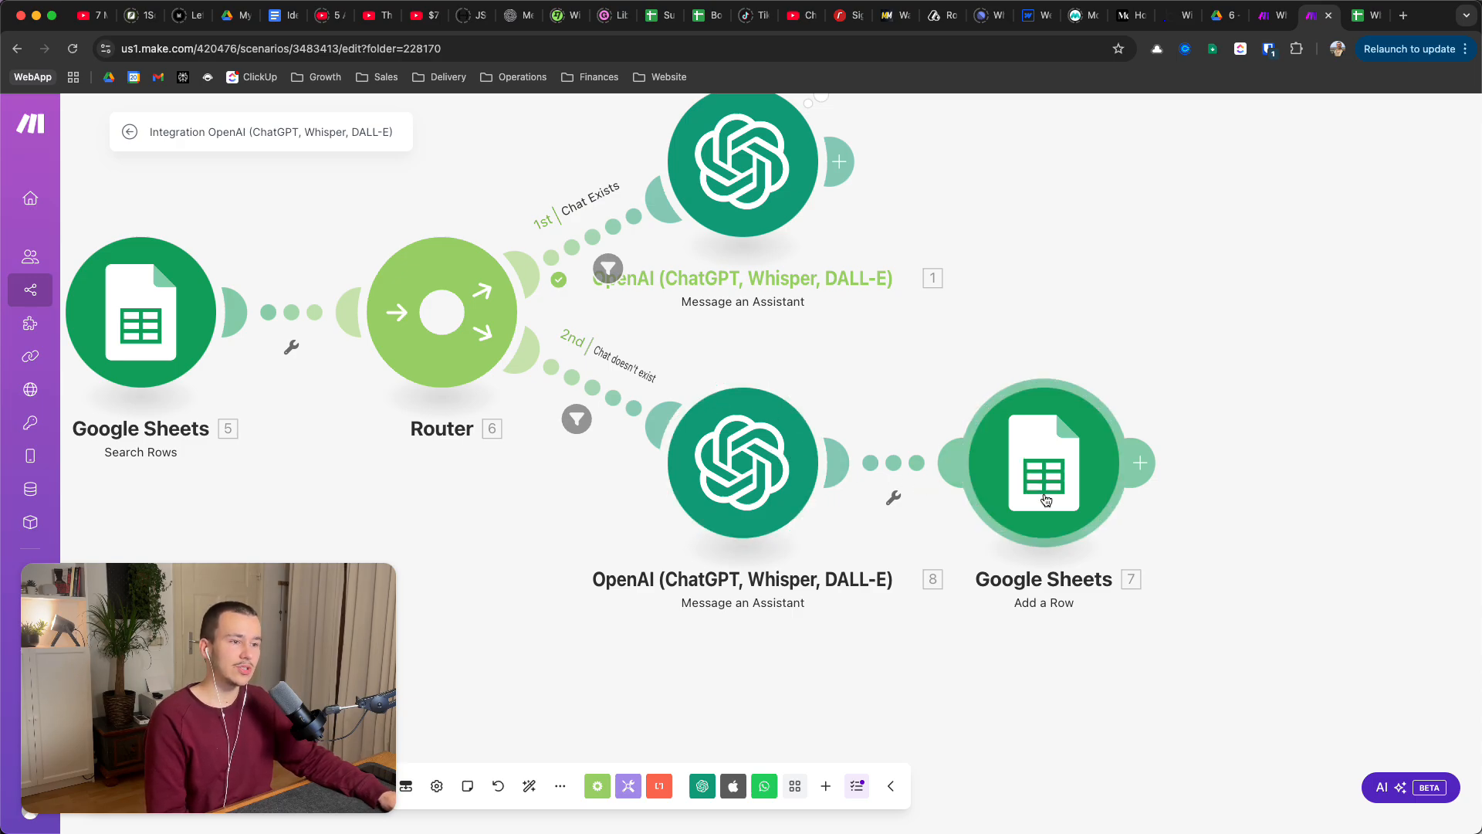
{"action": "left_click", "coordinate": [1043, 462]}
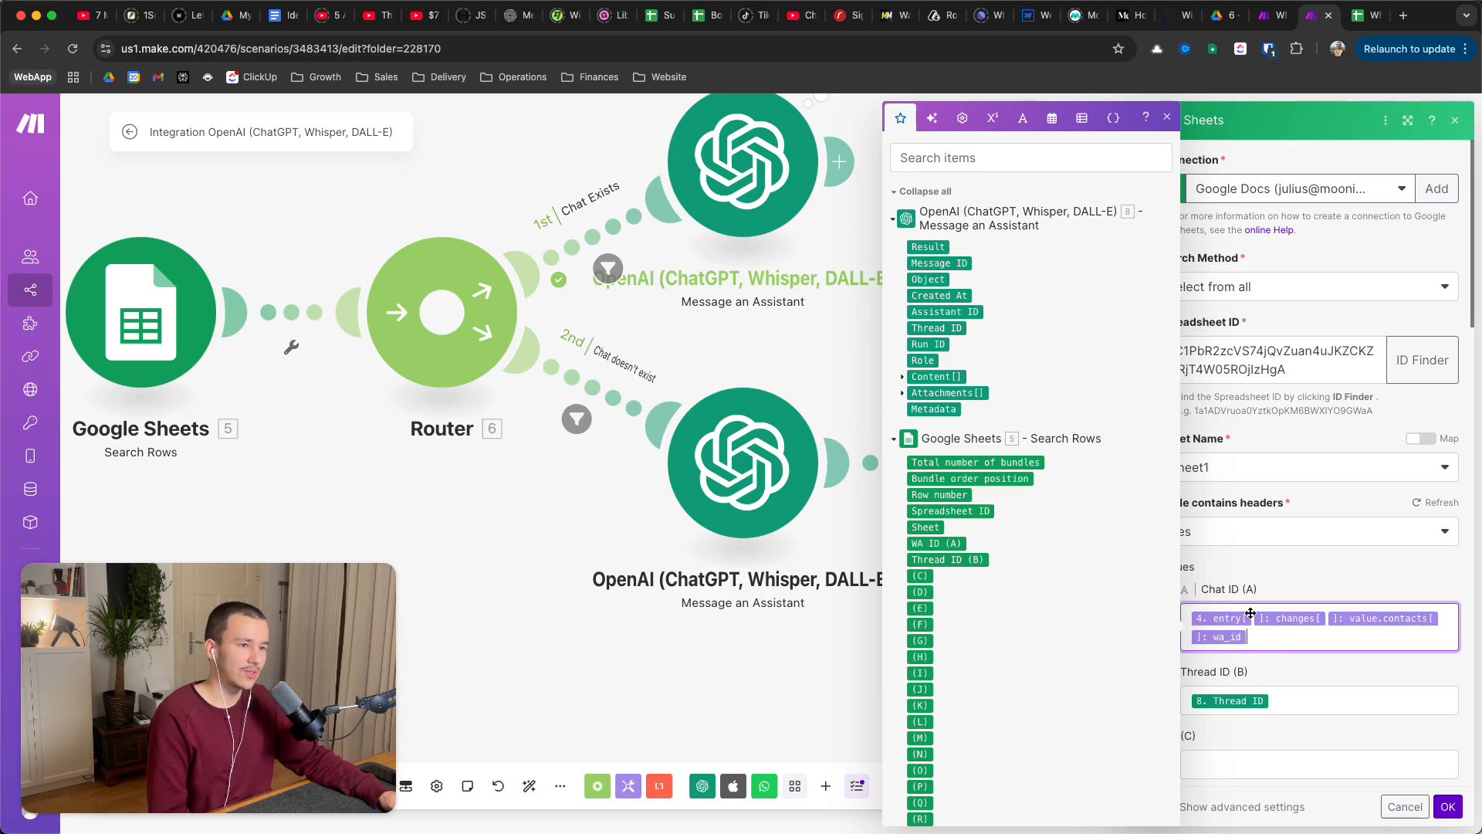
{"action": "scroll", "scroll_direction": "down", "scroll_amount": 3}
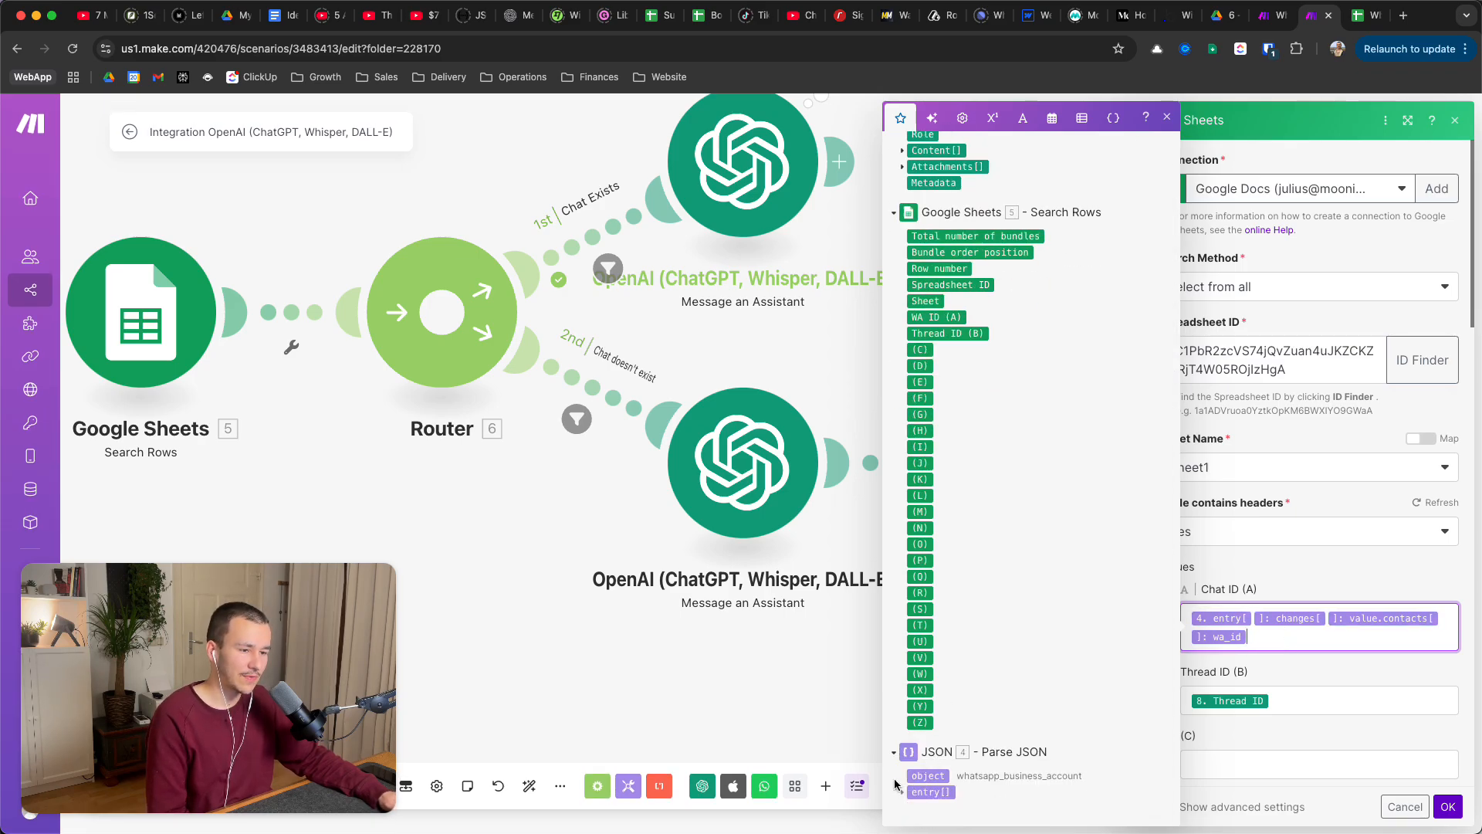
{"action": "mouse_move", "coordinate": [952, 783]}
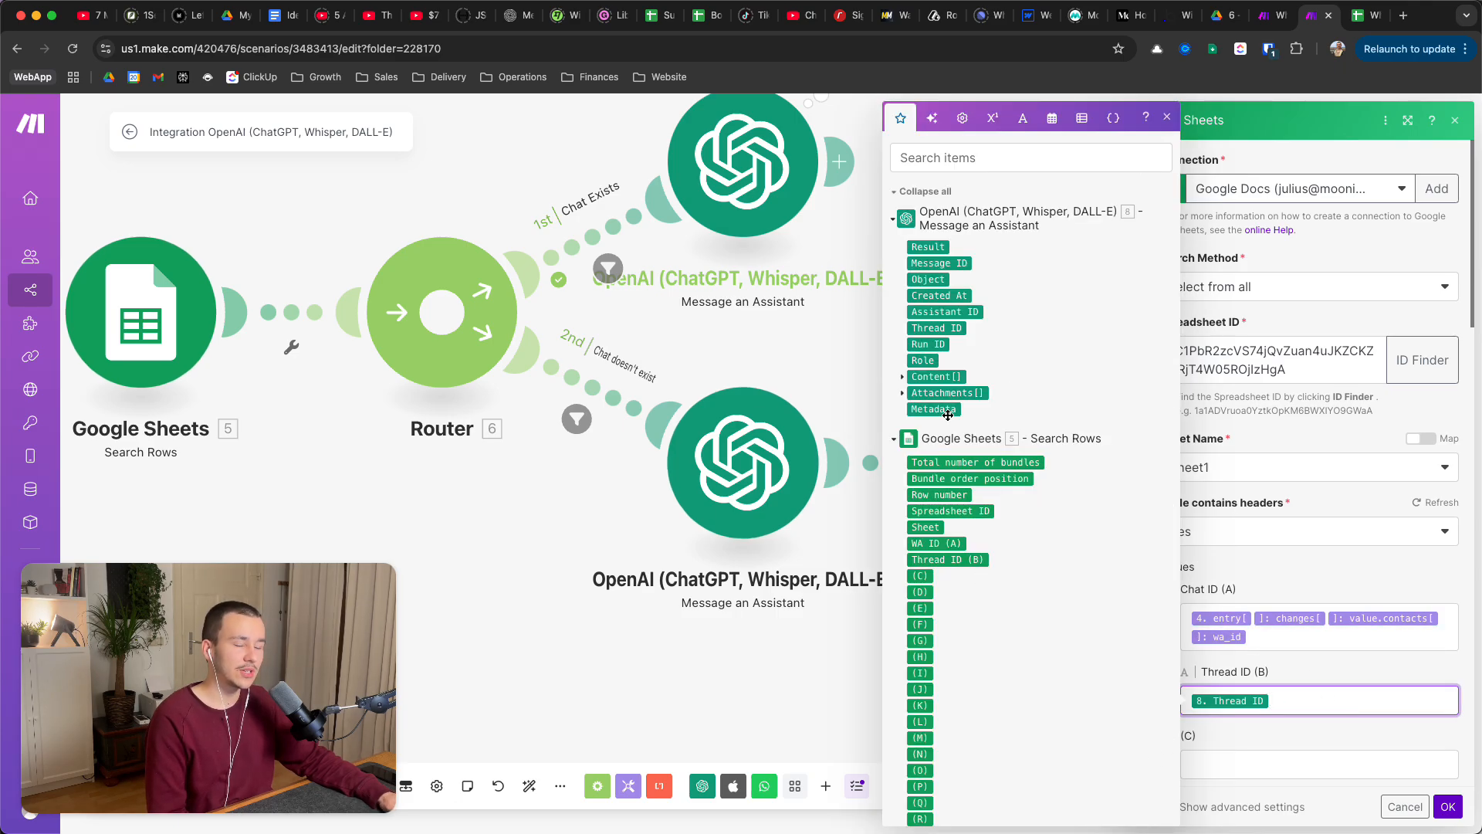
{"action": "mouse_move", "coordinate": [805, 458]}
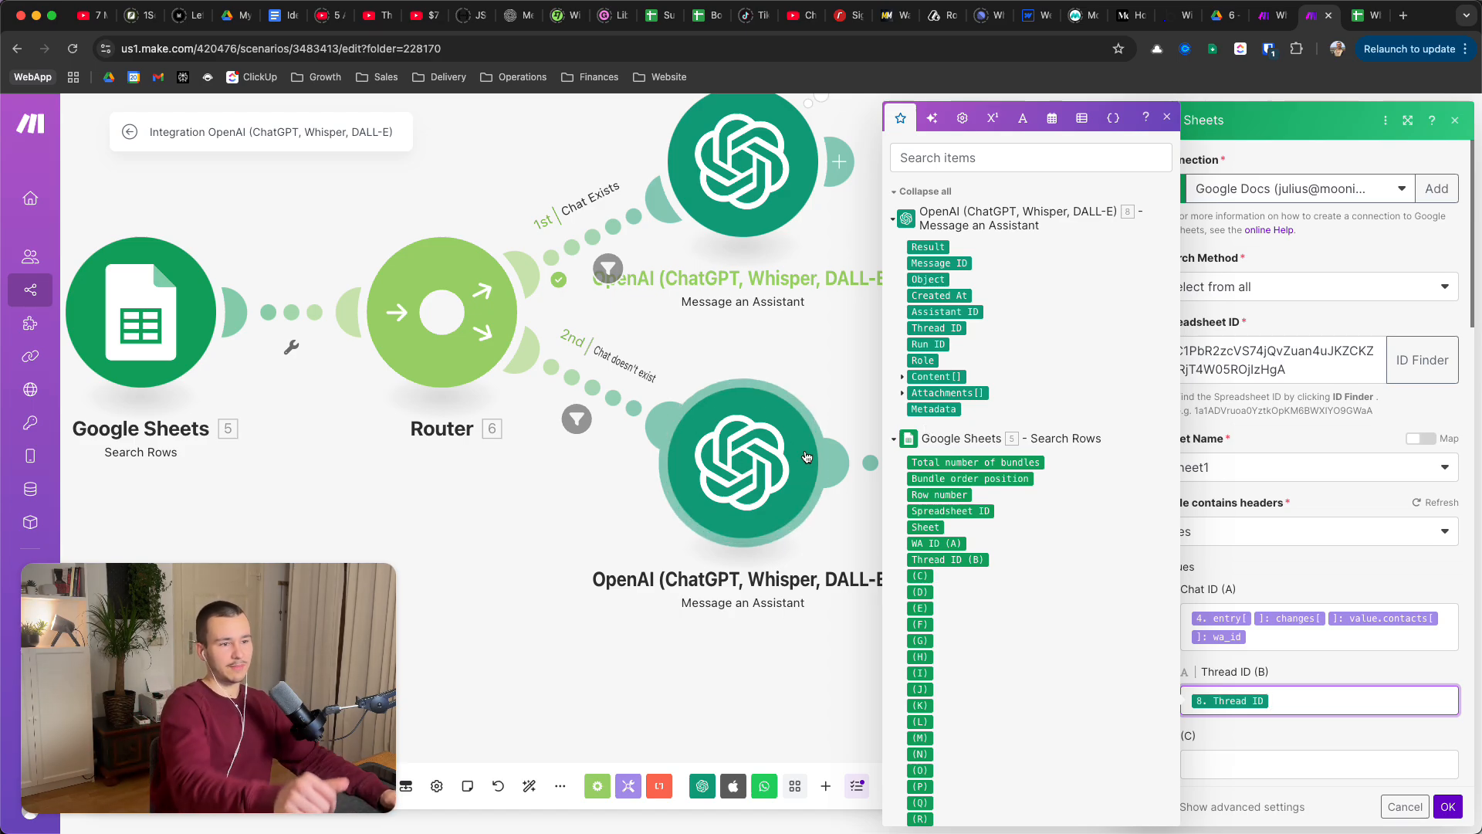
{"action": "mouse_move", "coordinate": [940, 328]}
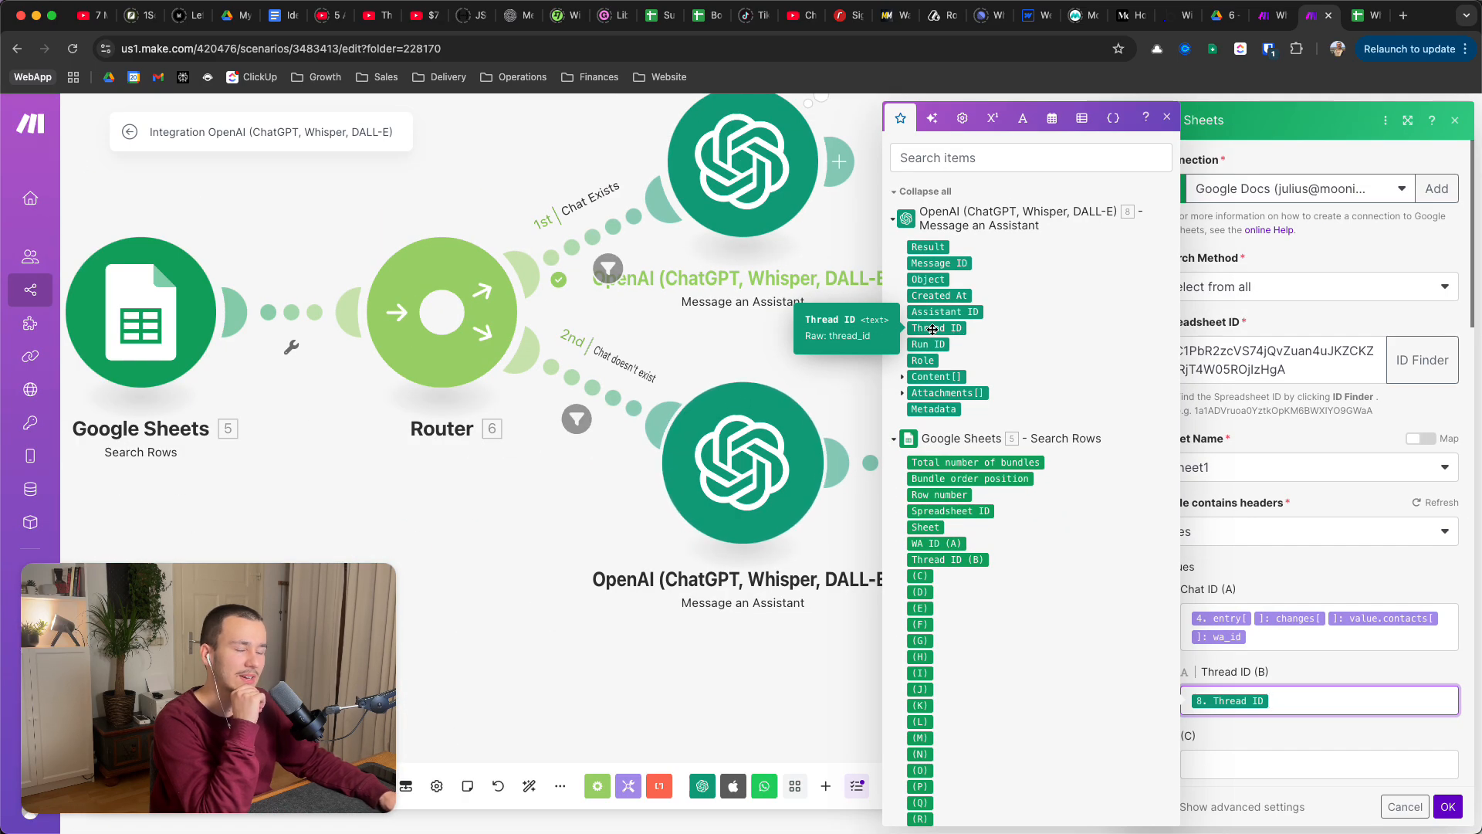
{"action": "mouse_move", "coordinate": [1058, 391]}
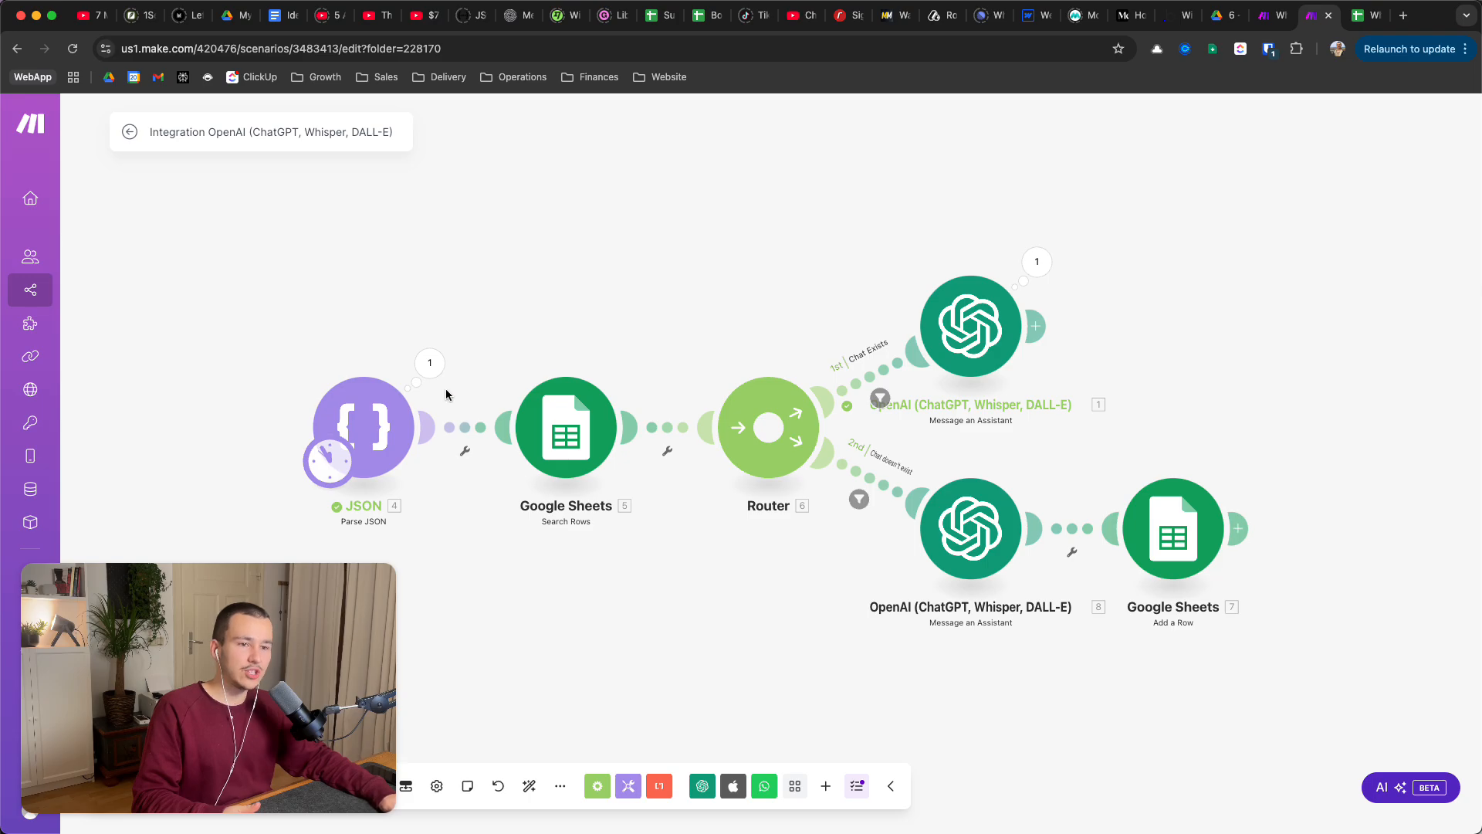
{"action": "mouse_move", "coordinate": [724, 429]}
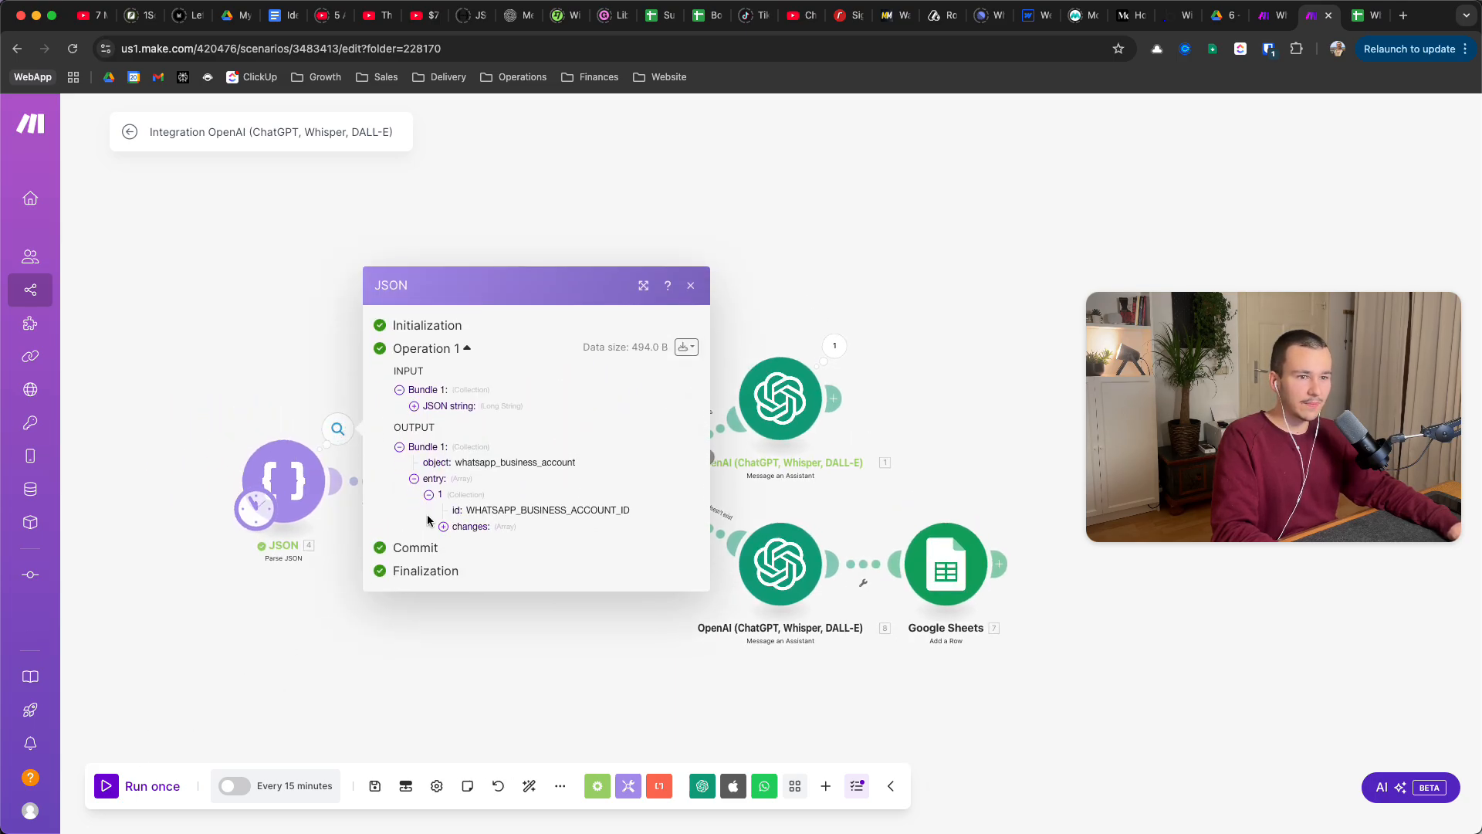
- Re-check the contact's wa_id in the parsed output, then return to the scenario editor
{"action": "left_click", "coordinate": [442, 526]}
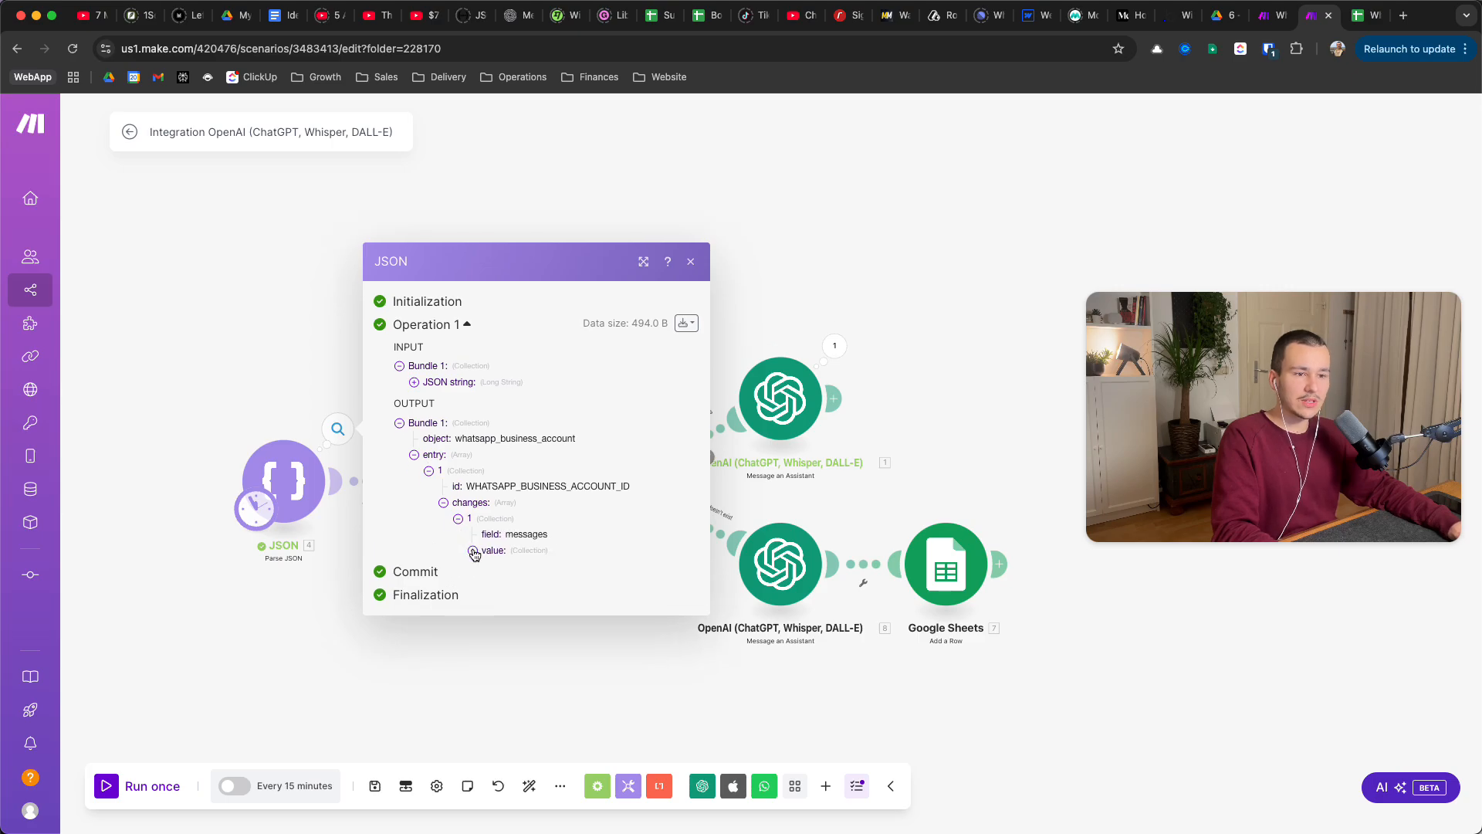
{"action": "left_click", "coordinate": [472, 551]}
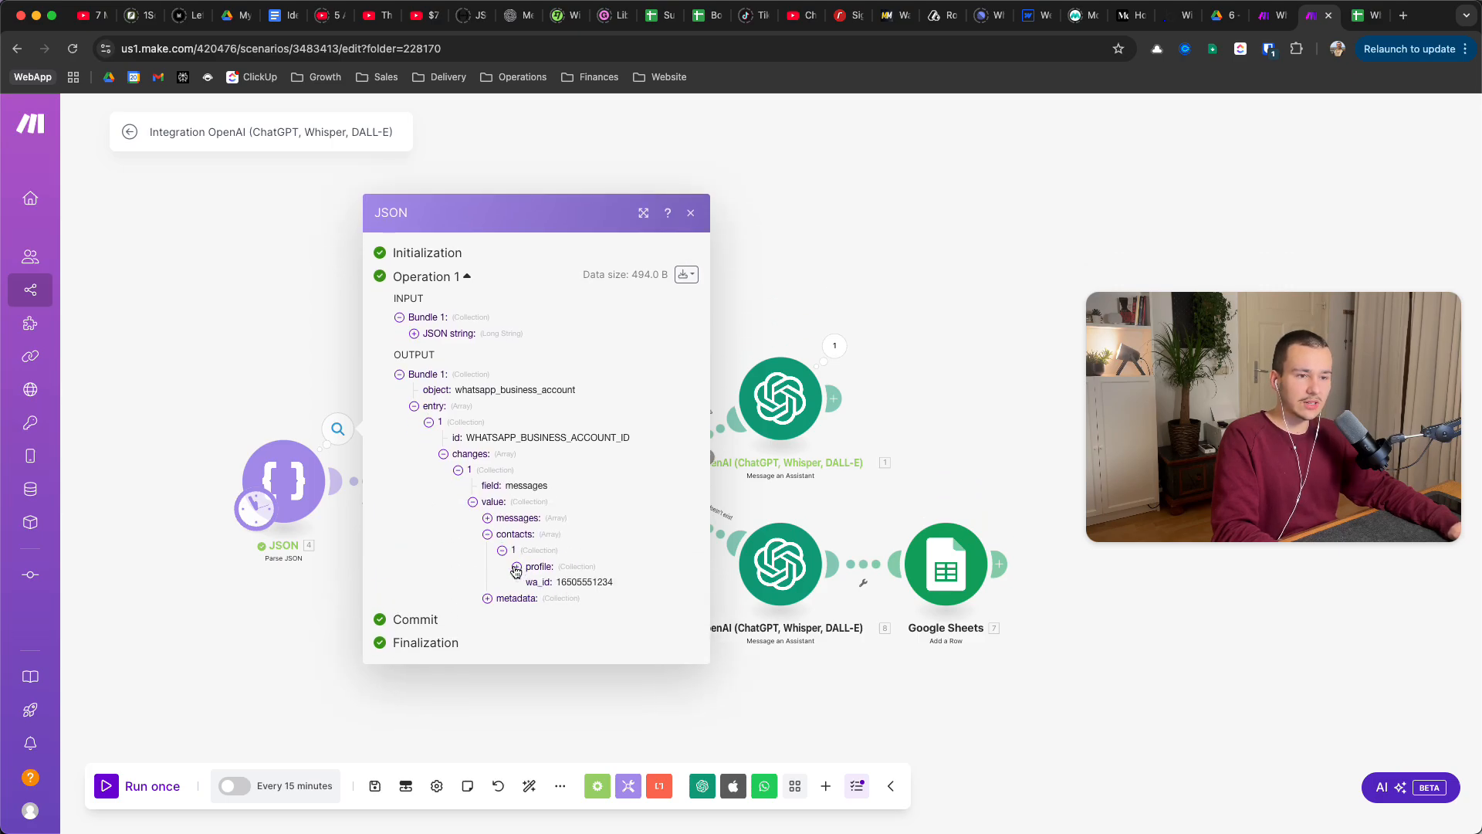
{"action": "double_click", "coordinate": [584, 581]}
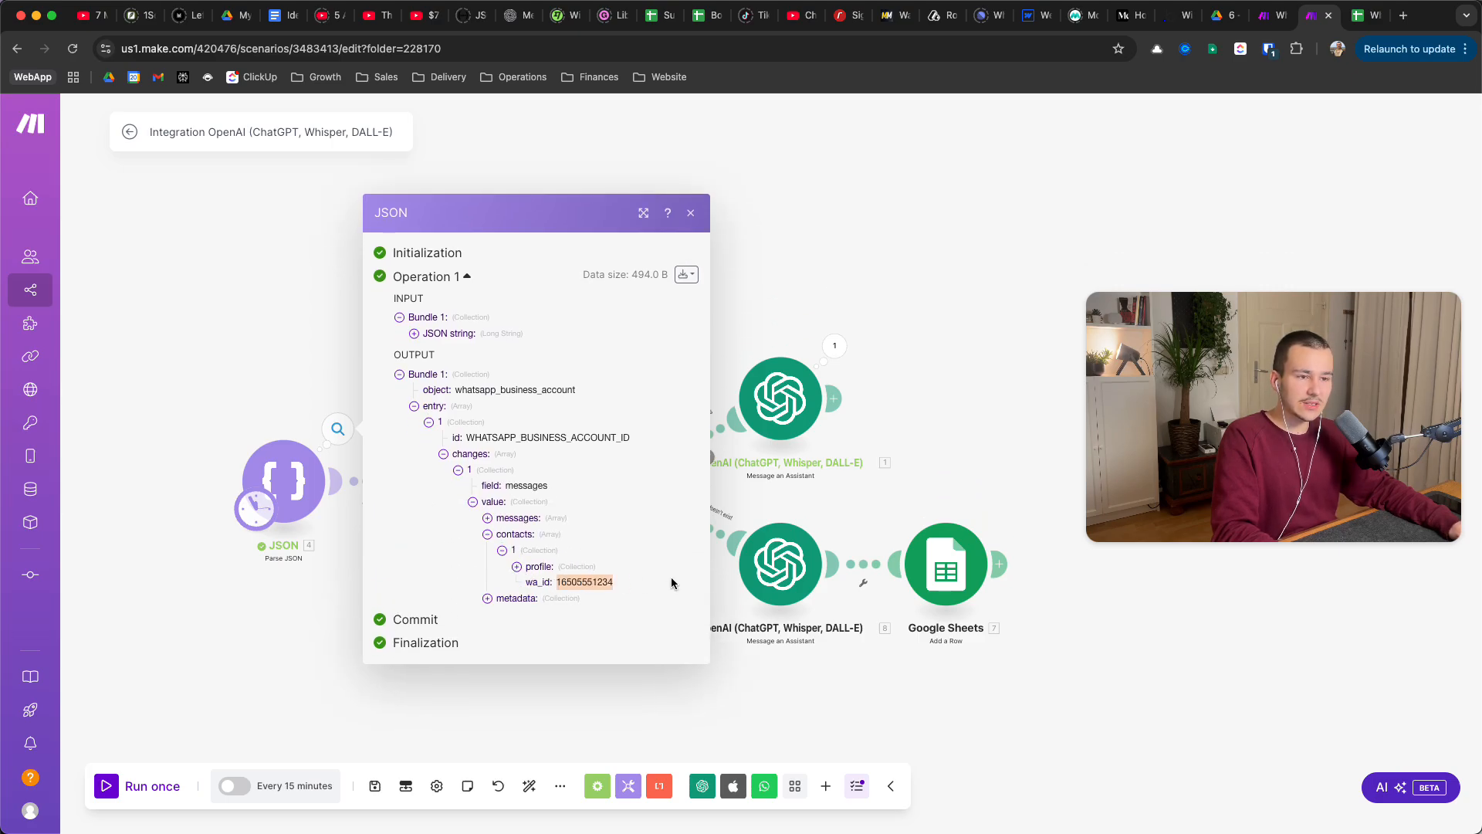
{"action": "left_click", "coordinate": [690, 212]}
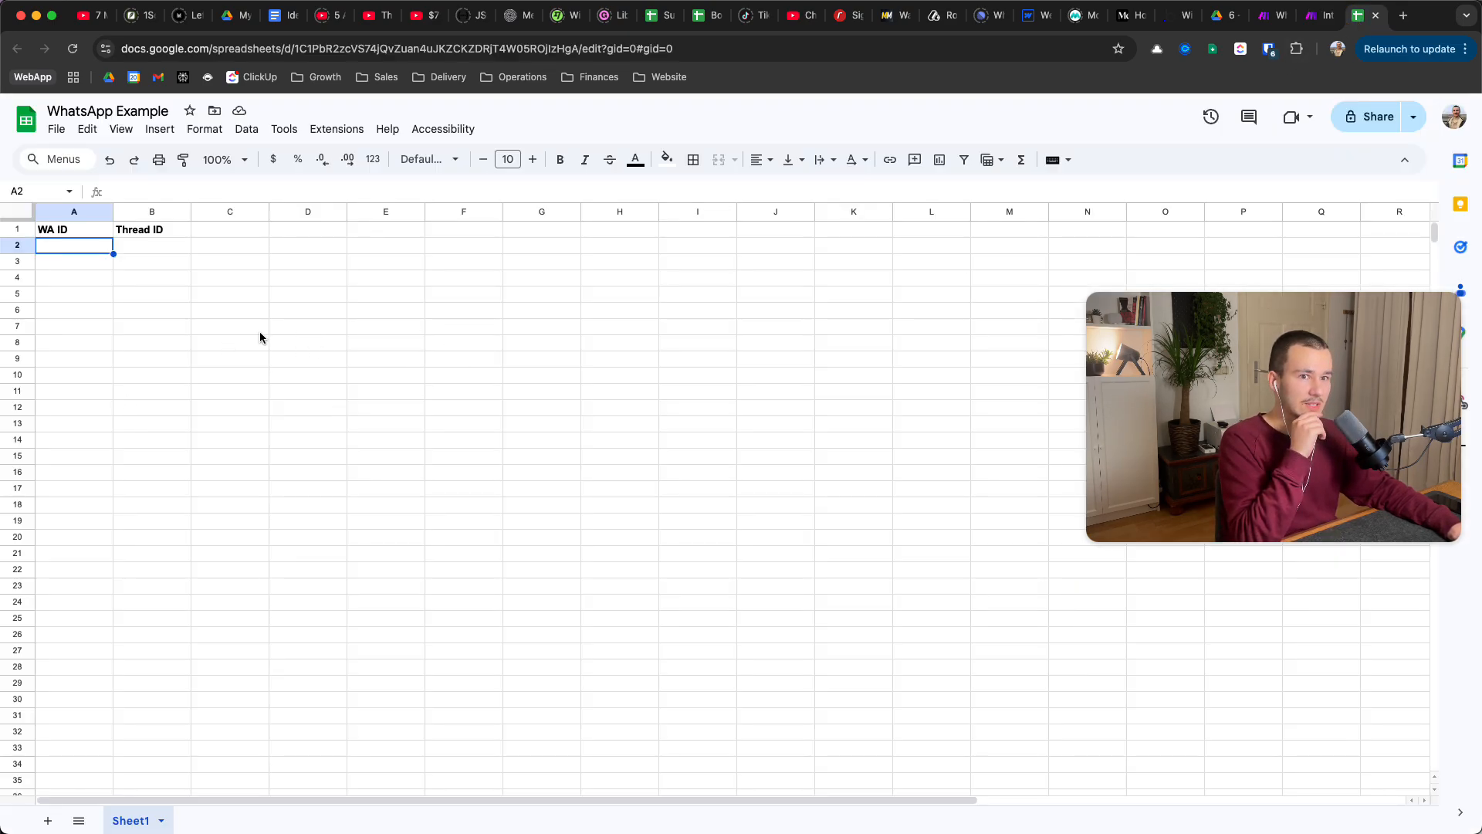
{"action": "left_click", "coordinate": [1317, 16]}
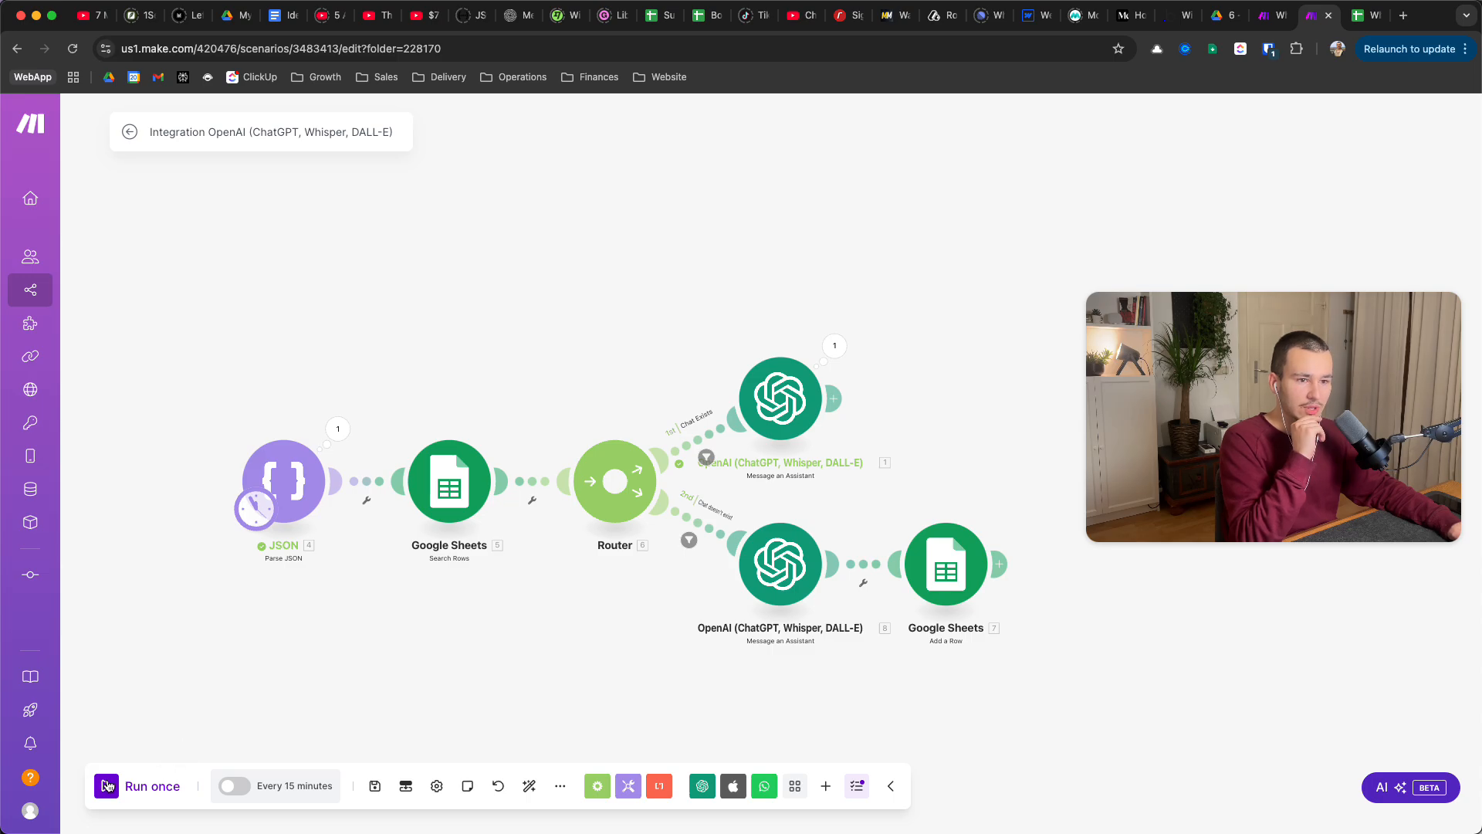
- Run the scenario once, read the new-thread assistant's reply, and confirm sheet row 2 holds WA ID and thread ID
{"action": "left_click", "coordinate": [138, 786]}
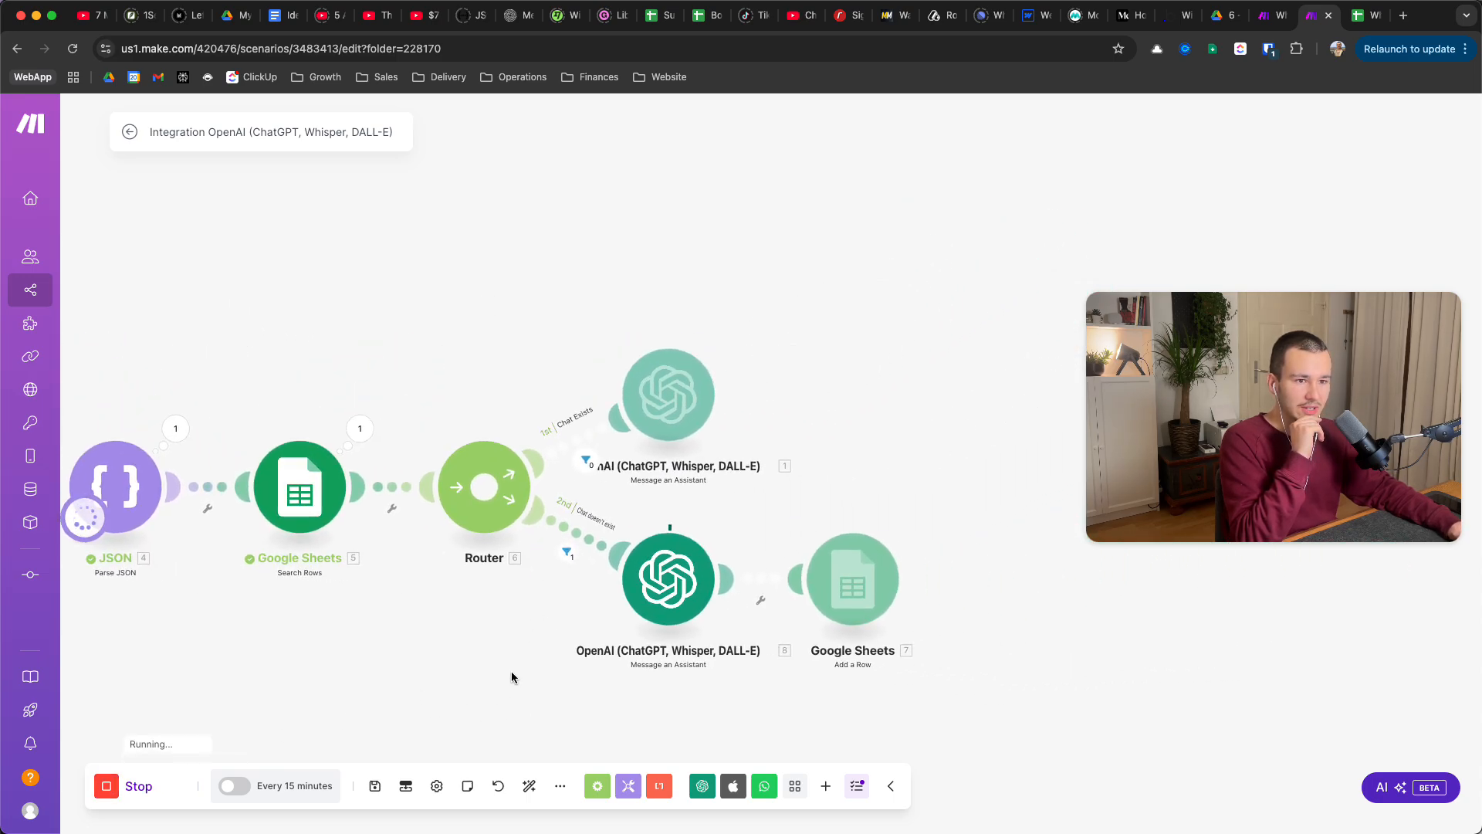
{"action": "left_click", "coordinate": [299, 488]}
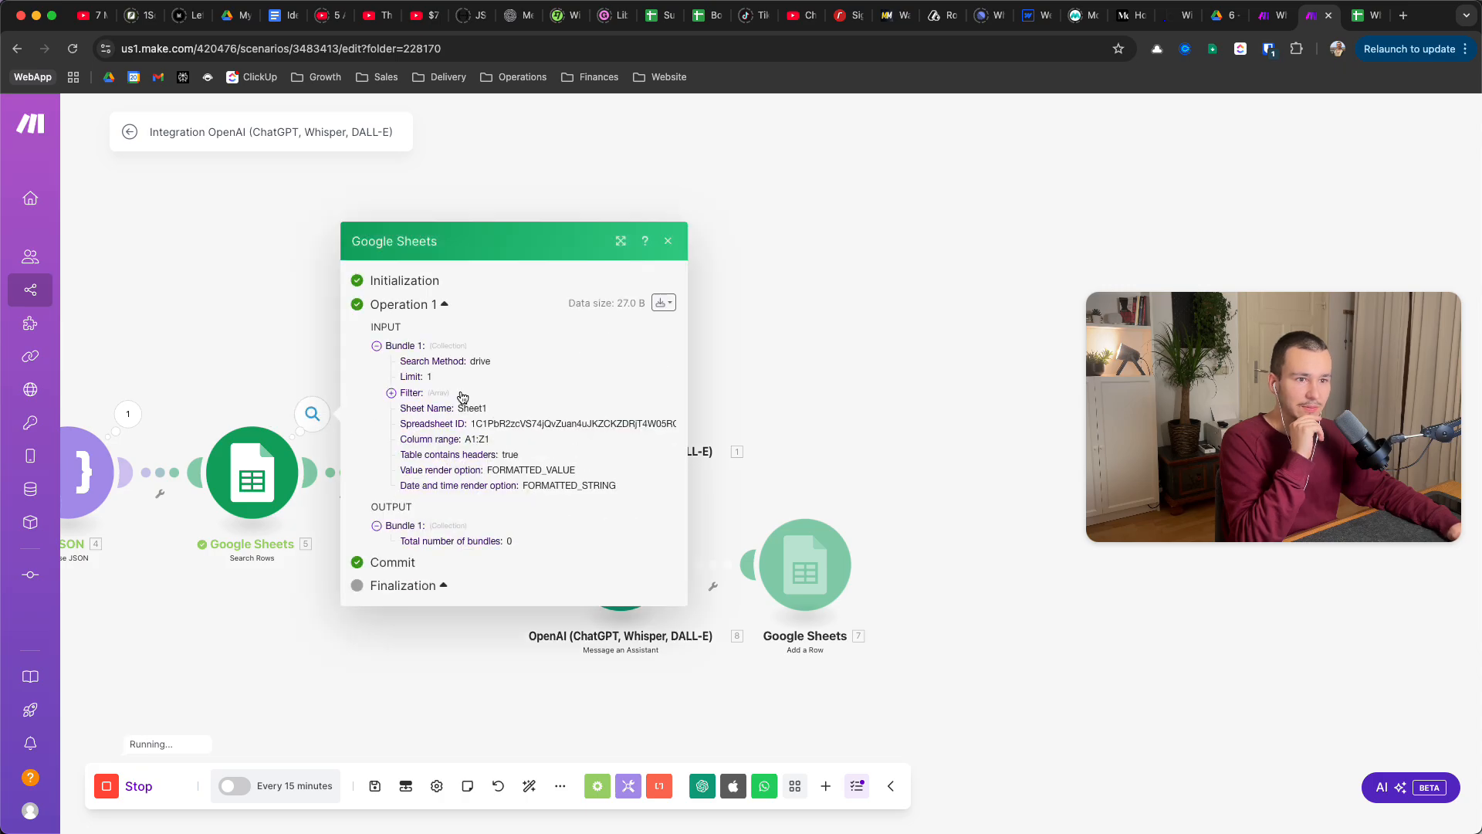
{"action": "mouse_move", "coordinate": [464, 481]}
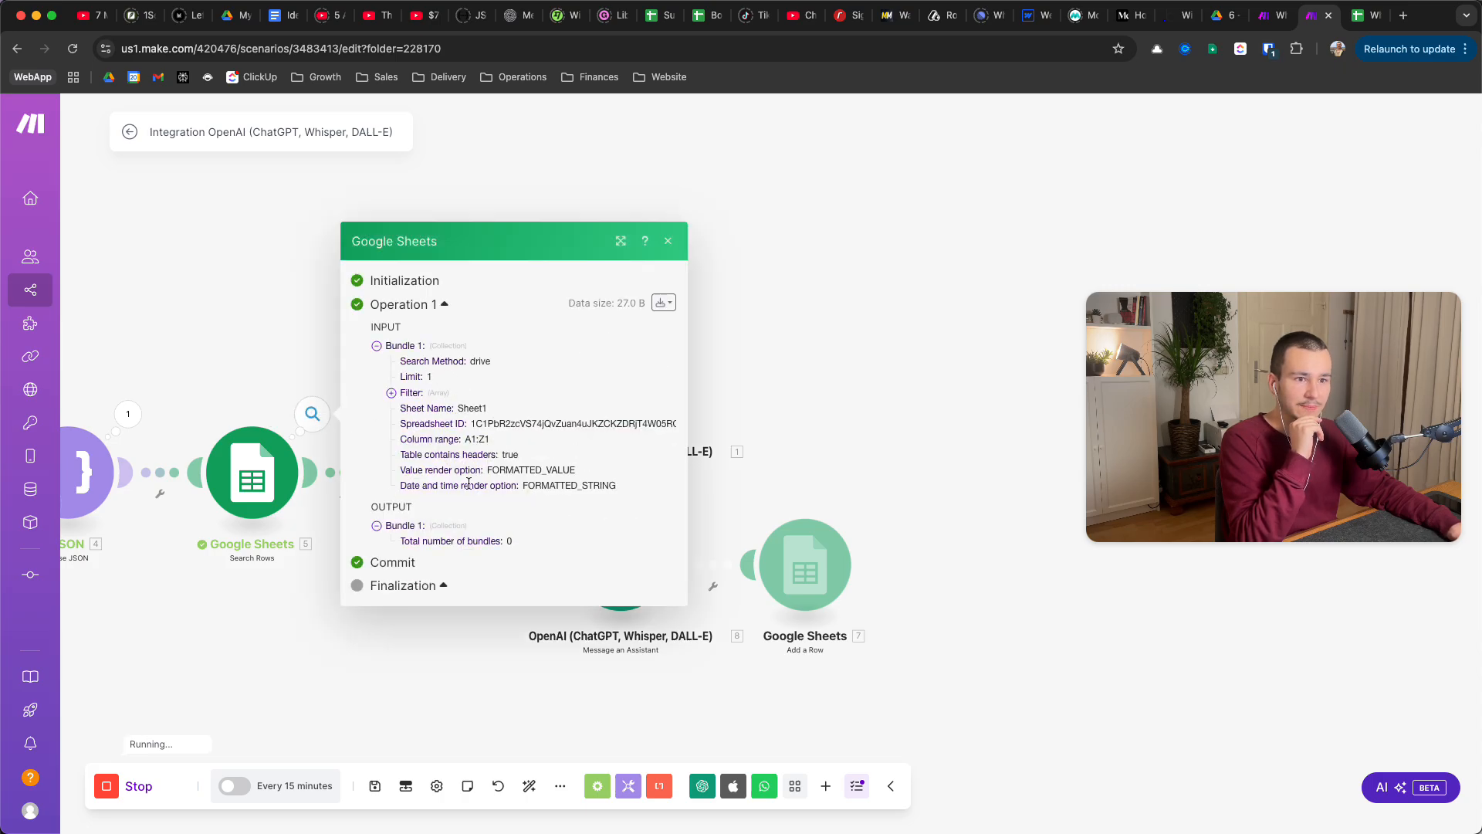
{"action": "left_click", "coordinate": [667, 241]}
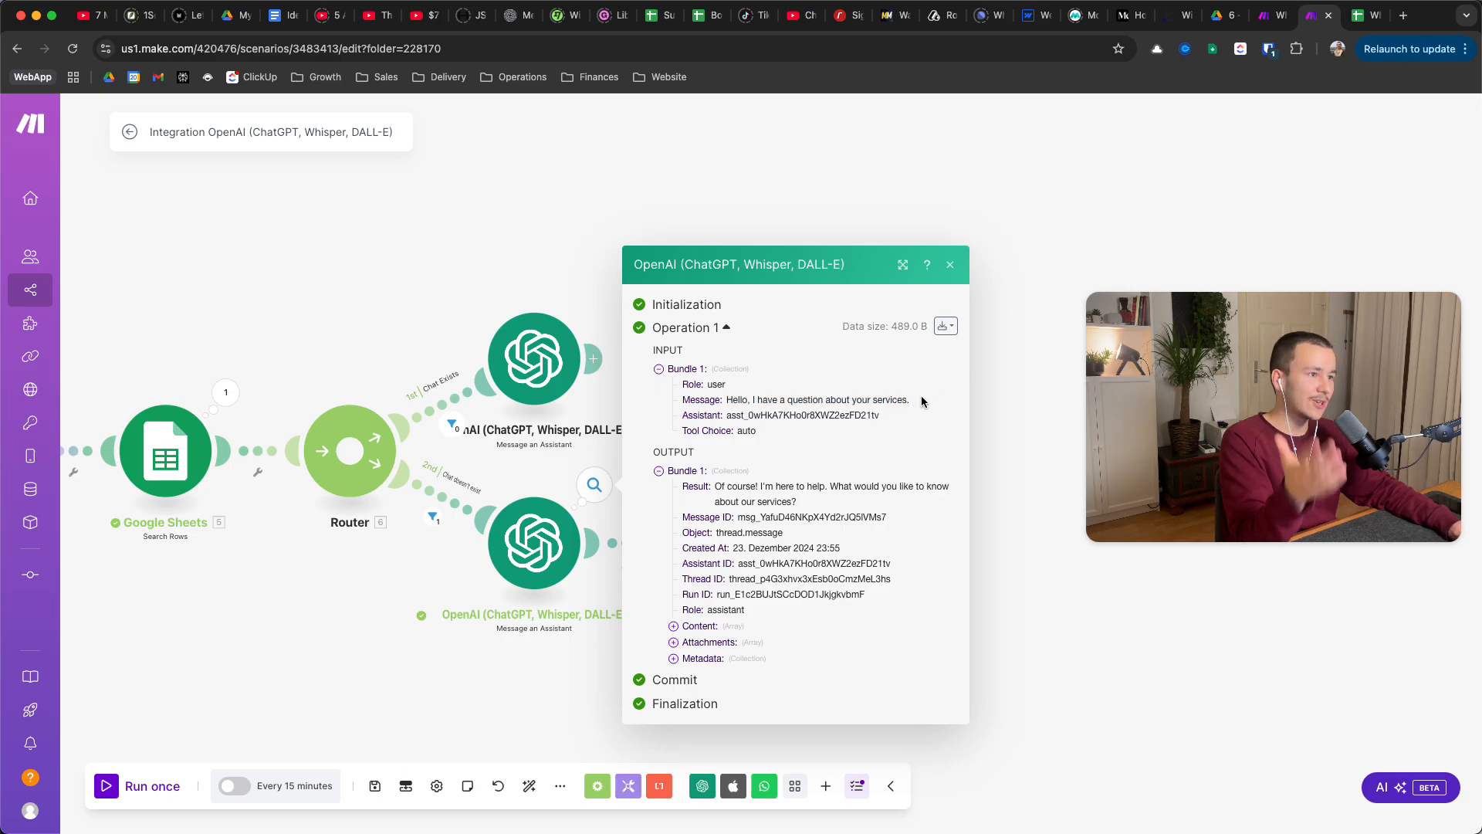
{"action": "mouse_move", "coordinate": [770, 527]}
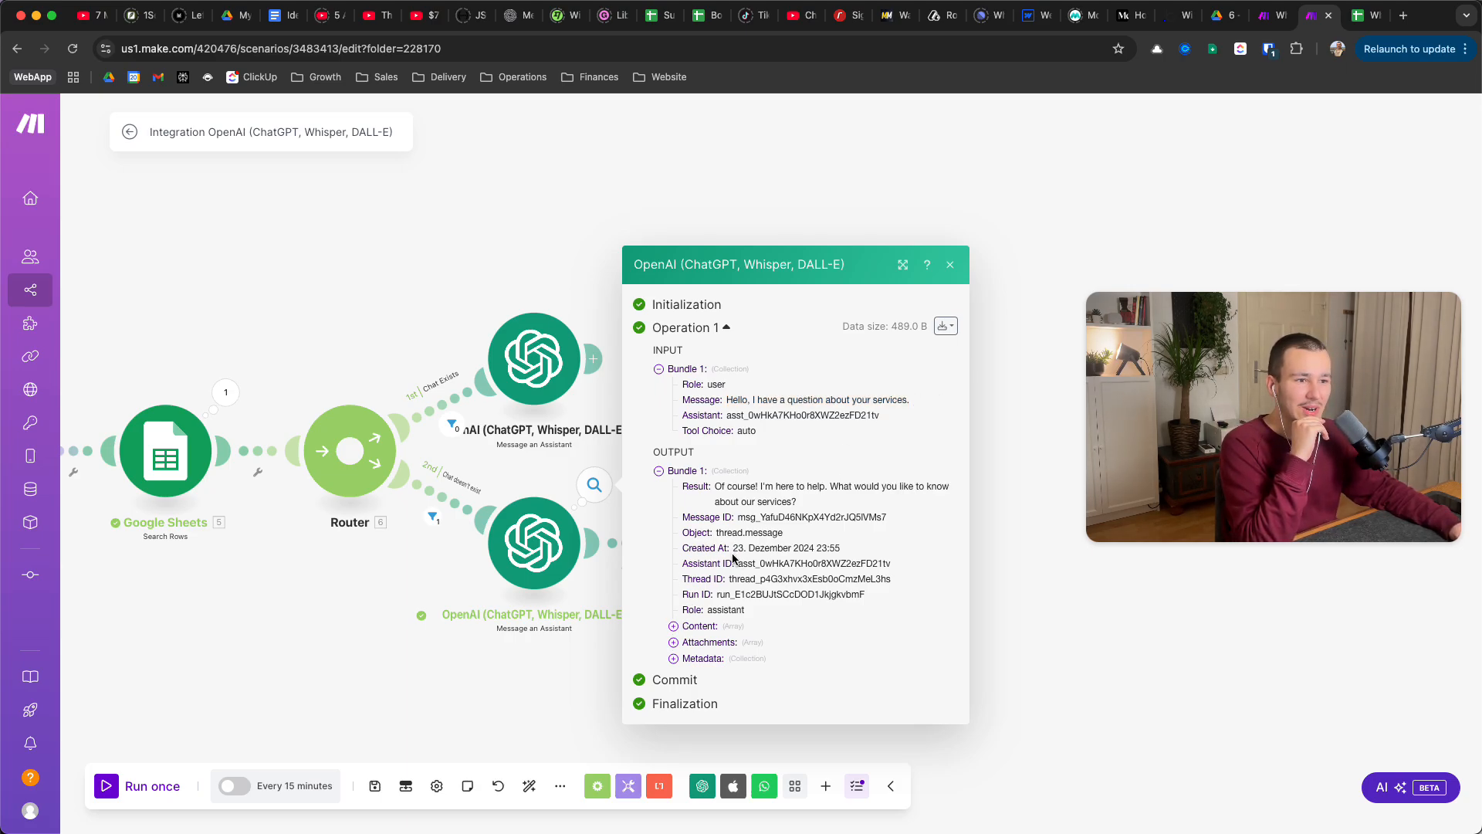
{"action": "double_click", "coordinate": [809, 577]}
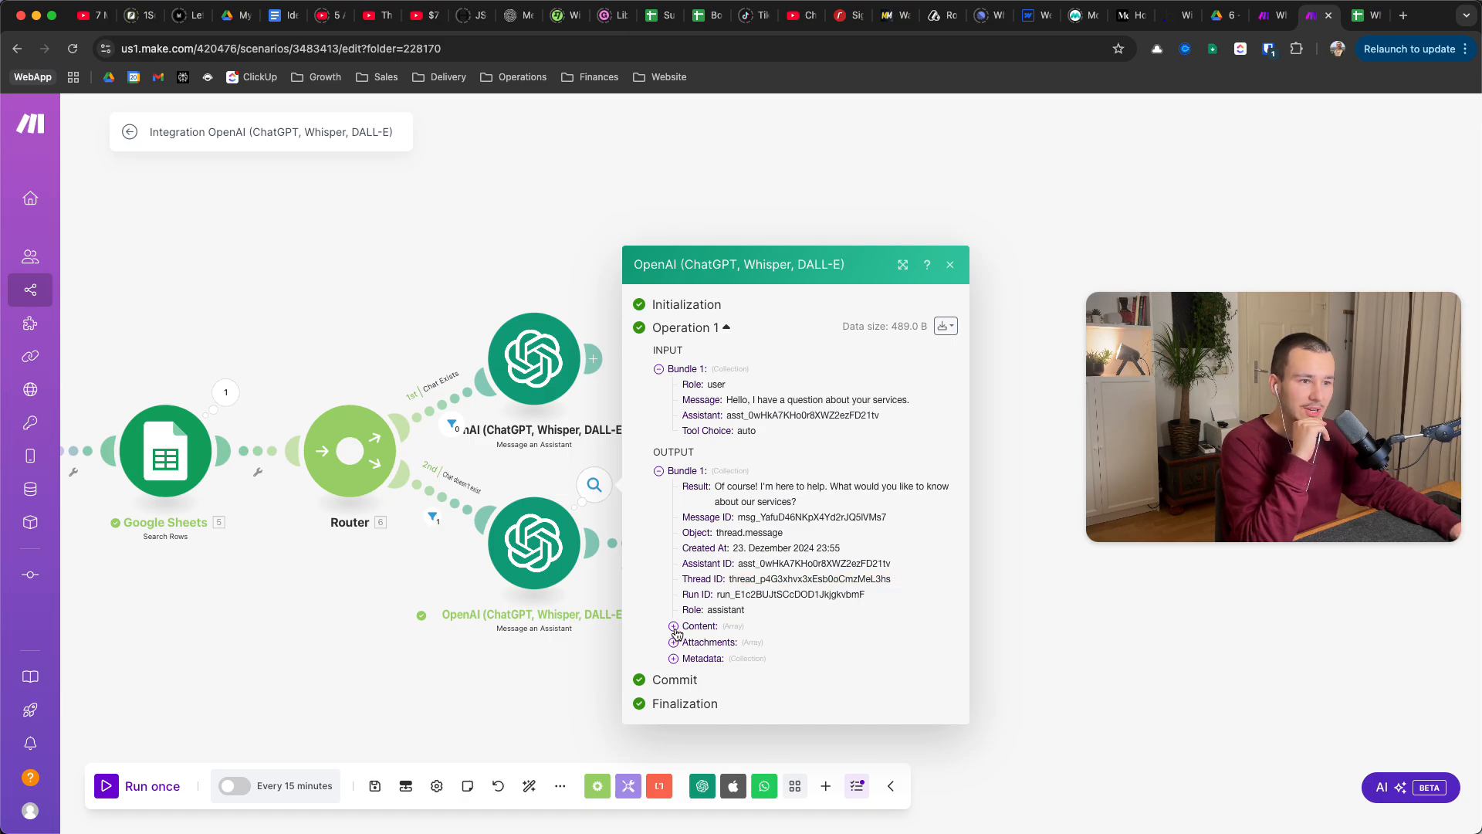
{"action": "left_click", "coordinate": [672, 626]}
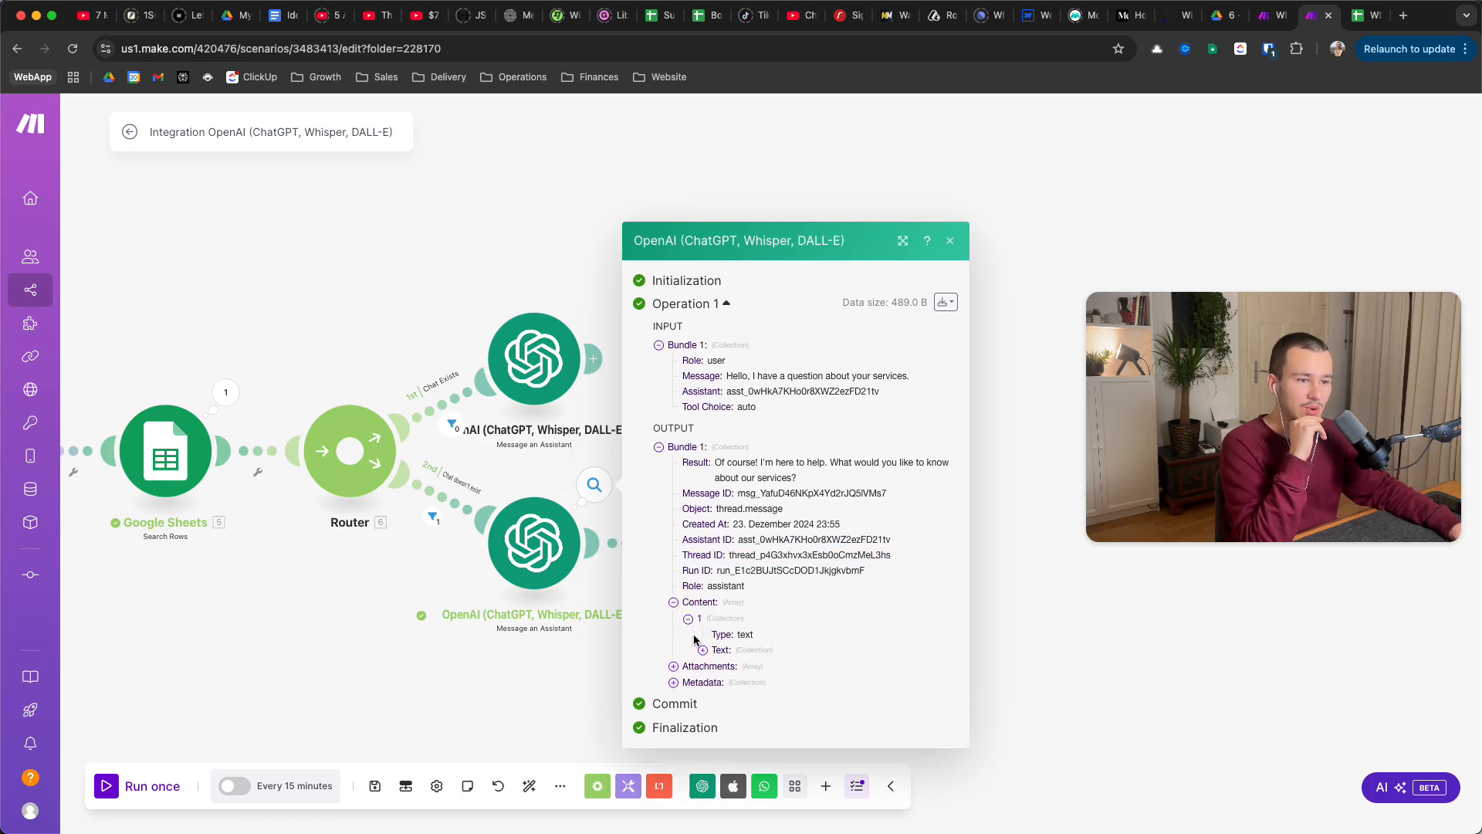
{"action": "left_click", "coordinate": [674, 649]}
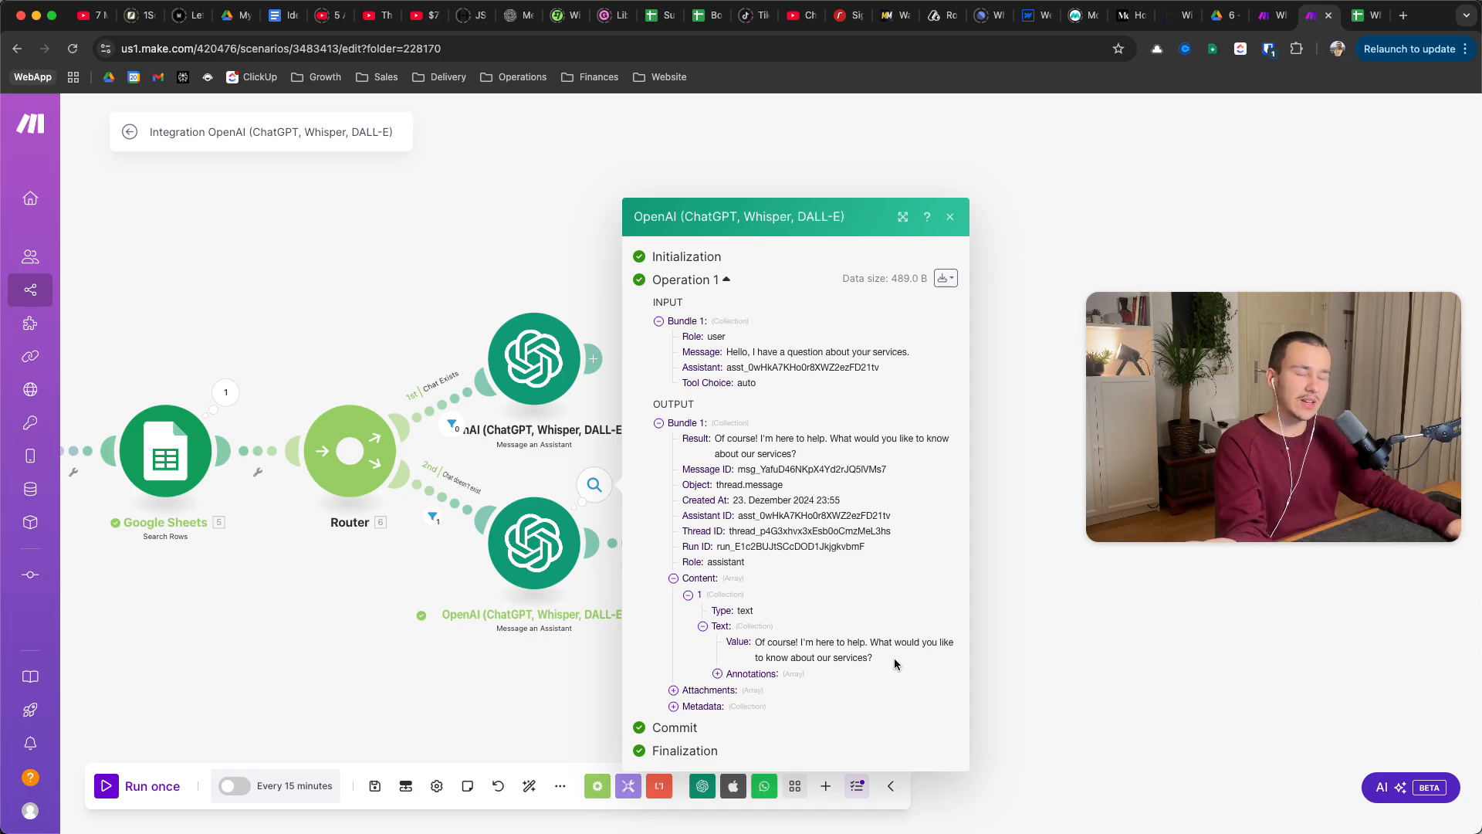
{"action": "left_click", "coordinate": [949, 216]}
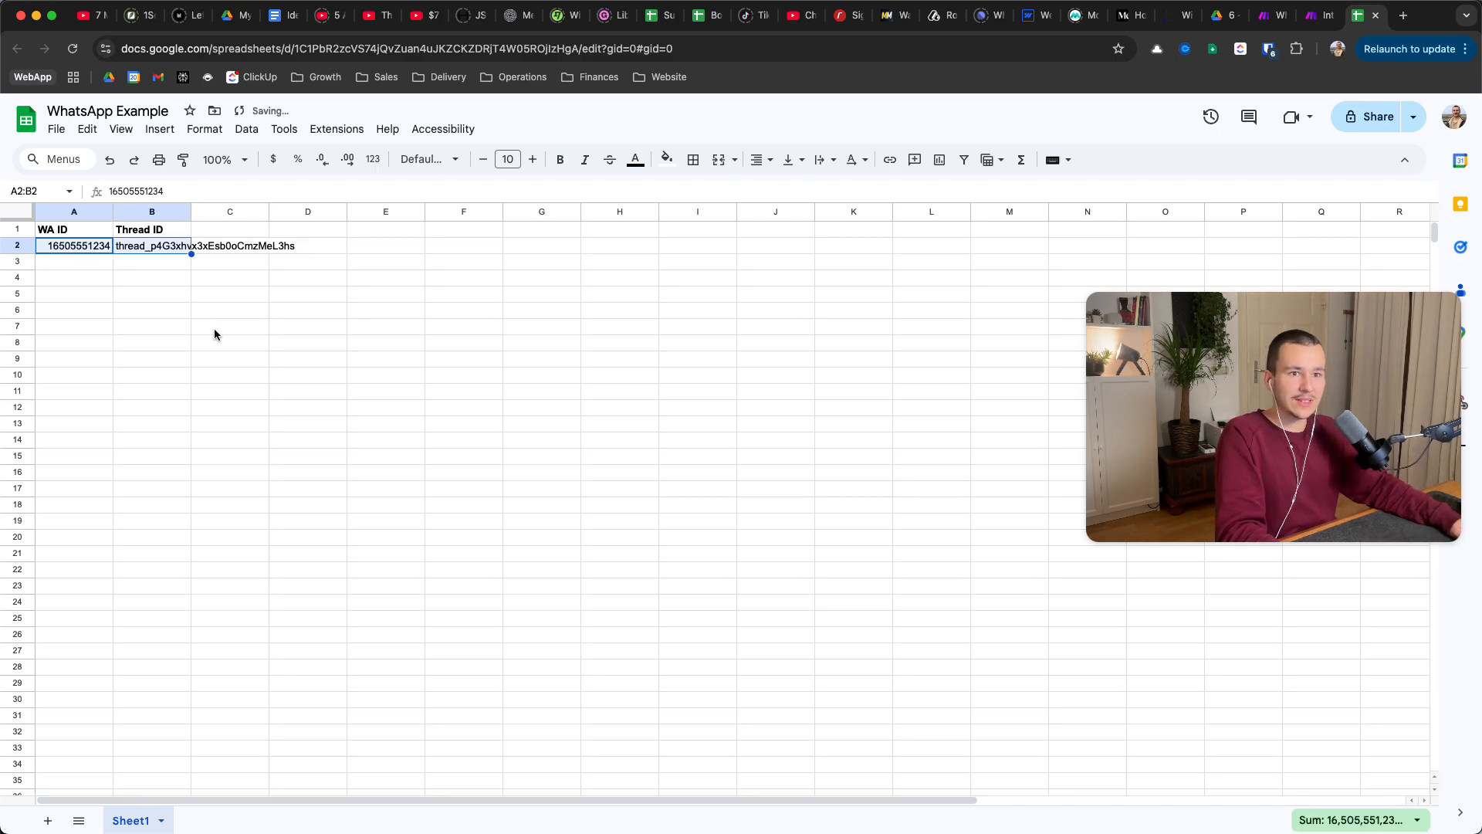
{"action": "left_click", "coordinate": [1314, 16]}
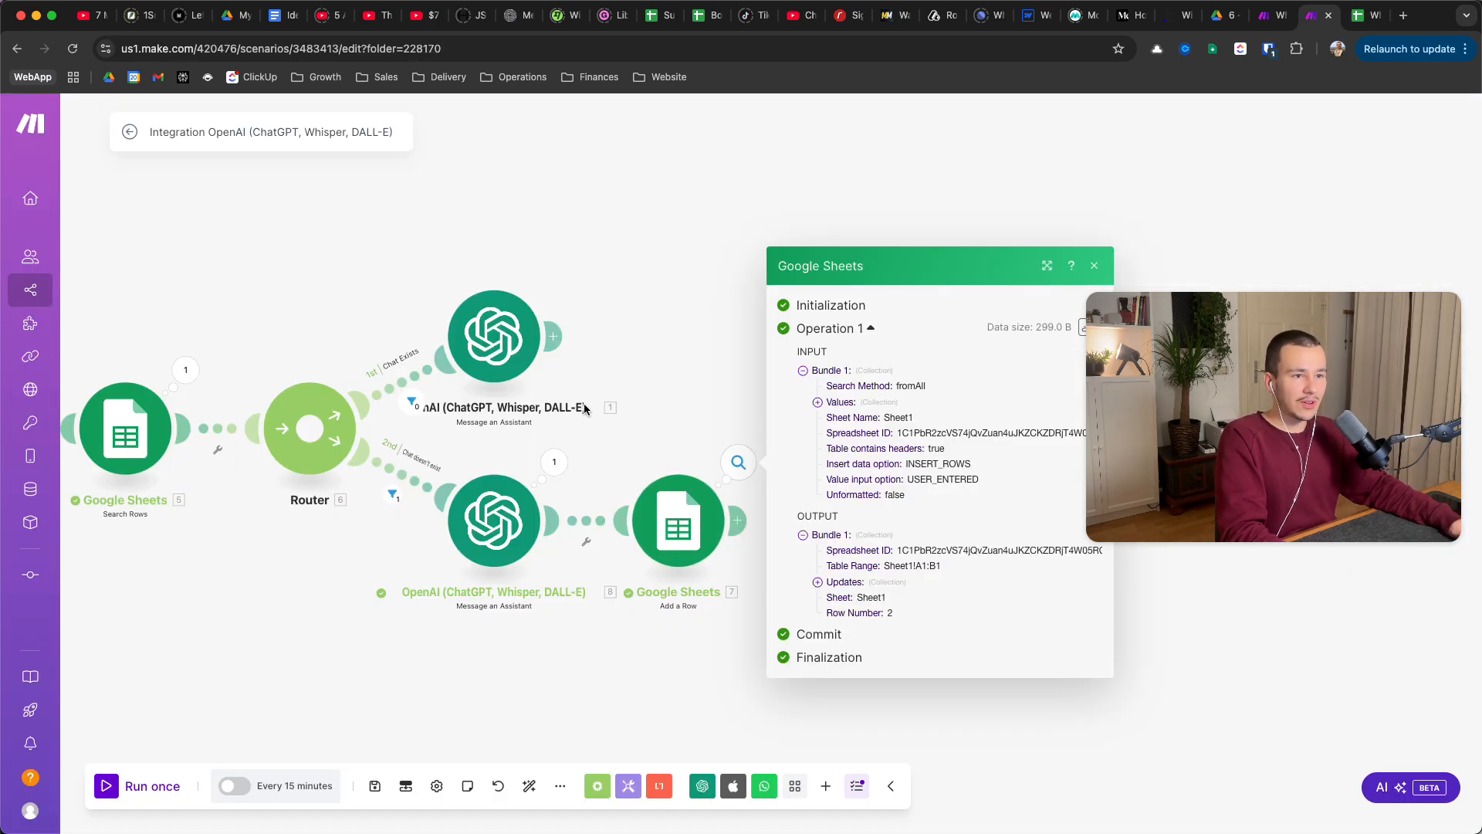
- Replace the JSON parse module's sample message body with 'What did I just write?'
{"action": "left_click", "coordinate": [561, 430]}
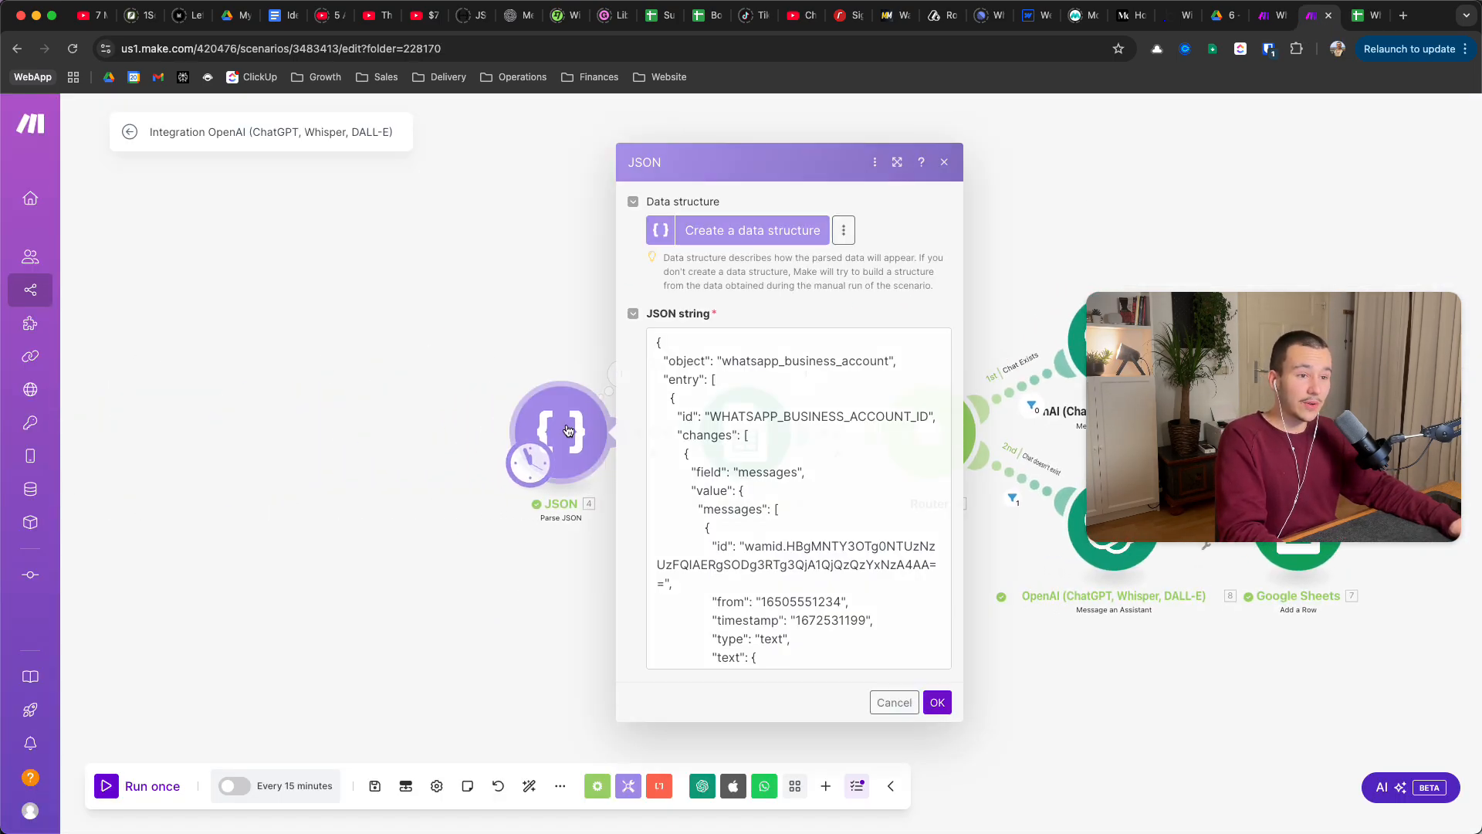
{"action": "scroll", "scroll_direction": "down", "scroll_amount": 3}
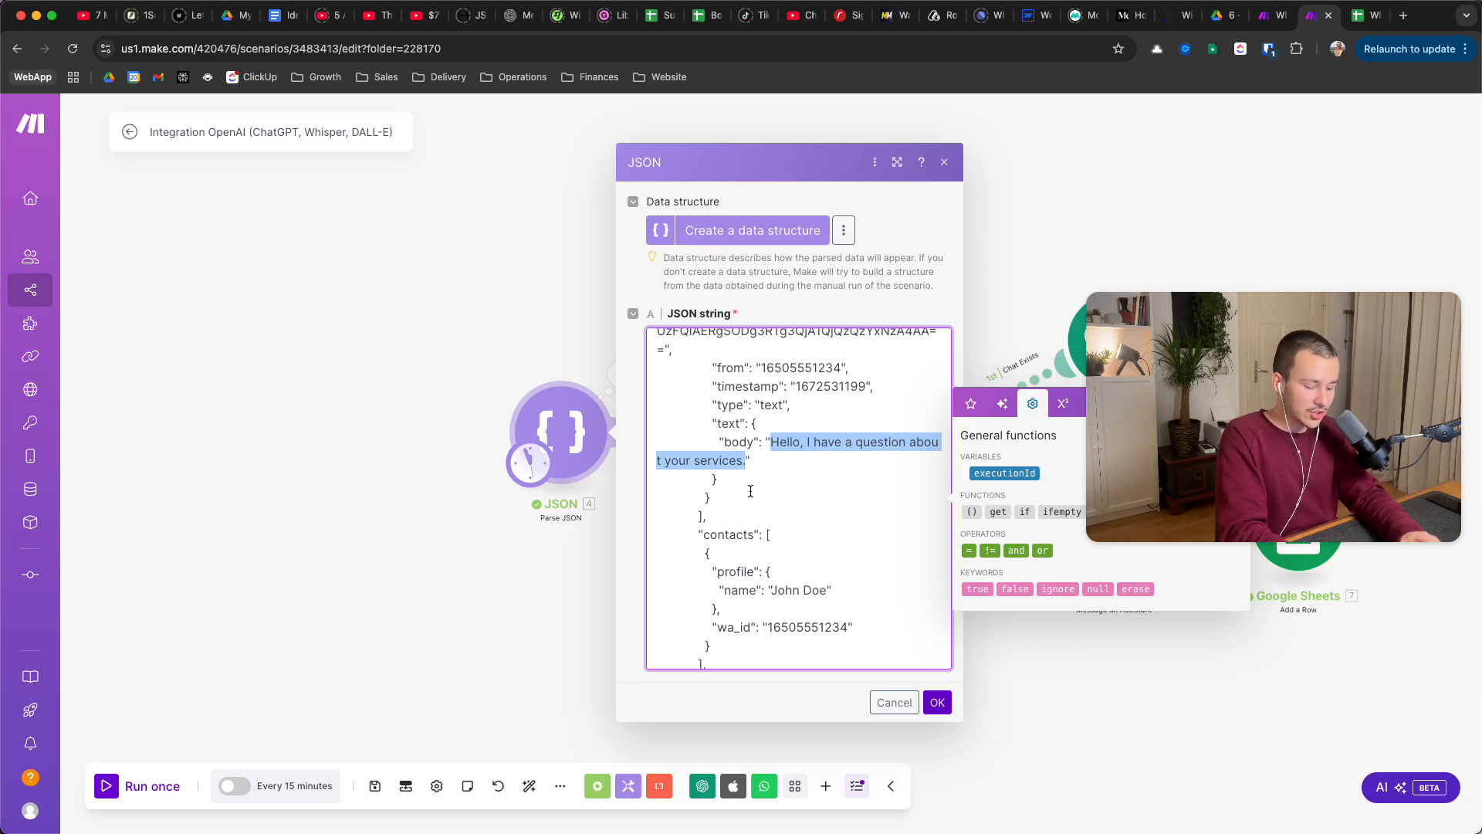
{"action": "type", "text": "What duid\""}
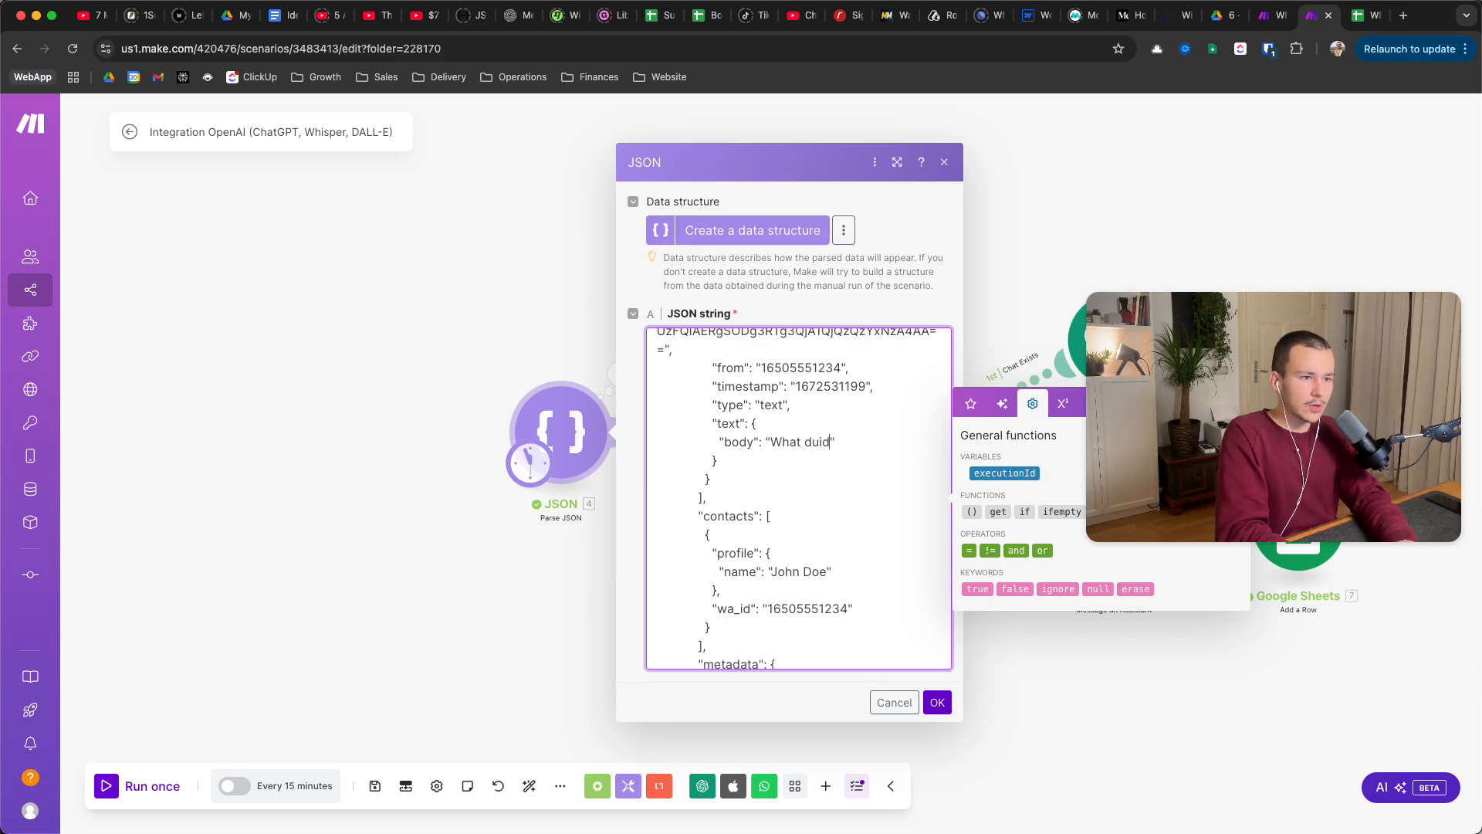
{"action": "type", "text": "What did I"}
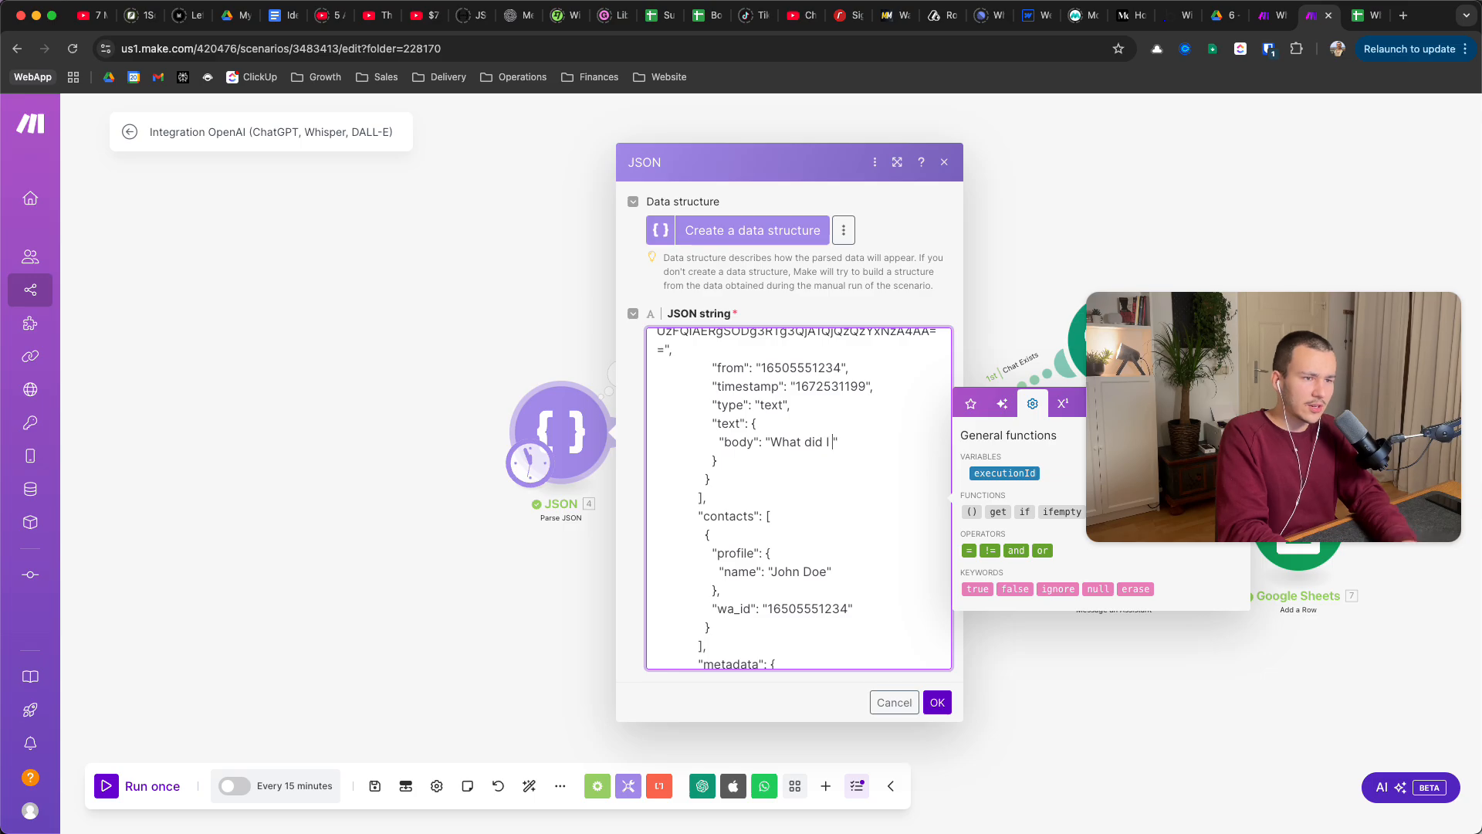
{"action": "type", "text": "just write?"}
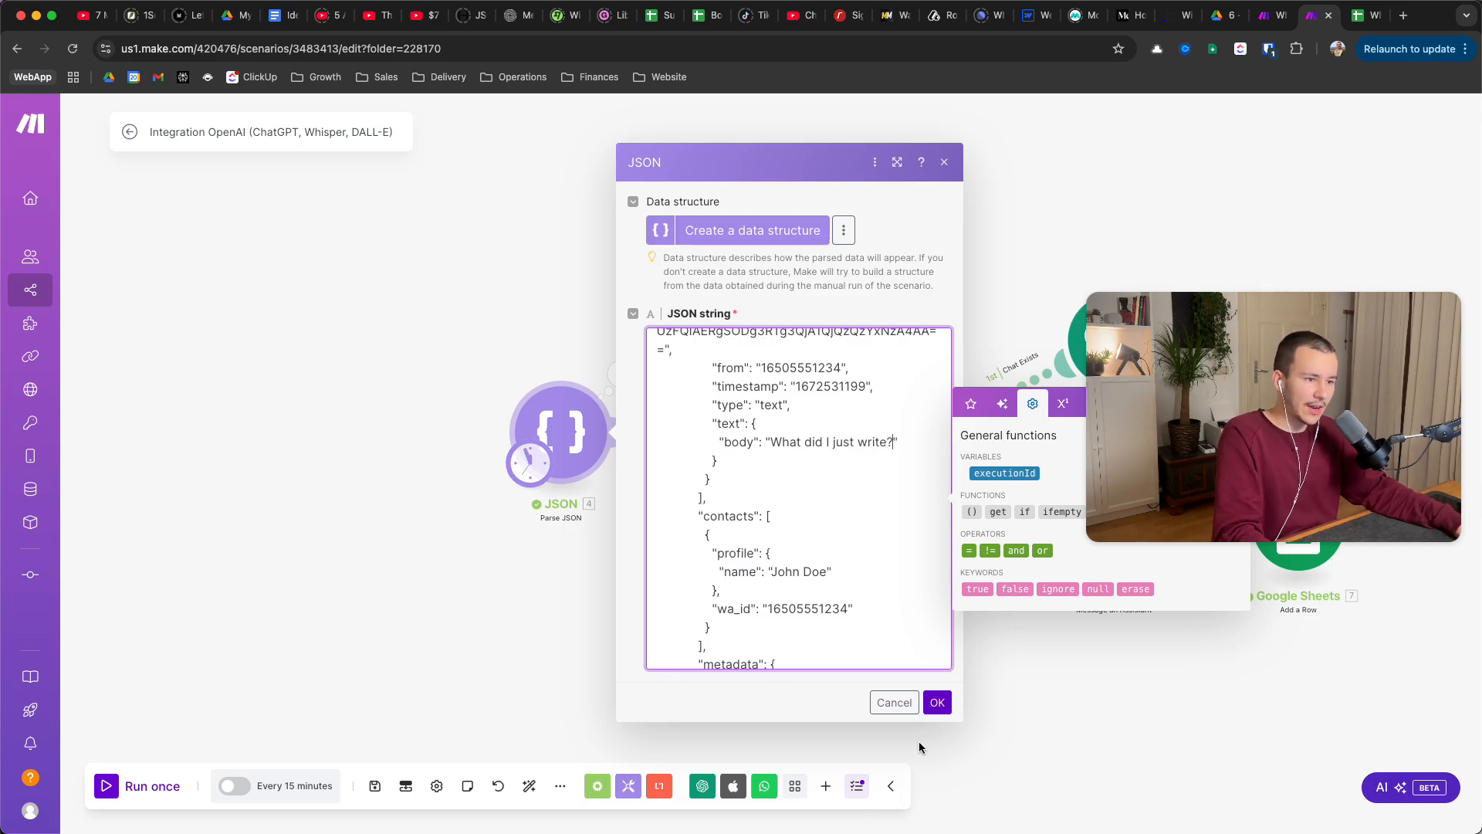
{"action": "left_click", "coordinate": [936, 702]}
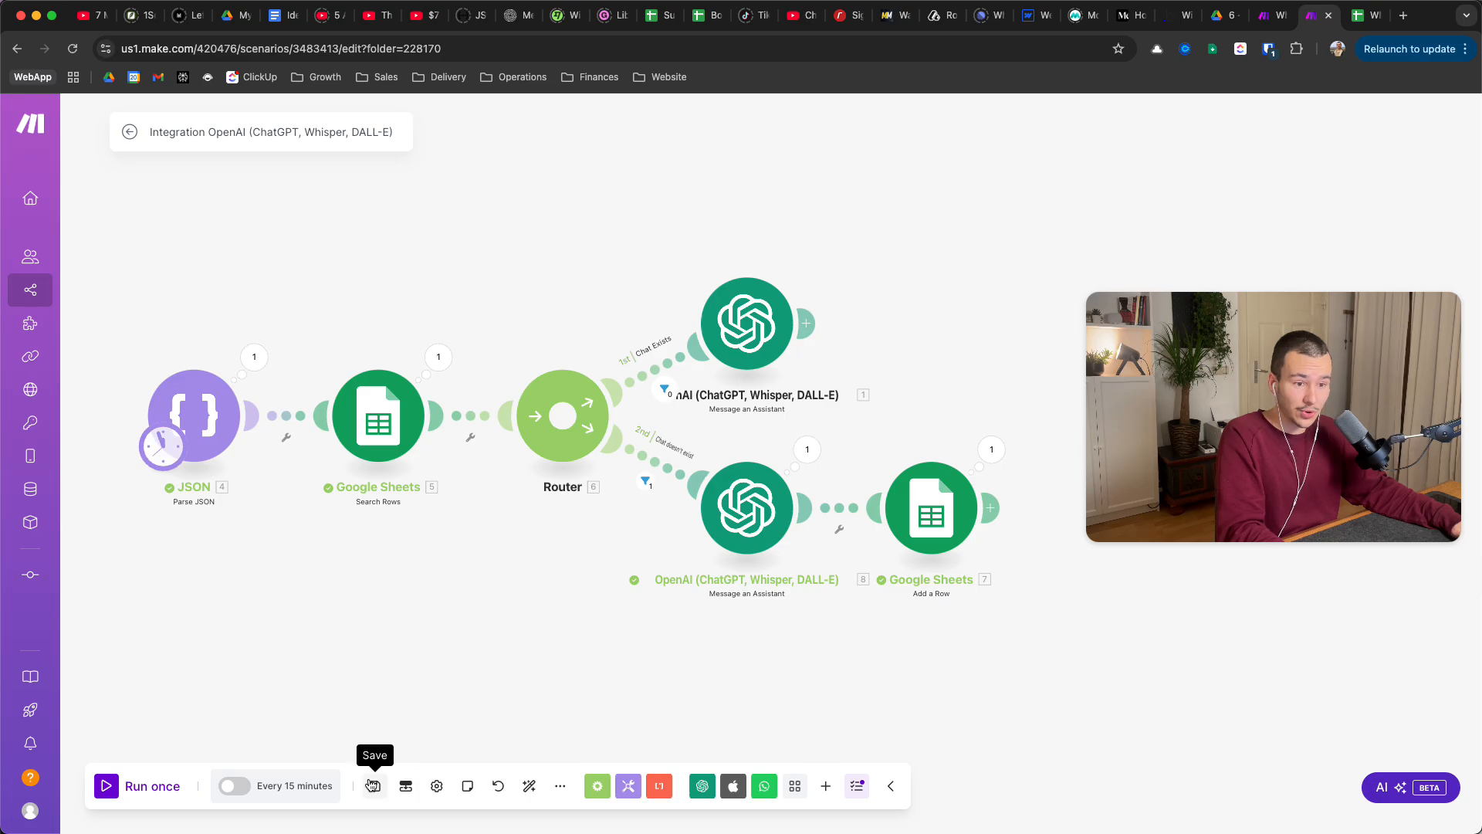
- Save and rerun the scenario, then read the Chat Exists reply recalling the earlier services question
{"action": "left_click", "coordinate": [374, 786]}
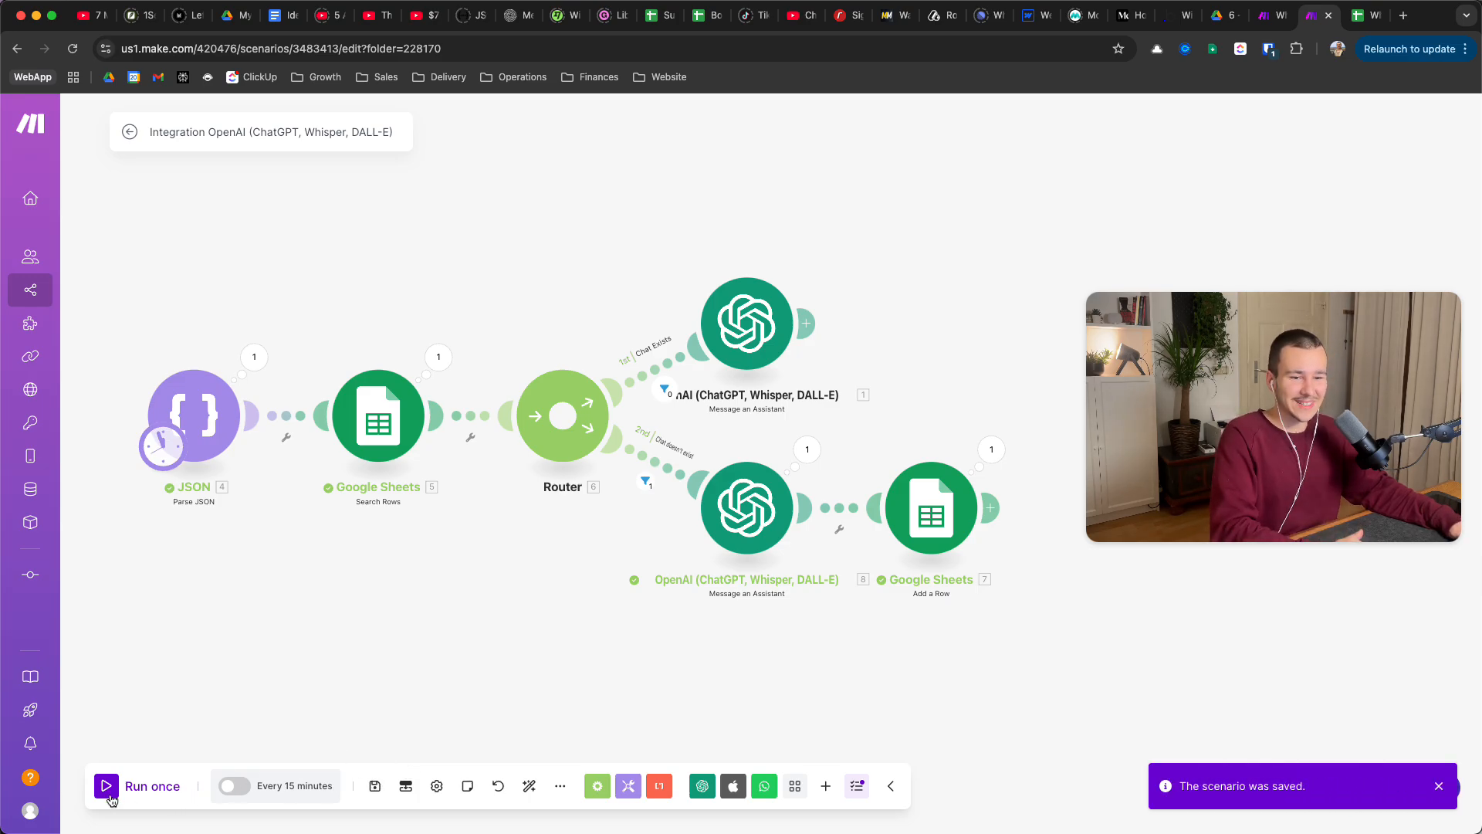
{"action": "left_click", "coordinate": [105, 786]}
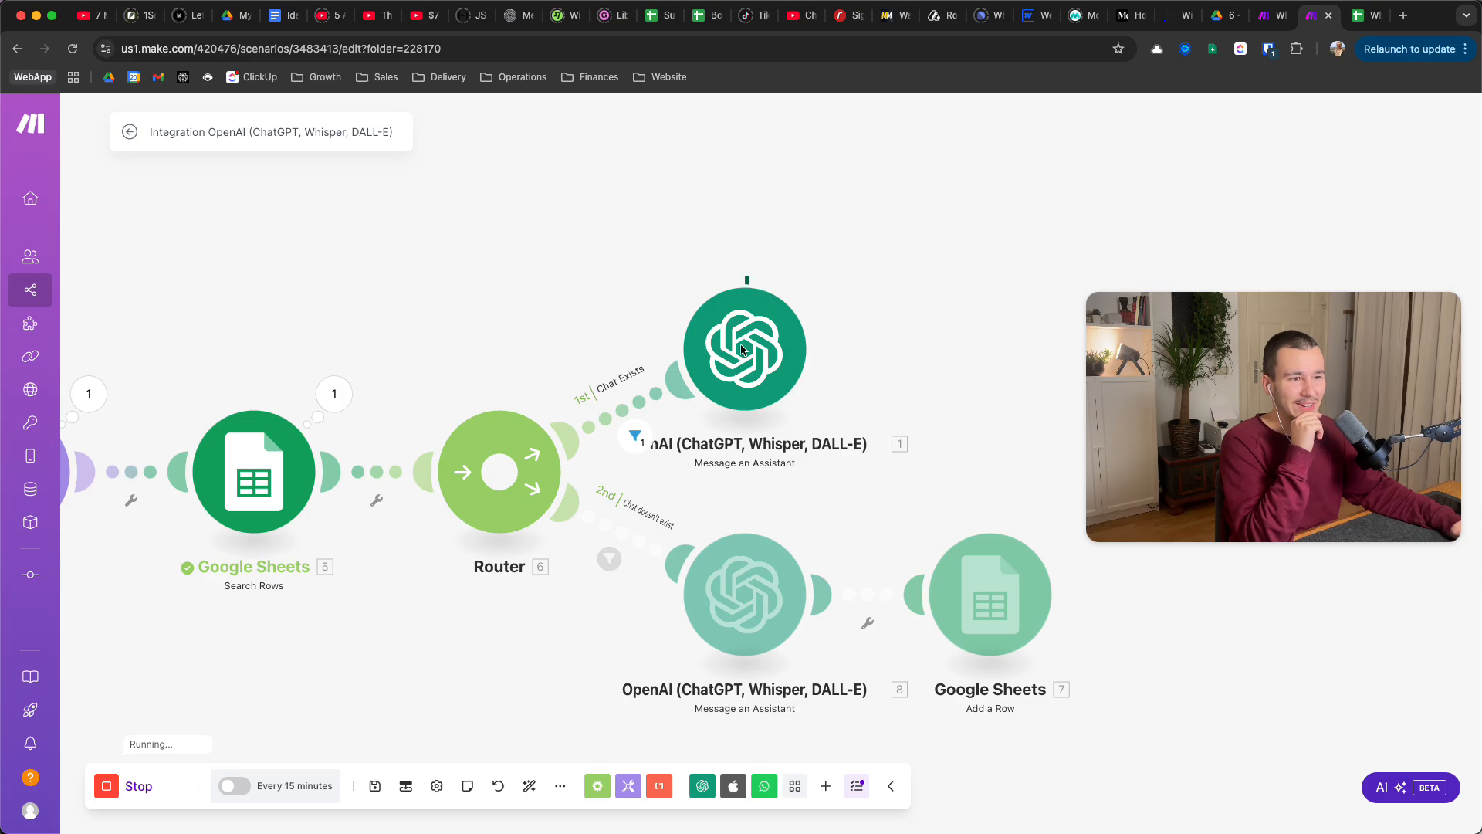
{"action": "mouse_move", "coordinate": [795, 297]}
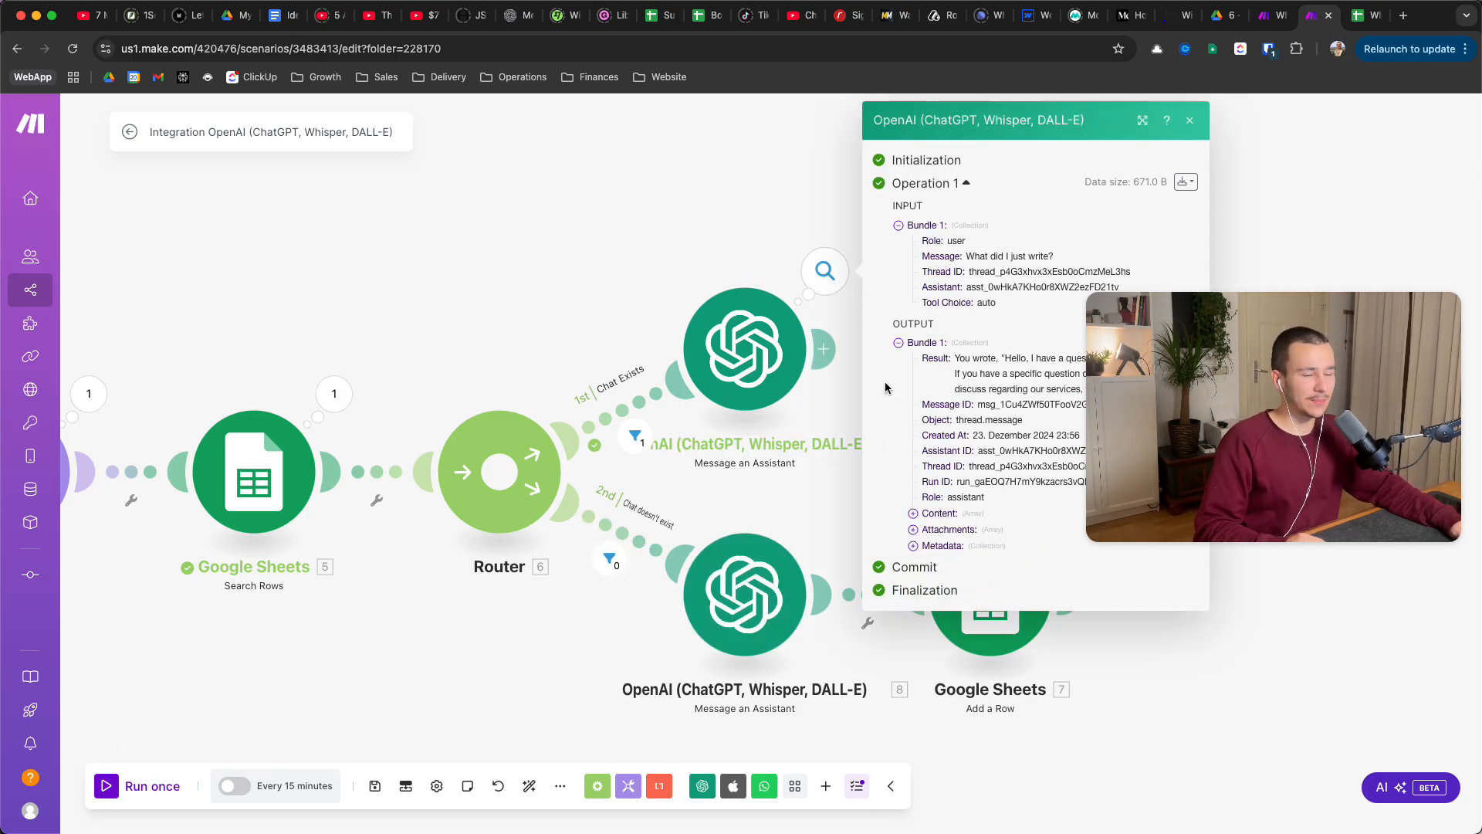
{"action": "left_click", "coordinate": [910, 512]}
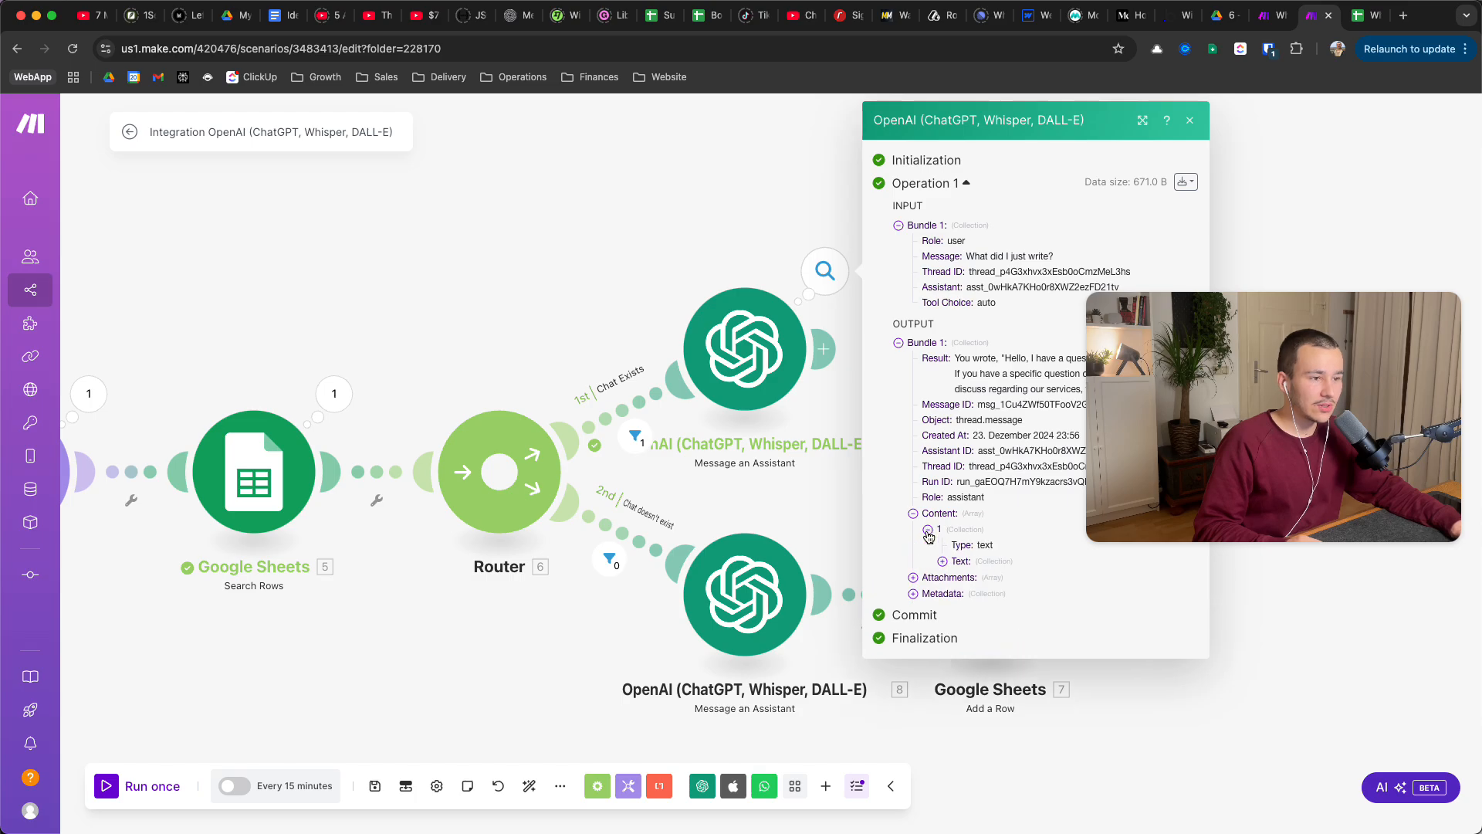
{"action": "left_click", "coordinate": [948, 560]}
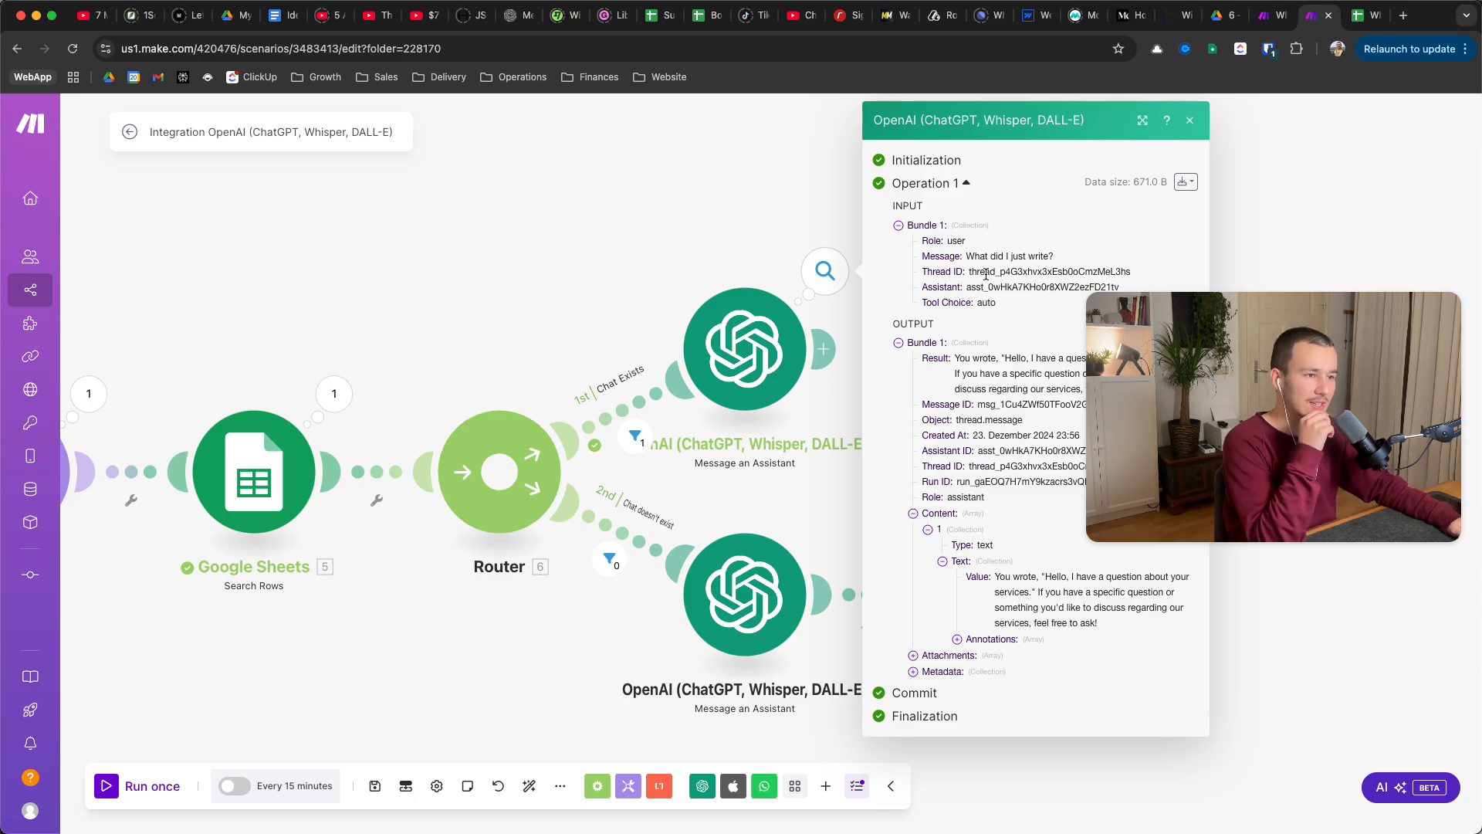
{"action": "left_click", "coordinate": [1189, 121]}
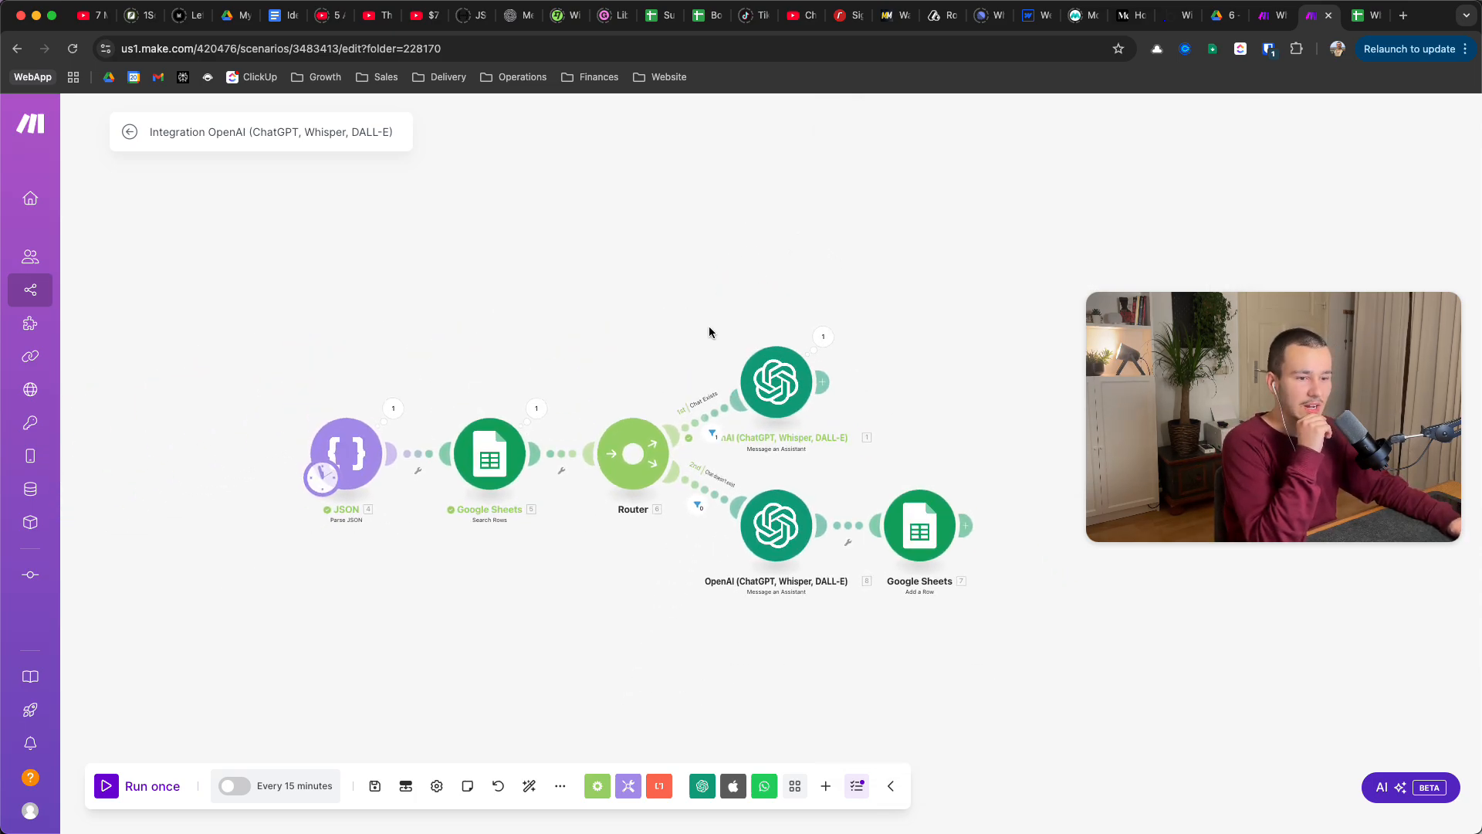
- Download the scenario blueprint JSON via the toolbar's Export blueprint option
{"action": "left_click", "coordinate": [560, 786]}
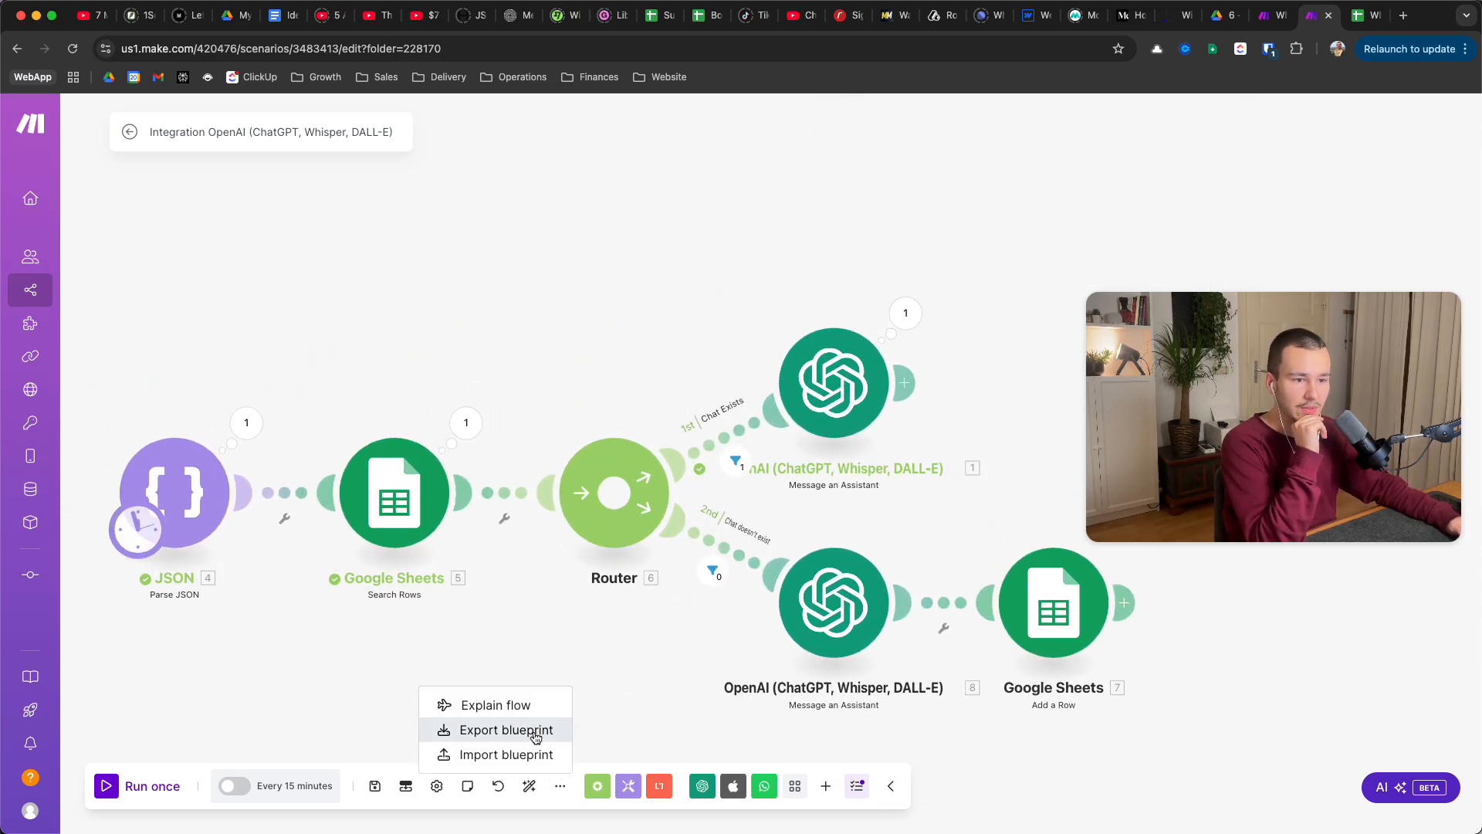
{"action": "left_click", "coordinate": [501, 729]}
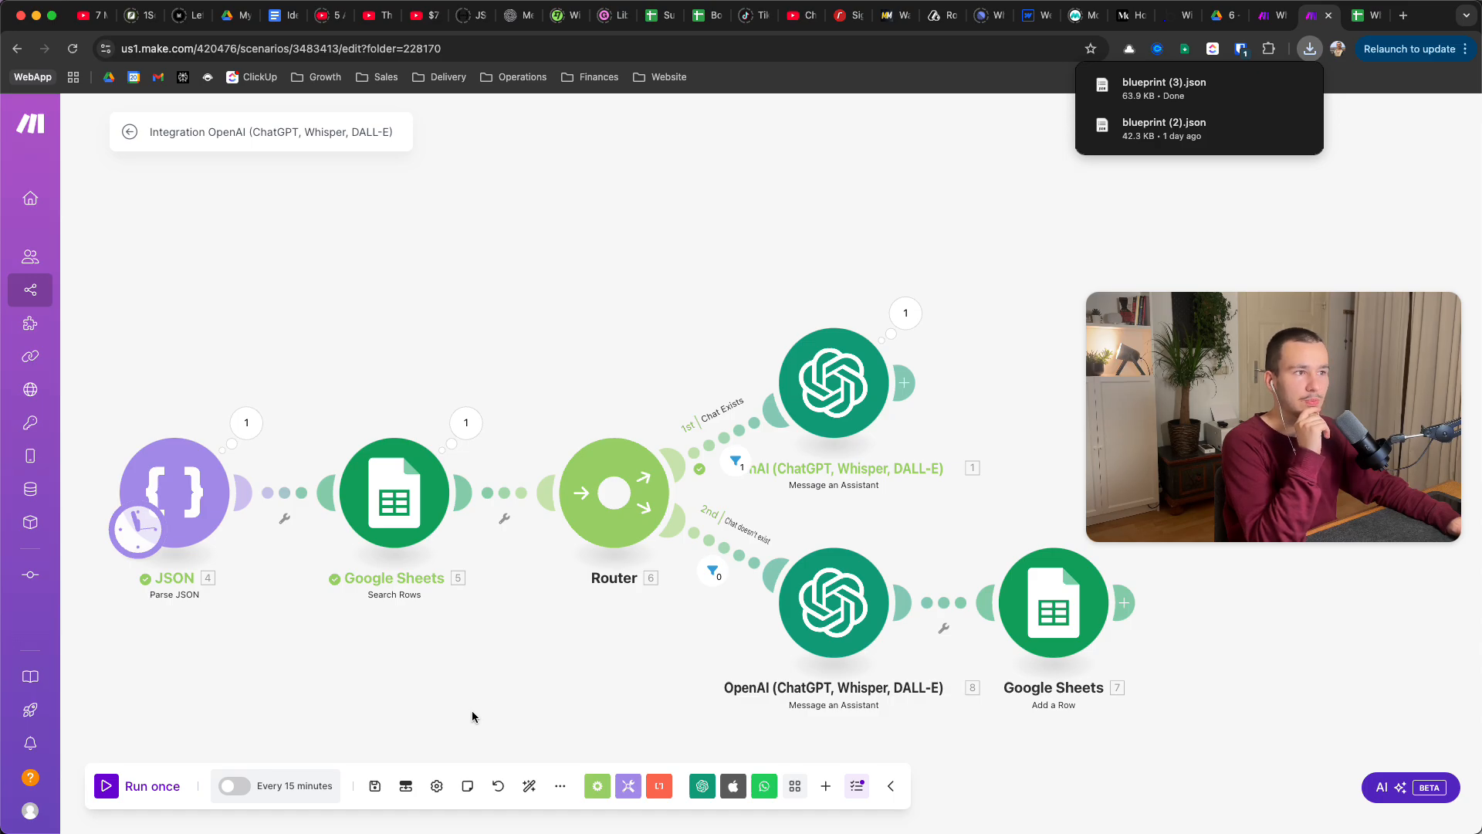